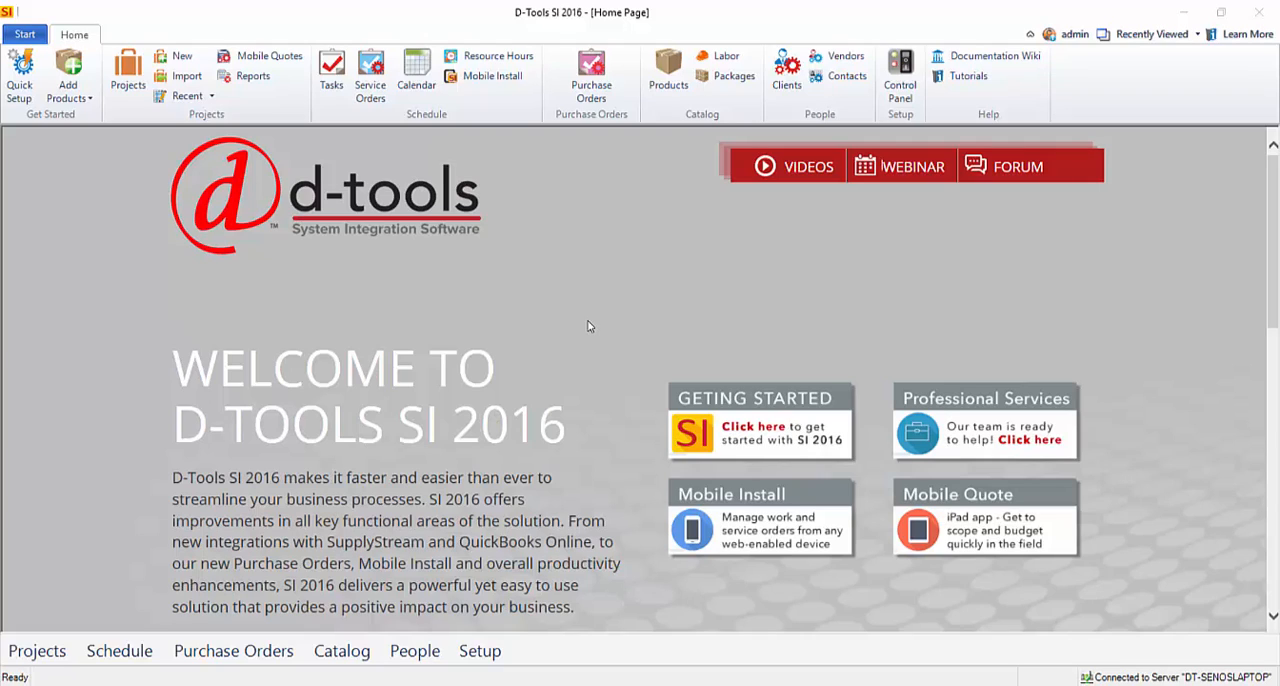
Step: Show the Catalog submenu of product, labor and package tasks from the Start button
click(24, 32)
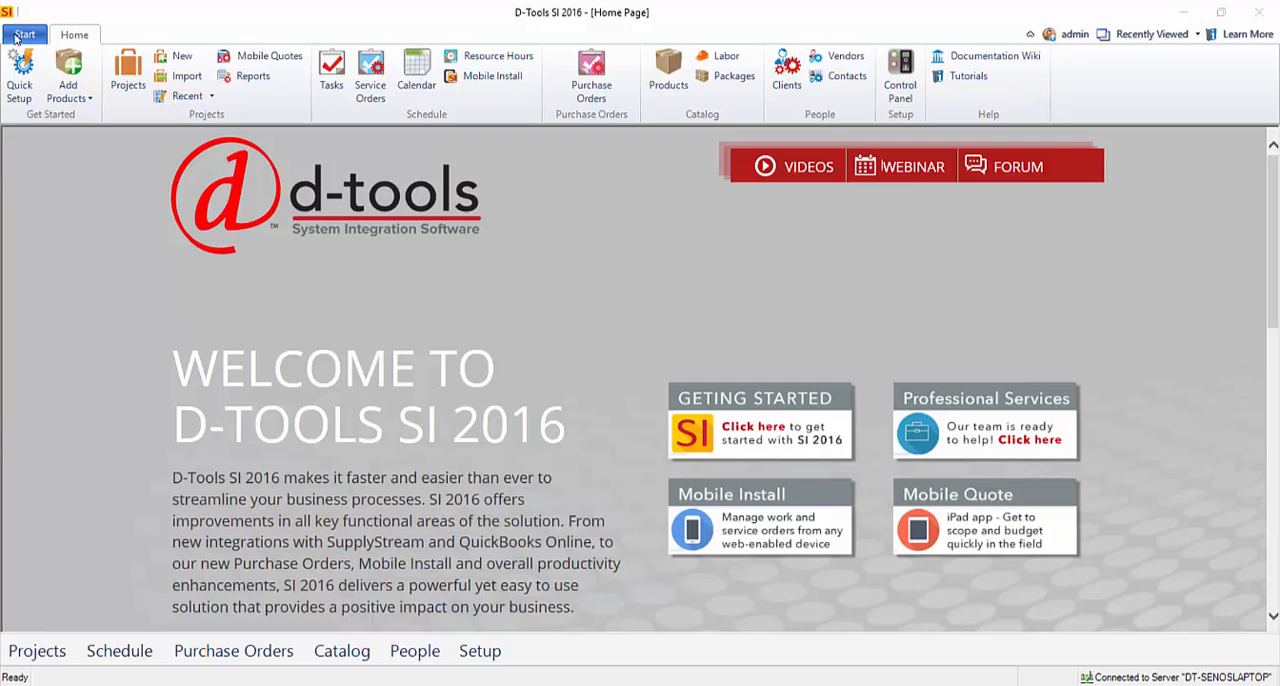
click(24, 34)
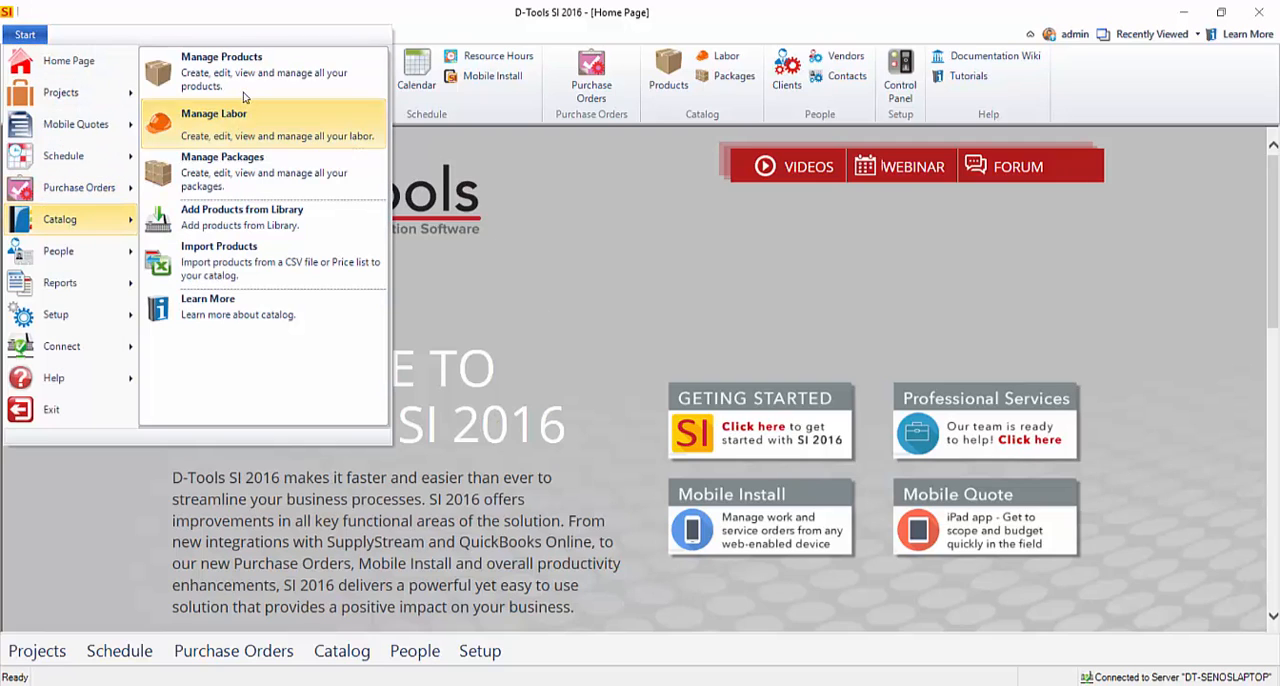
mouse_move(250, 72)
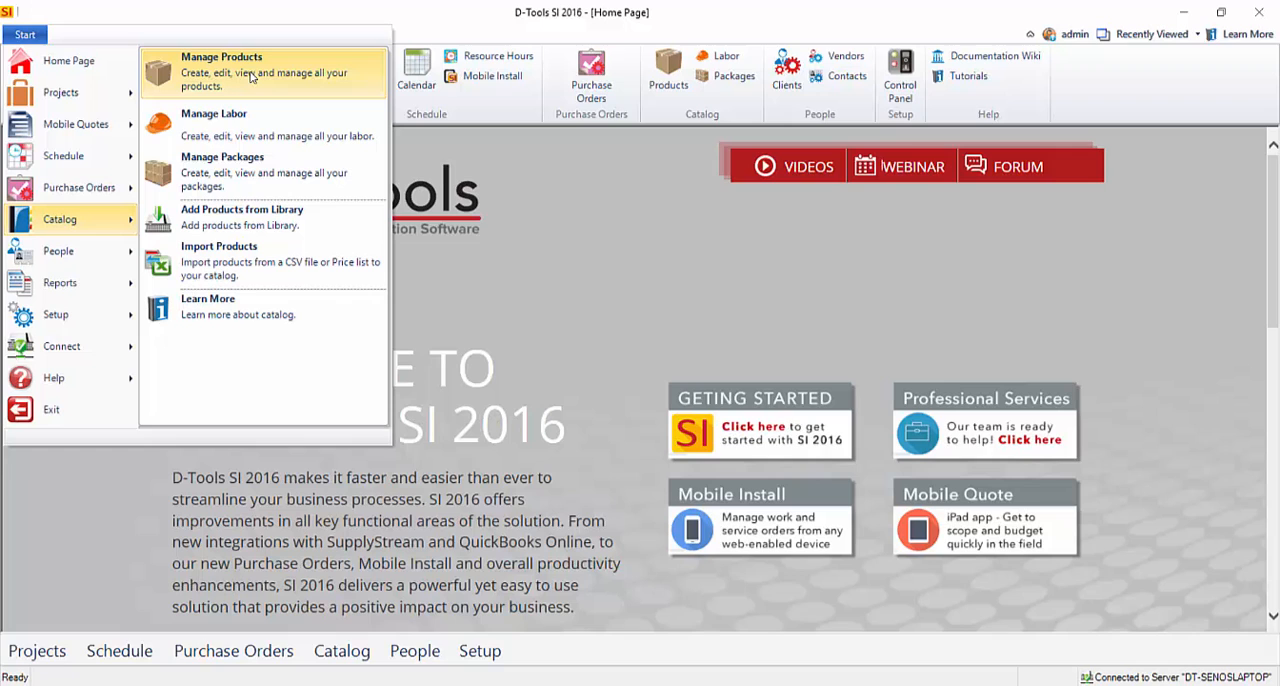
Step: Open Manage Products listing 434 catalog products and start Add From library
click(220, 70)
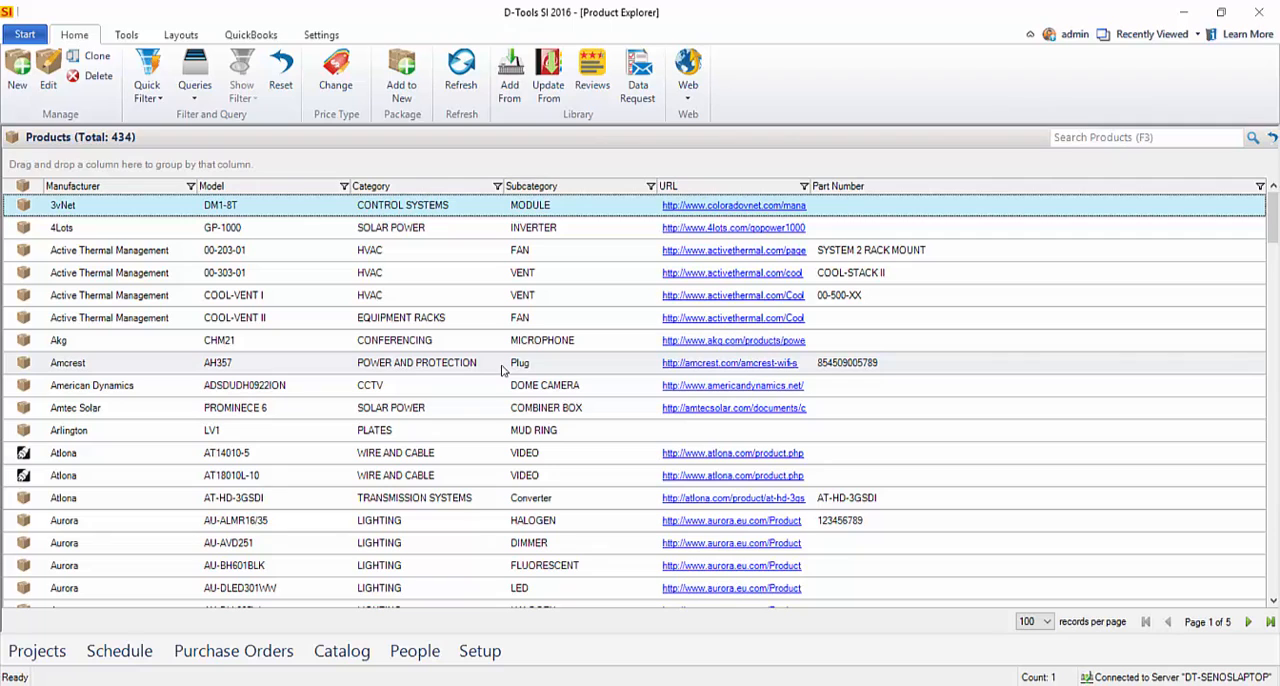
mouse_move(504, 340)
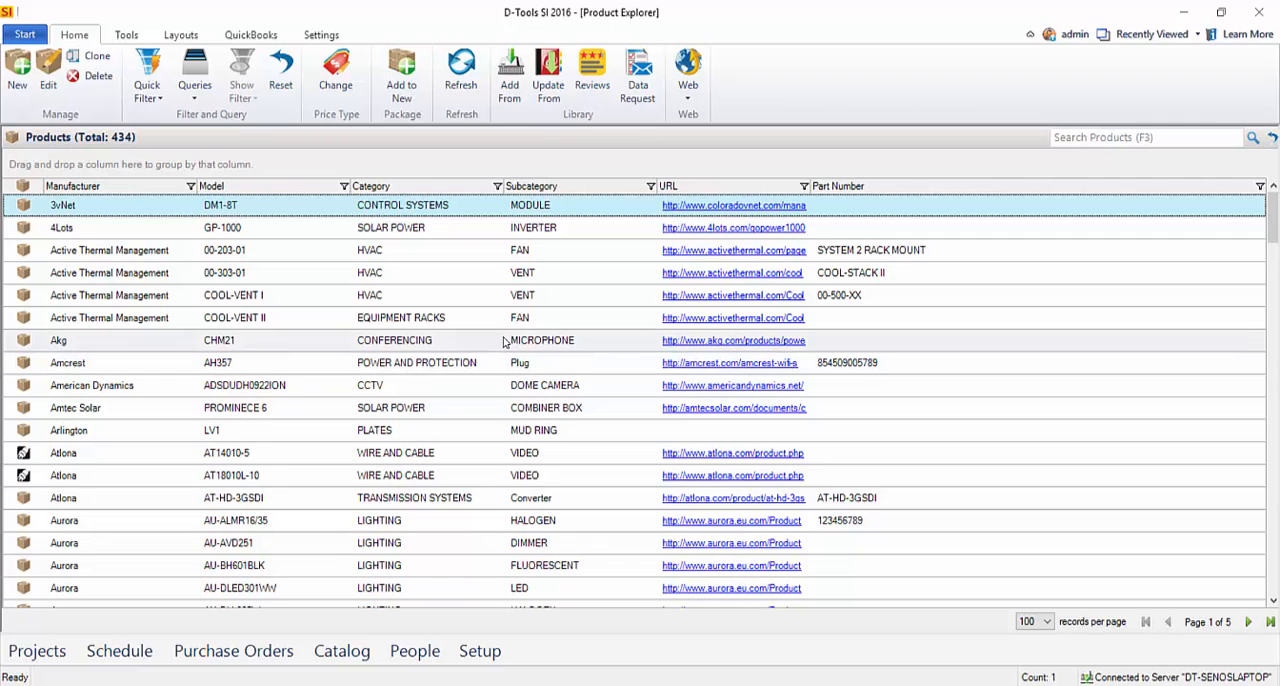
mouse_move(484, 316)
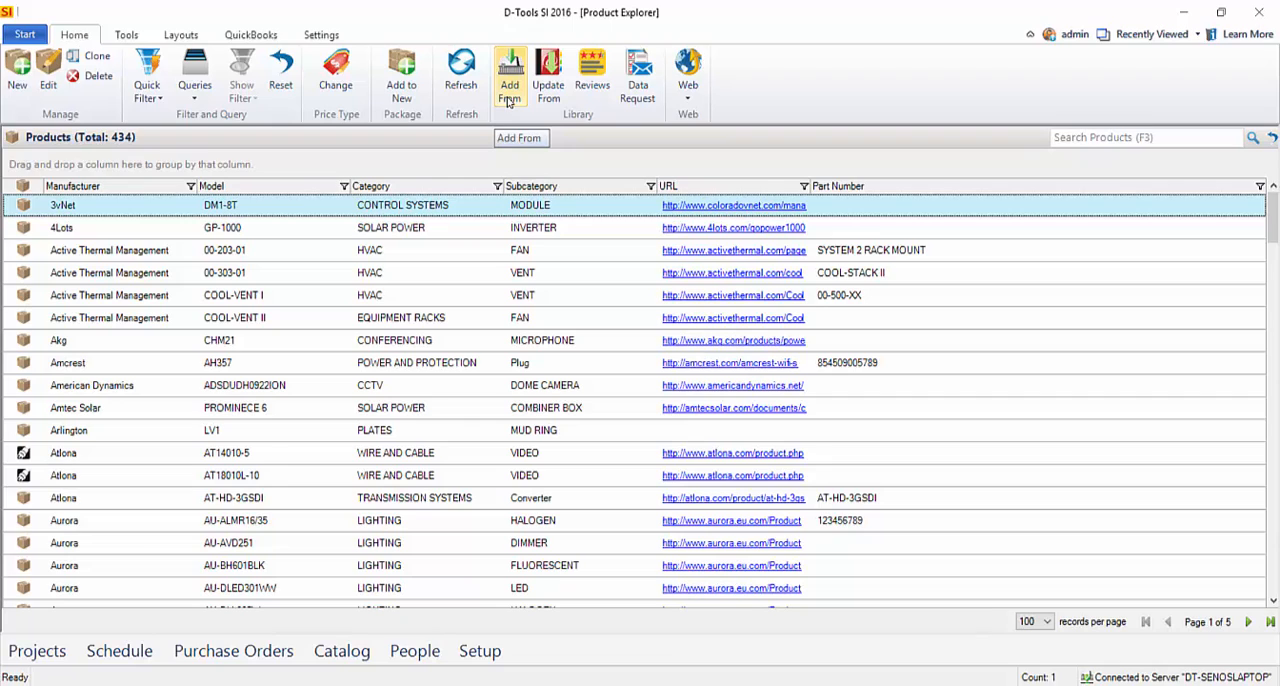
mouse_move(508, 102)
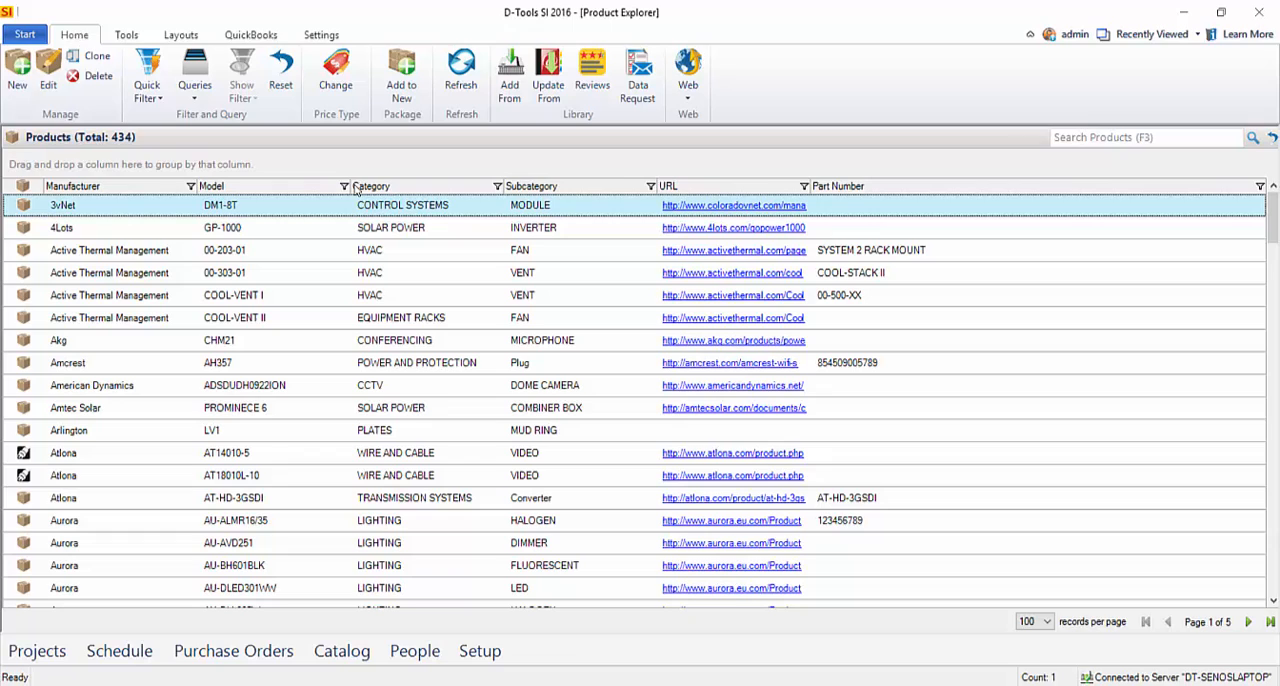
mouse_move(280, 178)
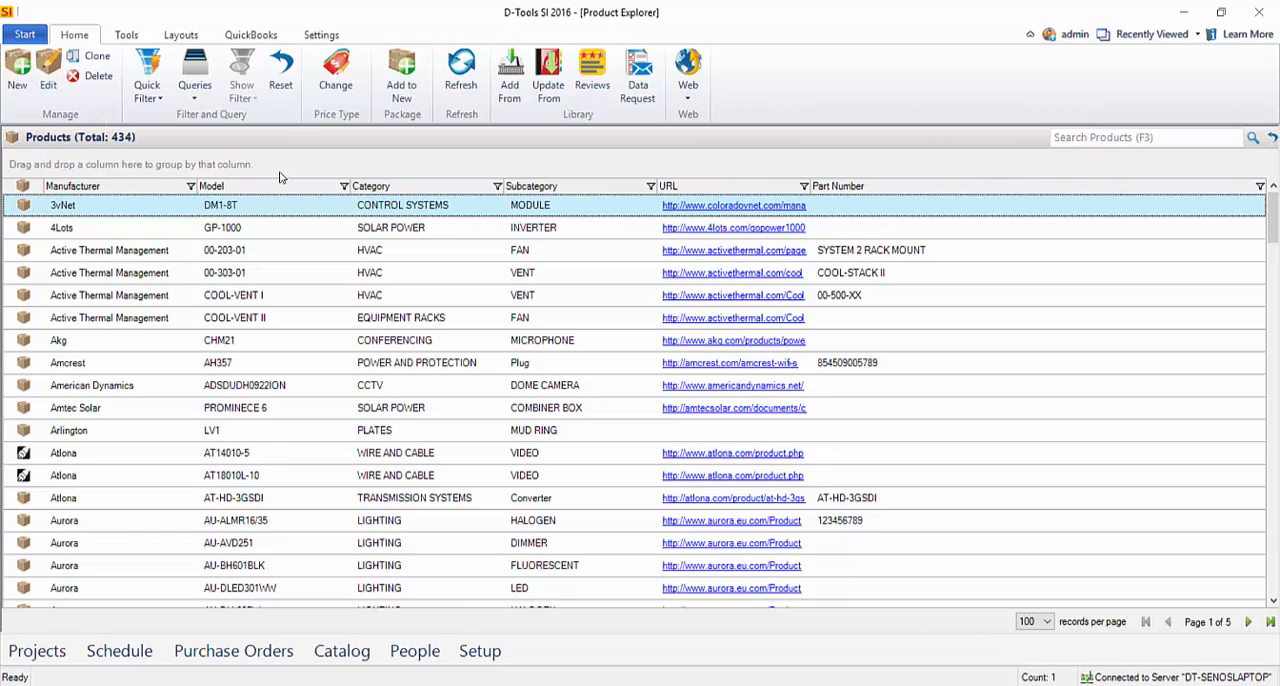
mouse_move(444, 166)
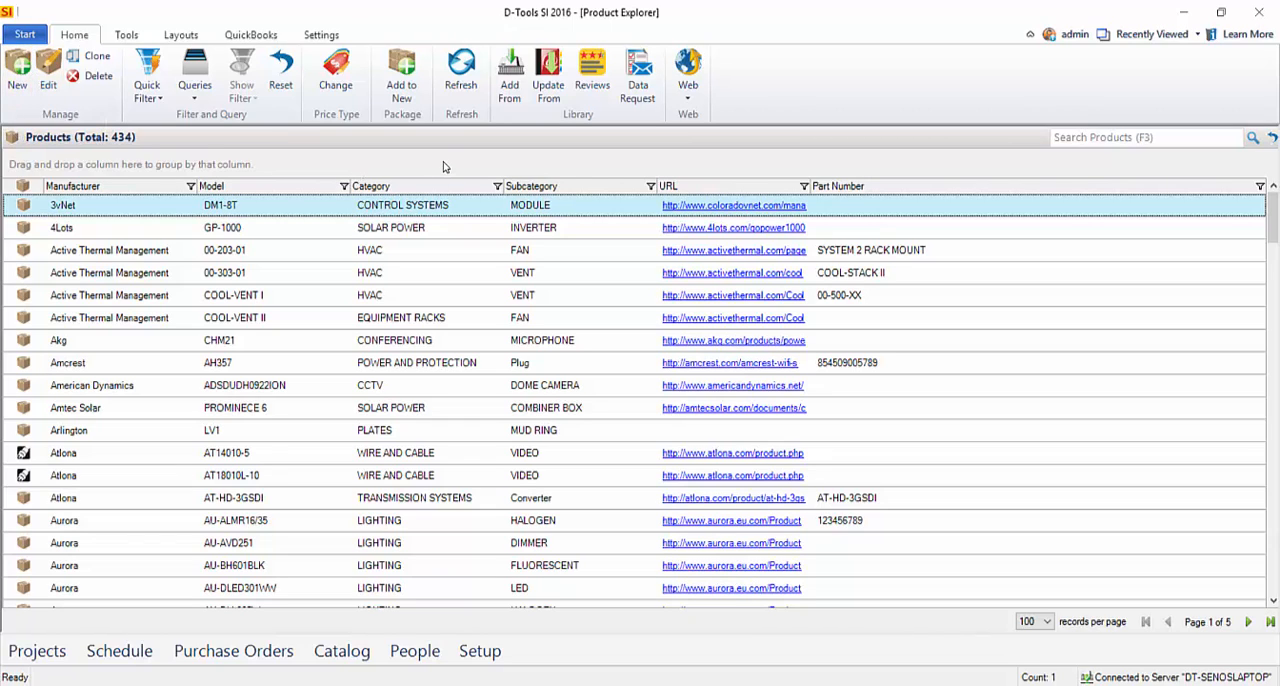
mouse_move(460, 164)
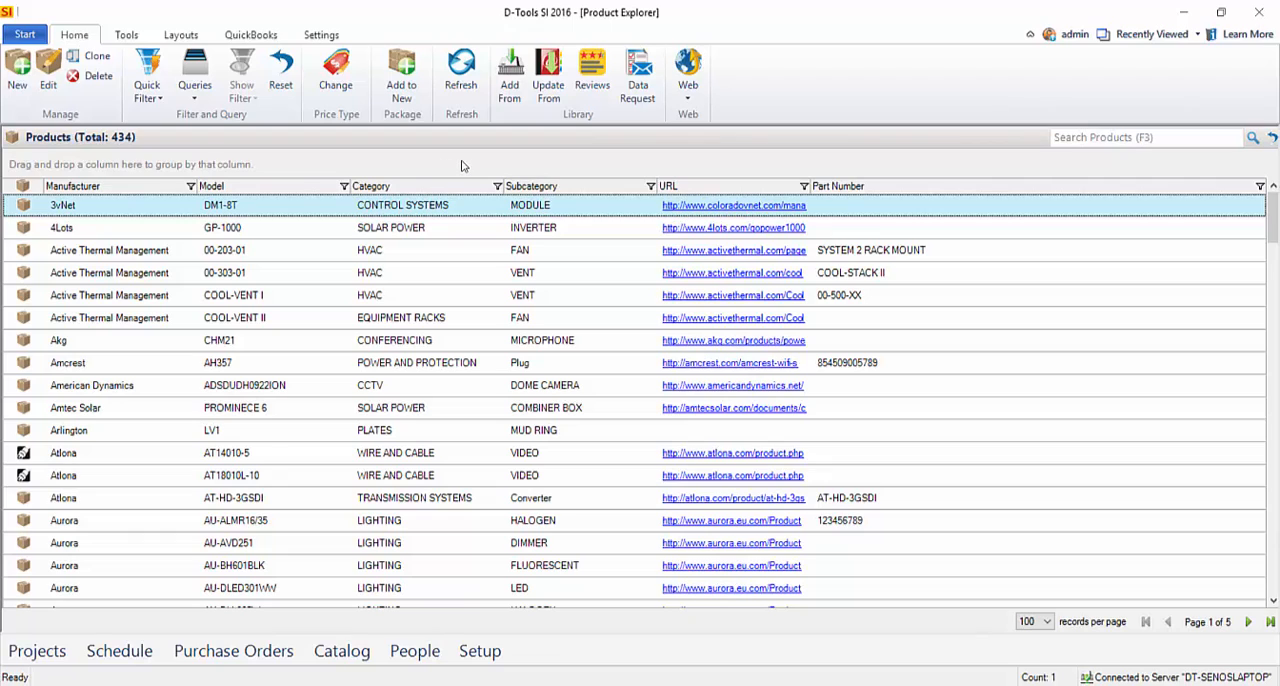
mouse_move(460, 168)
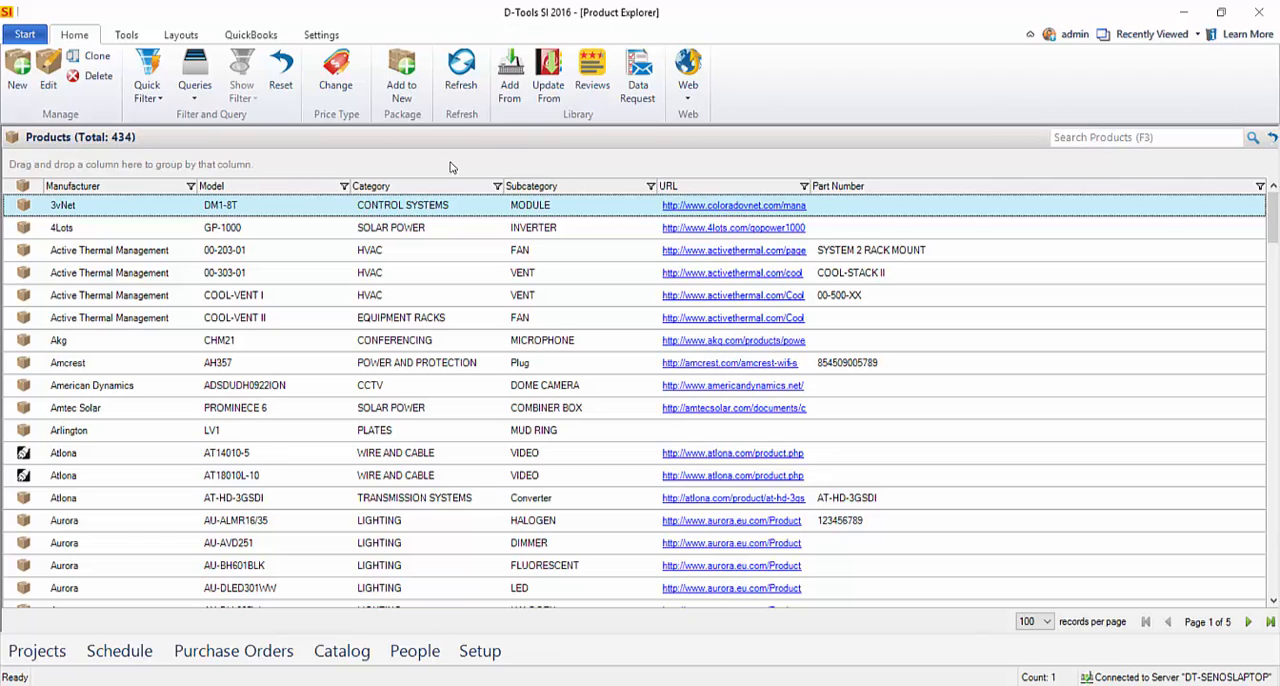
mouse_move(572, 132)
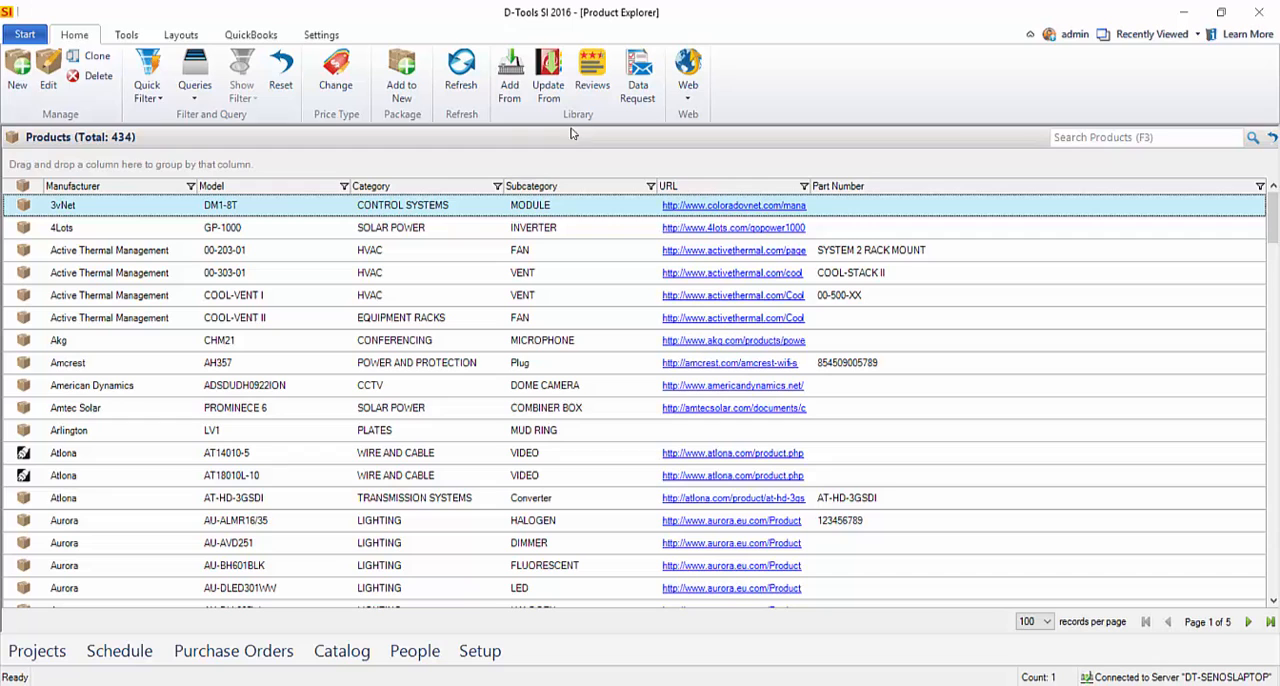
click(508, 76)
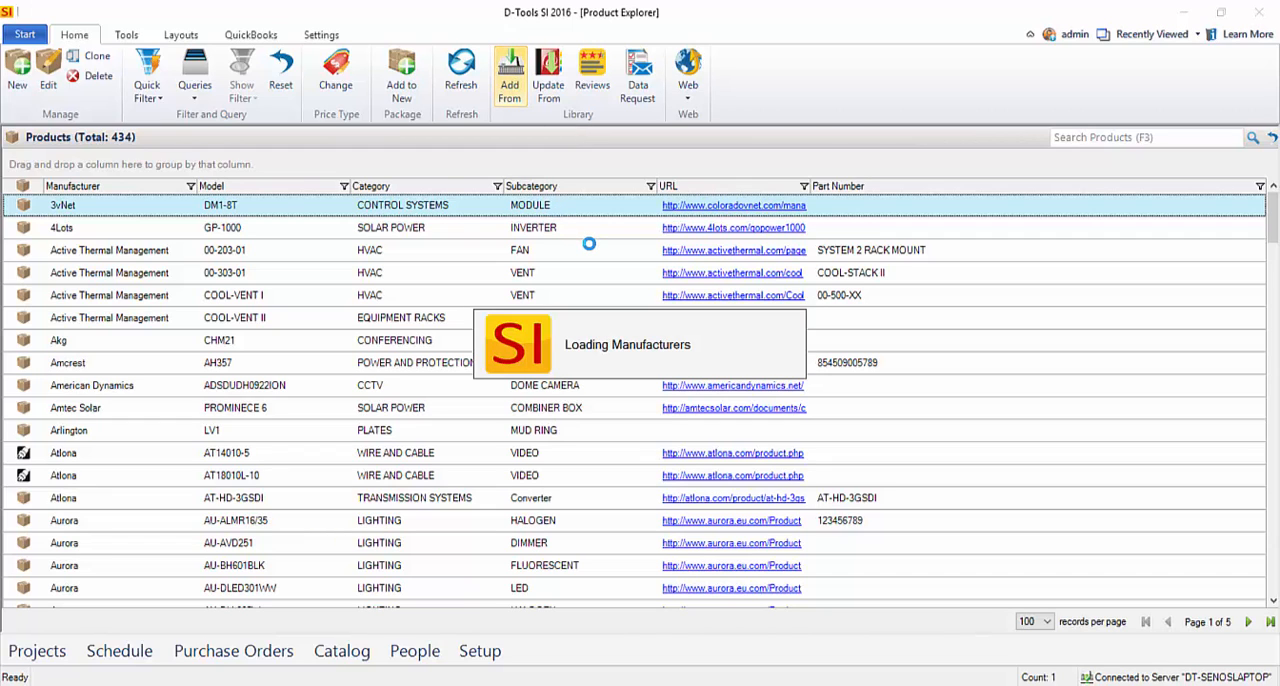
Step: Load the library's roughly 36,000 products in the Add Products from Library window
click(510, 76)
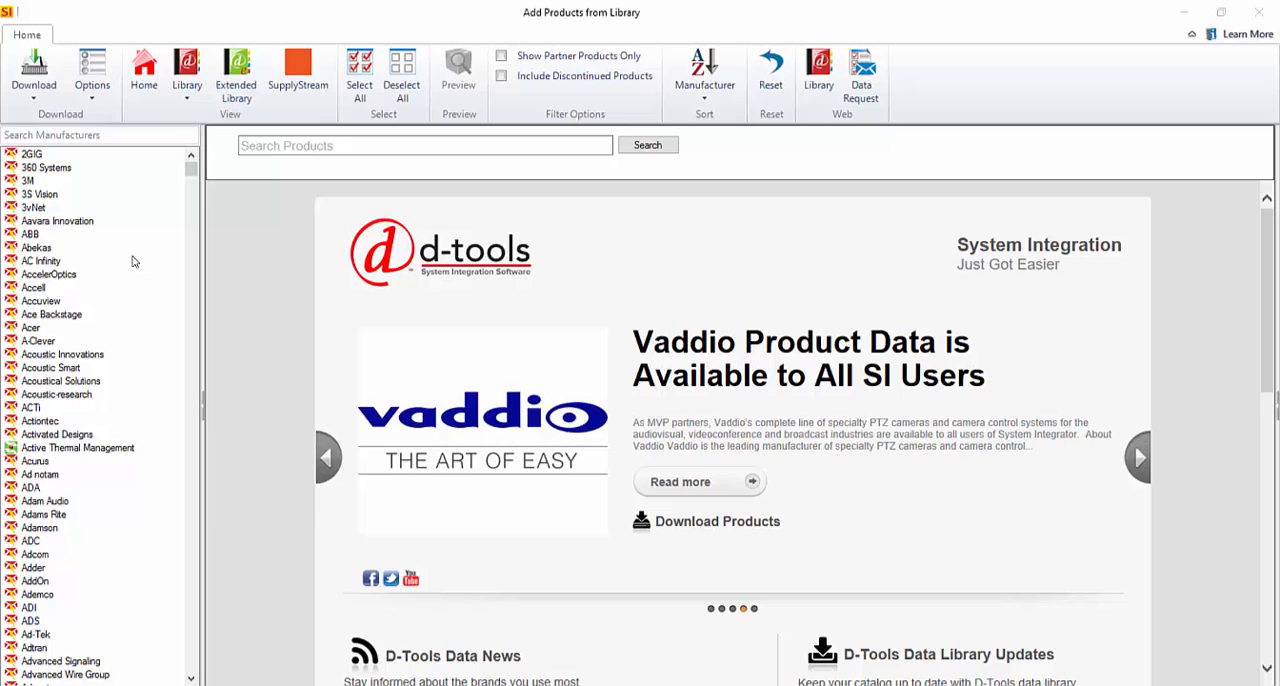
mouse_move(120, 328)
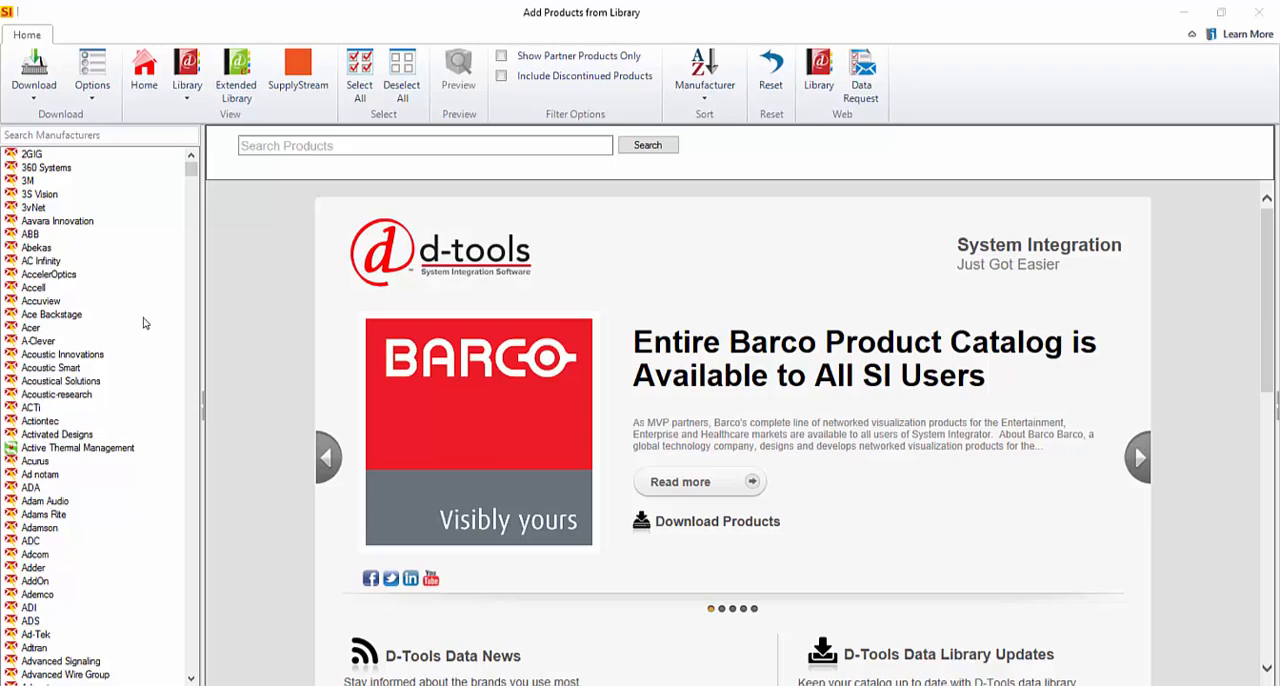
mouse_move(136, 296)
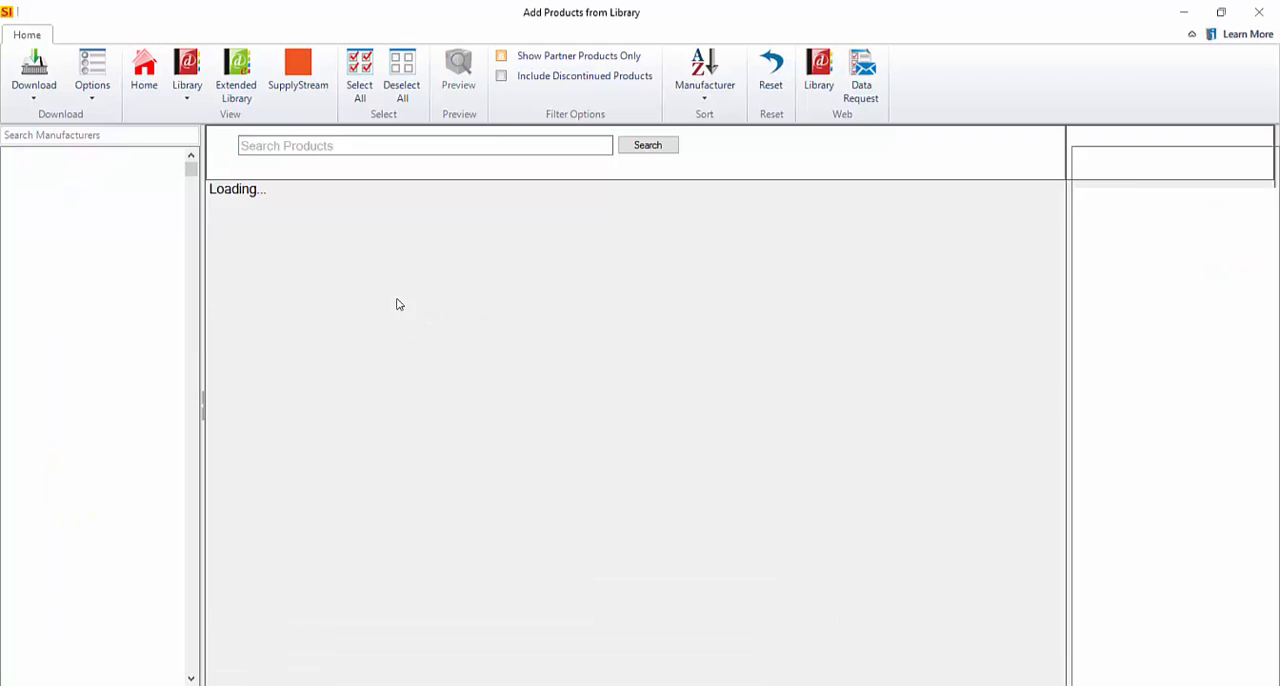
click(188, 72)
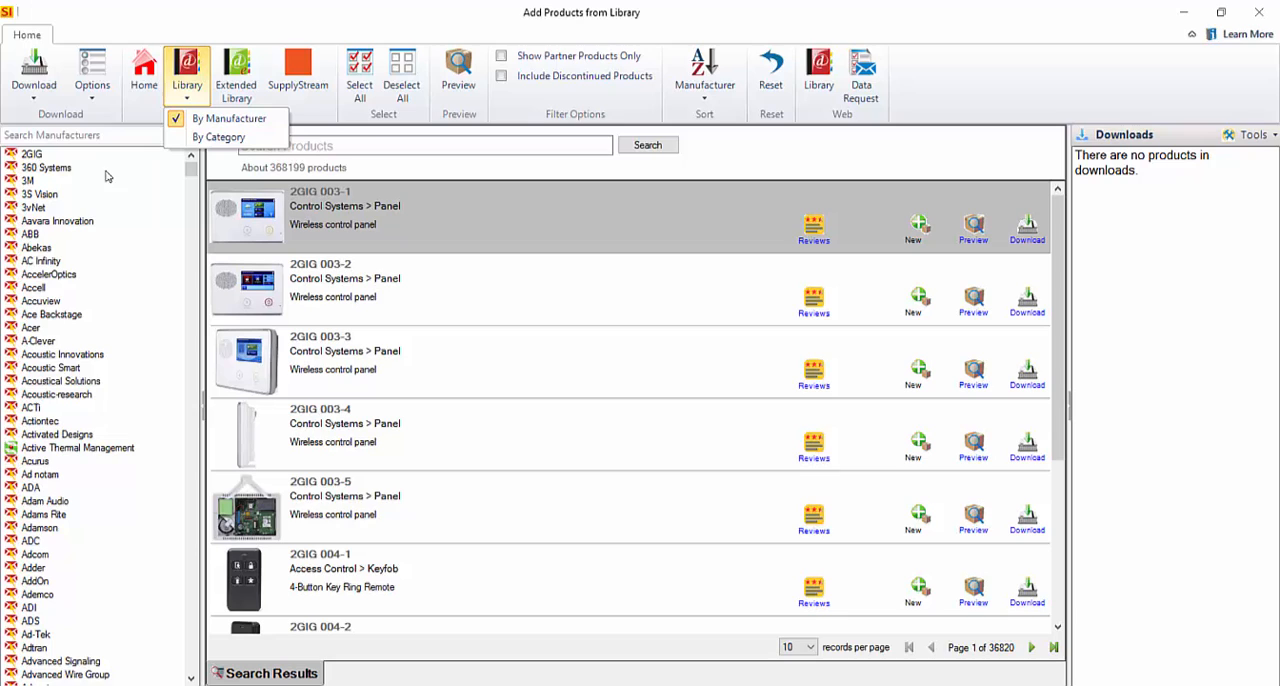
mouse_move(232, 118)
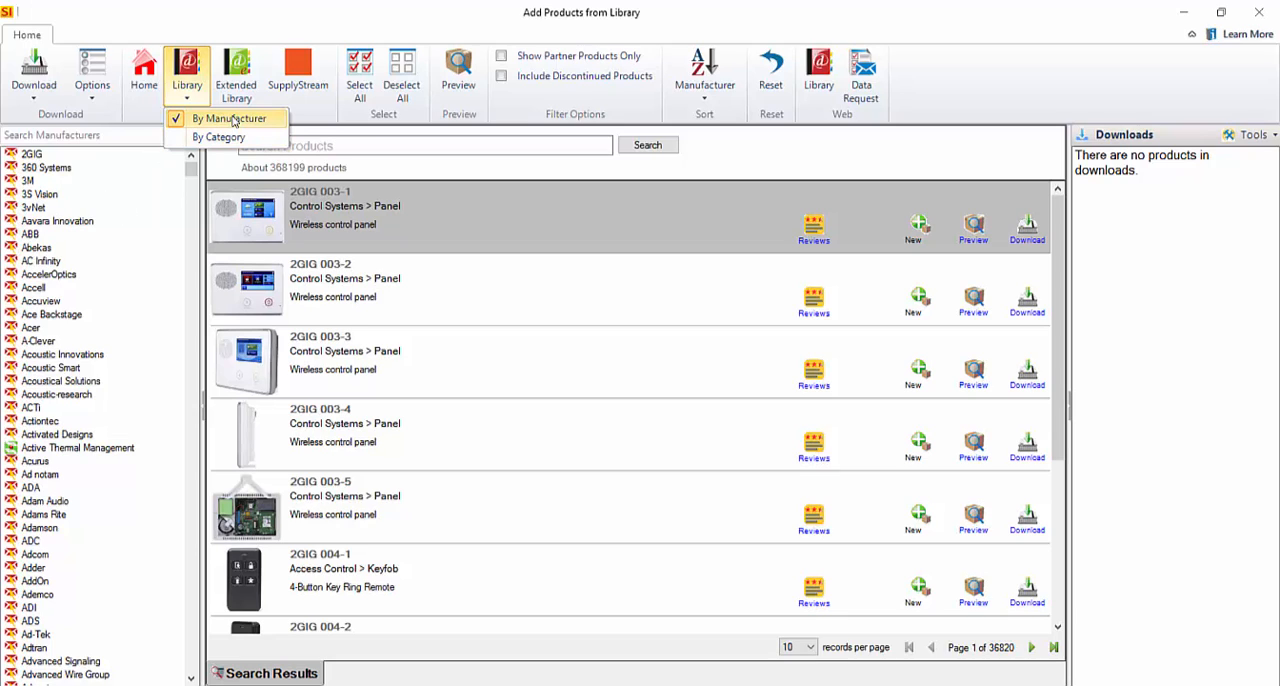
Step: Browse the library By Category and narrow it to Amplifiers (about 4,577 products)
click(230, 118)
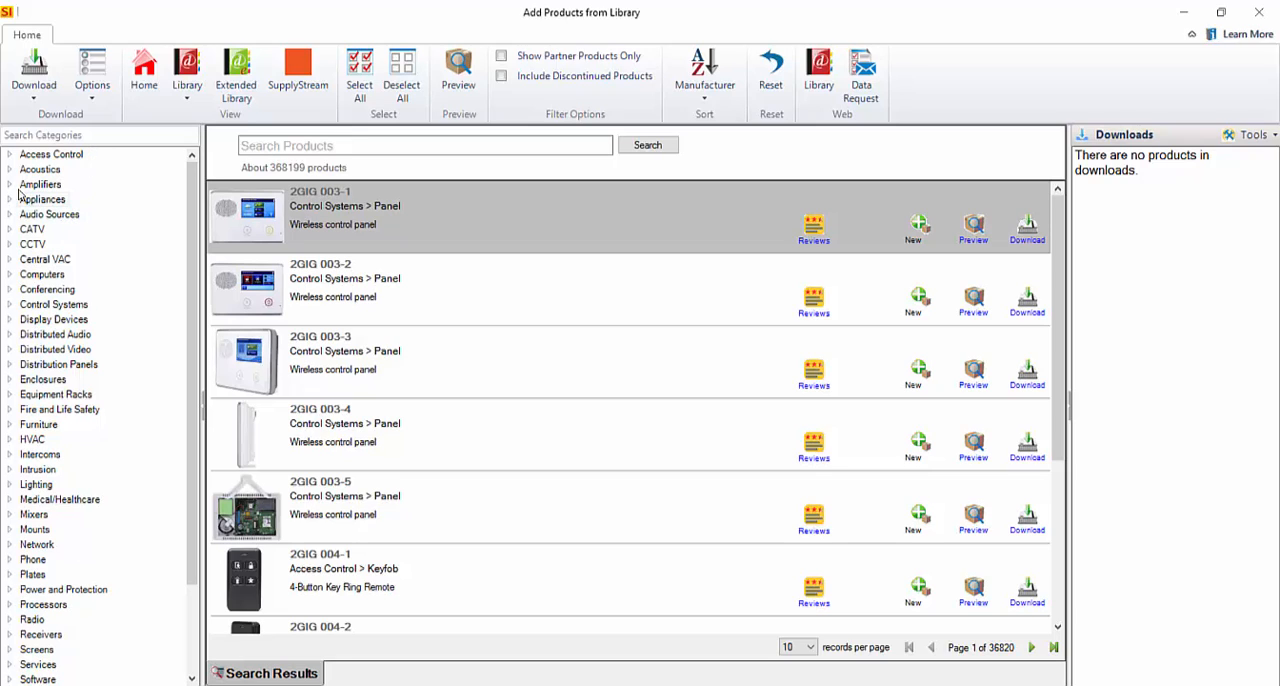
click(40, 184)
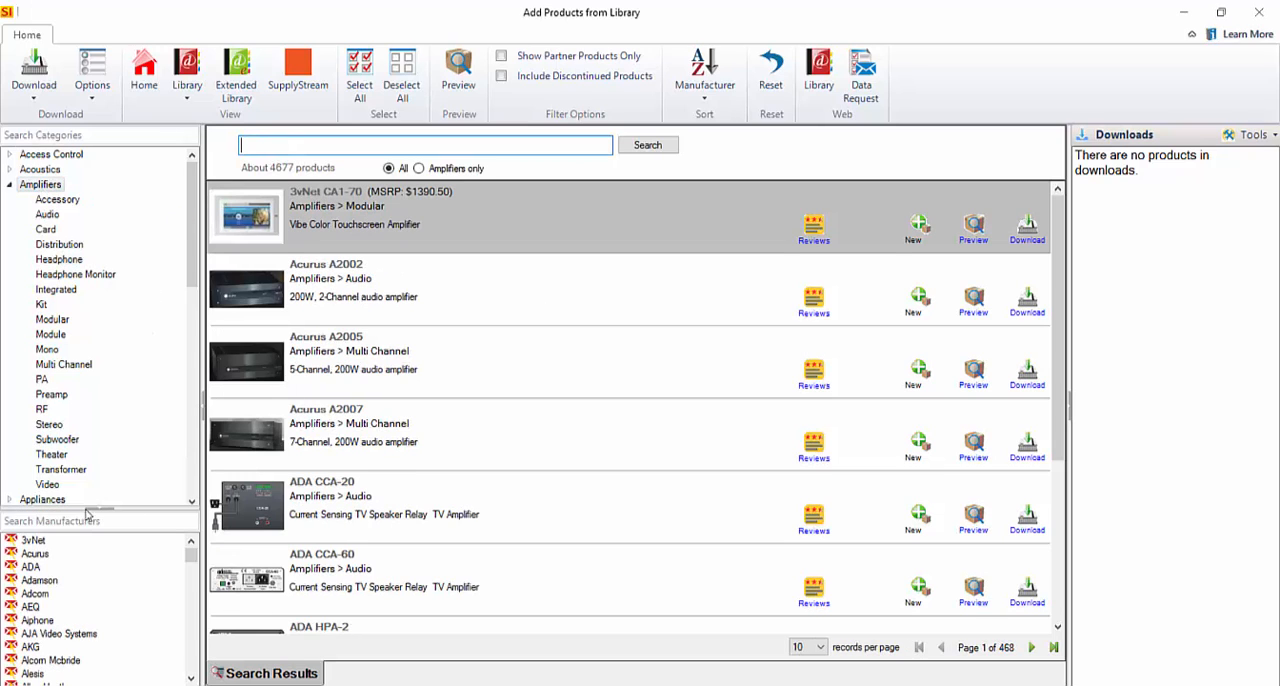
mouse_move(64, 638)
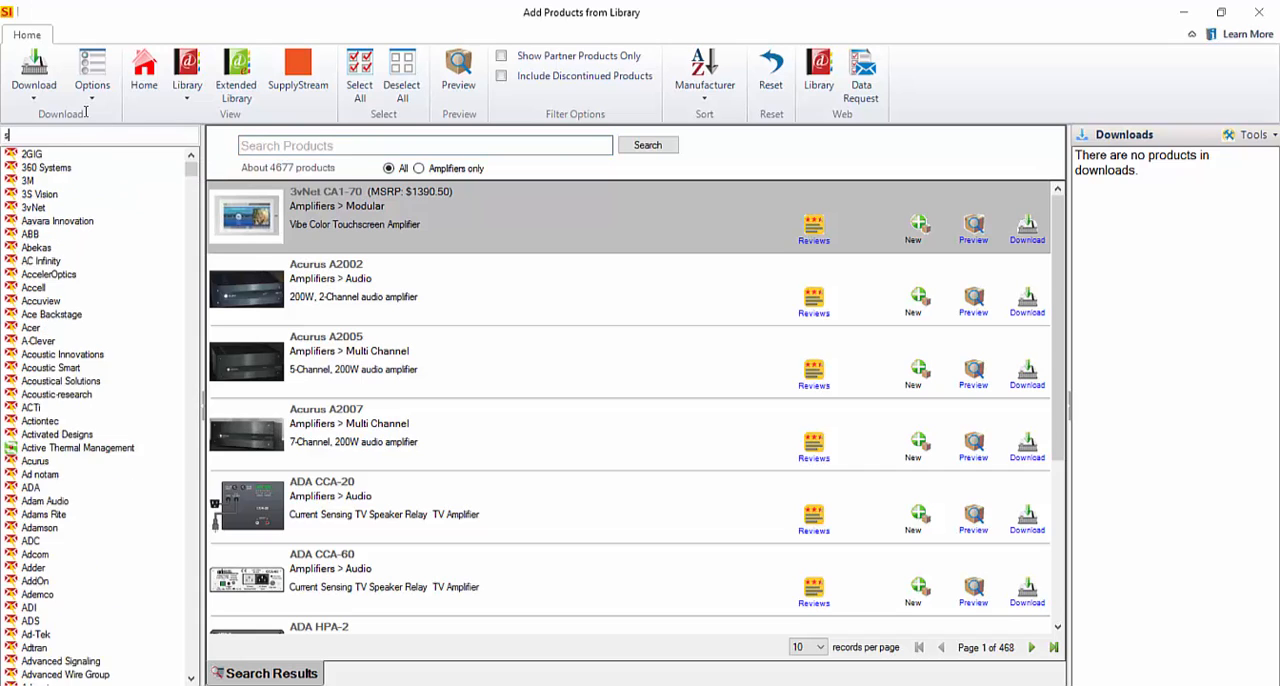
Step: Search 'screen' and list the Screen Innovations (SI) manufacturer's products
text(screen)
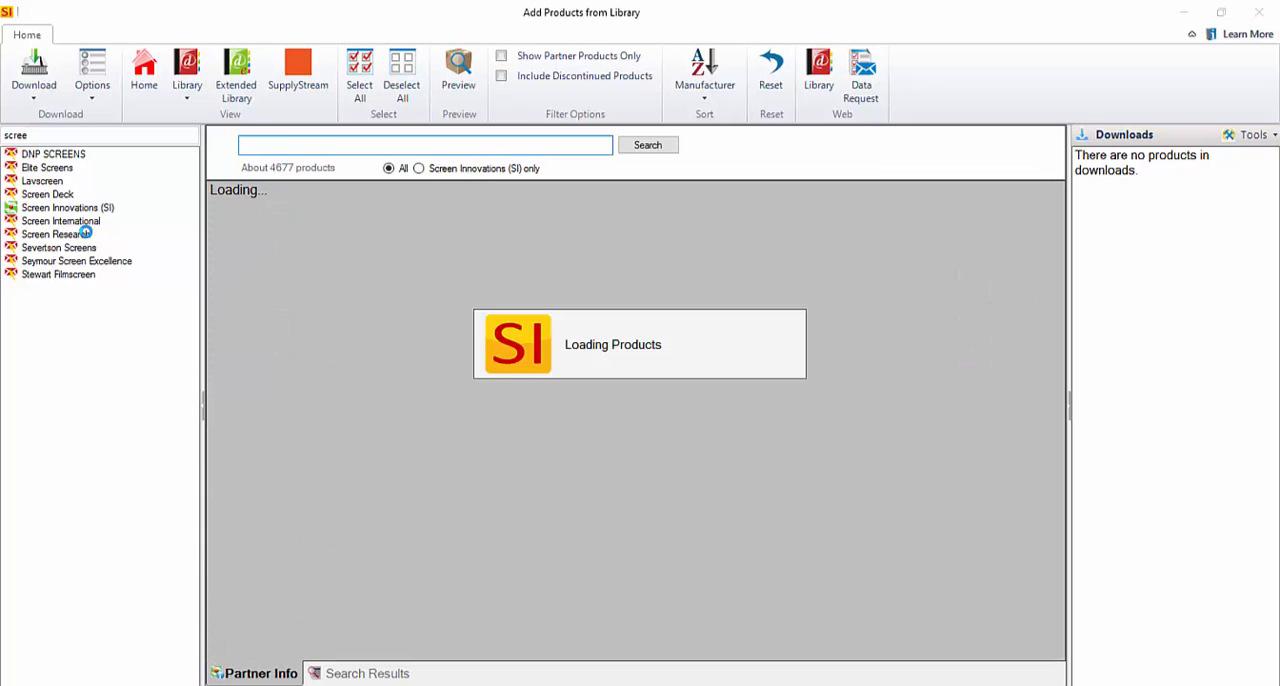
click(68, 208)
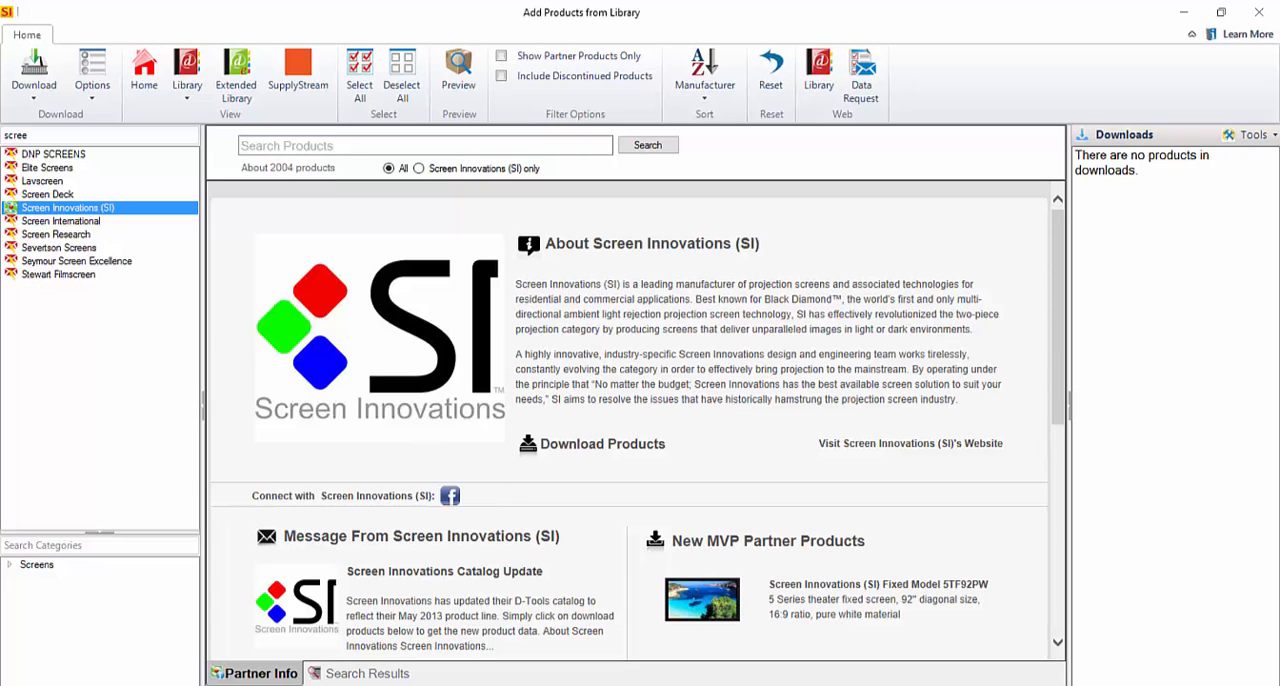
click(368, 672)
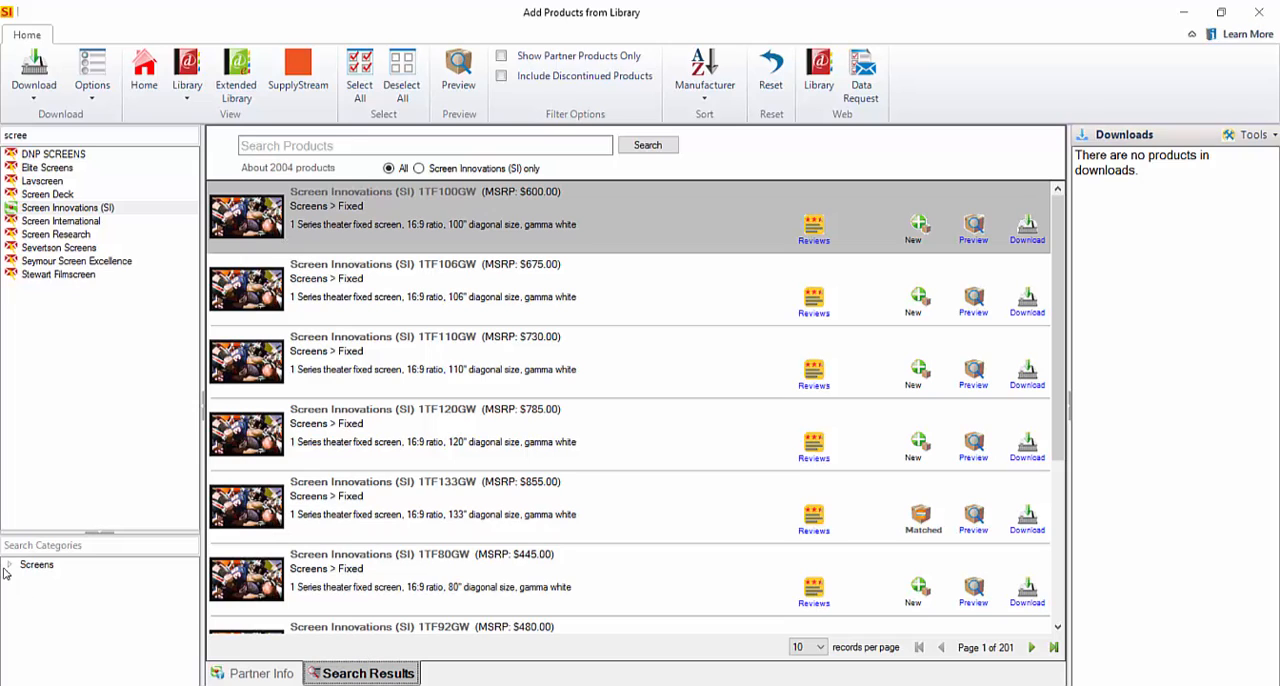
Step: Expand the Screens category and restrict results to Screen Innovations (SI) only
click(8, 564)
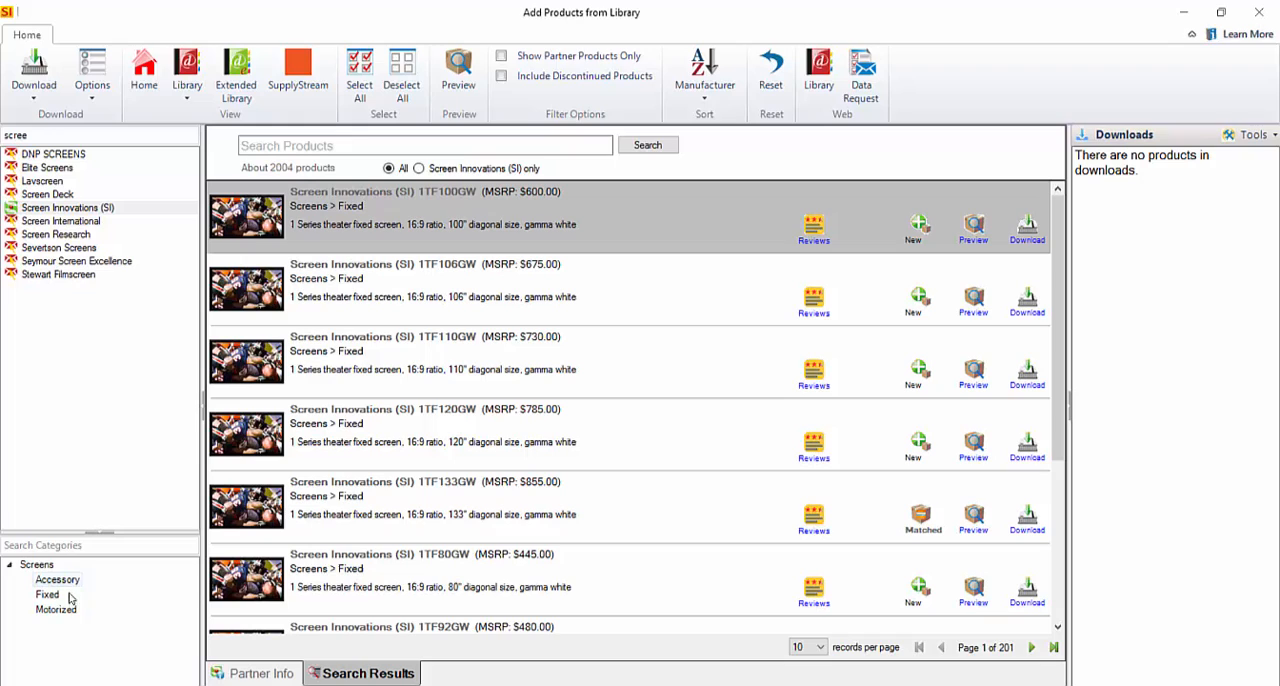
click(424, 144)
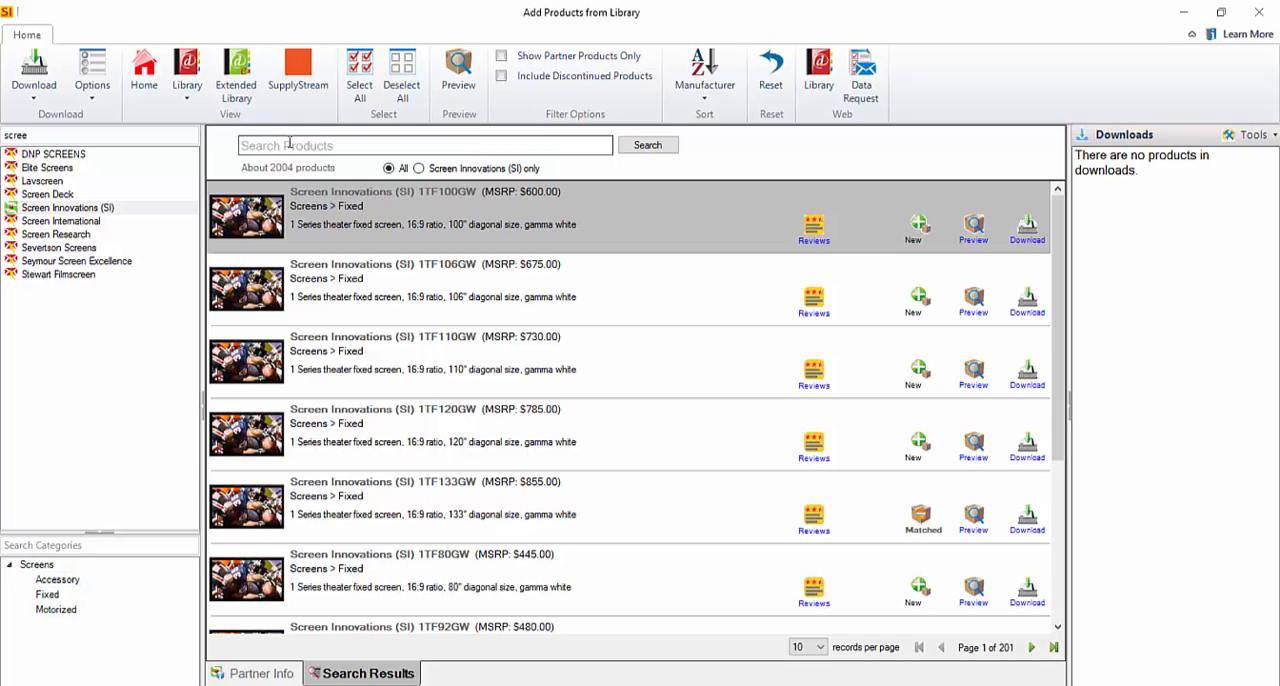
click(418, 168)
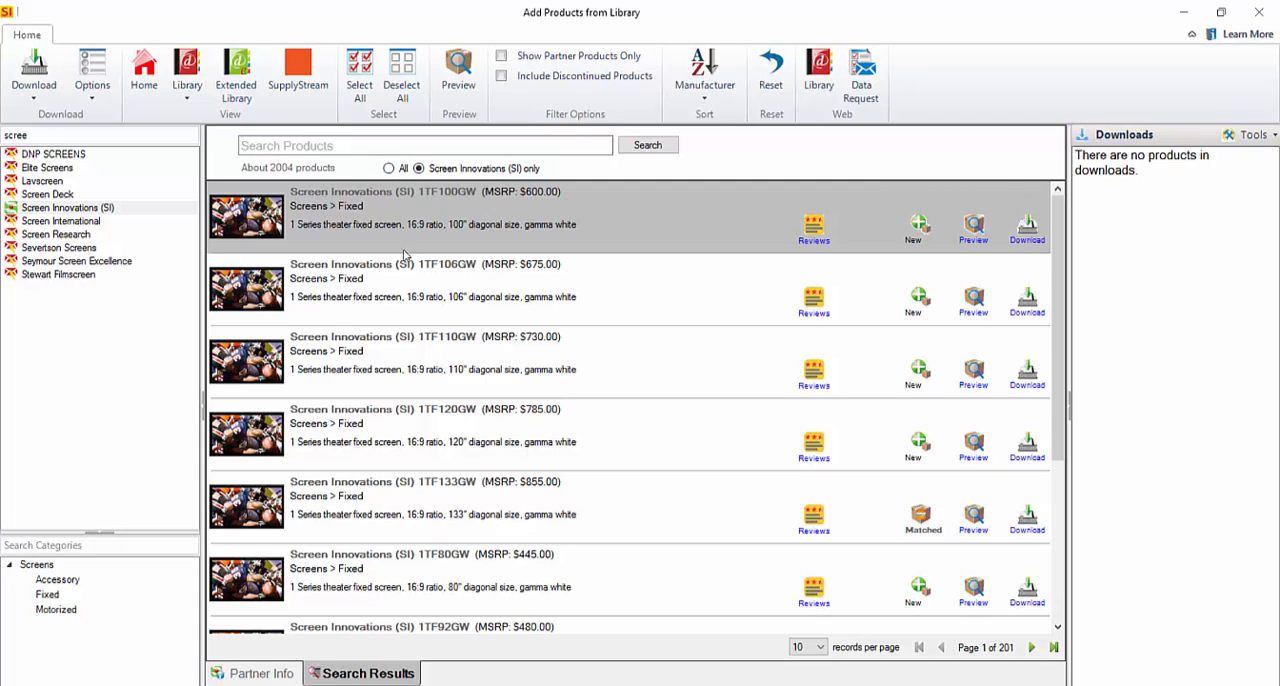
mouse_move(604, 310)
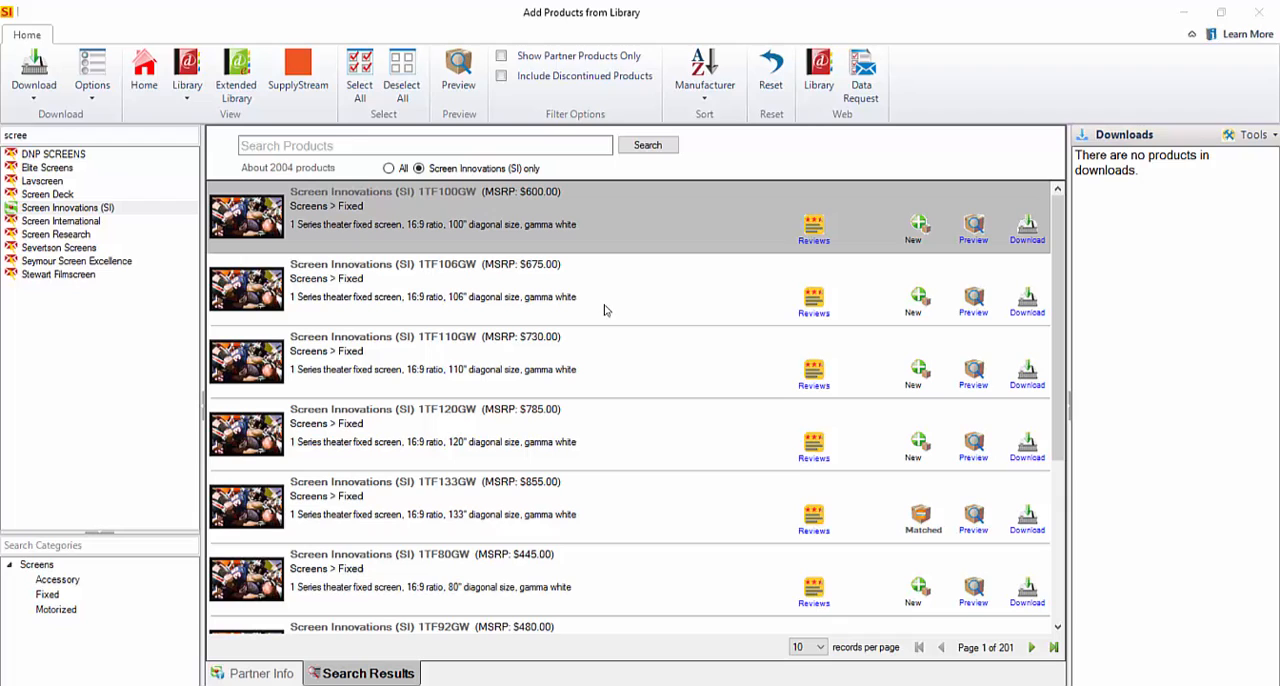
mouse_move(560, 496)
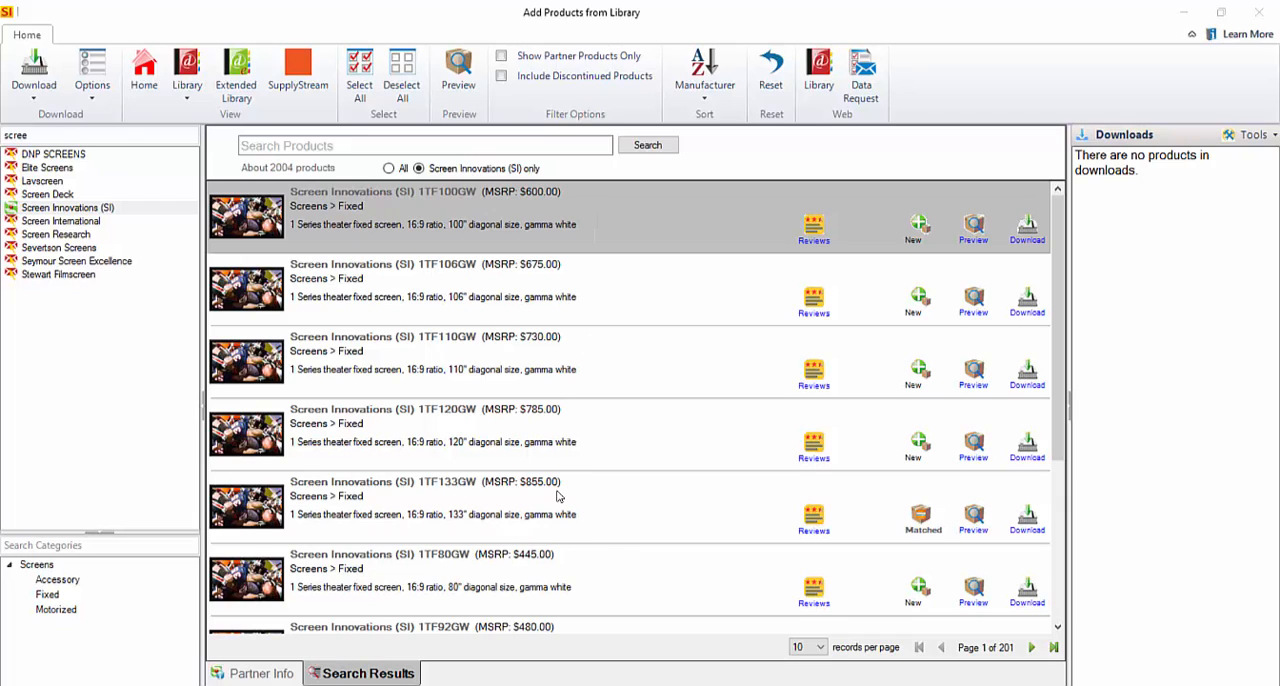
mouse_move(588, 388)
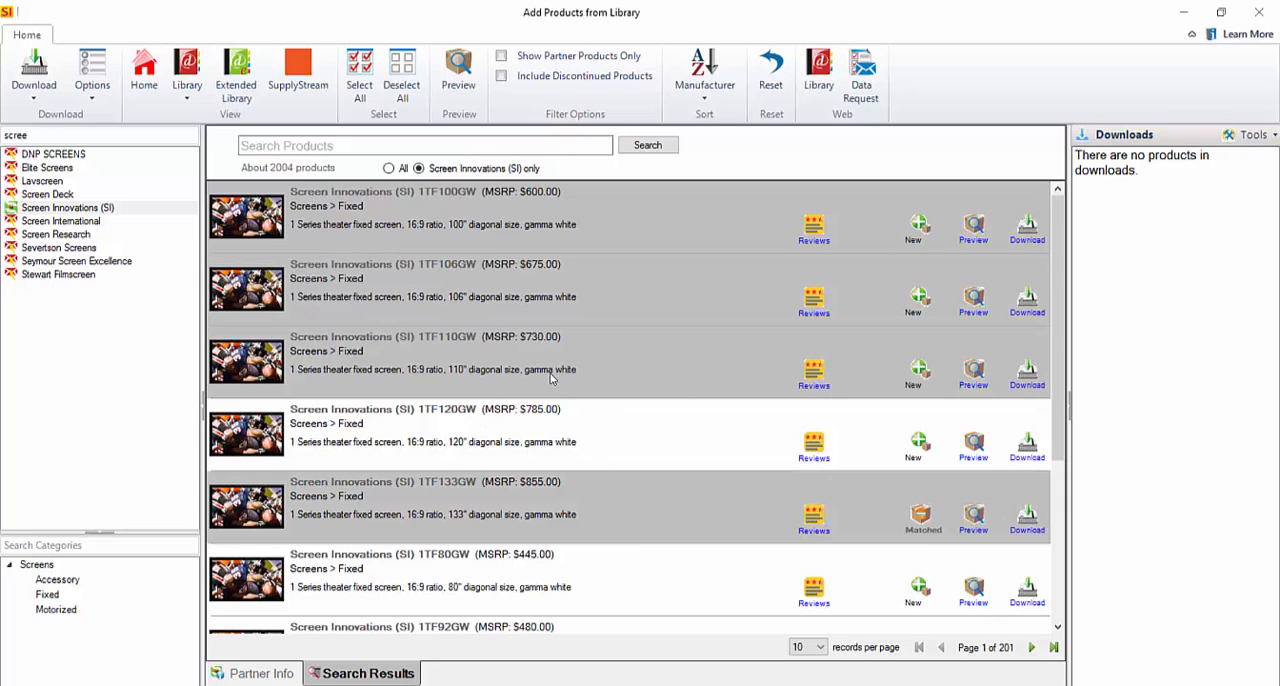
Step: Review the 1TF133GW fixed screen's product details and close the record
click(430, 424)
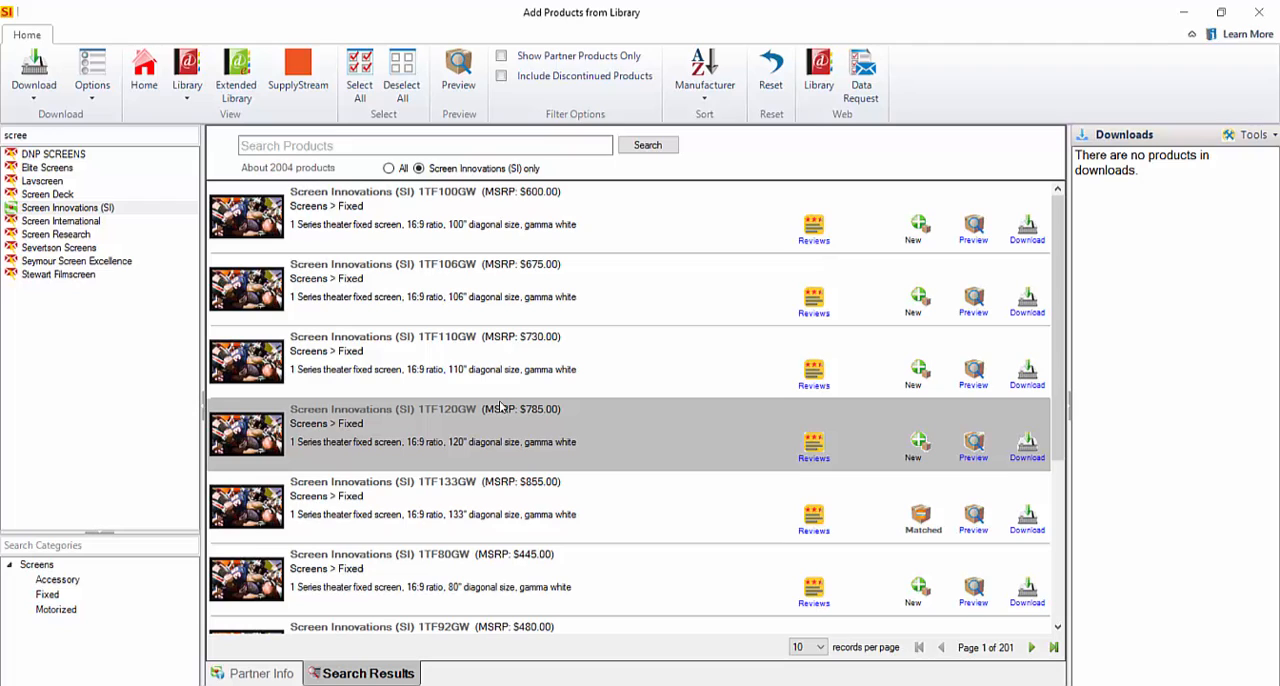
mouse_move(534, 308)
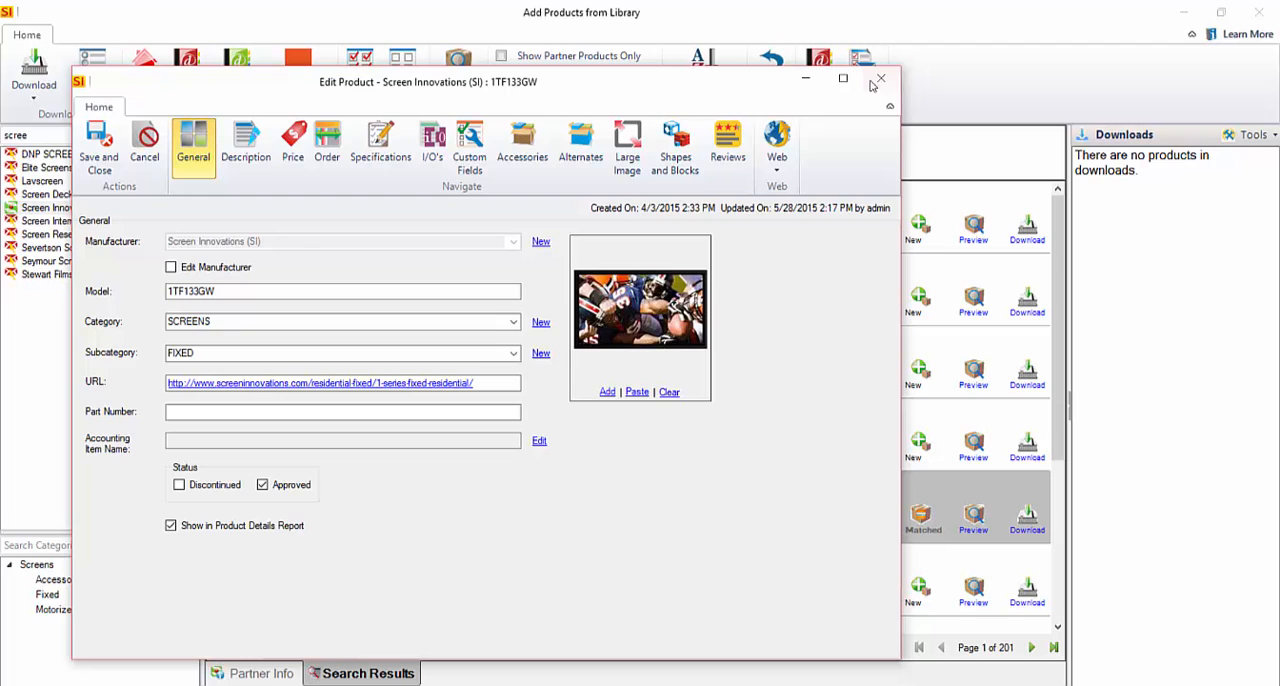
click(880, 78)
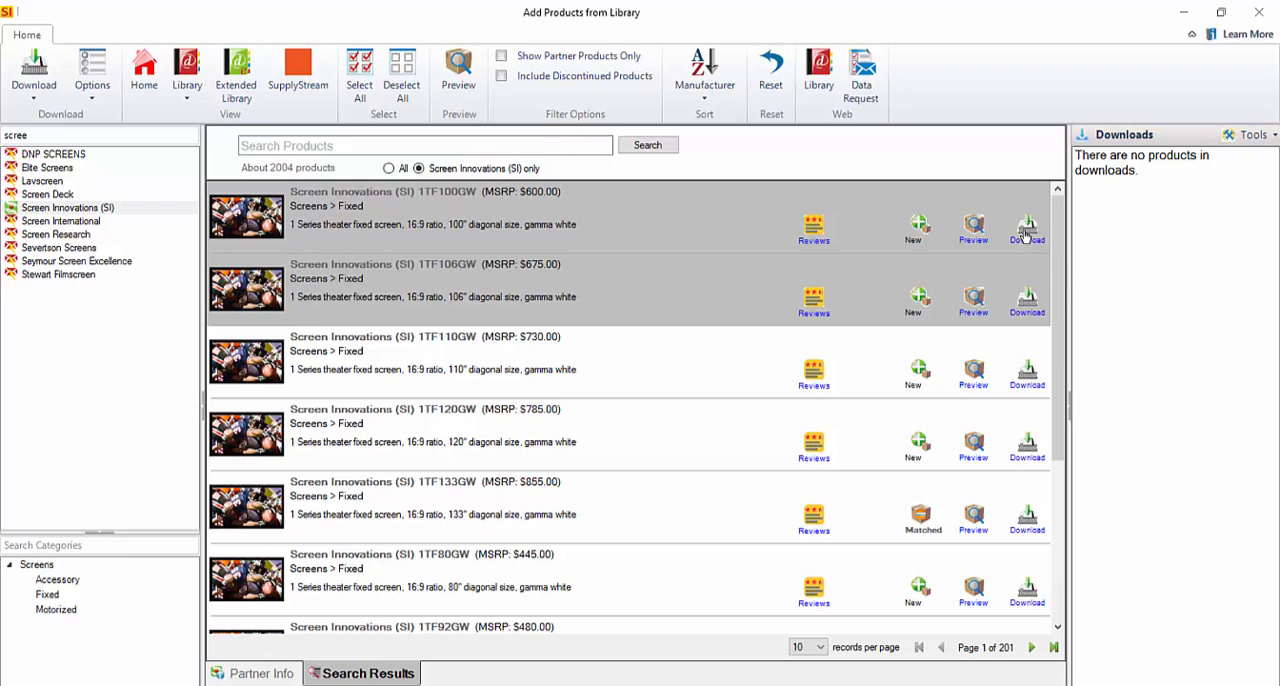
Step: Download the selected 1TF100GW and 1TF106GW screens into the Downloads pane
click(1028, 228)
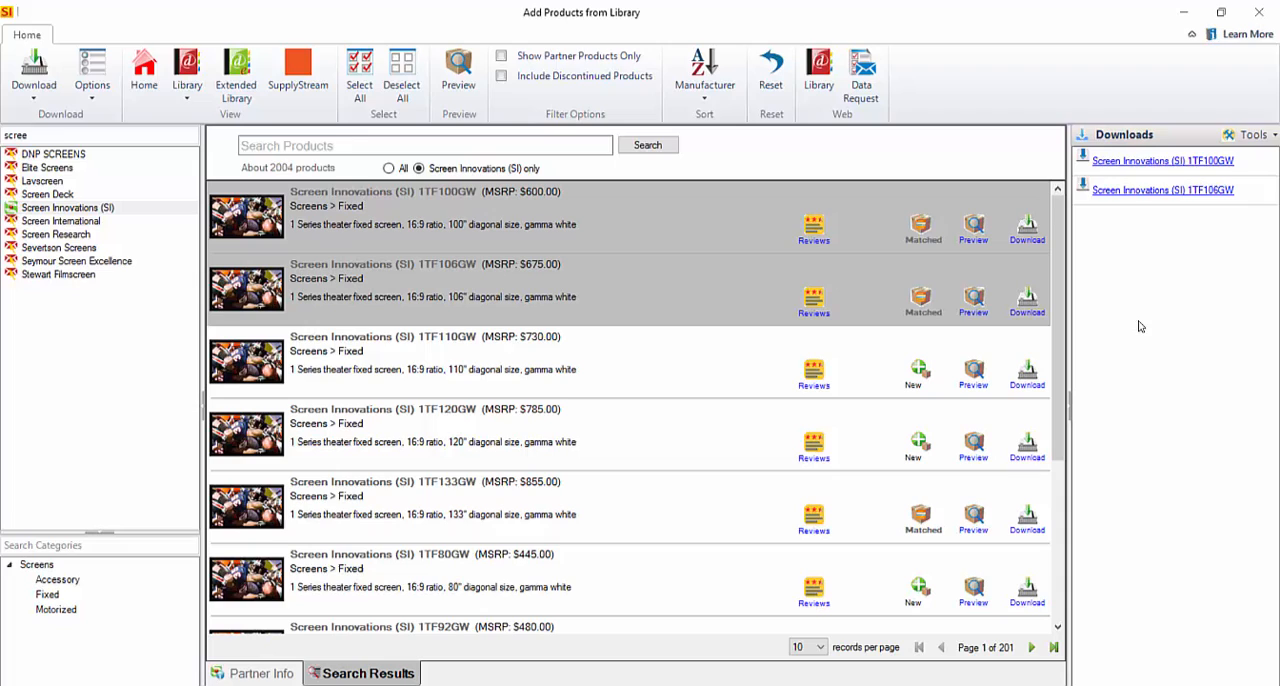
mouse_move(876, 312)
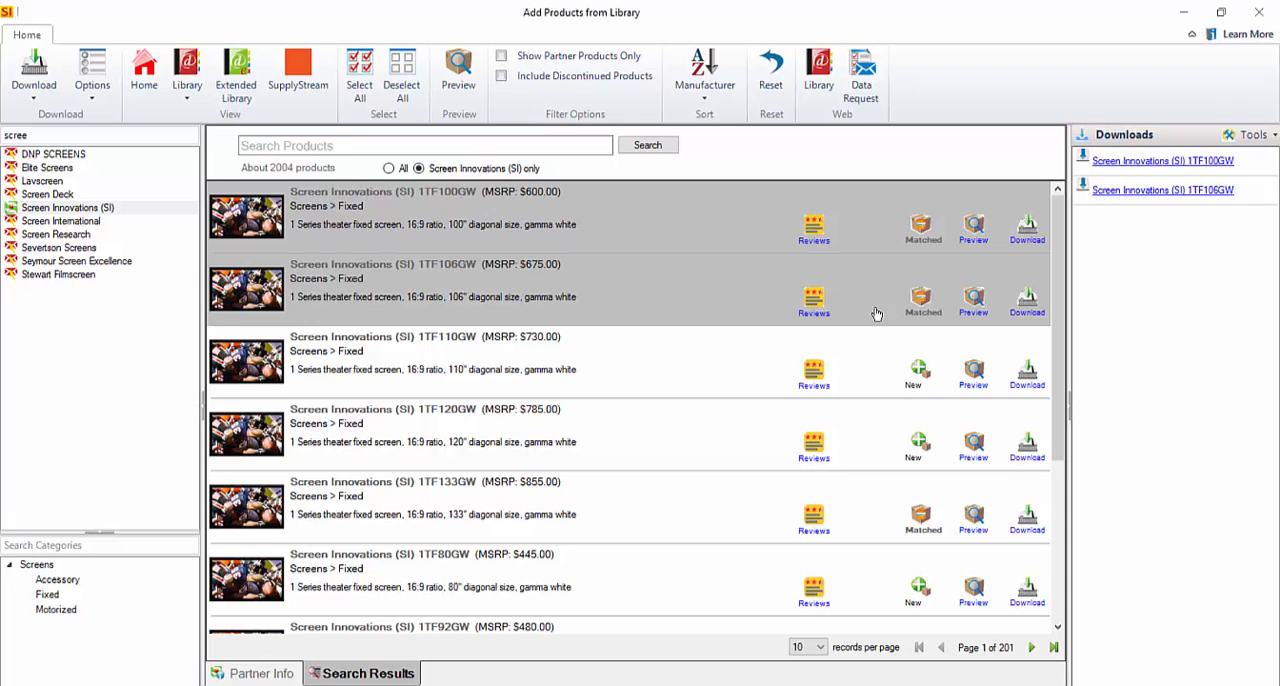
mouse_move(632, 292)
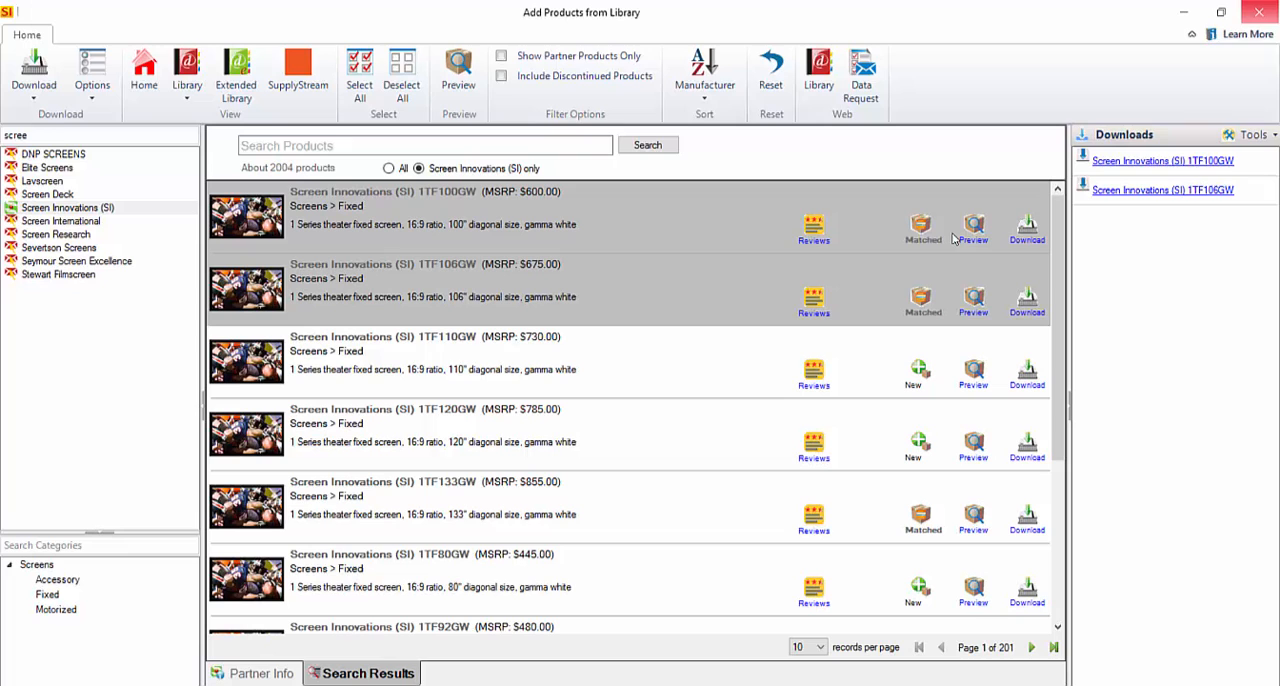
mouse_move(1132, 200)
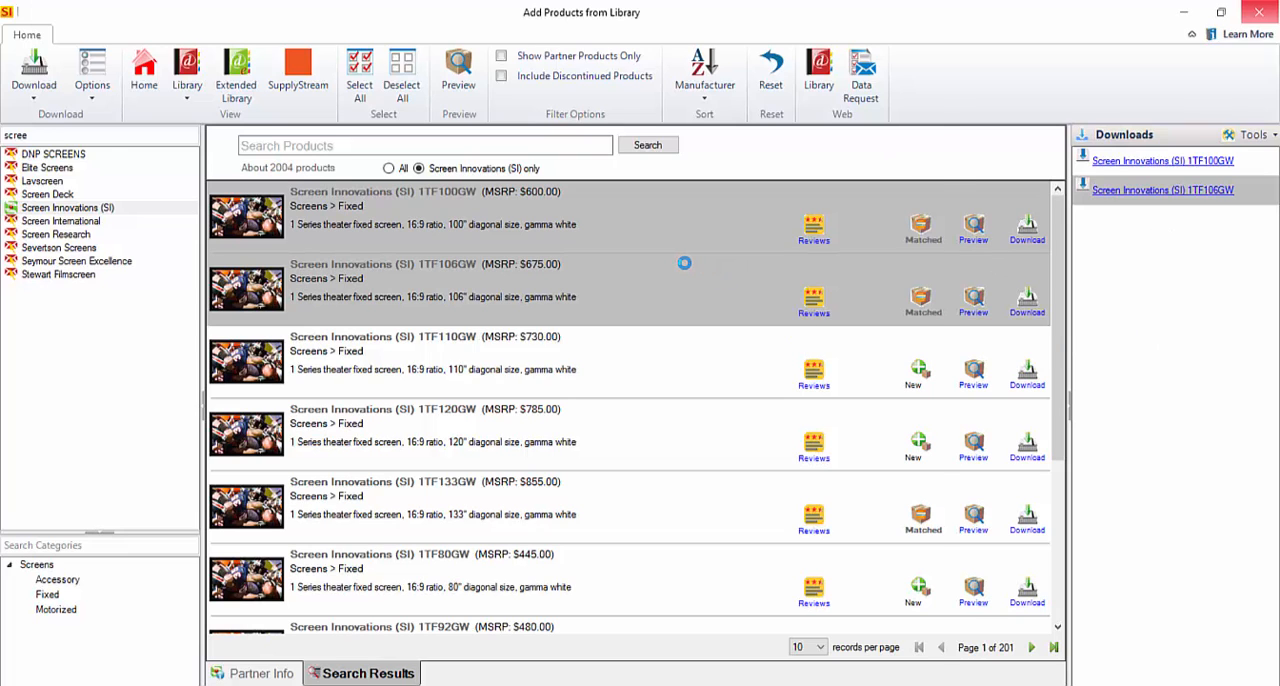
Step: Open the downloaded 1TF106GW record and show its short and long descriptions
double_click(430, 280)
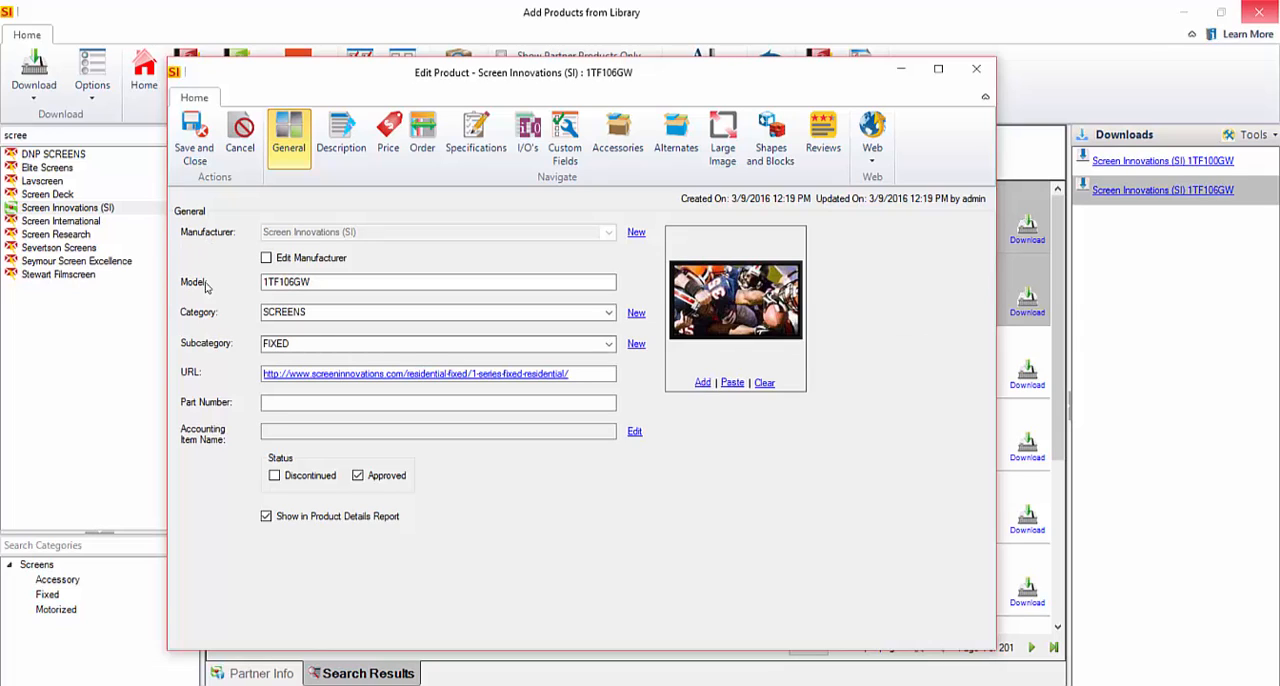
mouse_move(238, 392)
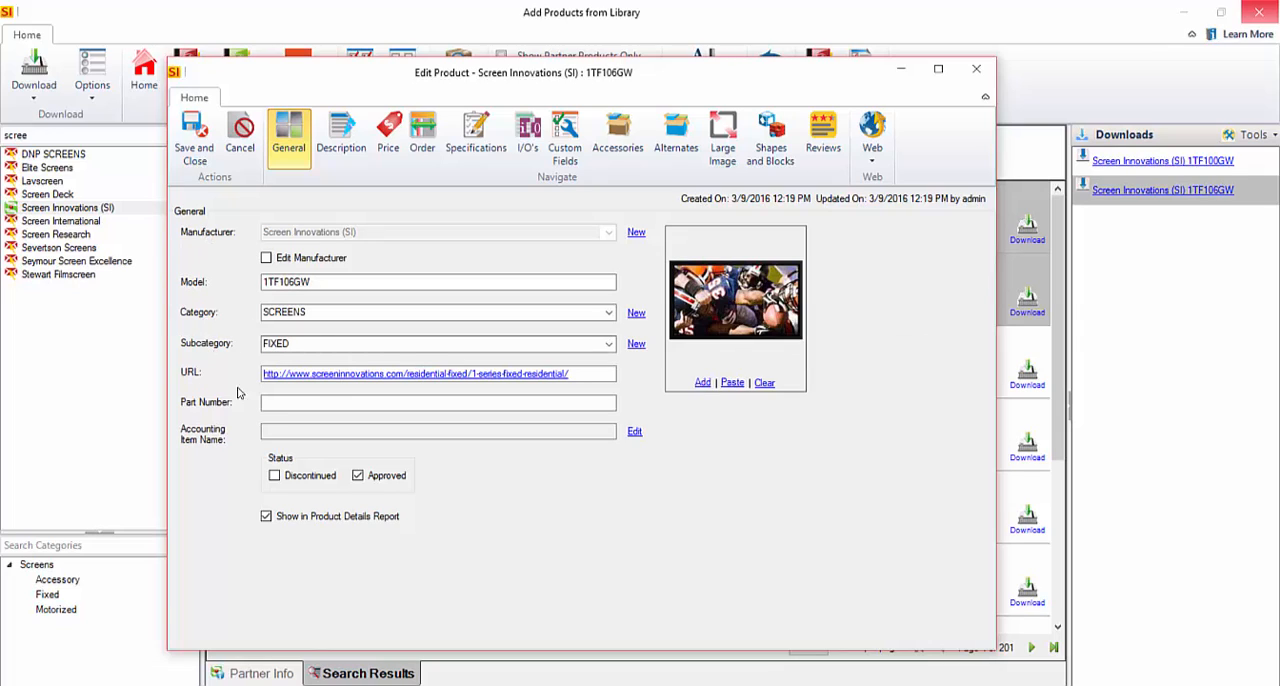
click(340, 136)
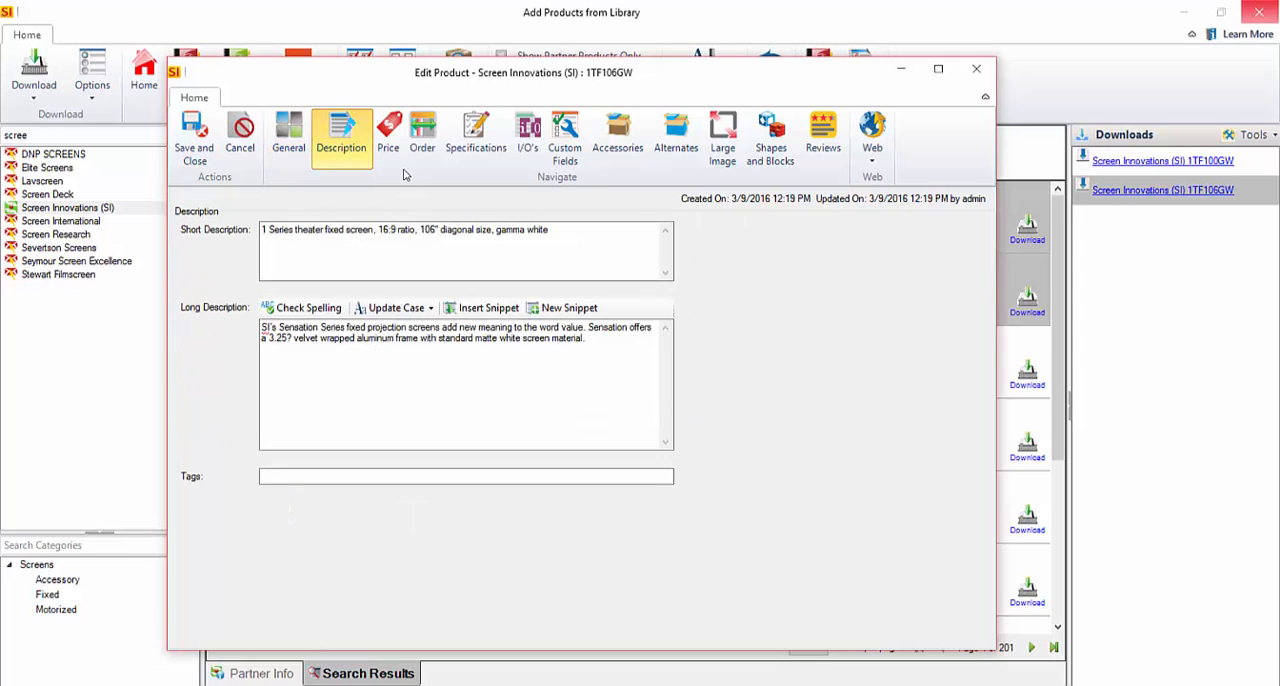
Step: Review the 1TF106GW pricing (MSRP 675.0000, Retail unit price), return to General and close the record
click(388, 136)
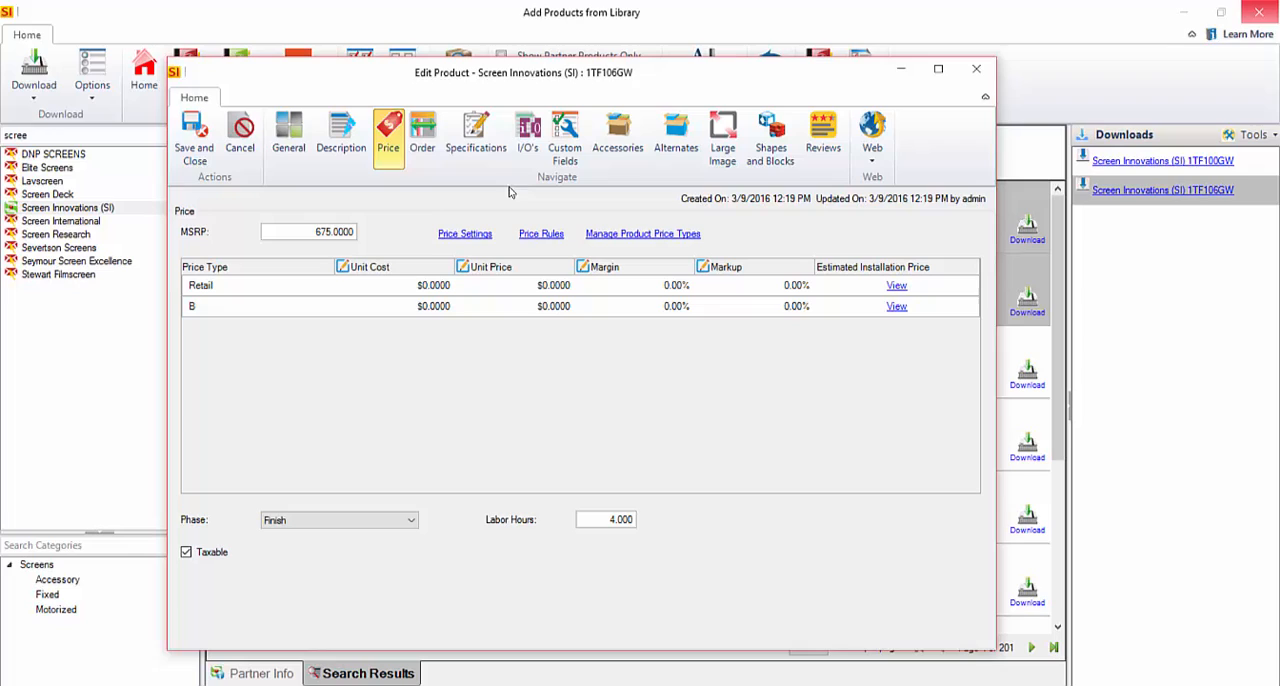
mouse_move(420, 204)
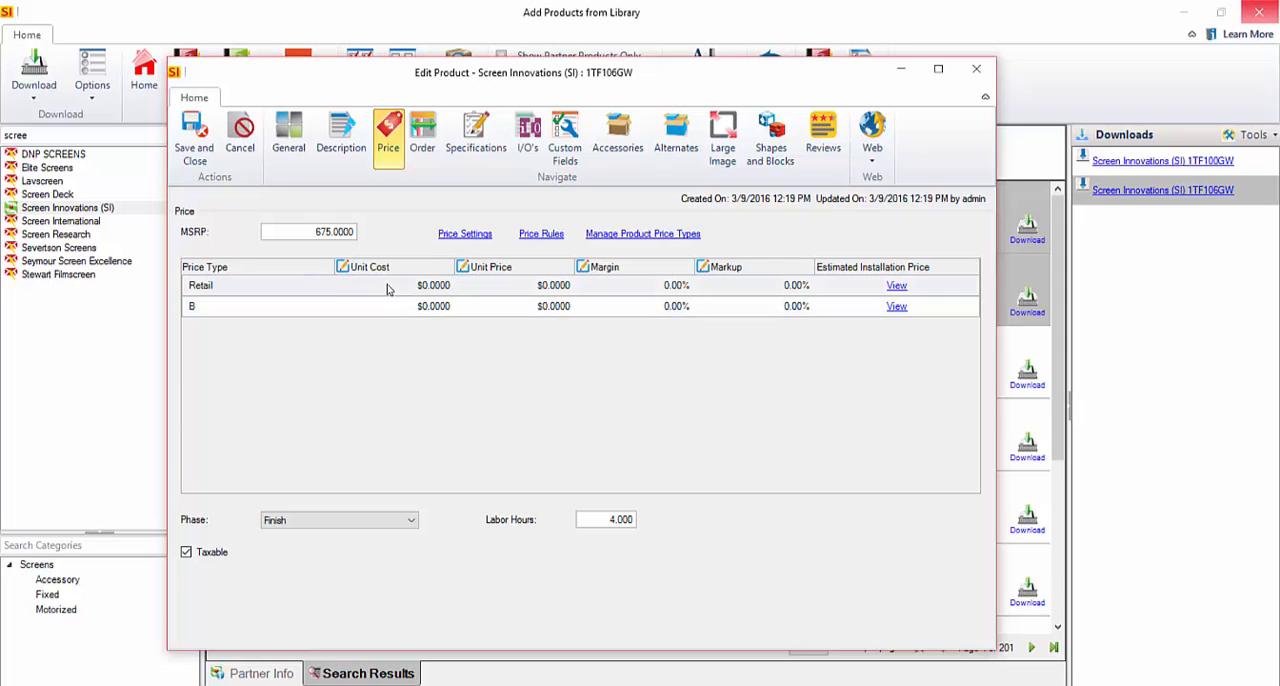
click(512, 284)
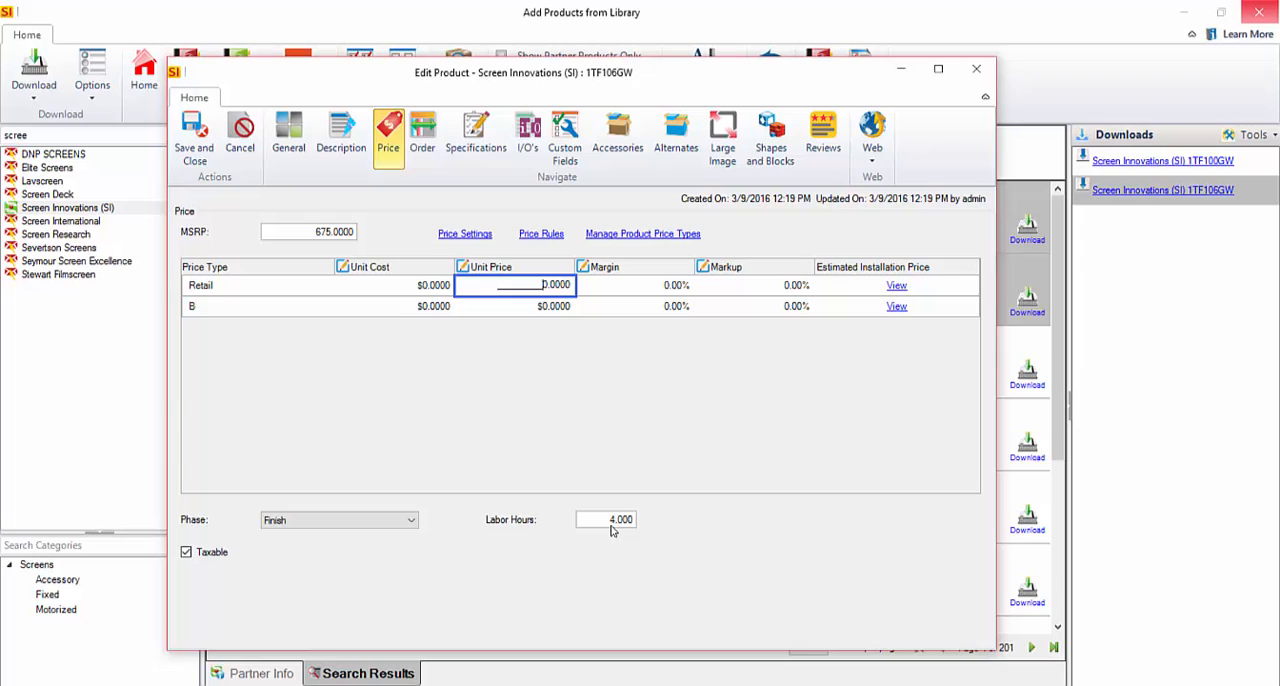
mouse_move(490, 516)
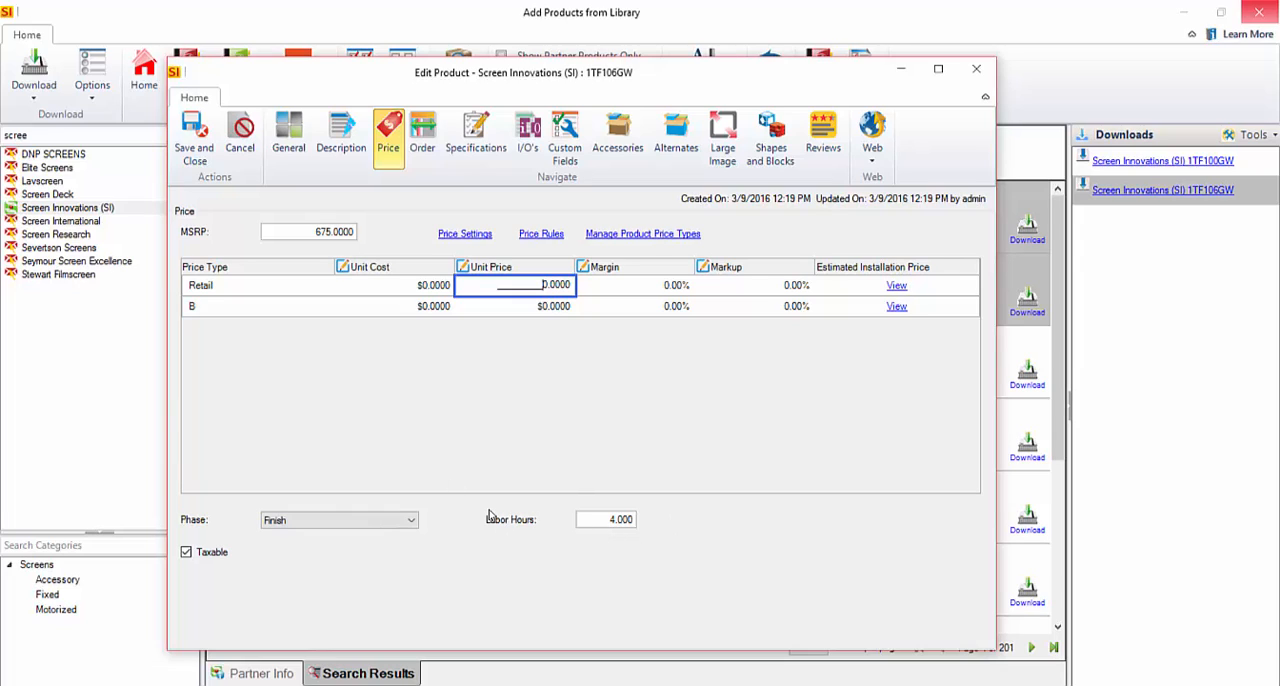
mouse_move(396, 276)
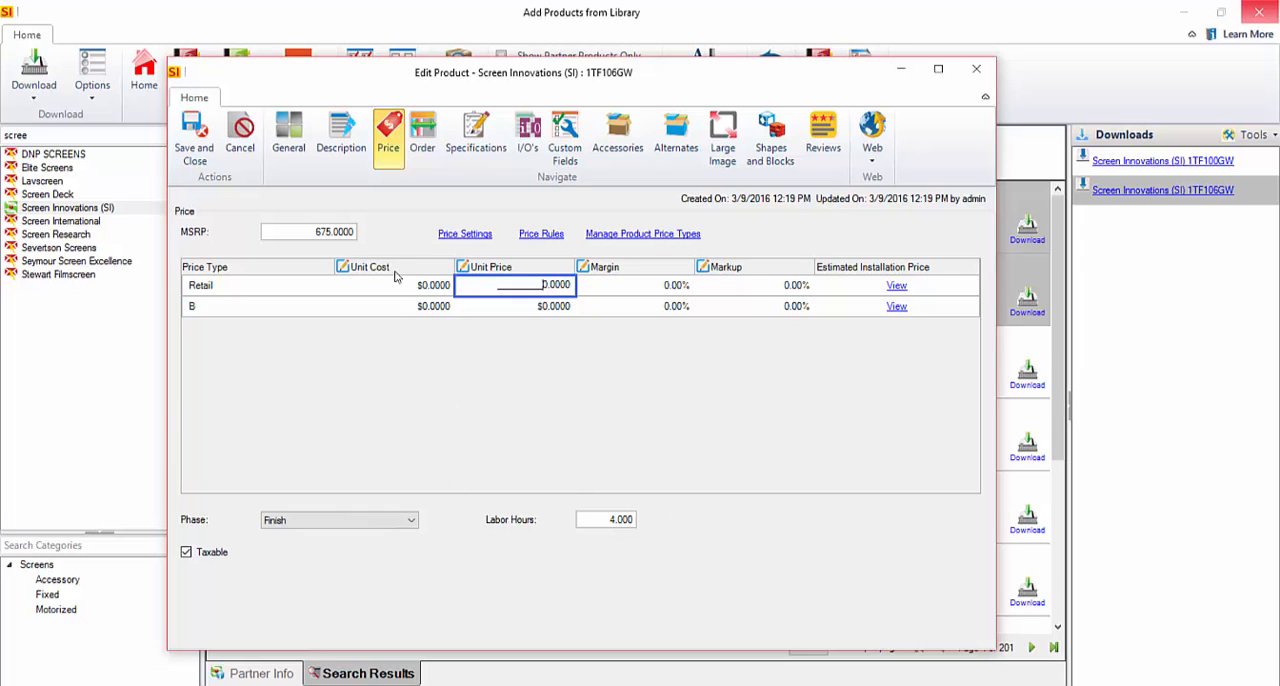
mouse_move(312, 250)
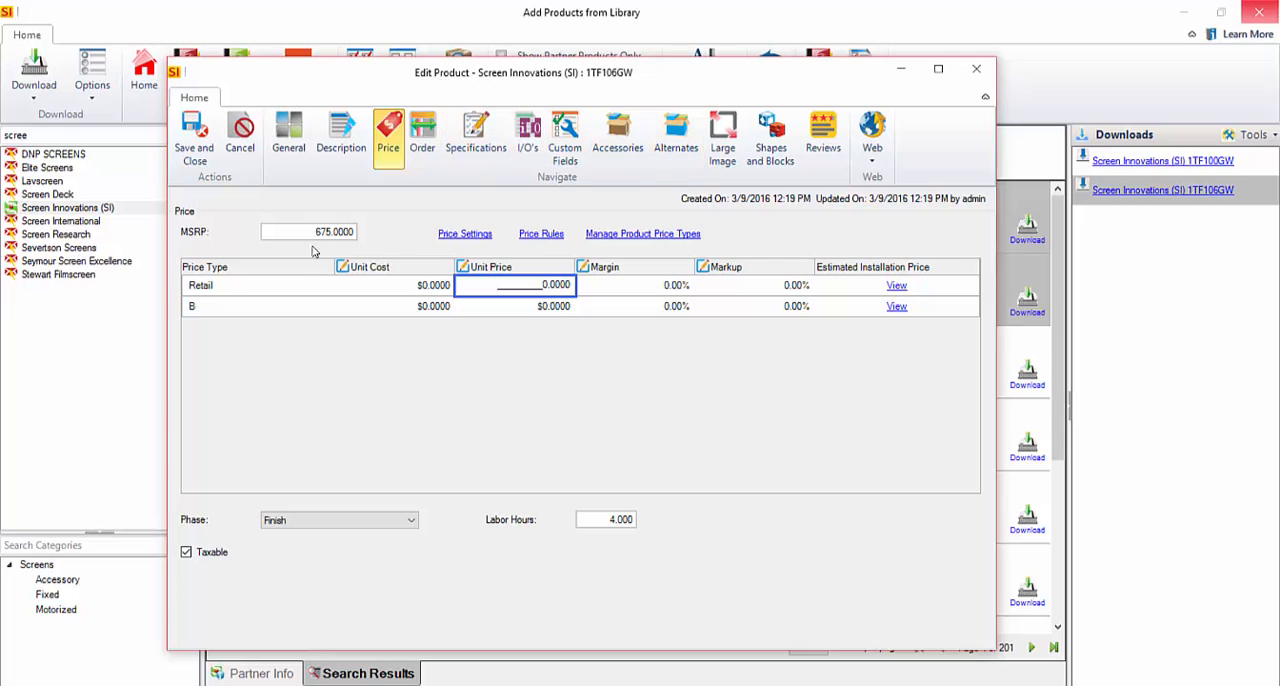
click(288, 136)
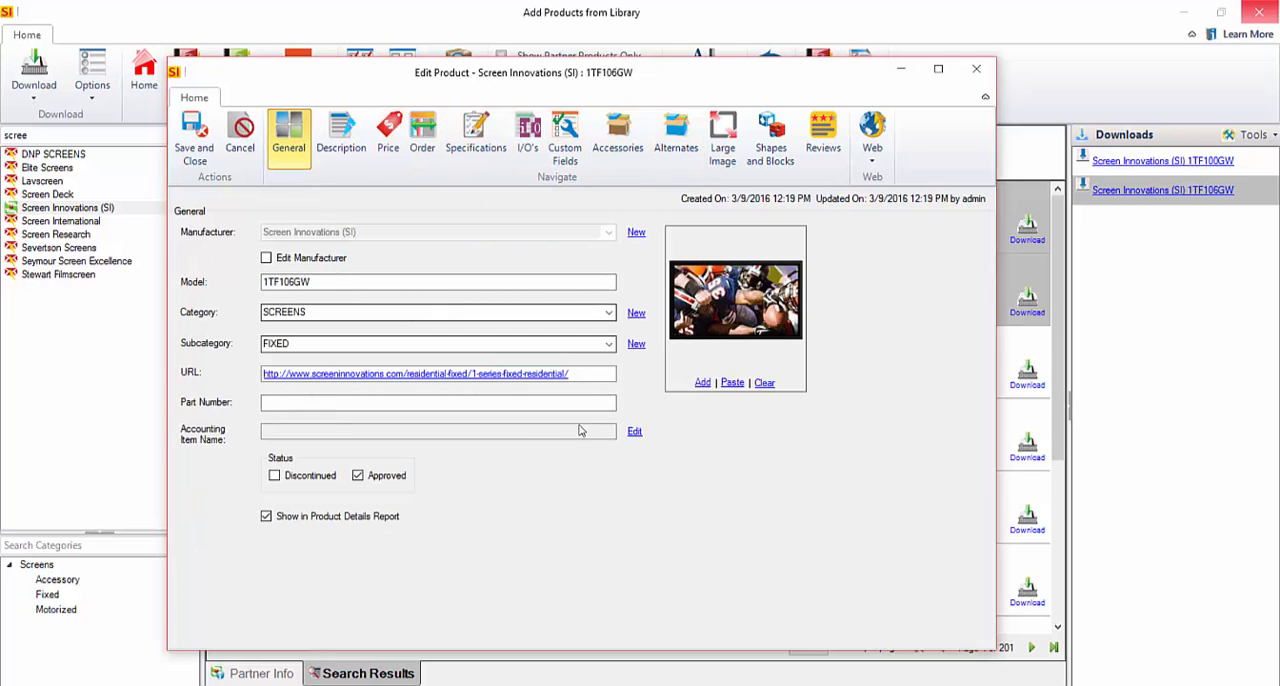
mouse_move(964, 58)
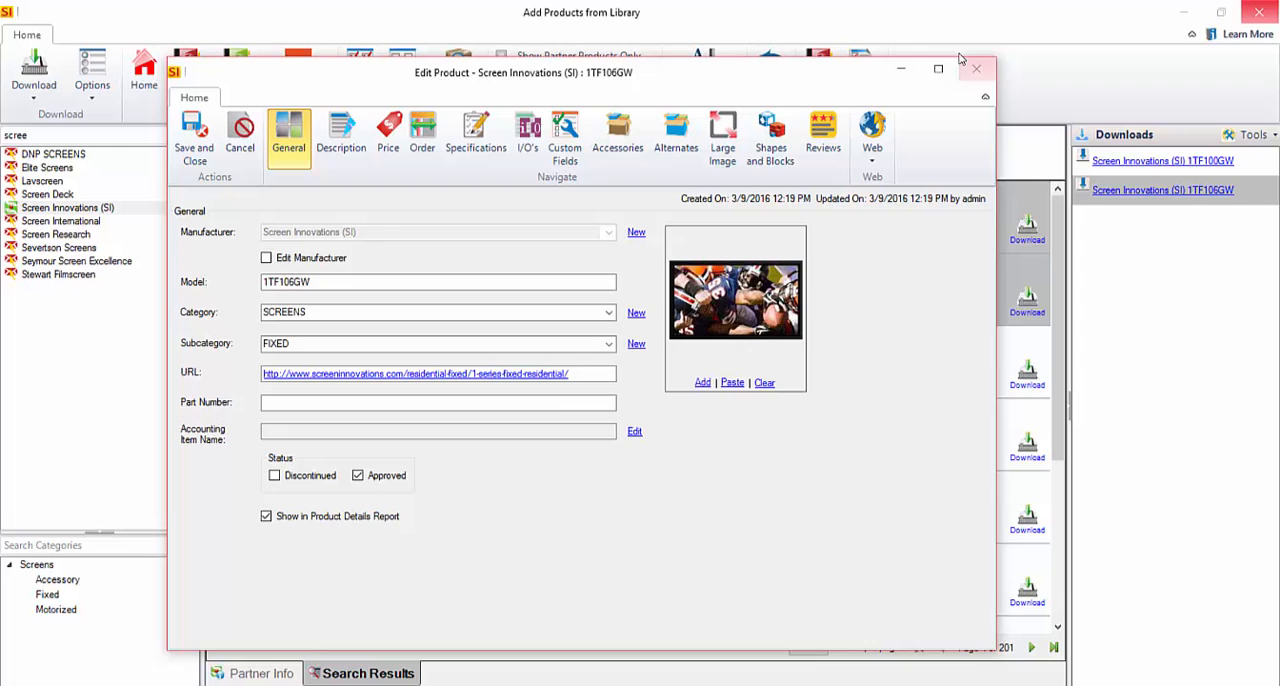
click(976, 68)
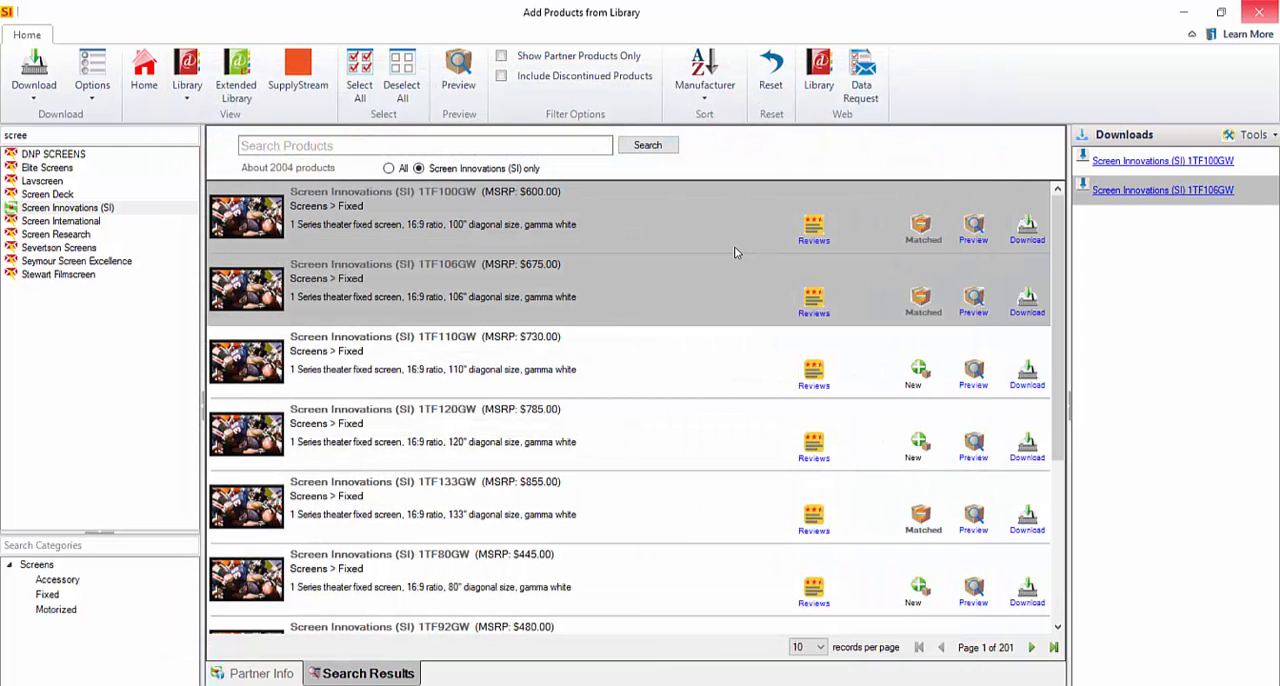
mouse_move(466, 284)
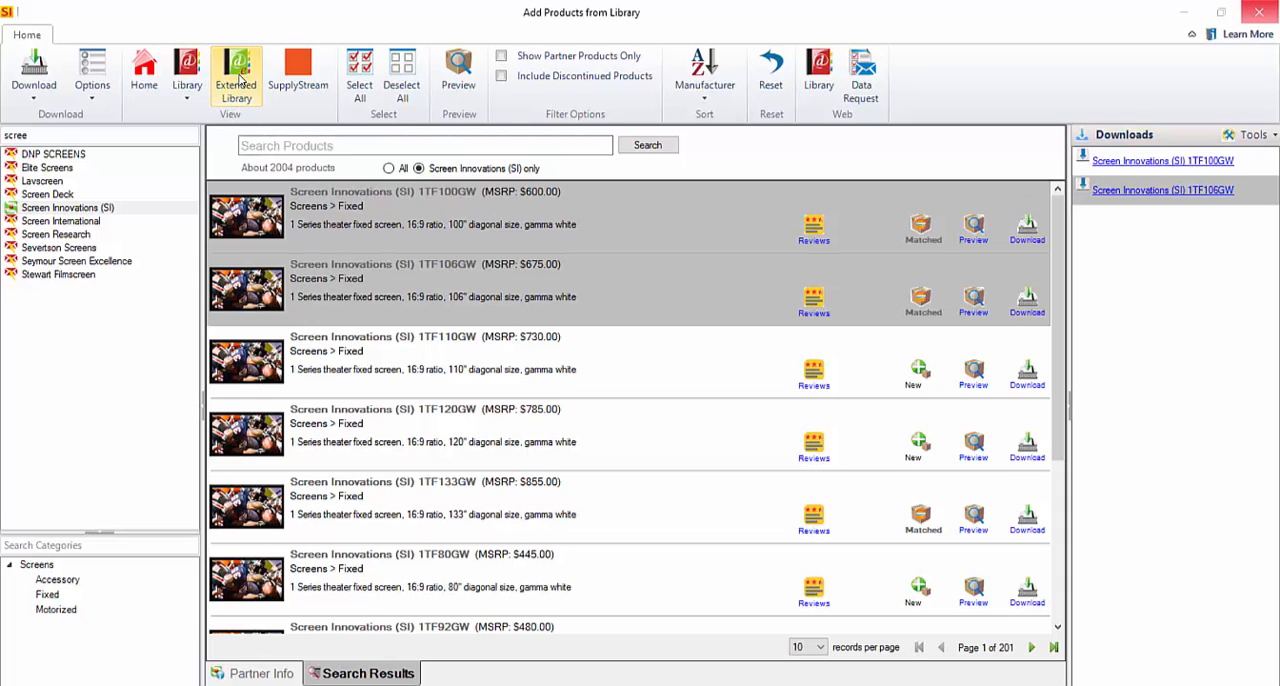
Step: Switch to the Extended Library and select the Audio Mixers category (about 877 products)
click(236, 76)
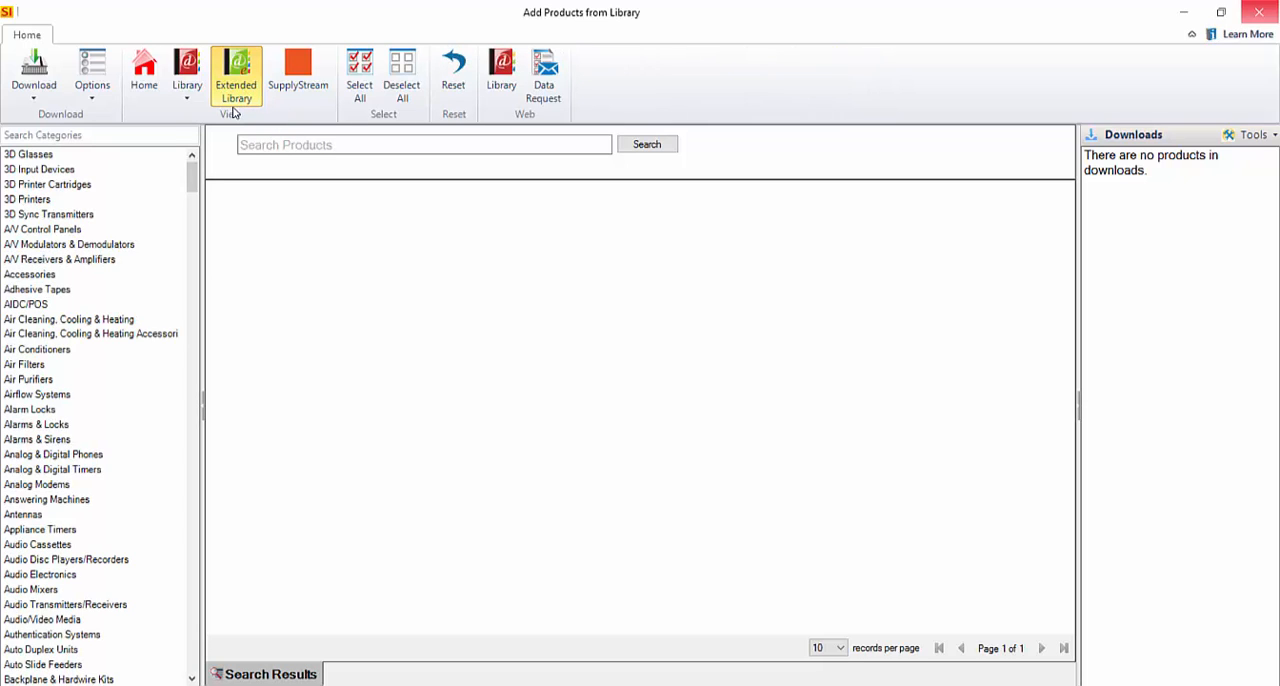
mouse_move(64, 276)
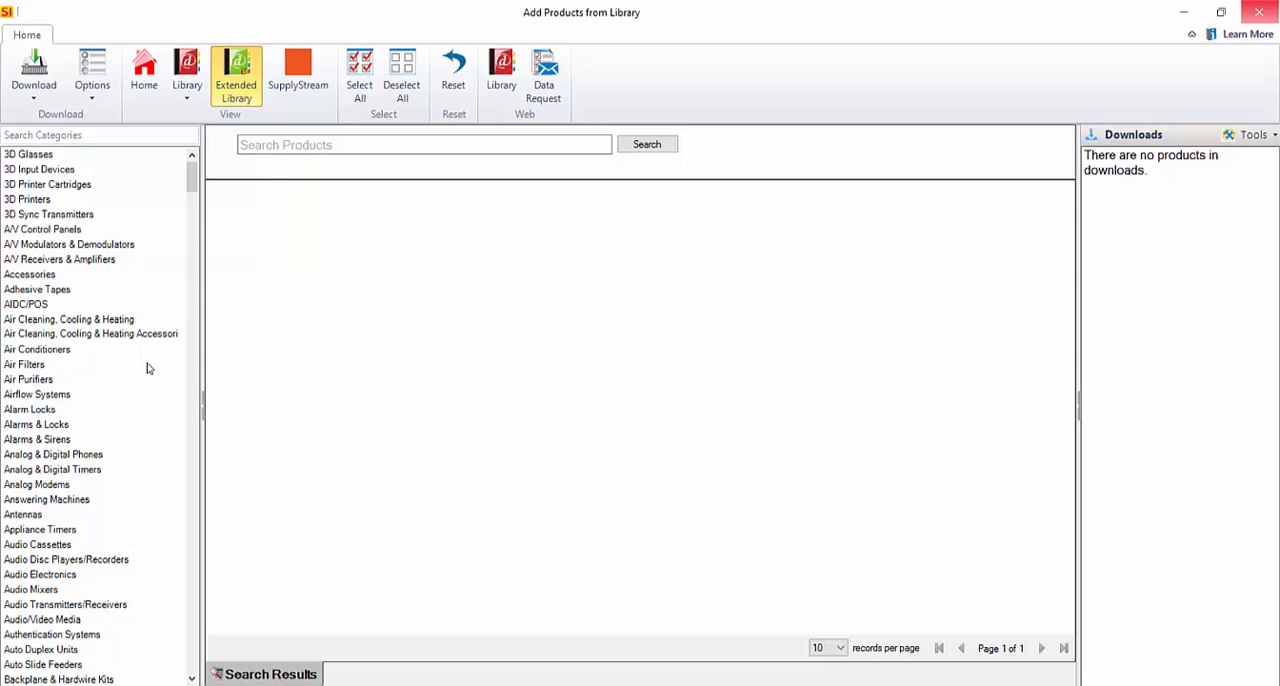
mouse_move(184, 154)
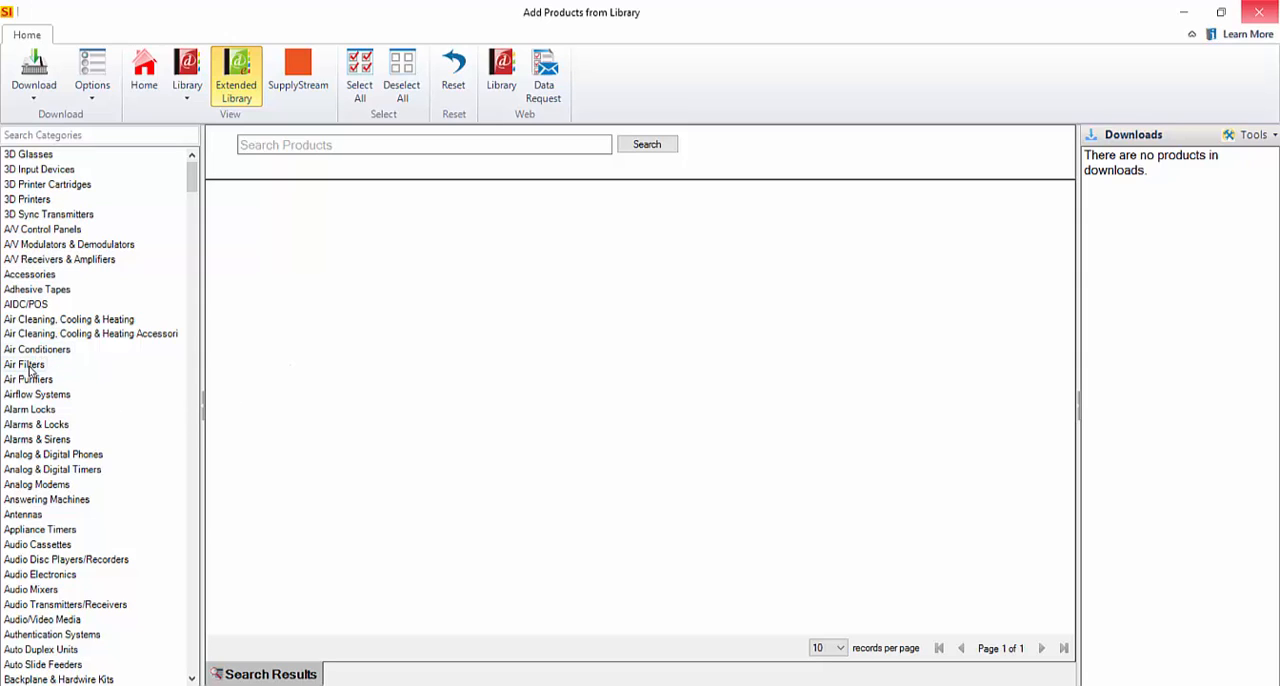
mouse_move(316, 392)
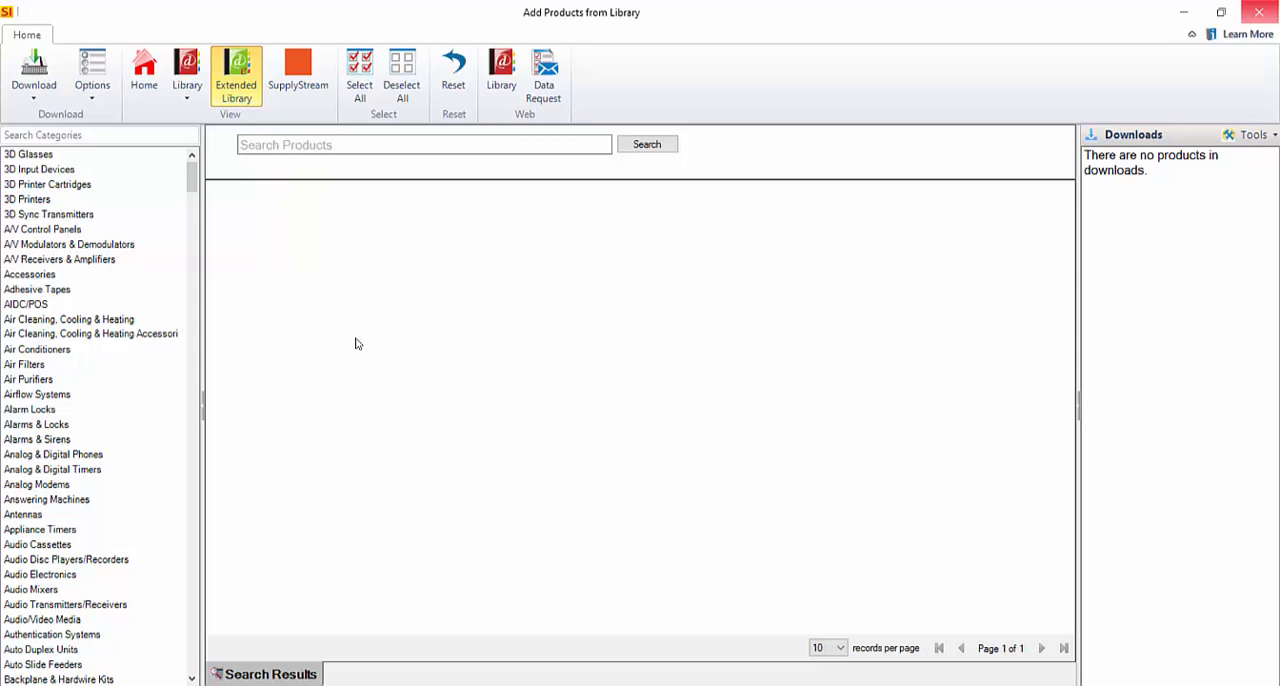
mouse_move(76, 588)
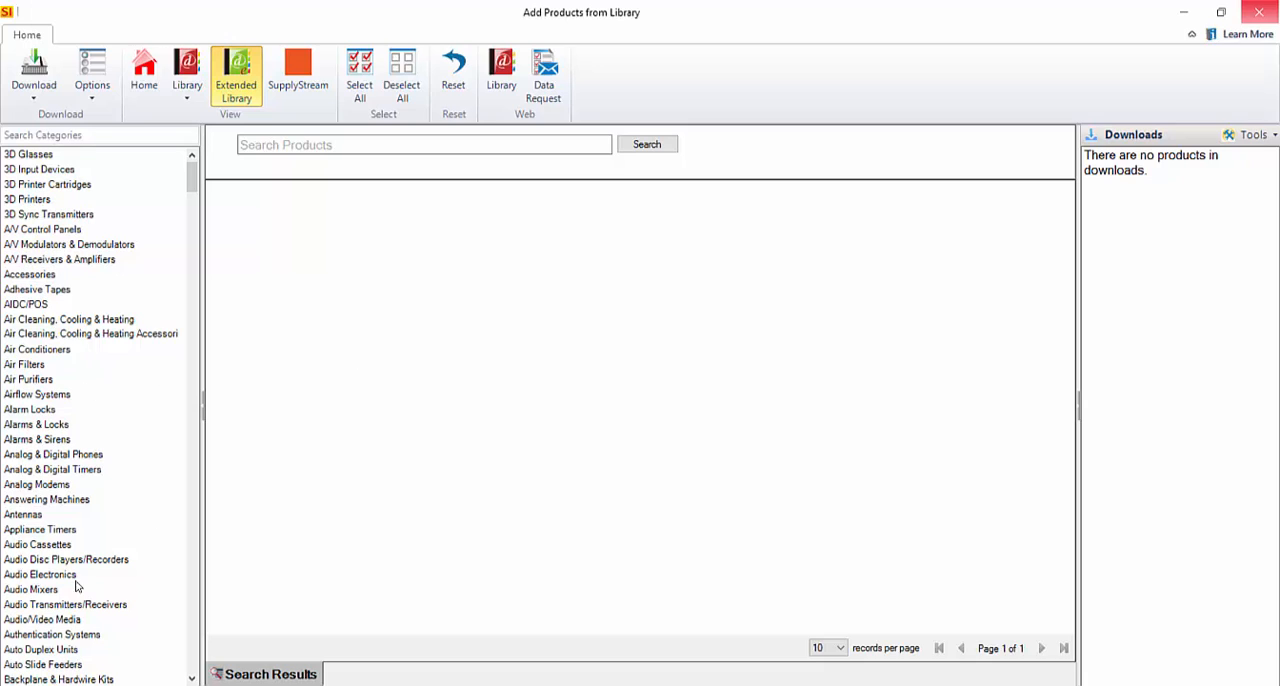
click(32, 588)
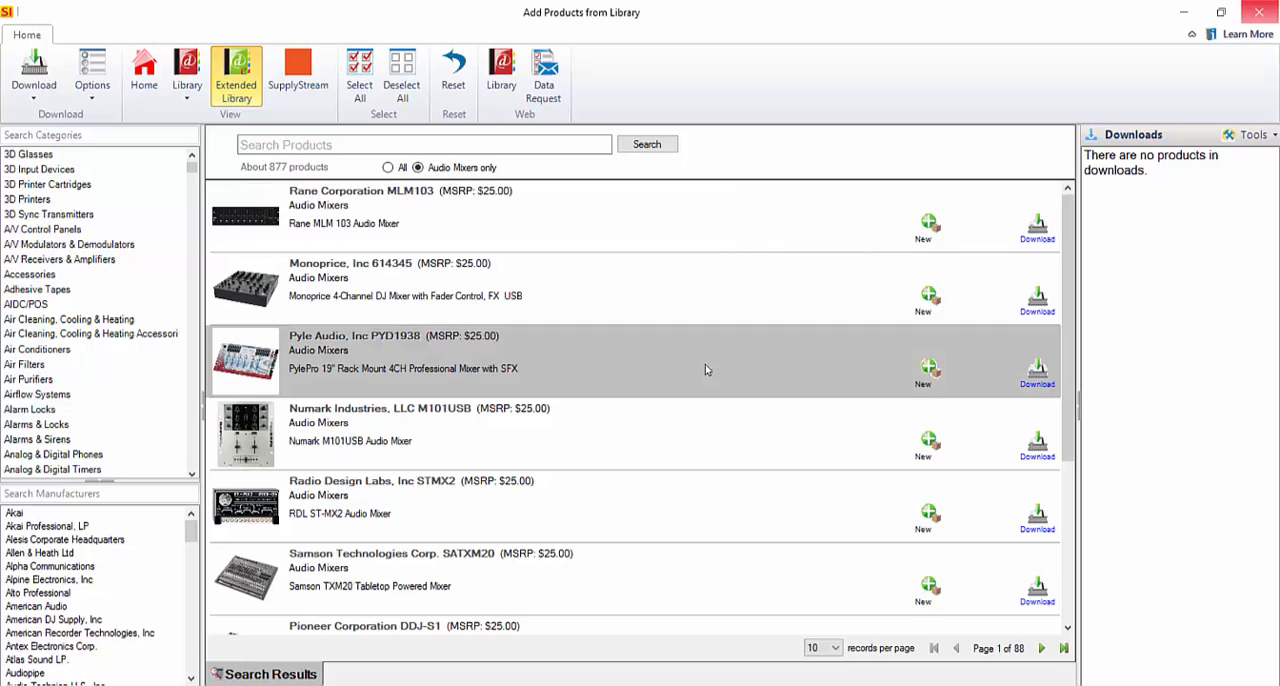
mouse_move(1160, 272)
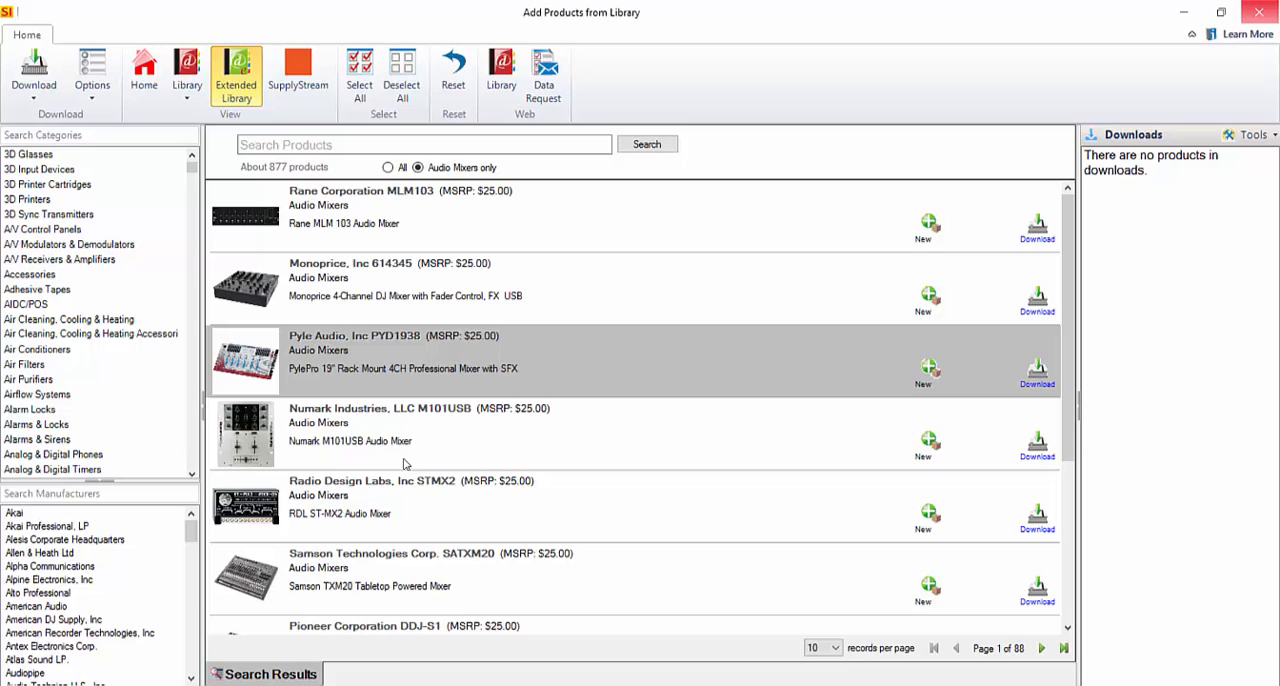
mouse_move(498, 384)
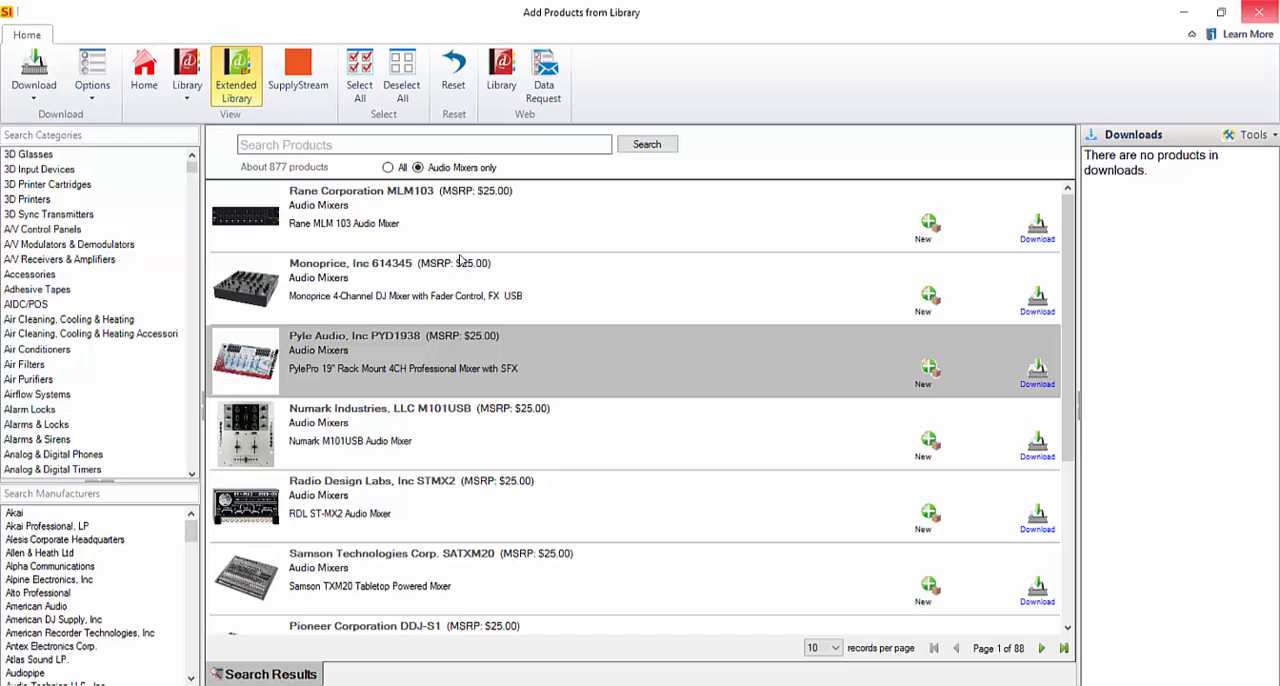
mouse_move(548, 310)
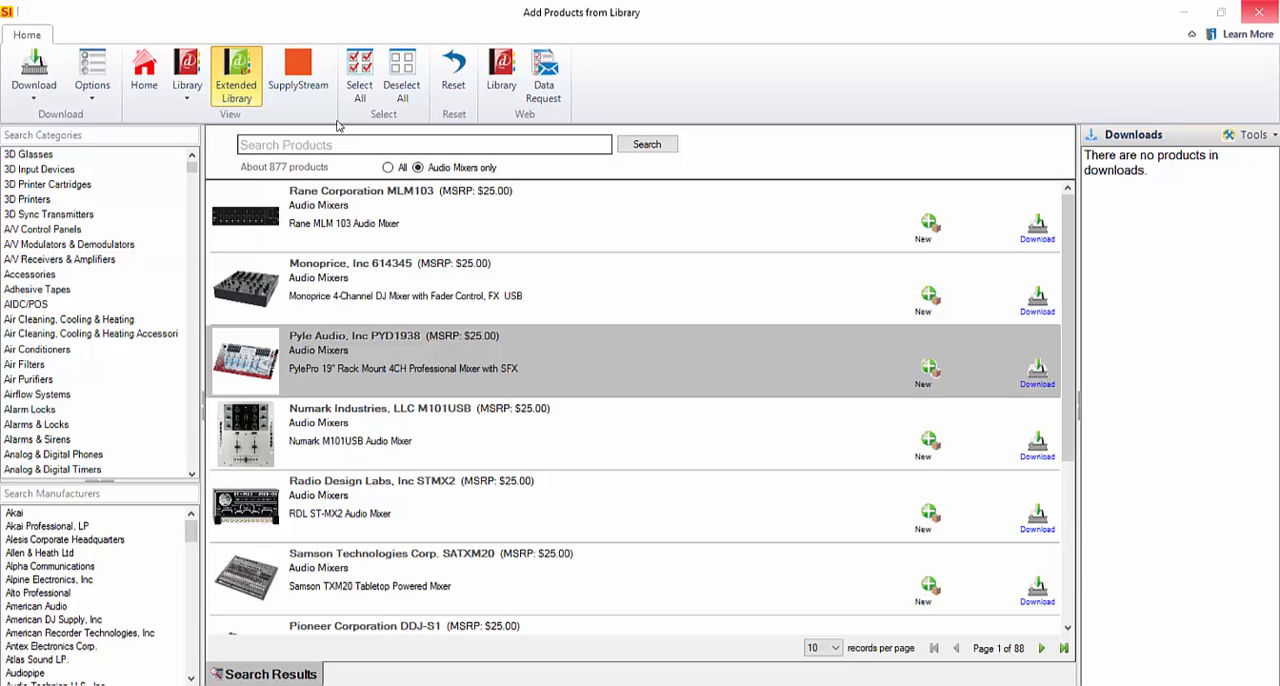
click(298, 72)
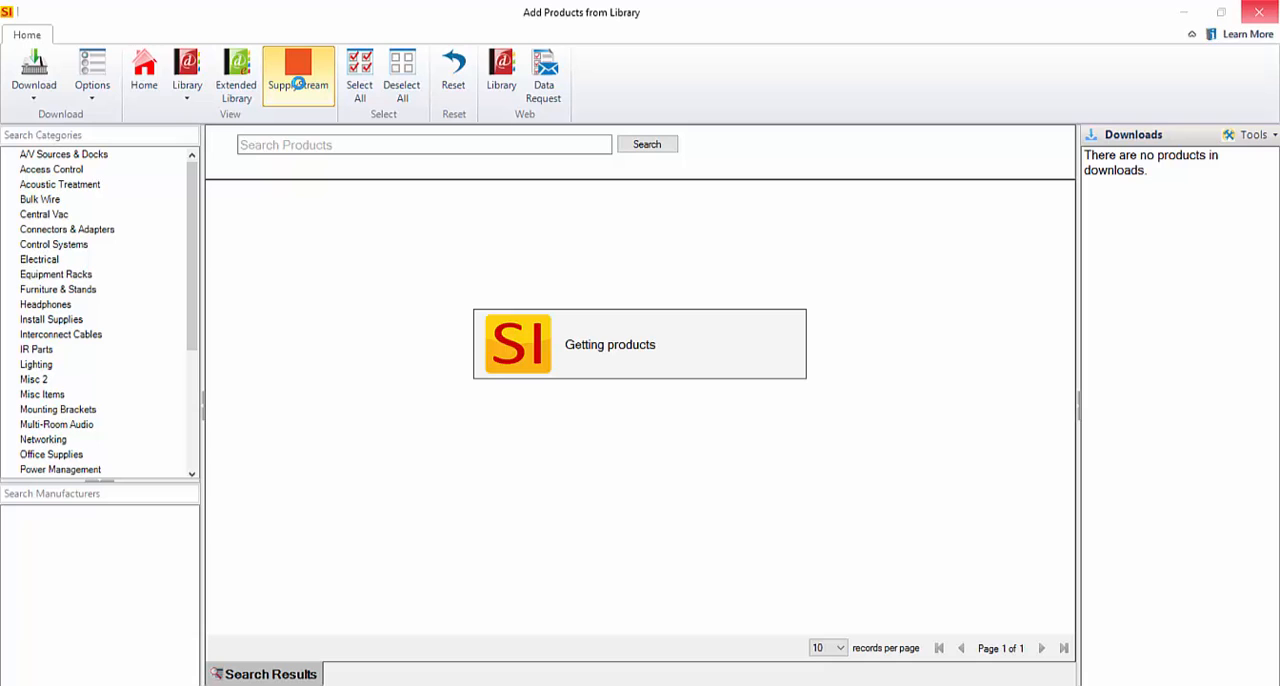
Step: Switch the library to the SupplyStream catalog and load its Chief mounting bracket products
click(298, 76)
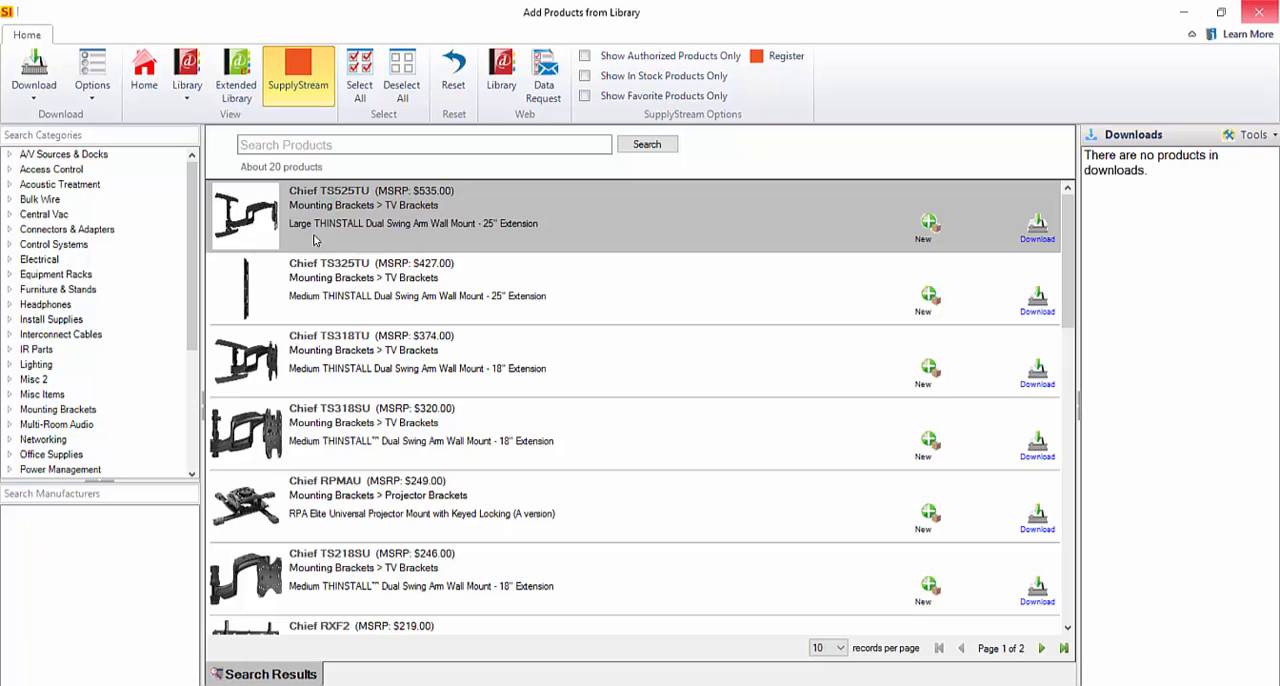
mouse_move(38, 344)
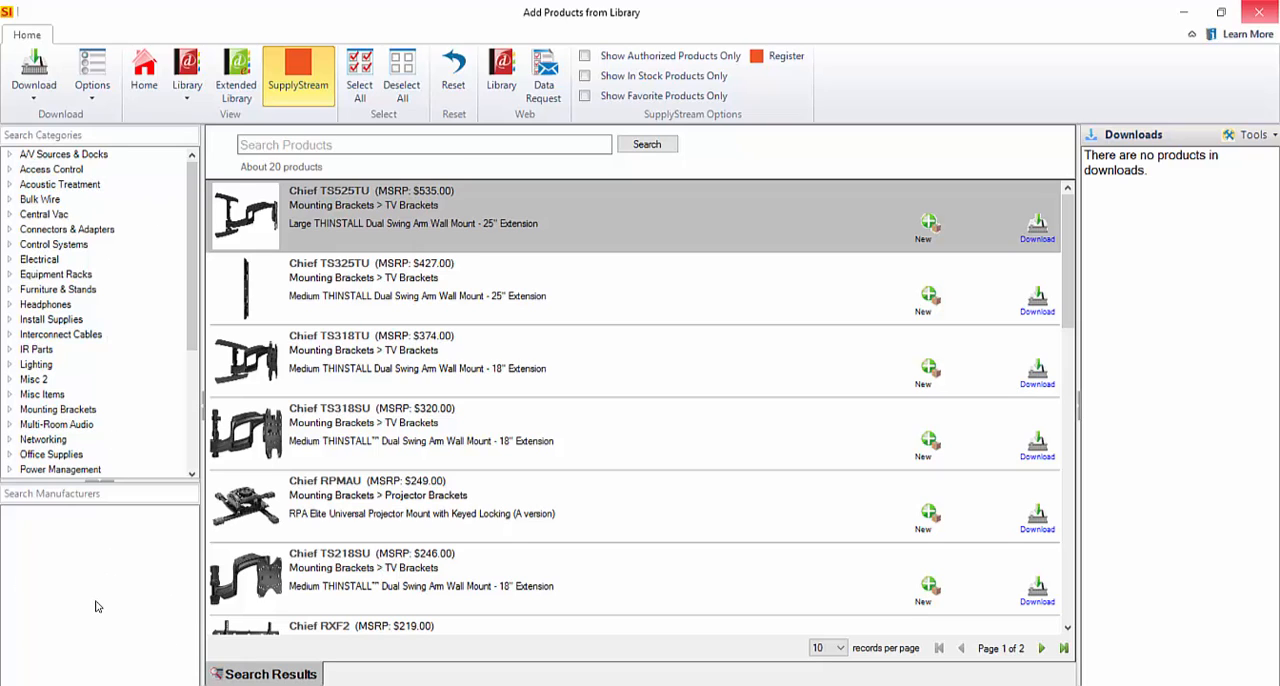
mouse_move(368, 446)
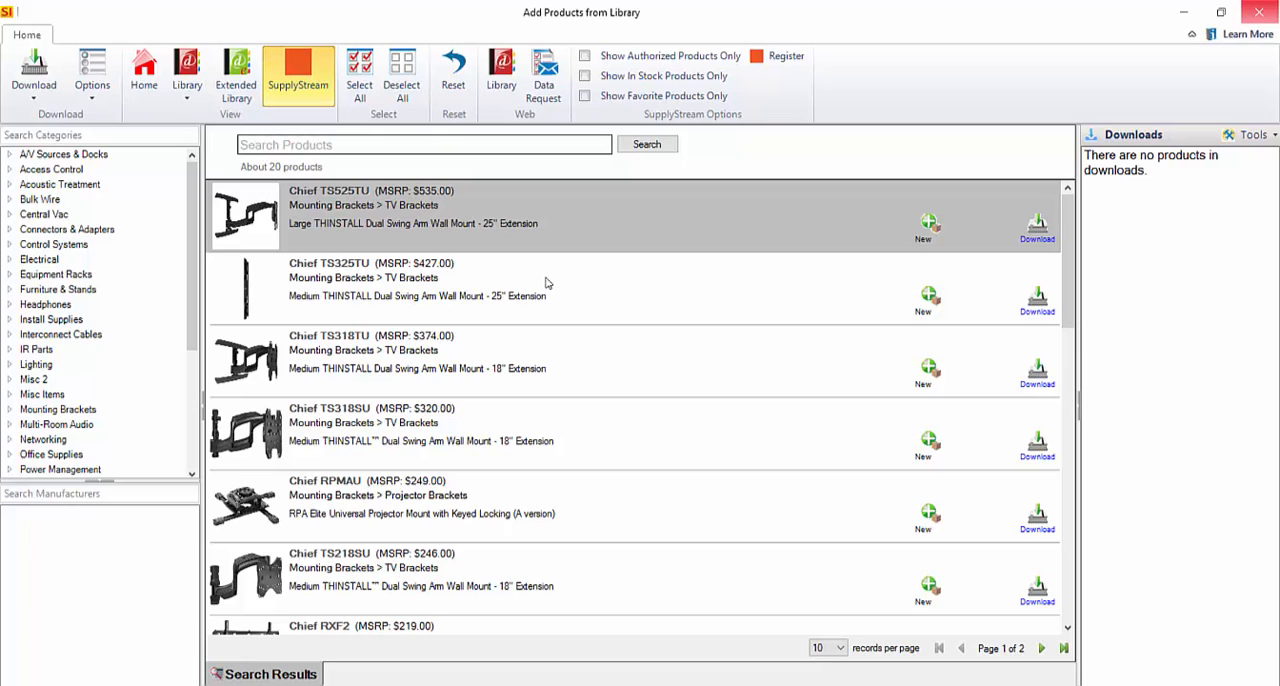
click(786, 56)
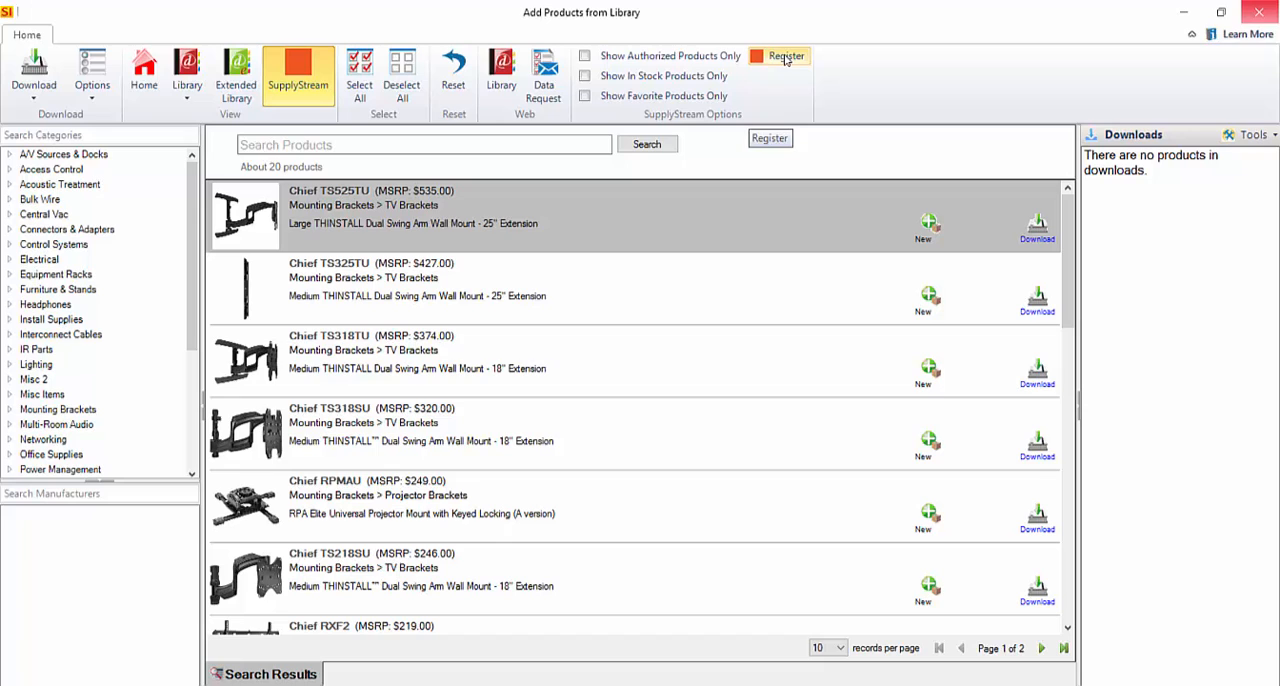
click(786, 56)
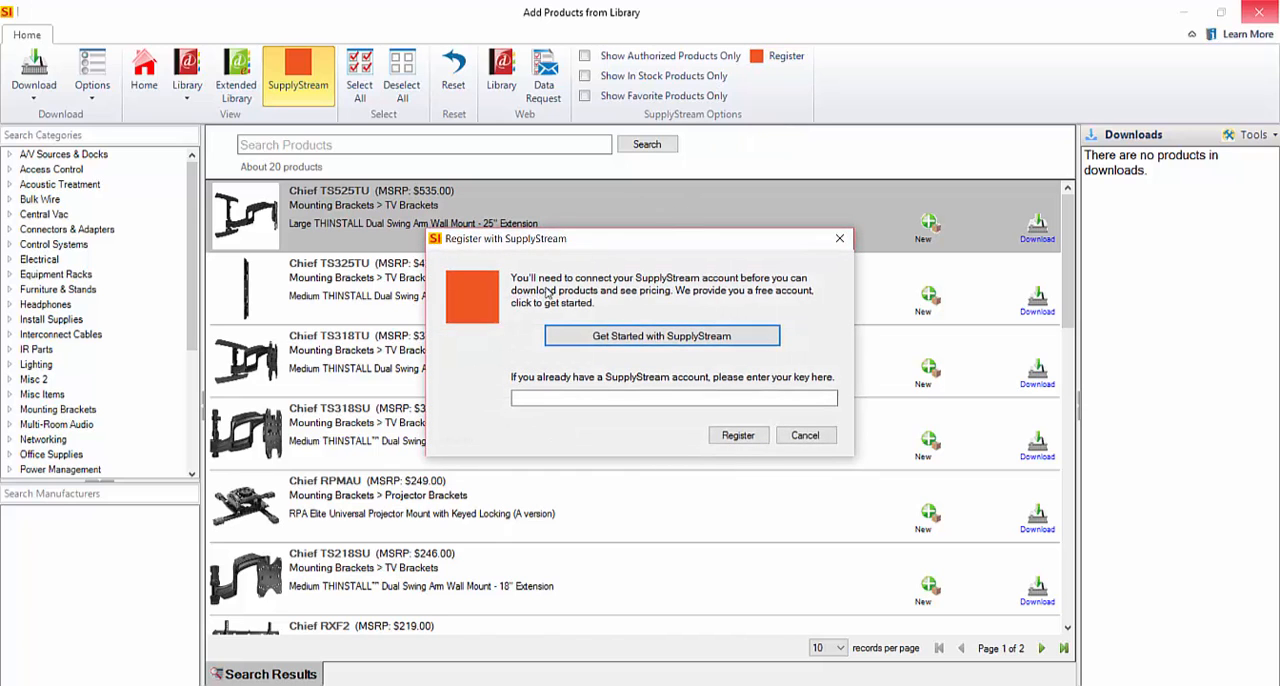
click(672, 398)
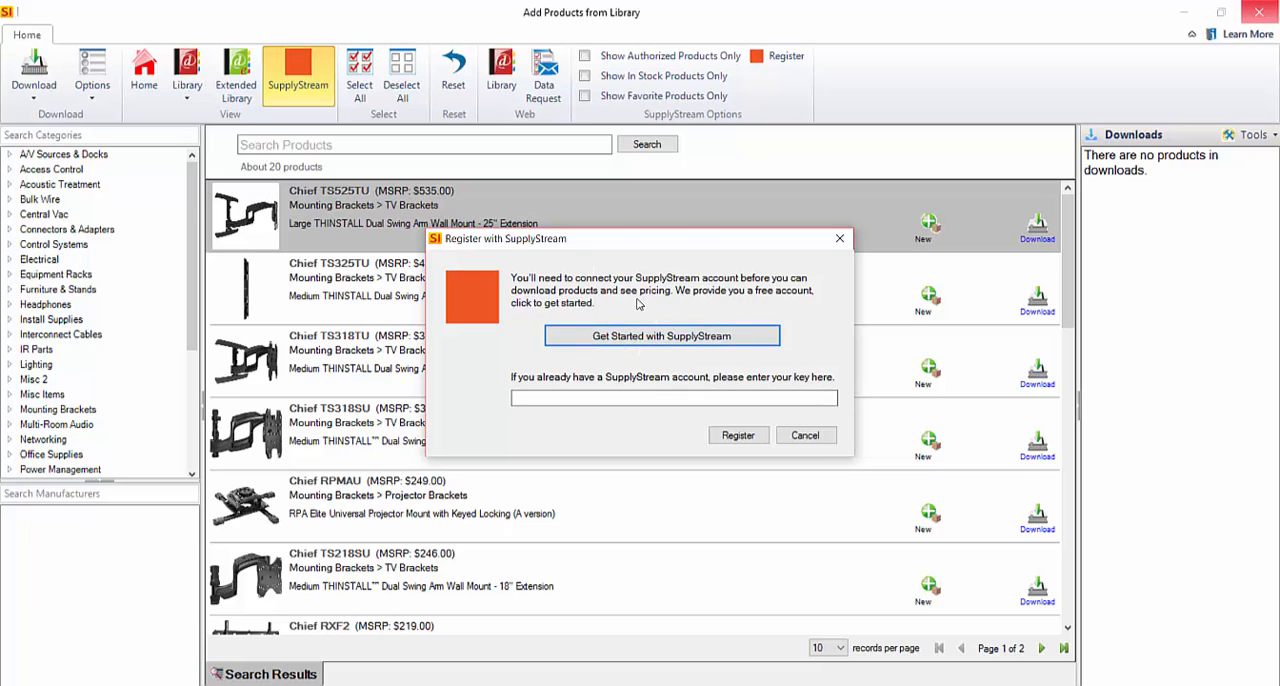
mouse_move(640, 426)
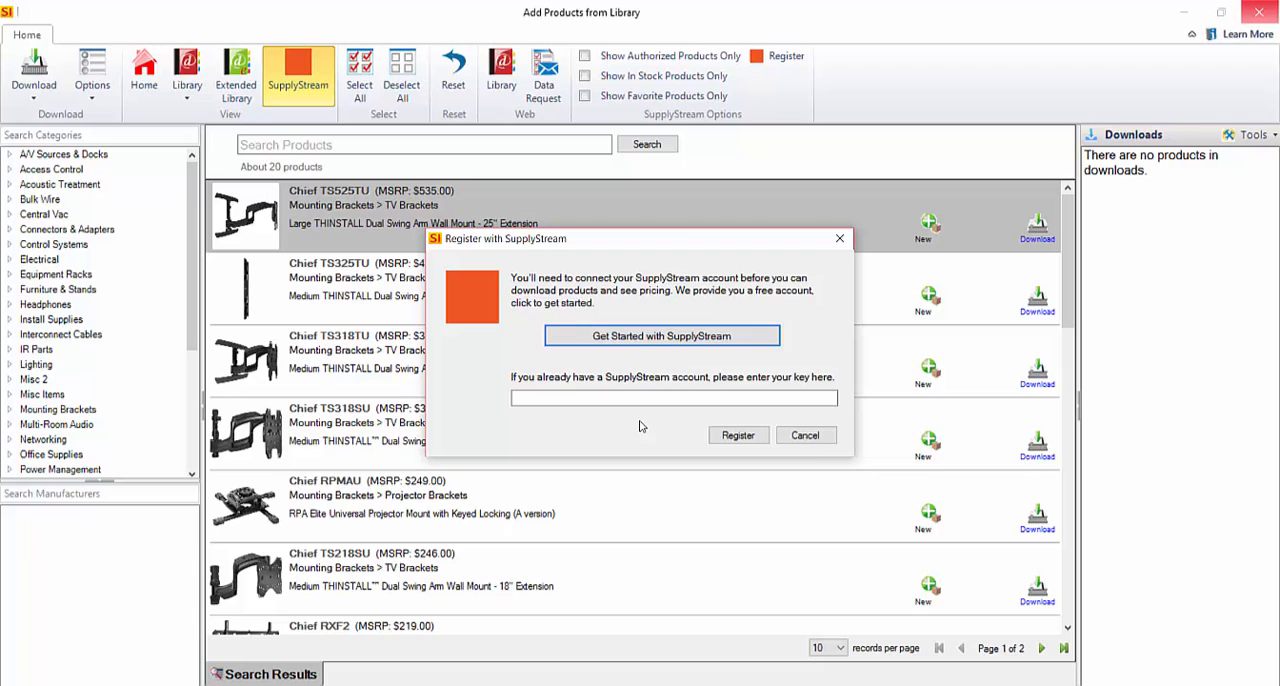
click(672, 396)
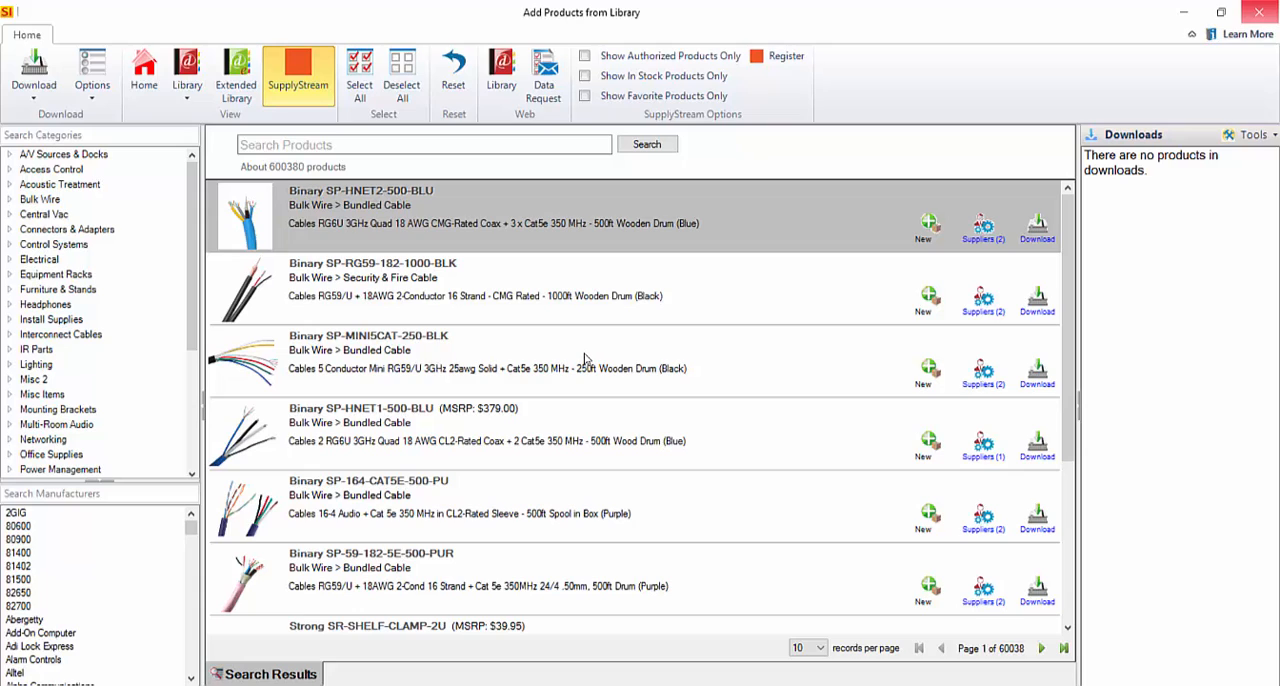
mouse_move(584, 362)
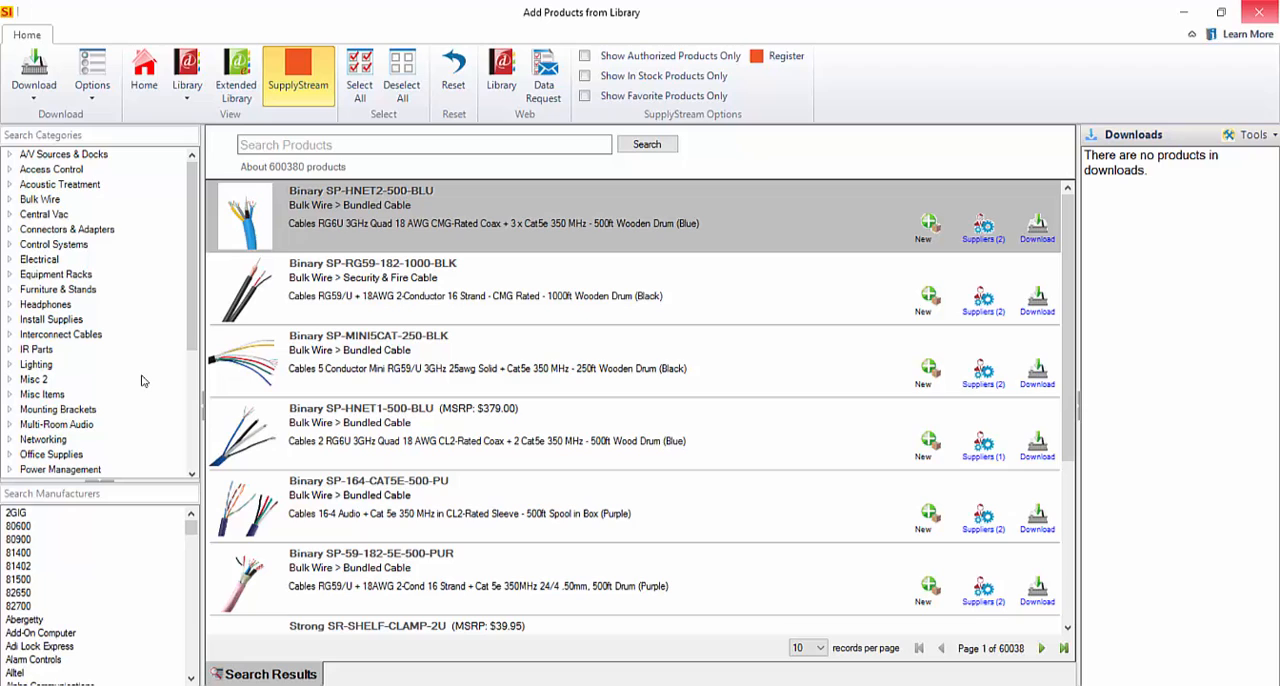
mouse_move(88, 268)
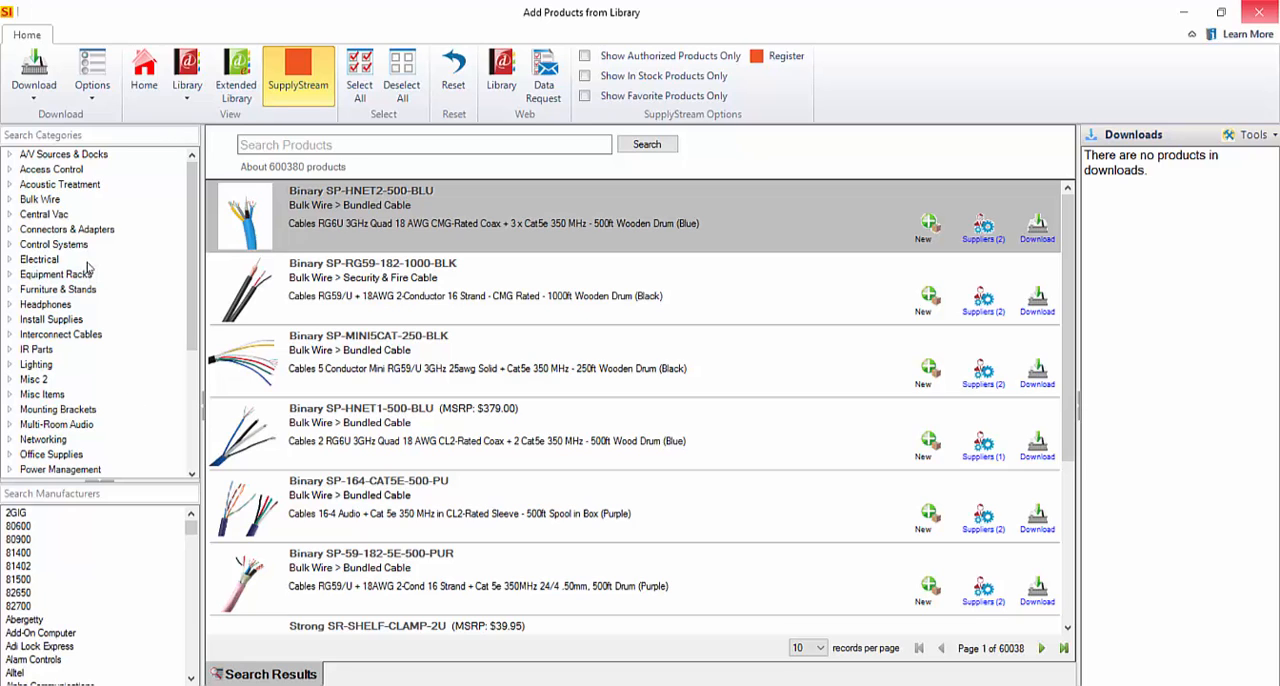
Step: Filter SupplyStream to Control Systems products from Xantech, about 66 results
click(54, 244)
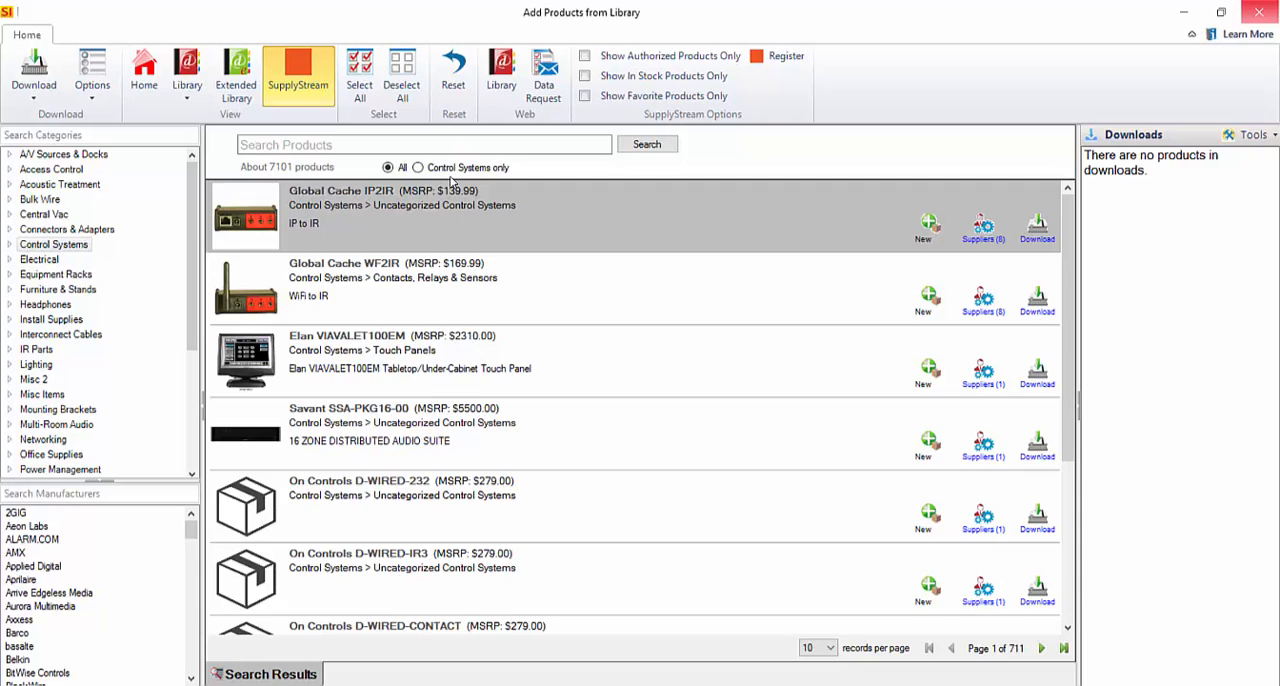
mouse_move(308, 388)
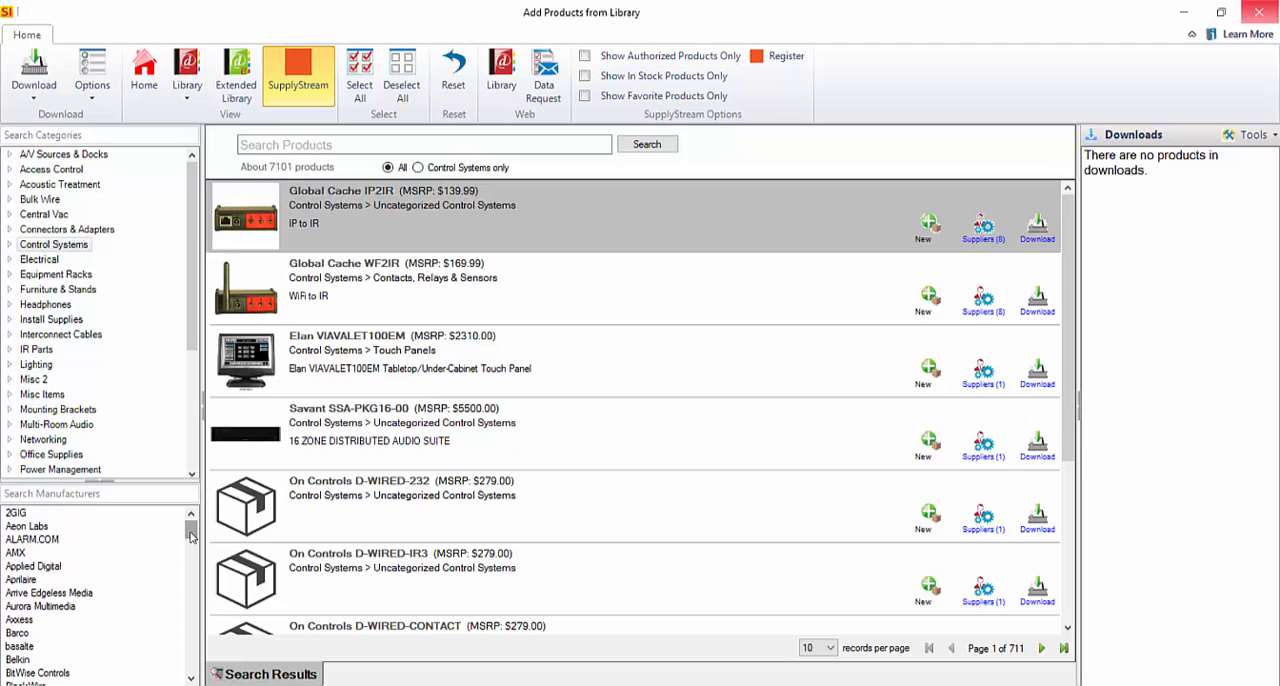
scroll(down, 3)
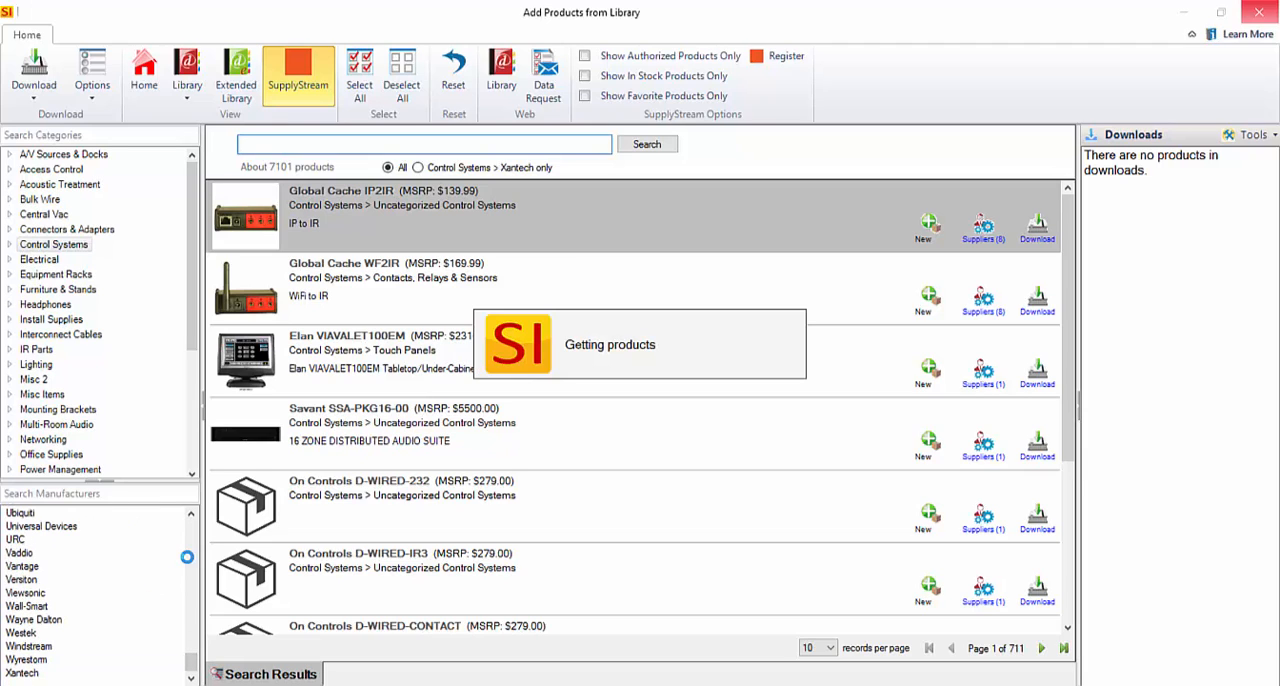
click(22, 672)
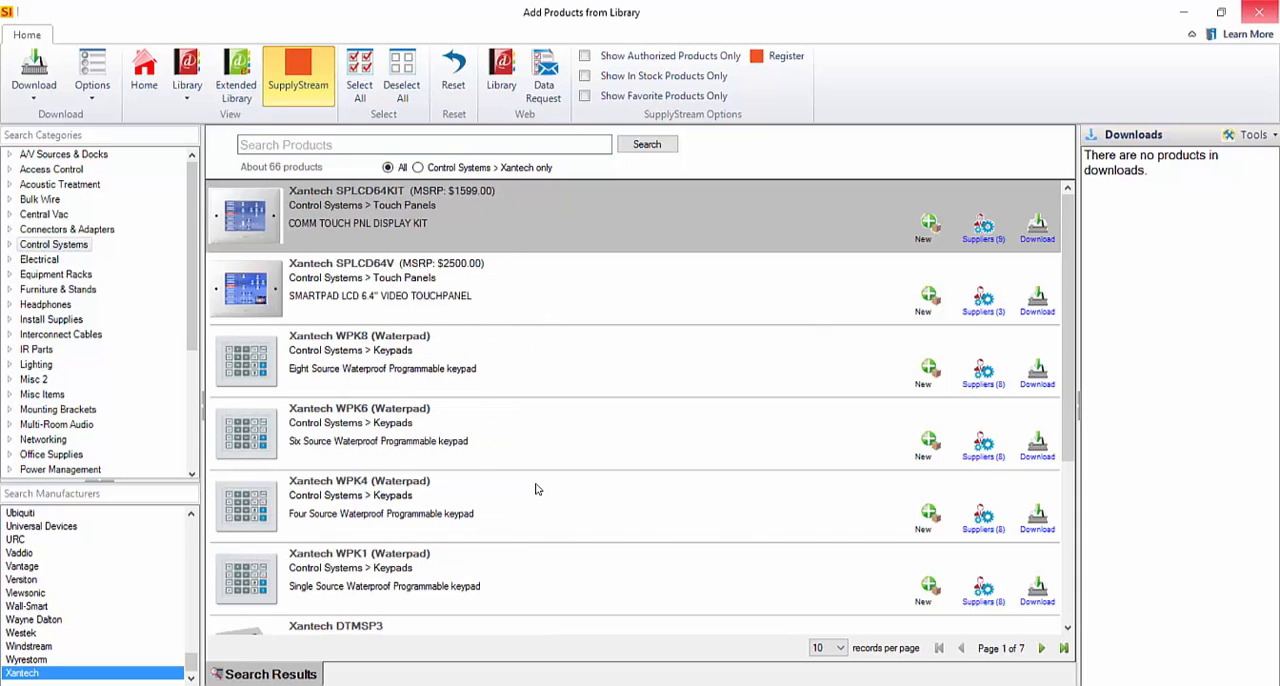
mouse_move(574, 464)
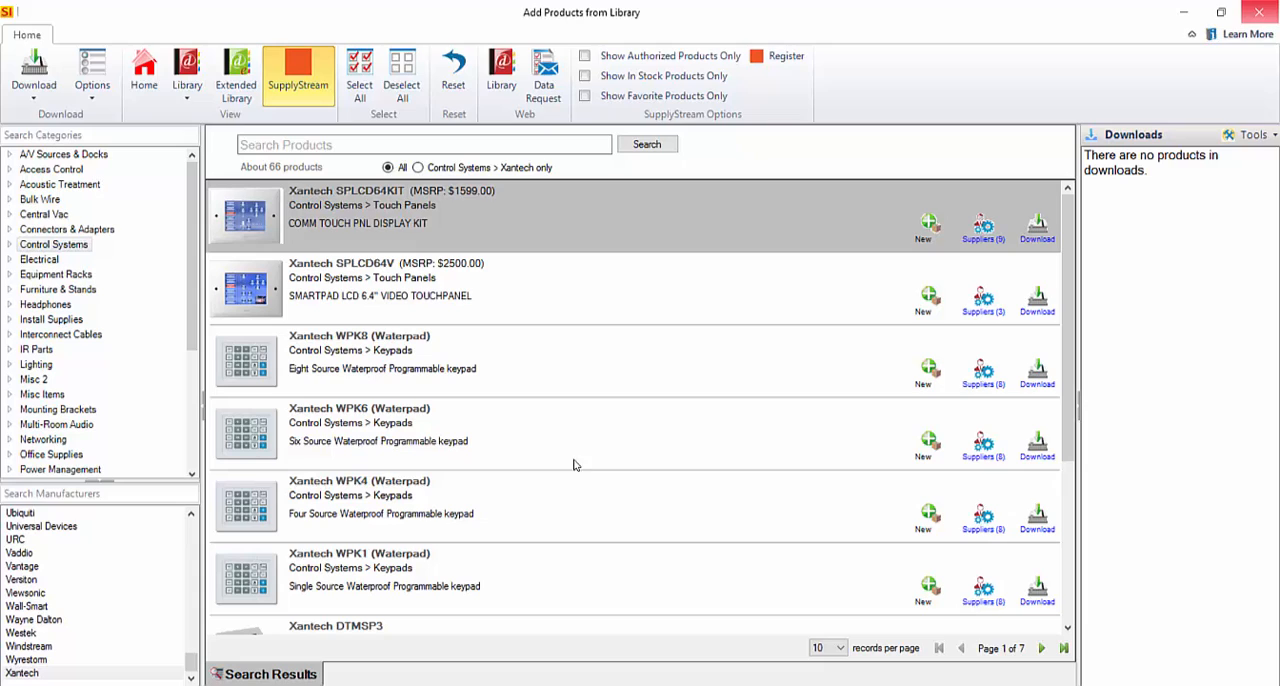
mouse_move(646, 360)
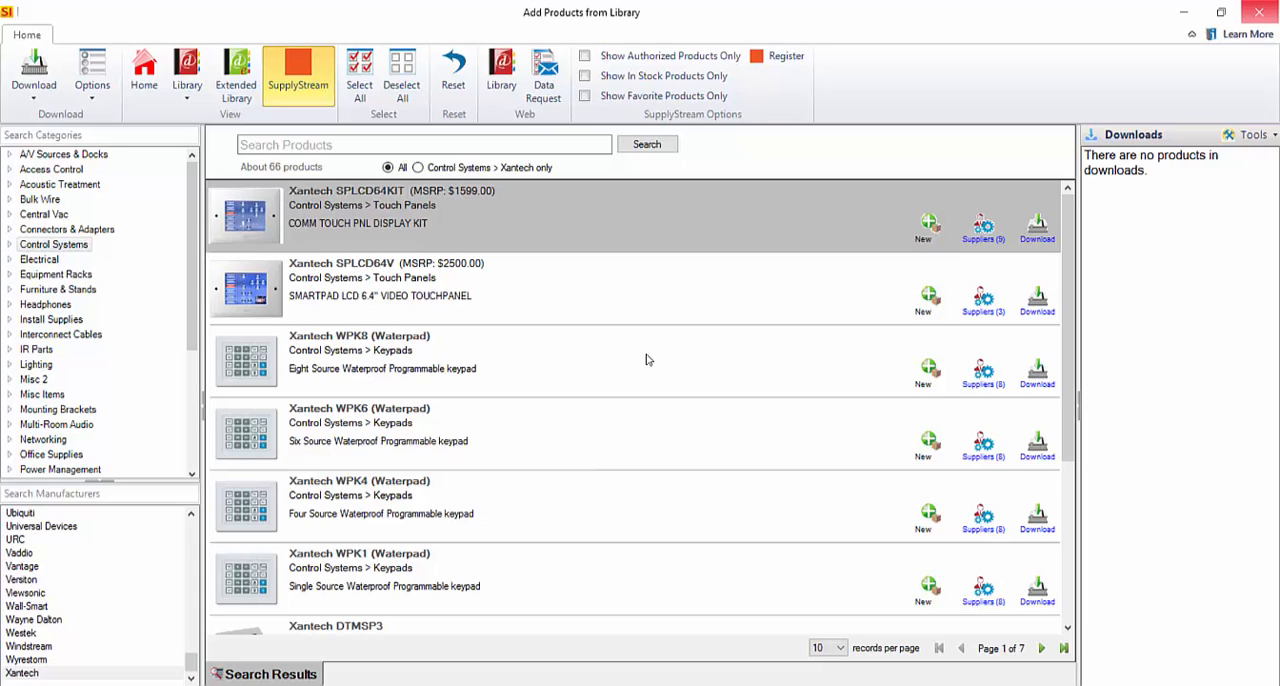
mouse_move(982, 332)
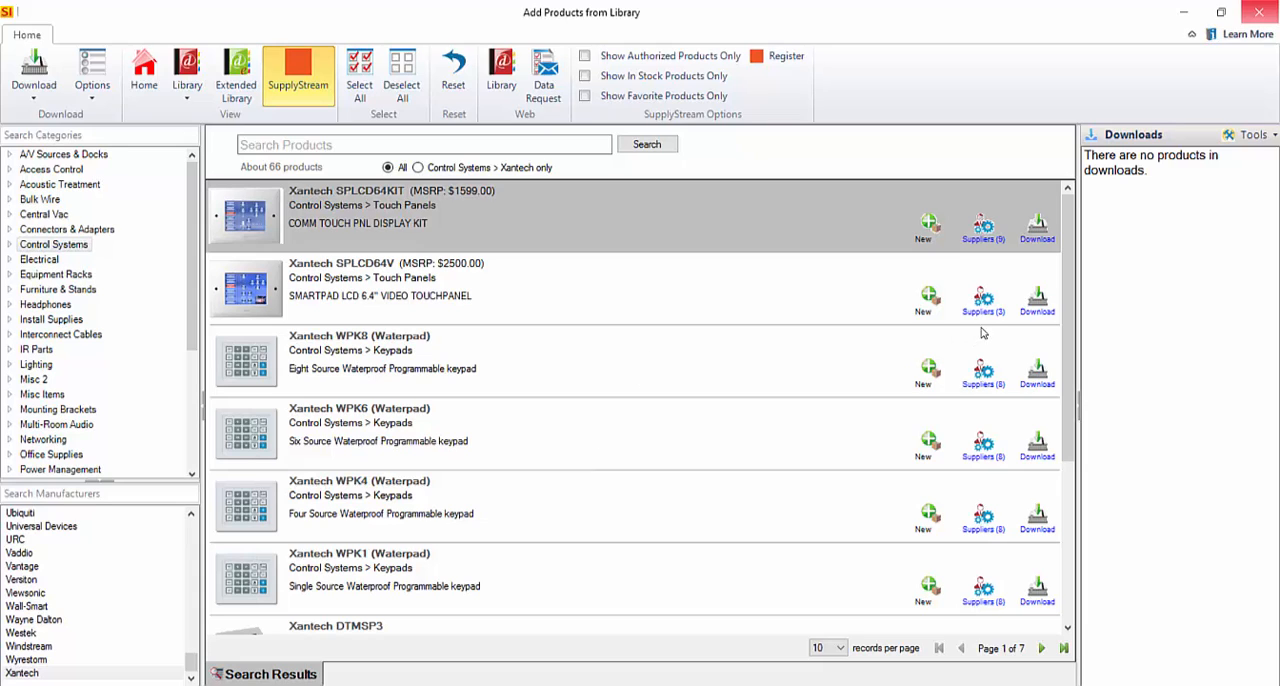
mouse_move(784, 332)
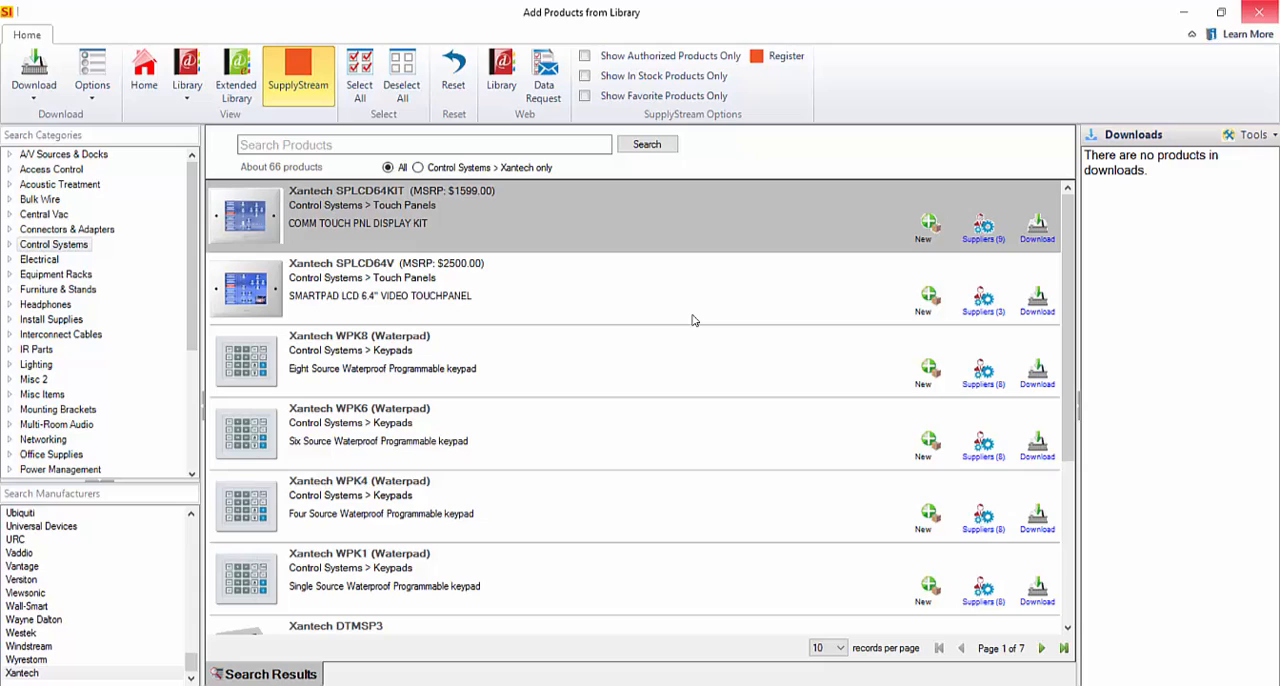
mouse_move(592, 296)
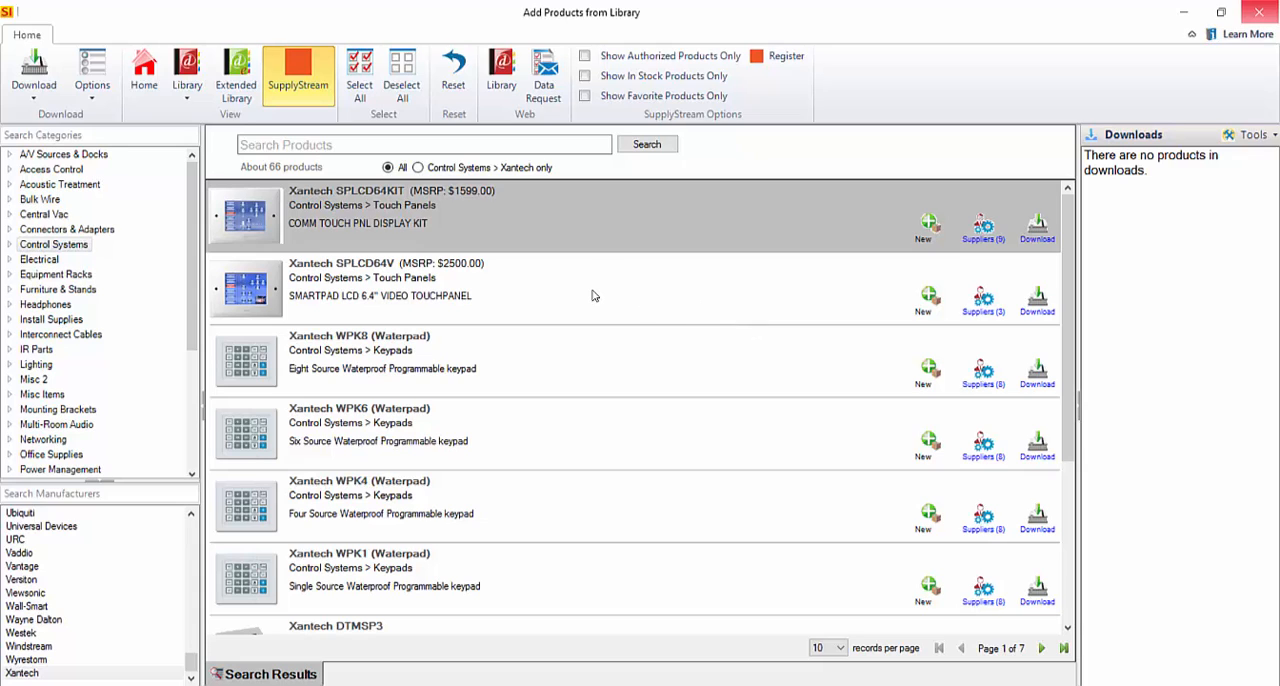
mouse_move(584, 304)
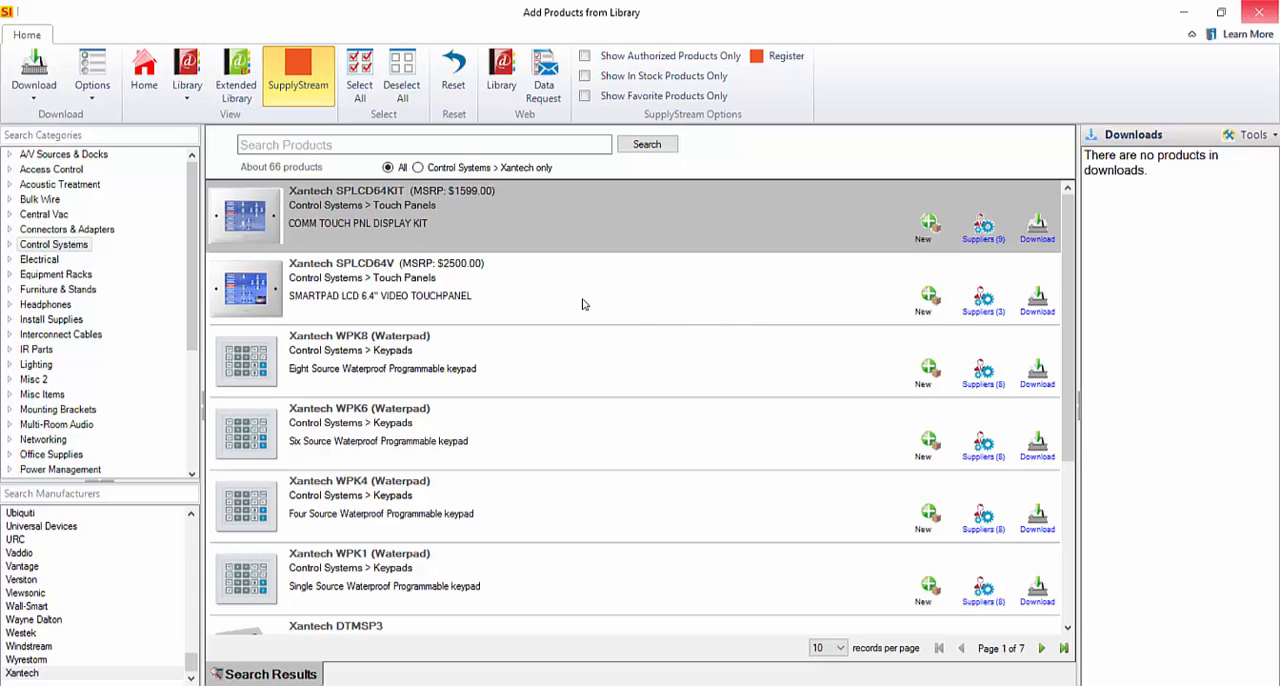
mouse_move(600, 304)
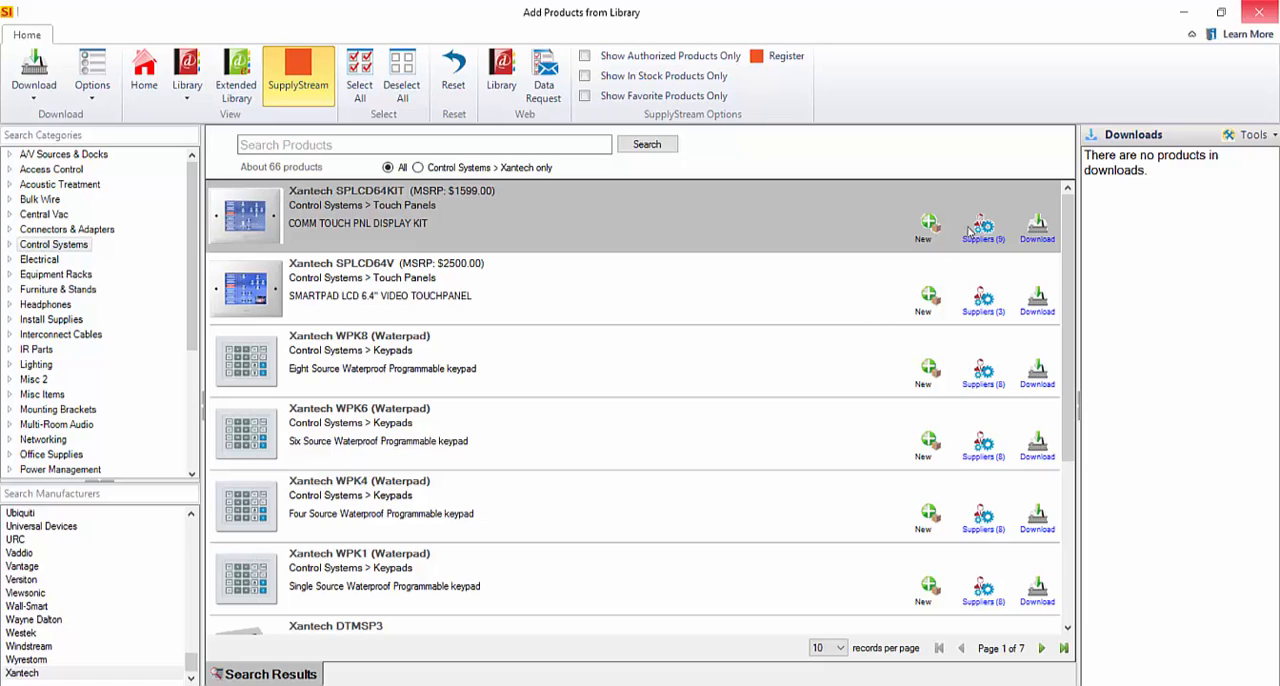
mouse_move(684, 444)
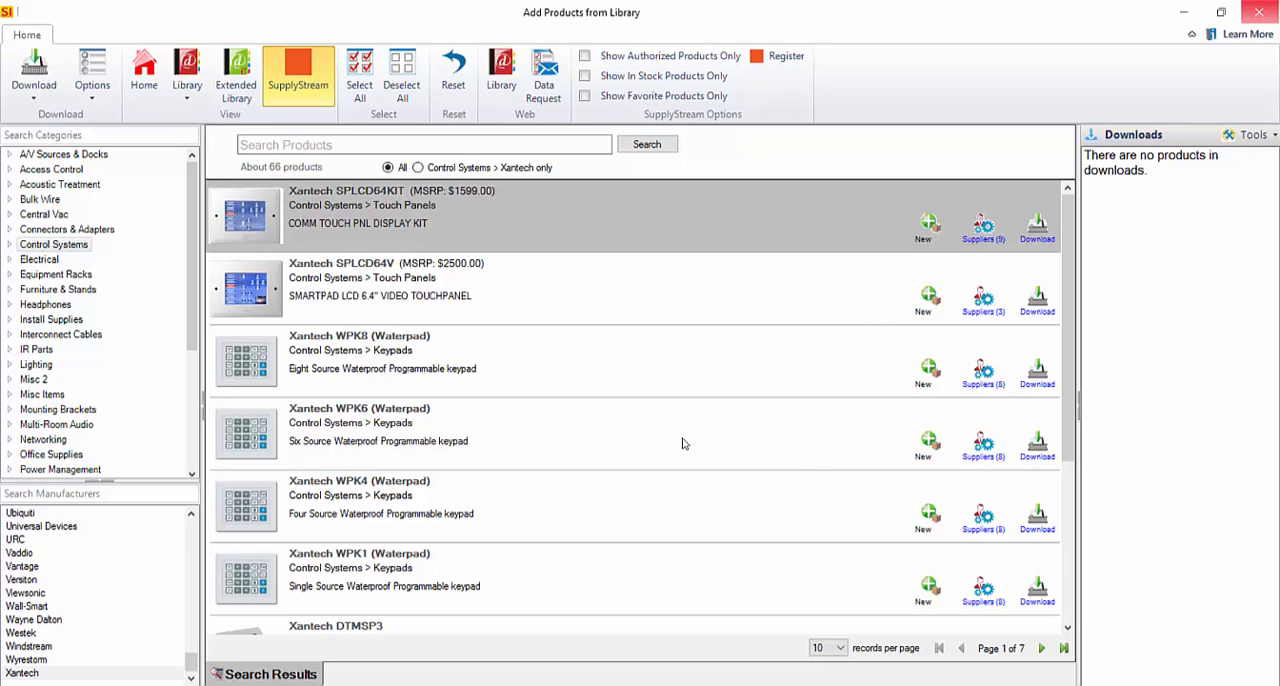
mouse_move(604, 400)
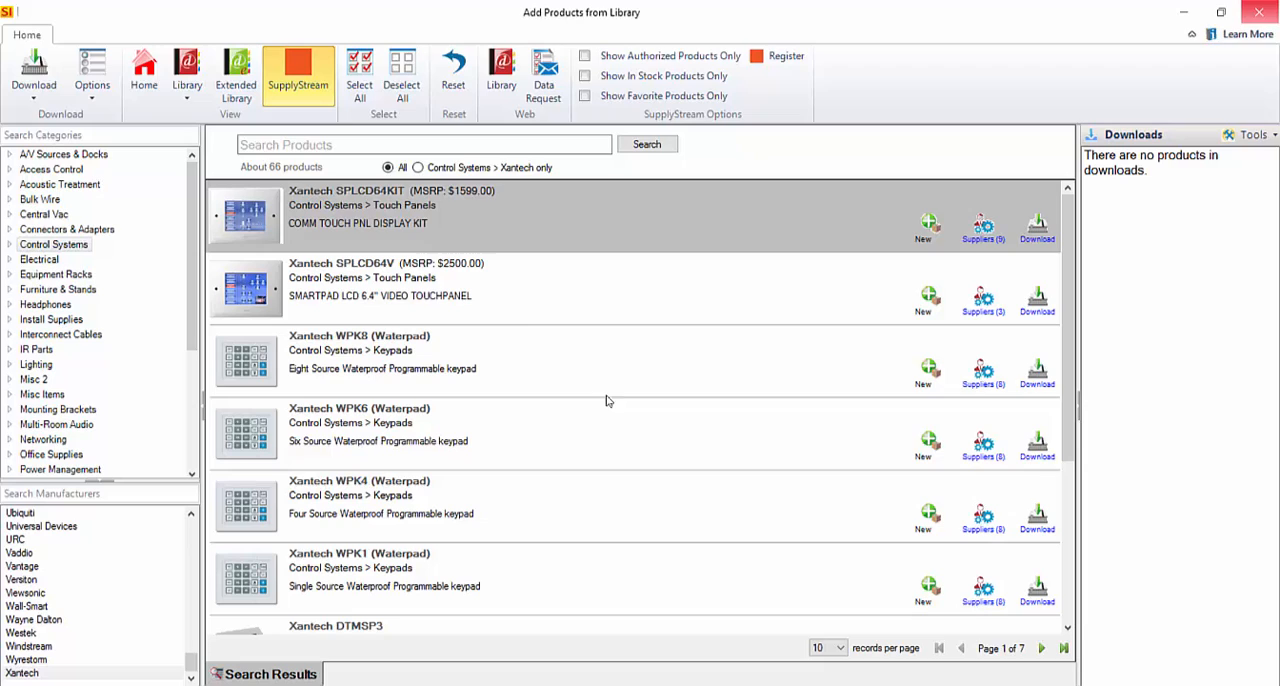
Step: Search for rc68 to isolate the Xantech RC68X programmer and view its supplier prices
click(416, 168)
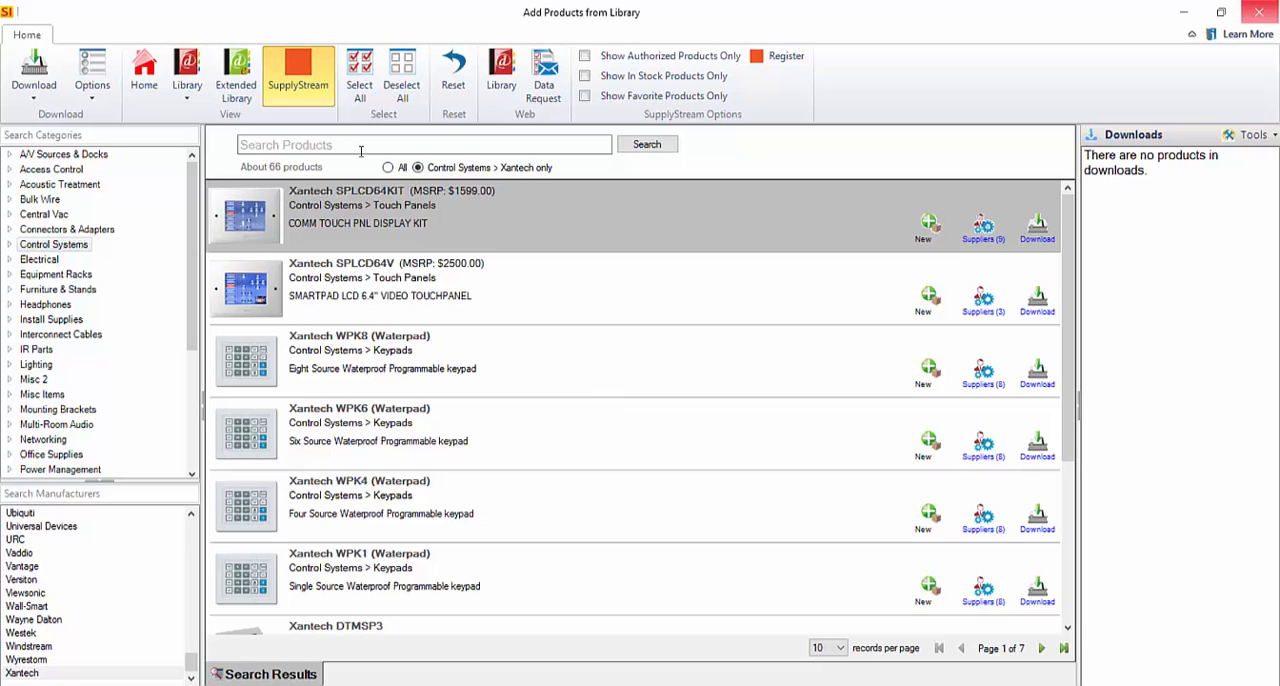
click(420, 144)
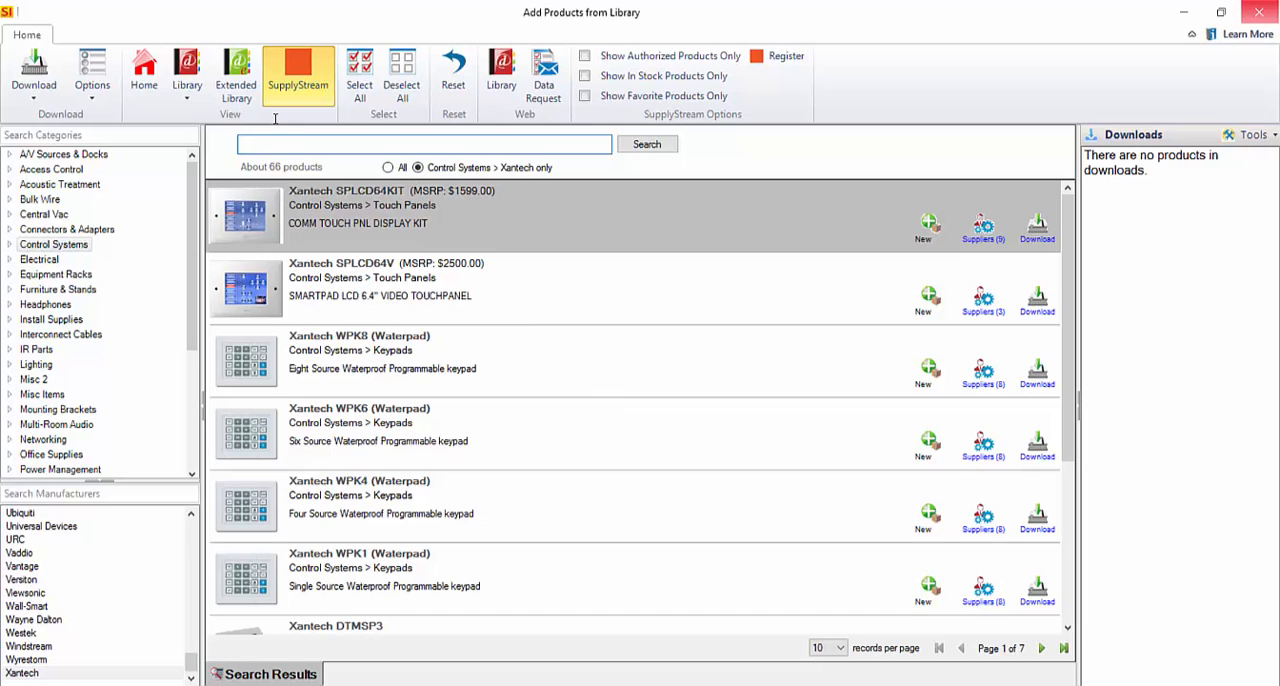
text(rc68)
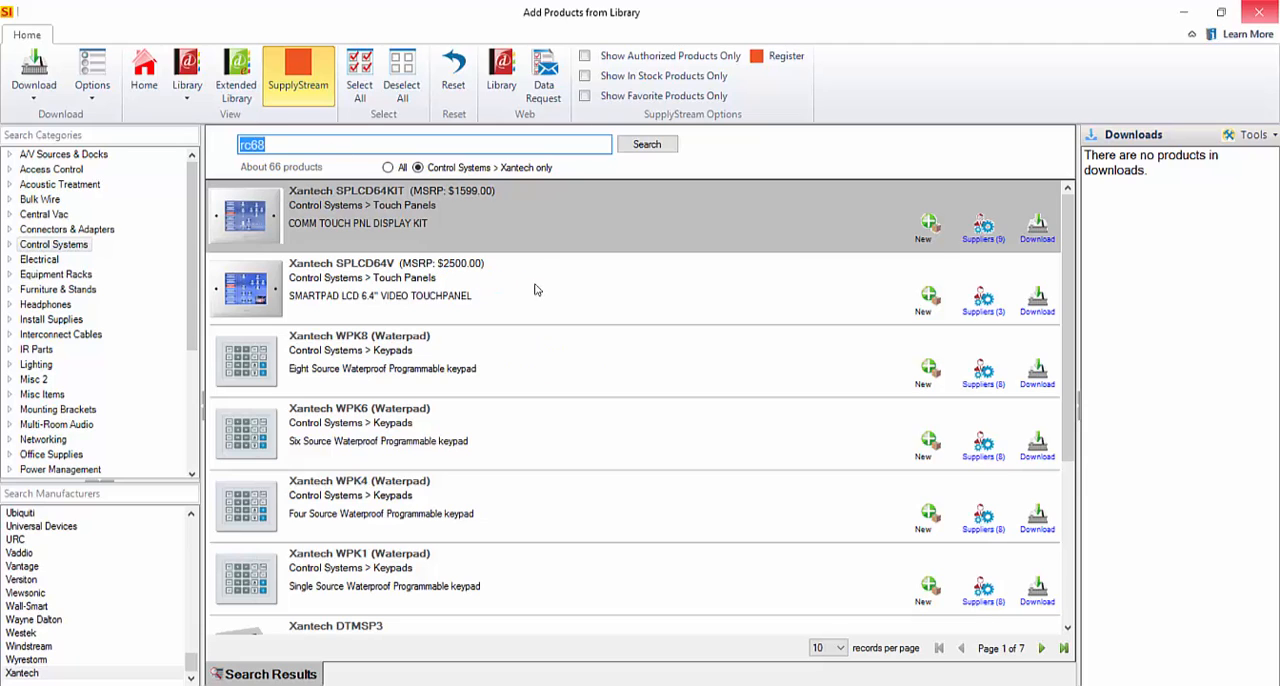
click(646, 144)
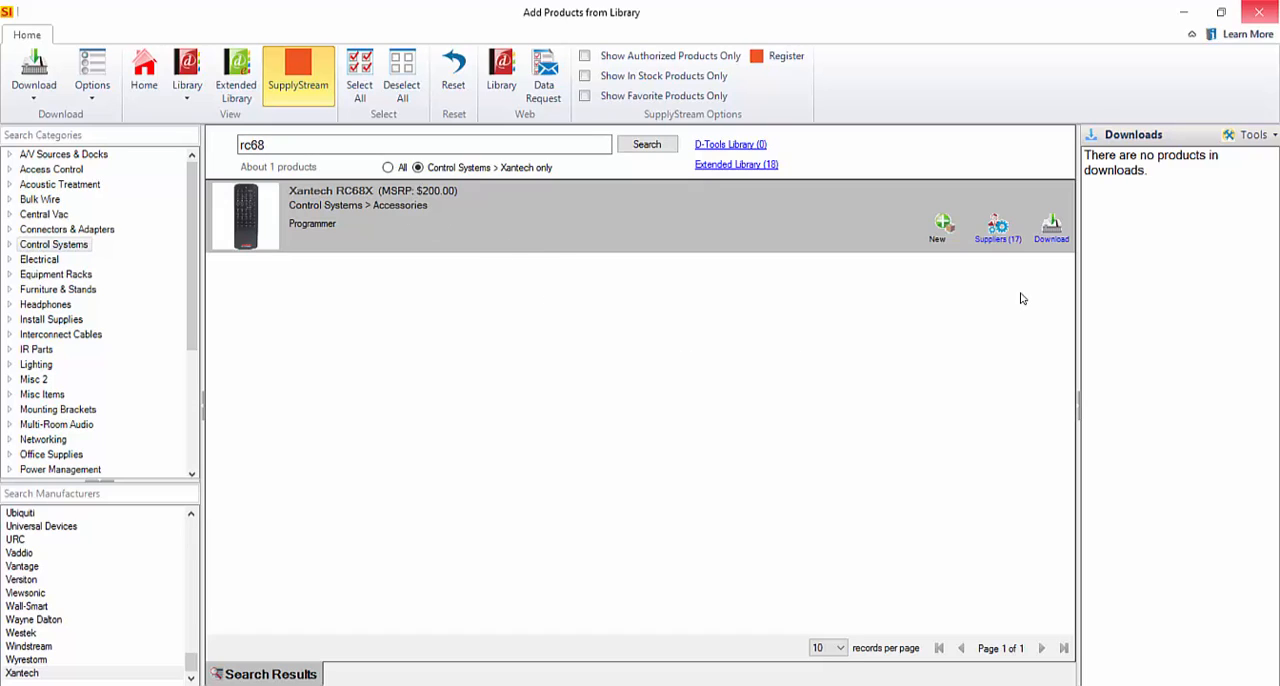
mouse_move(996, 284)
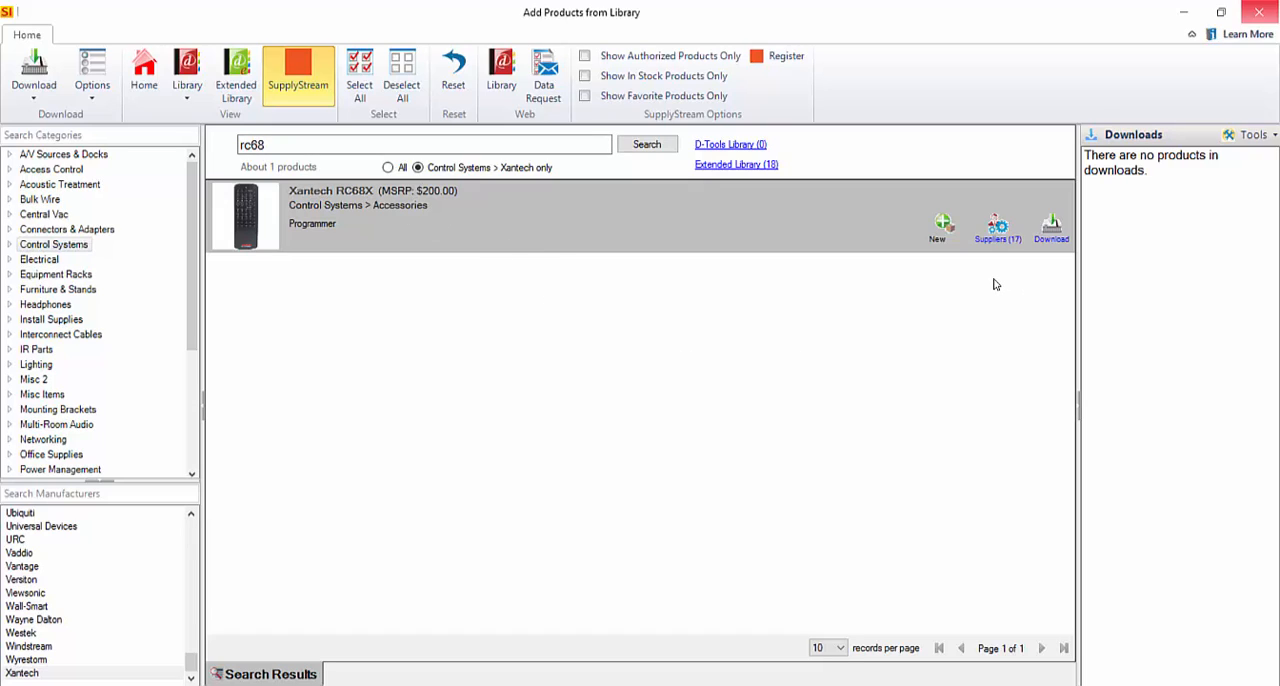
click(996, 228)
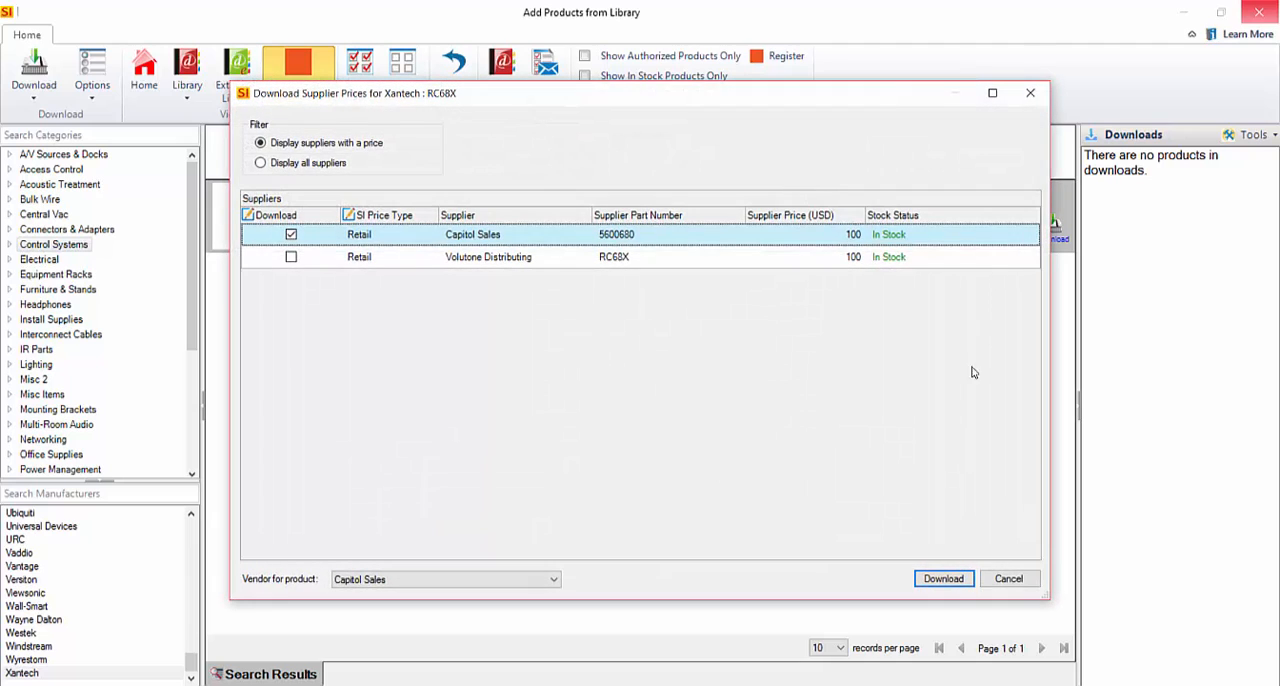
mouse_move(520, 418)
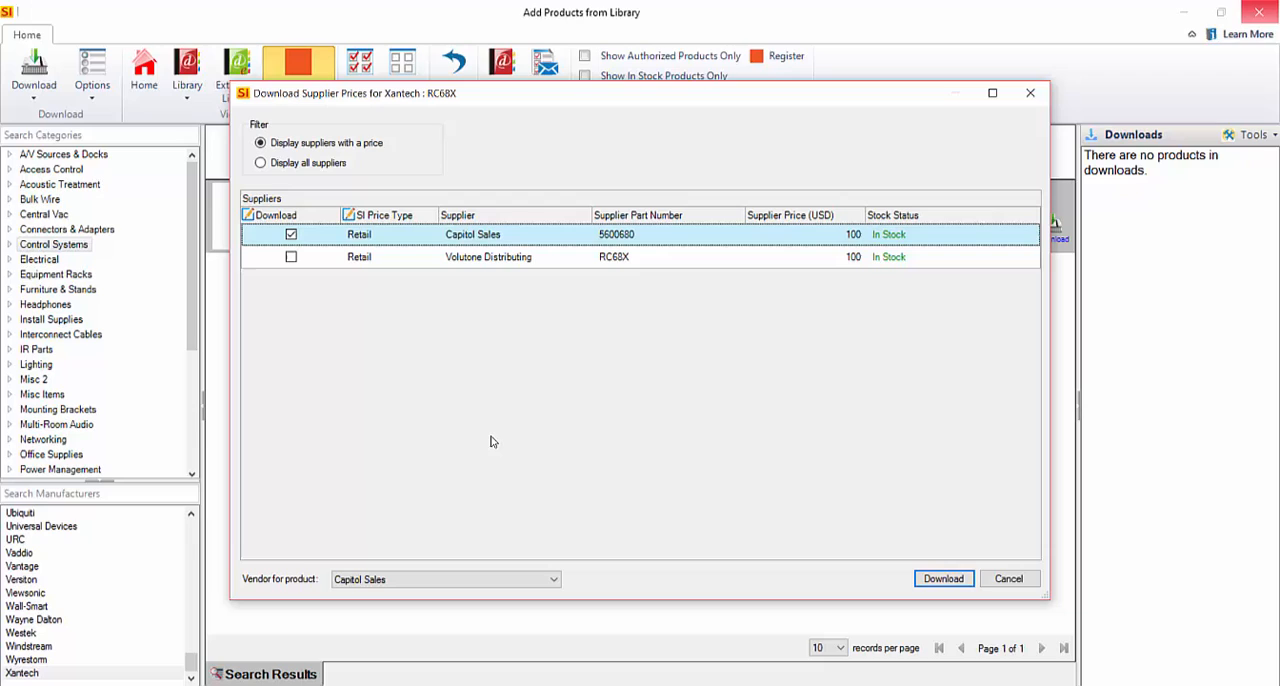
mouse_move(782, 276)
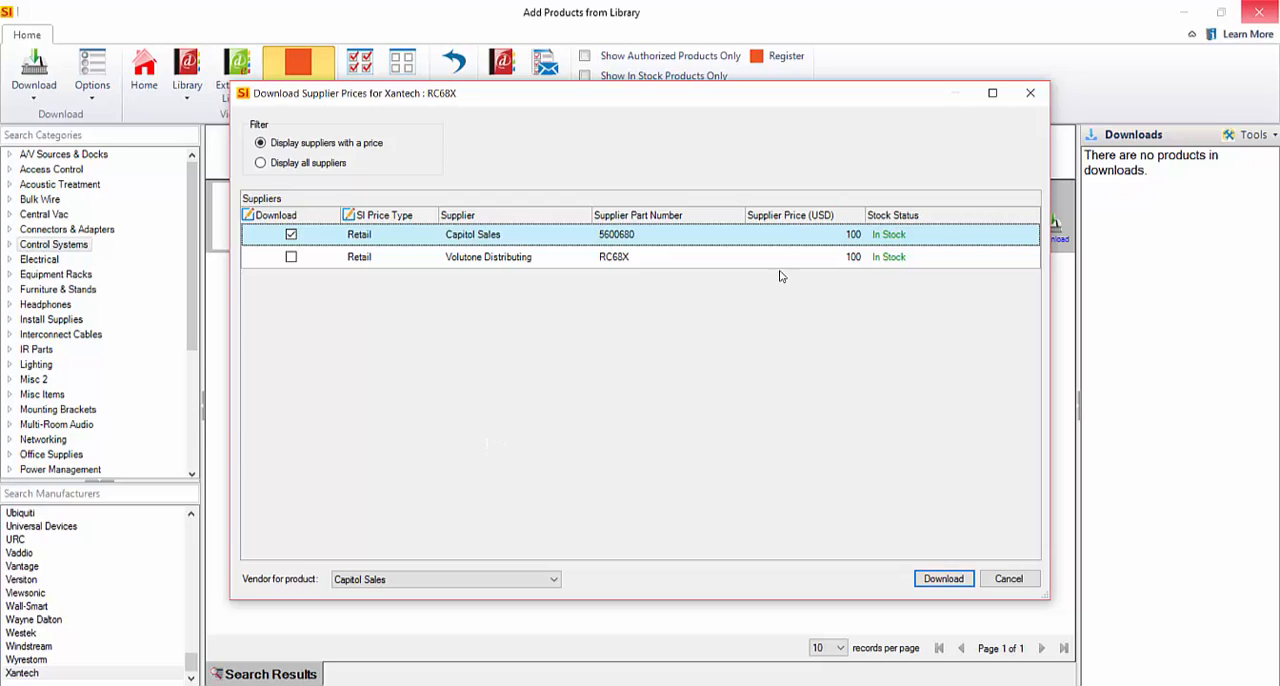
mouse_move(750, 364)
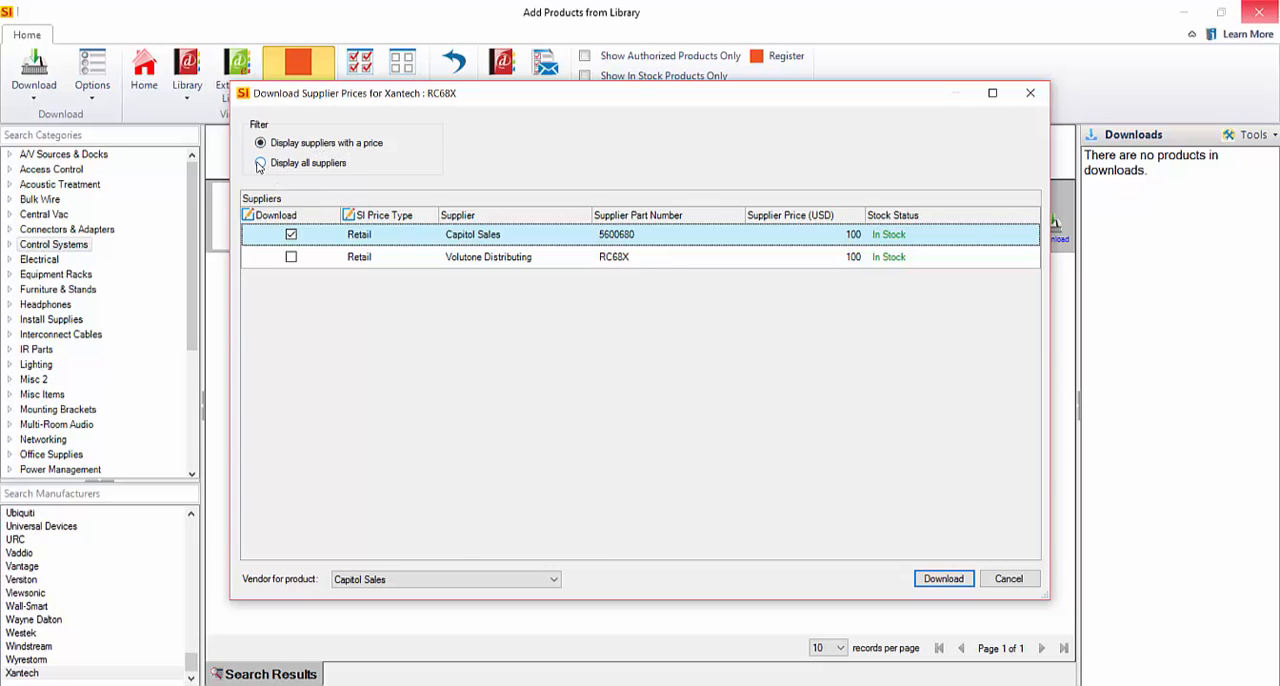
click(260, 164)
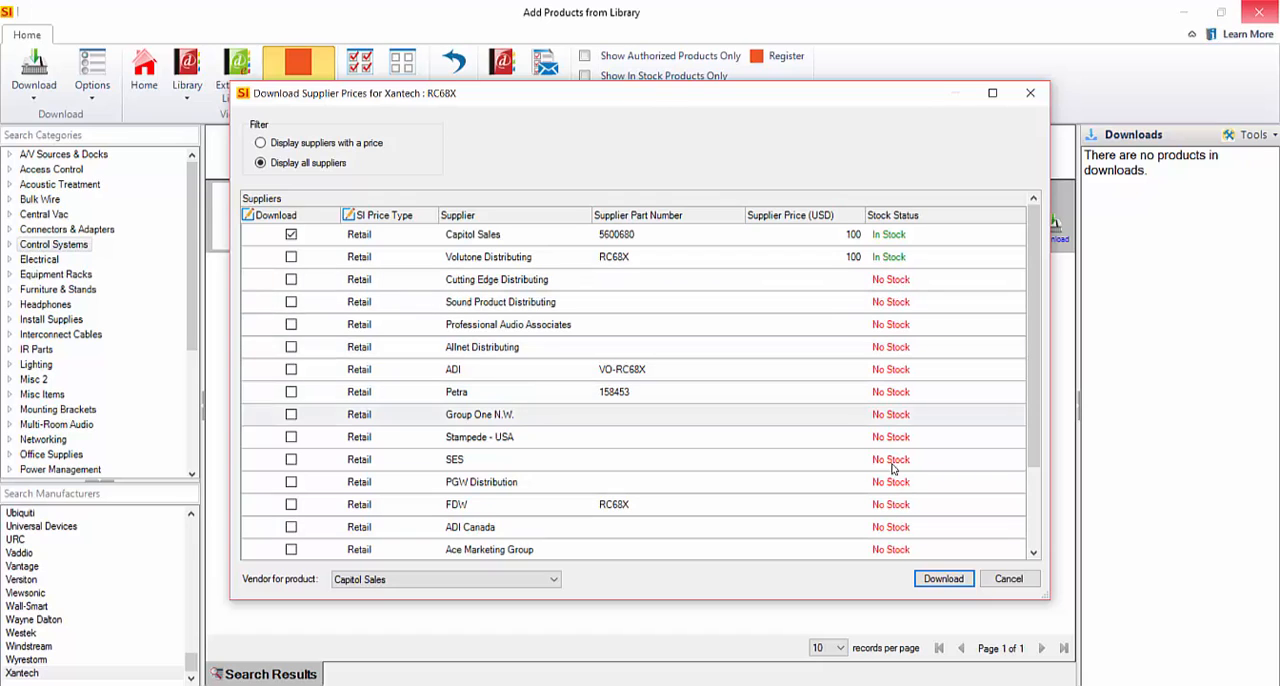
click(260, 142)
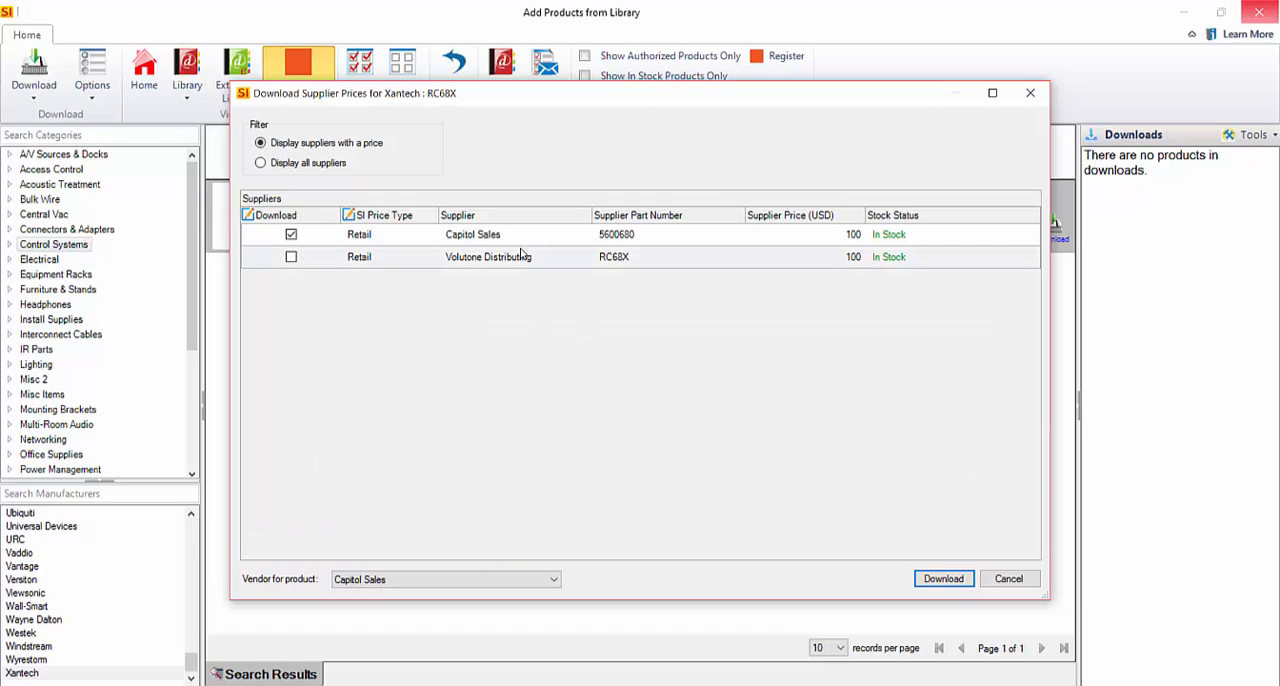
click(472, 234)
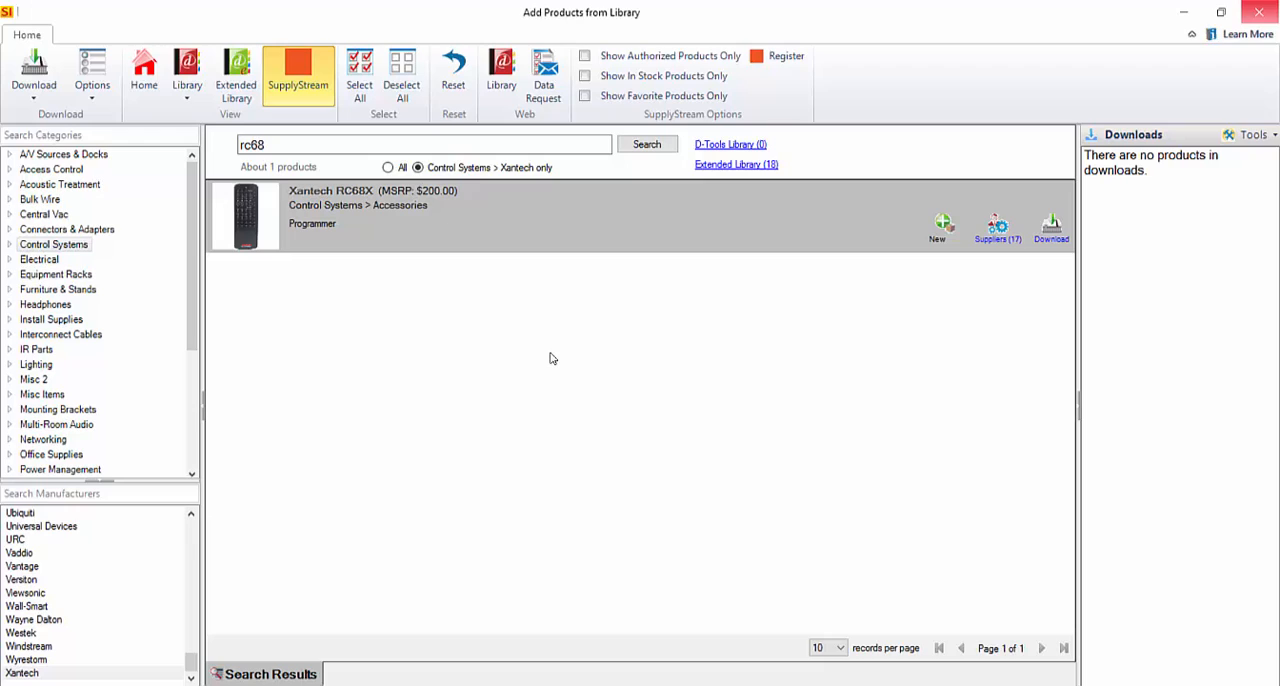
mouse_move(544, 384)
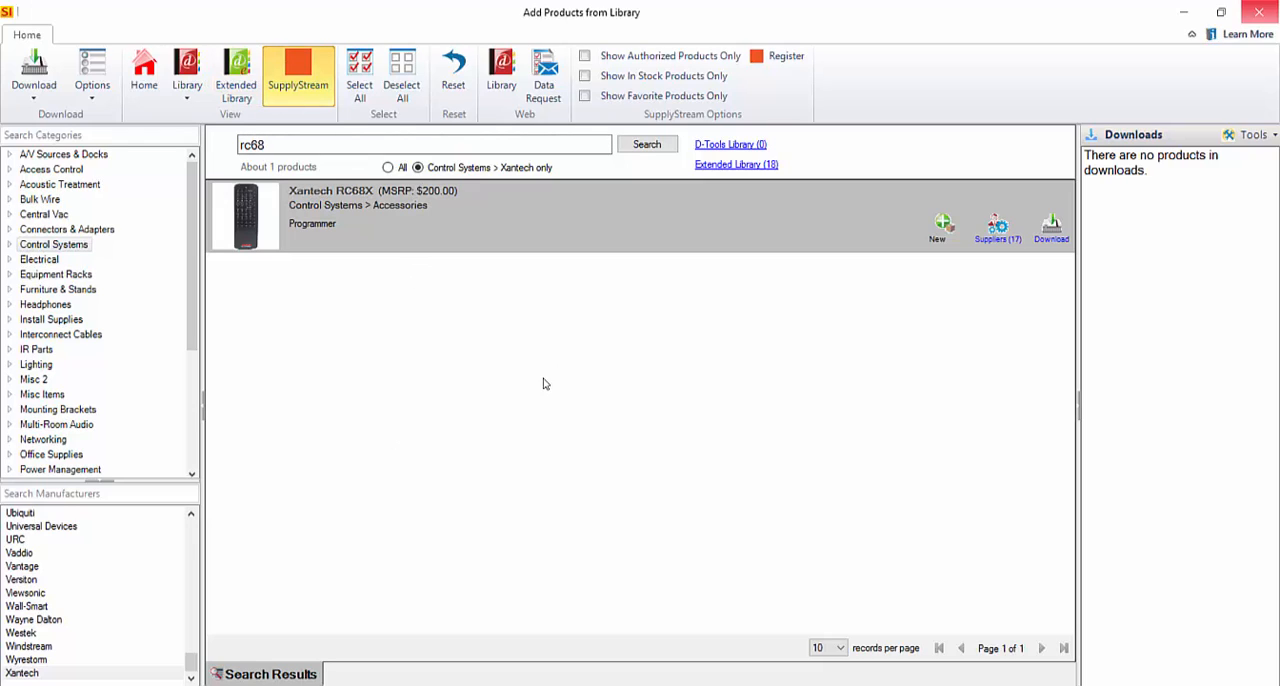
mouse_move(816, 362)
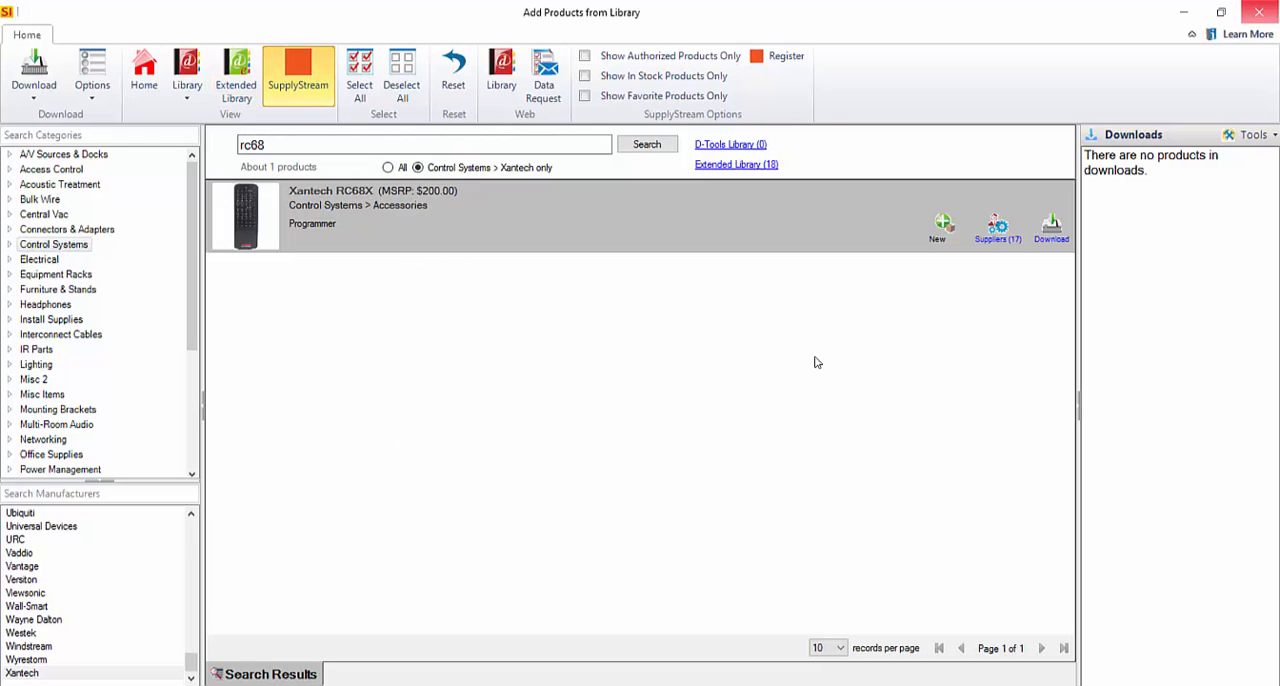
mouse_move(1002, 16)
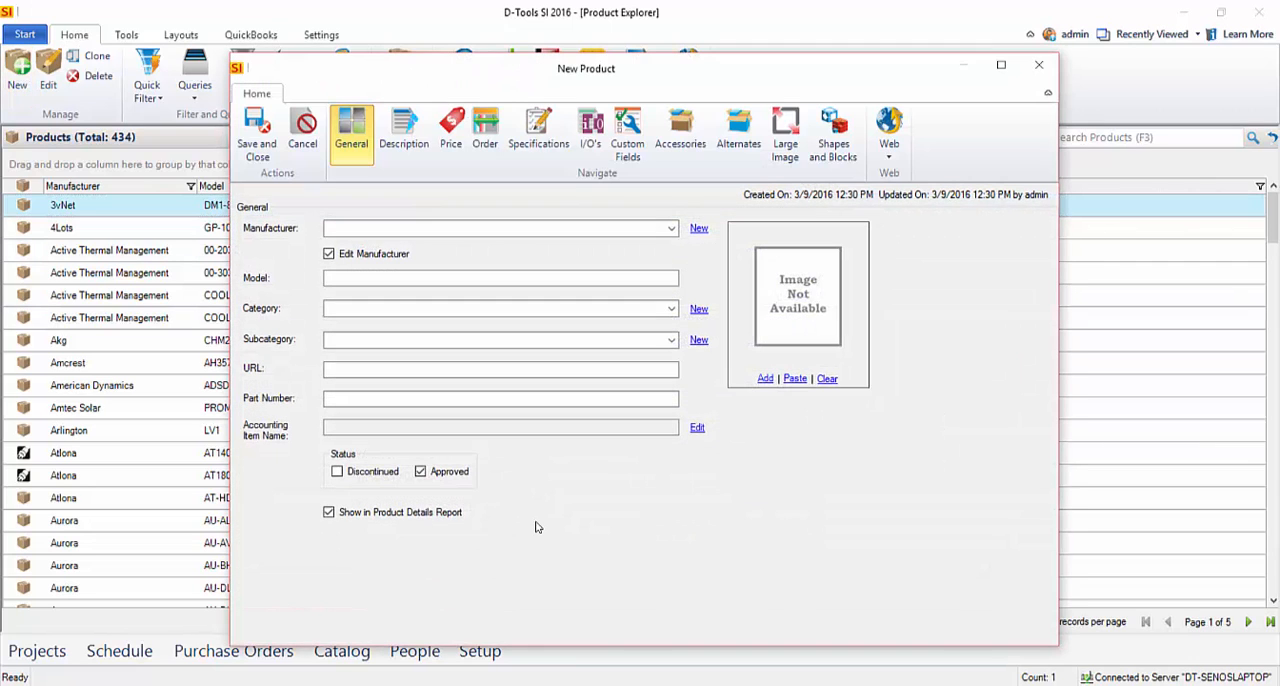
mouse_move(296, 388)
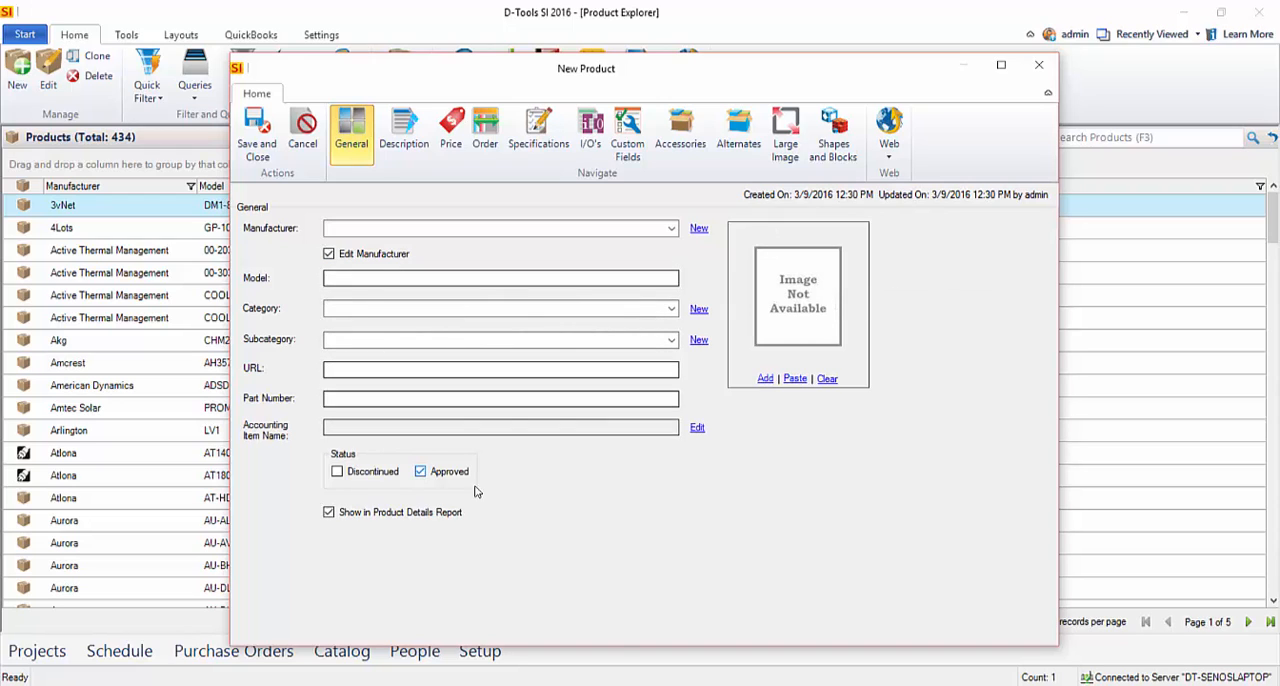
mouse_move(404, 130)
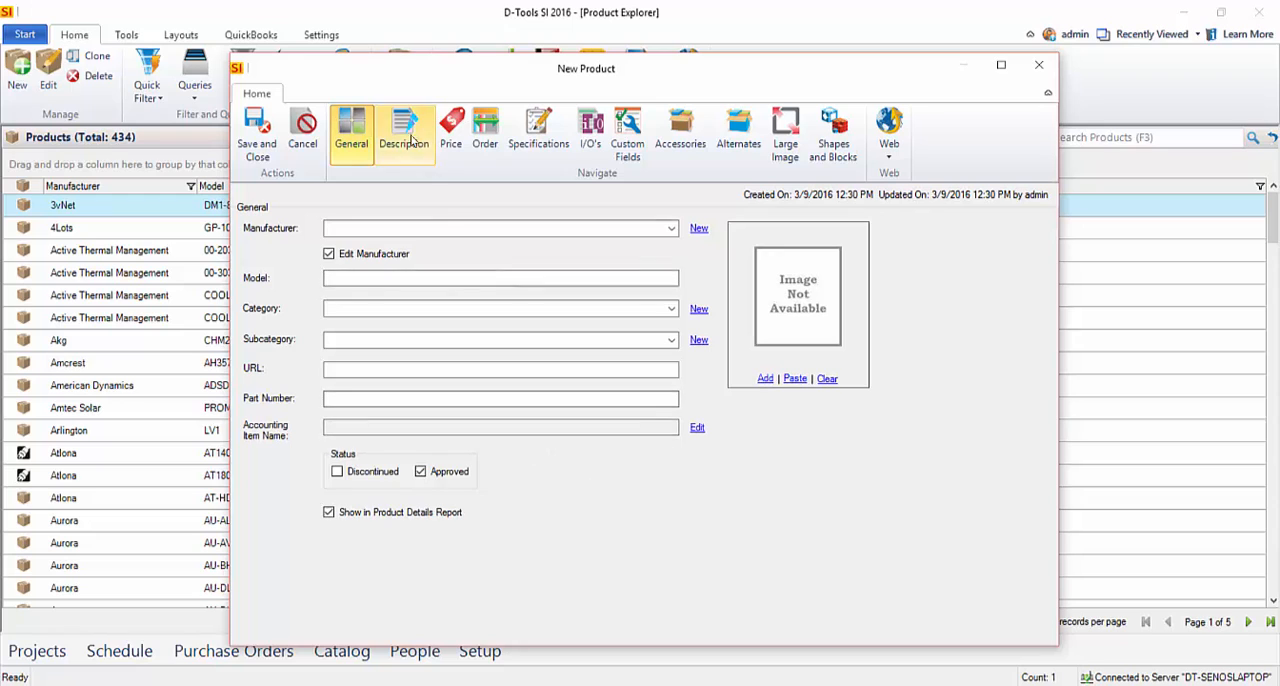
Step: Browse the Description and Price pages of the blank New Product form, then close it unsaved
click(404, 132)
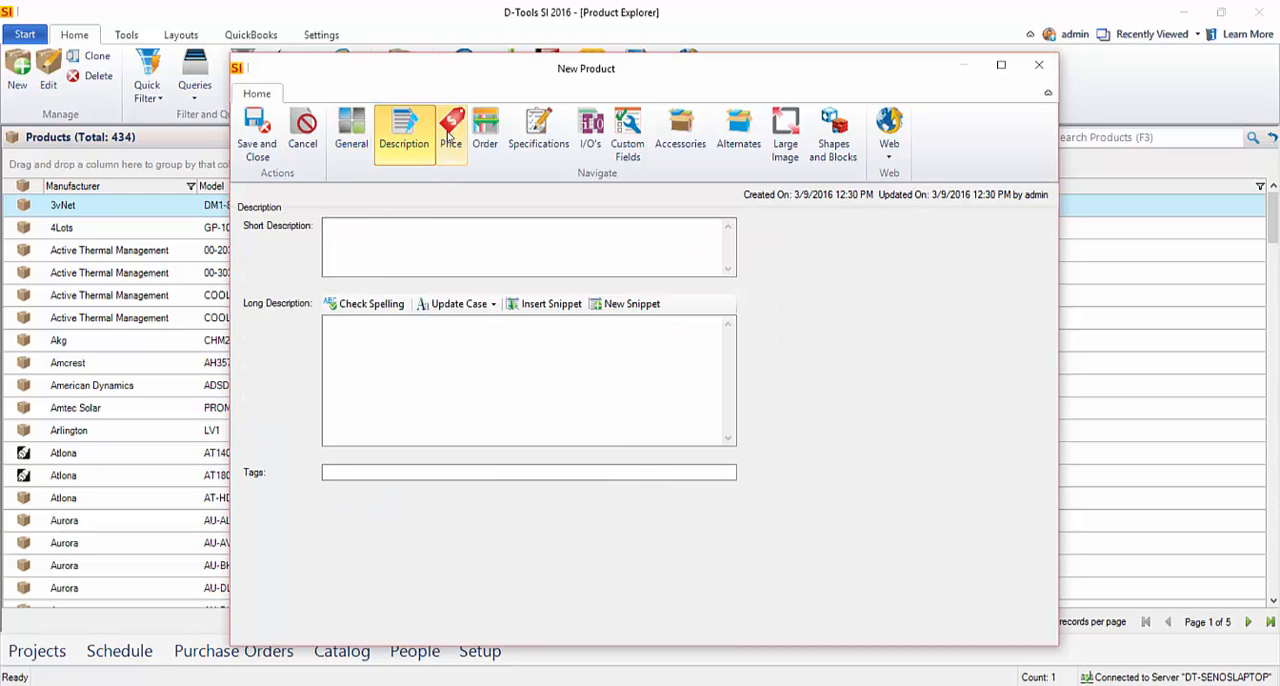
click(452, 130)
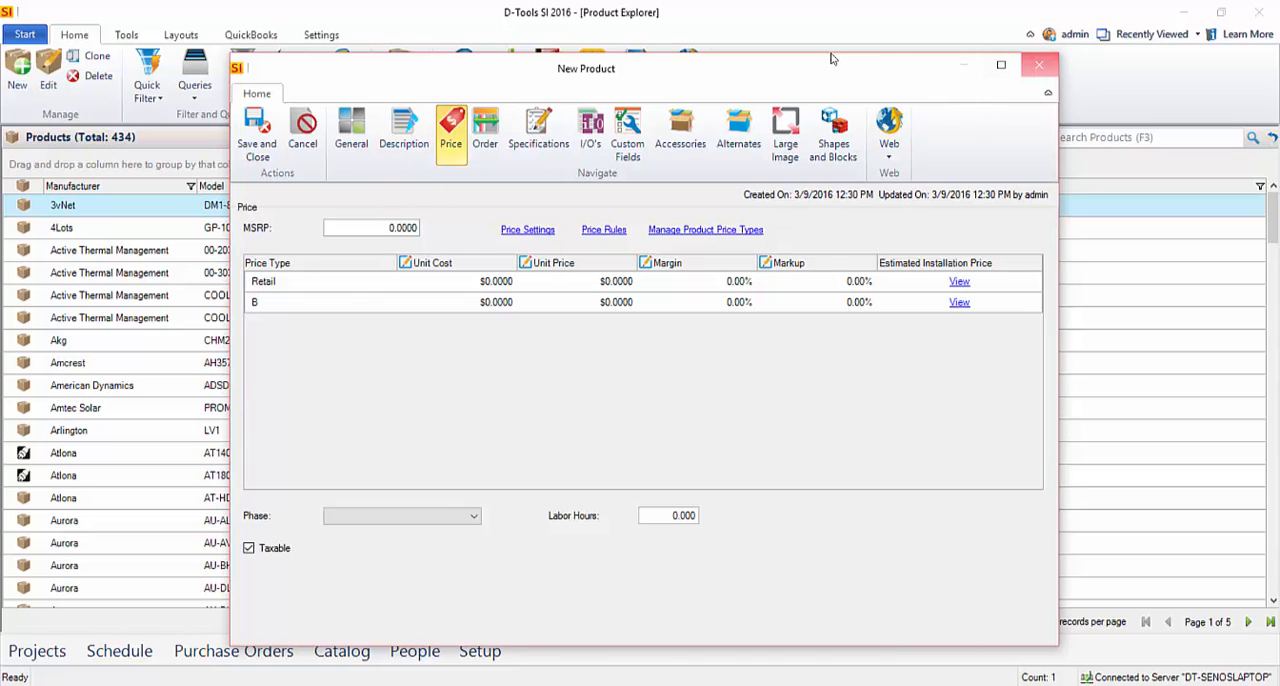
click(302, 130)
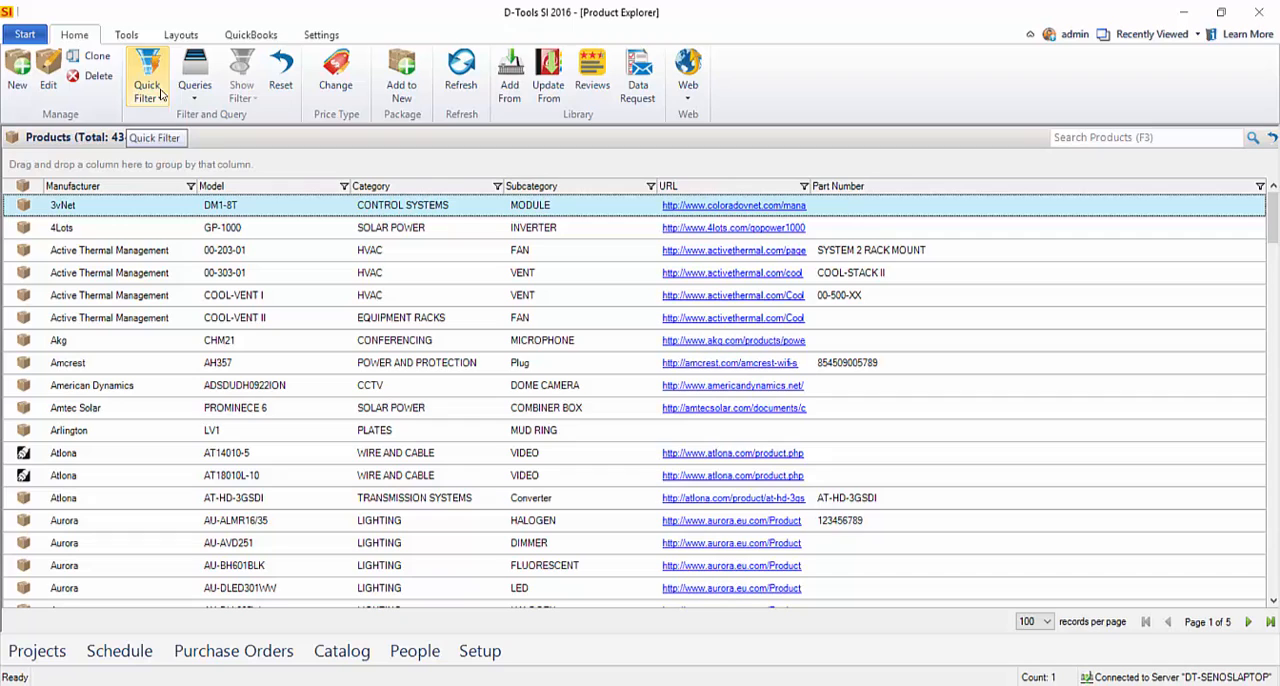
Step: Show the Tools ribbon with mass update, price rules, export and import
click(126, 34)
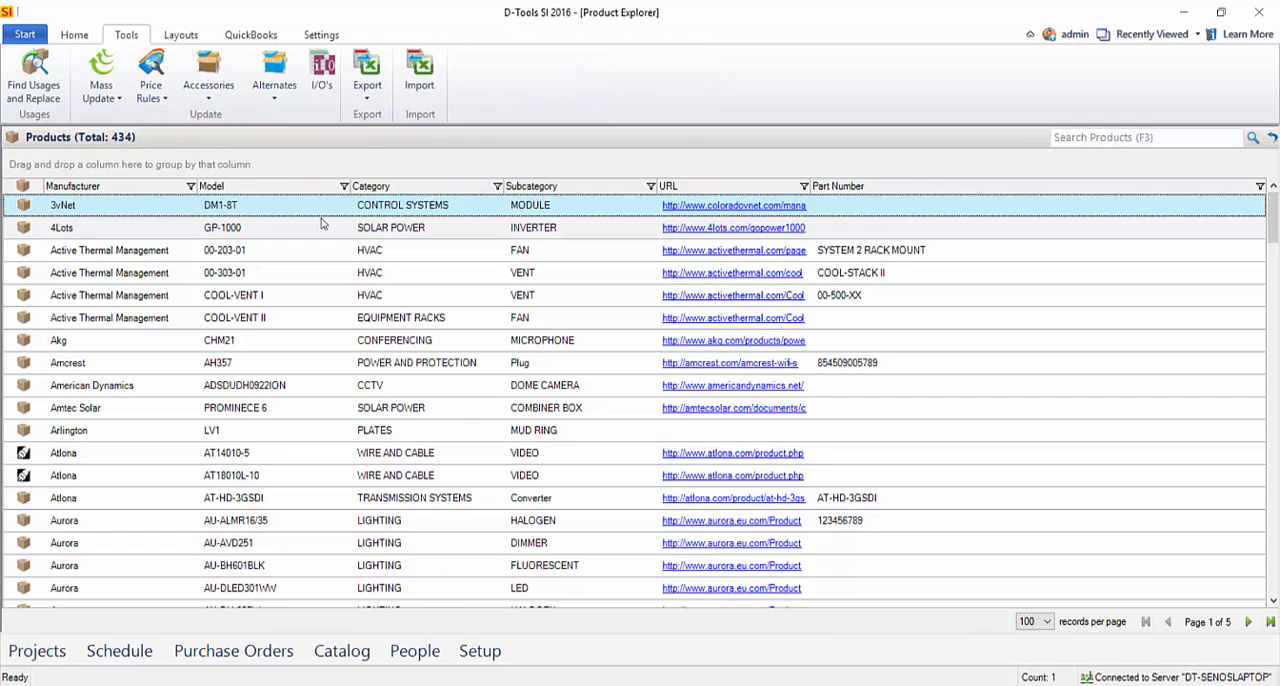
mouse_move(420, 76)
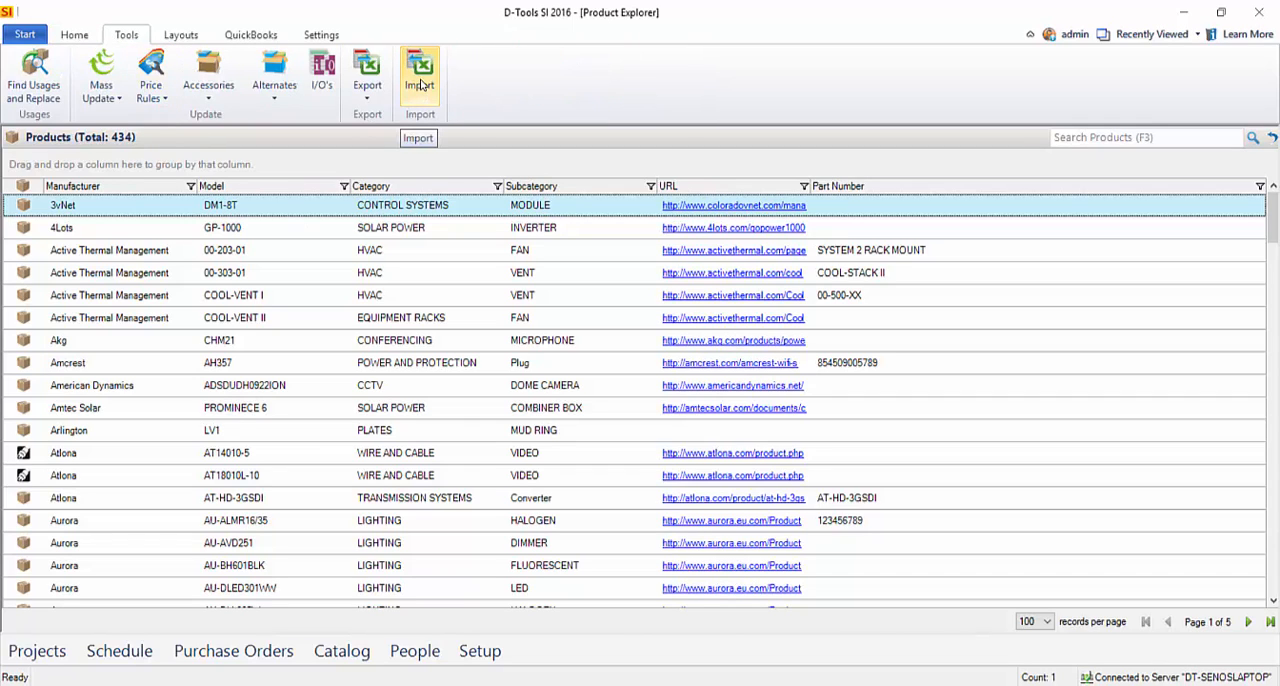
Step: Start a CSV import and choose ZZZ Price Sheet.csv from the Desktop
click(420, 76)
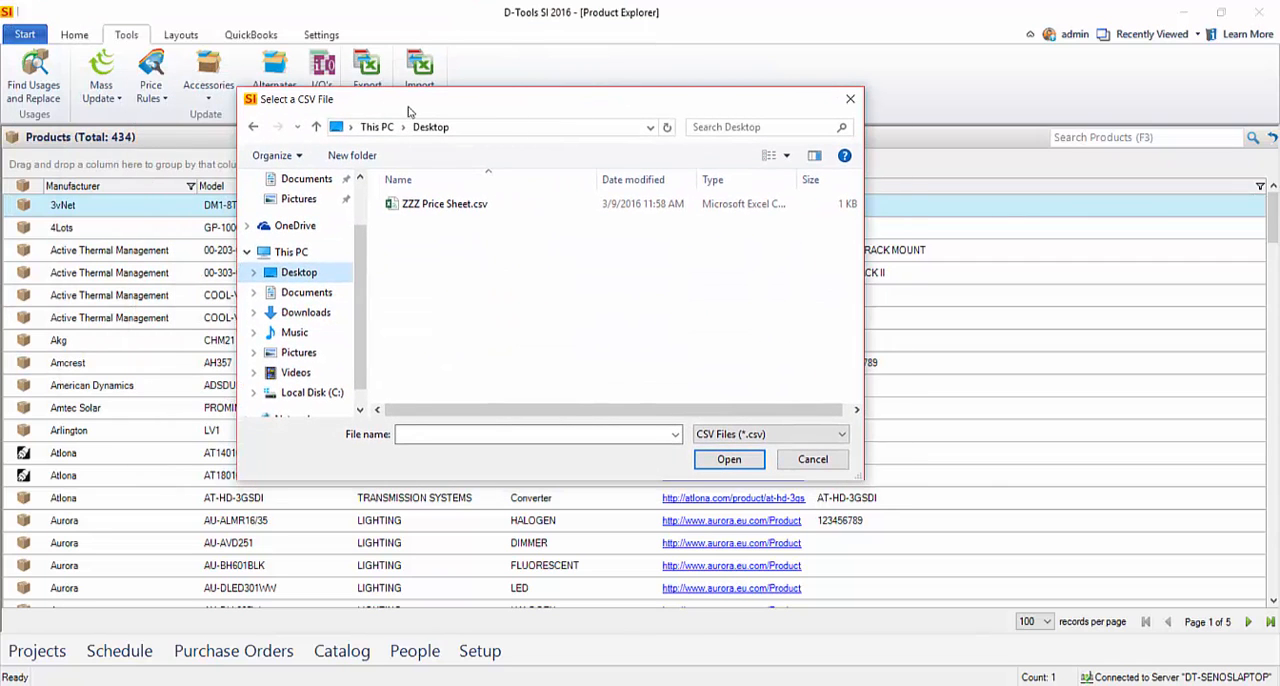
mouse_move(322, 112)
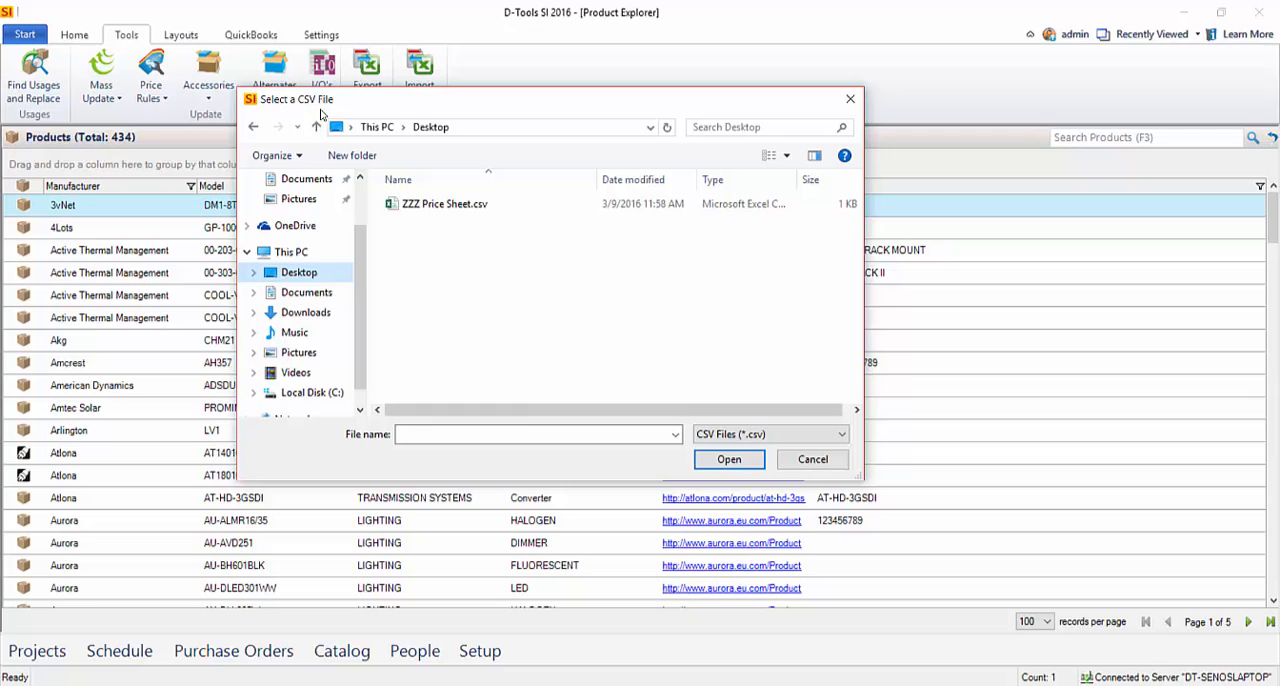
mouse_move(336, 112)
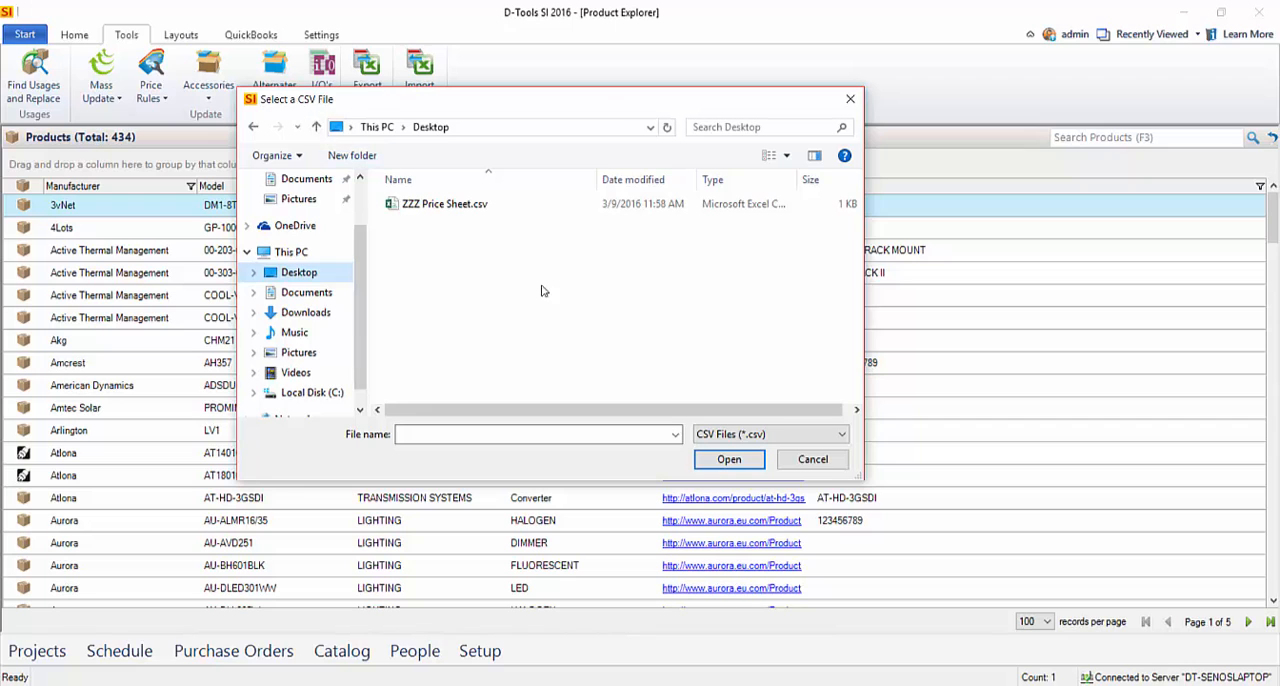
click(444, 204)
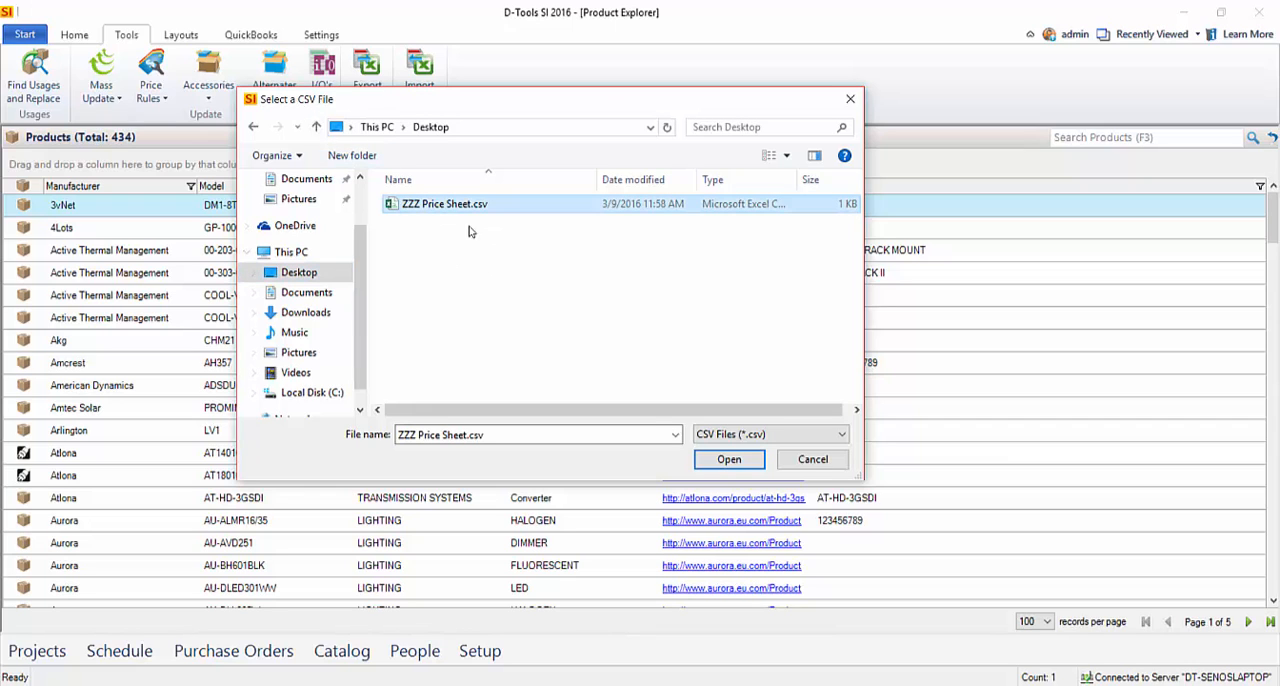
click(728, 460)
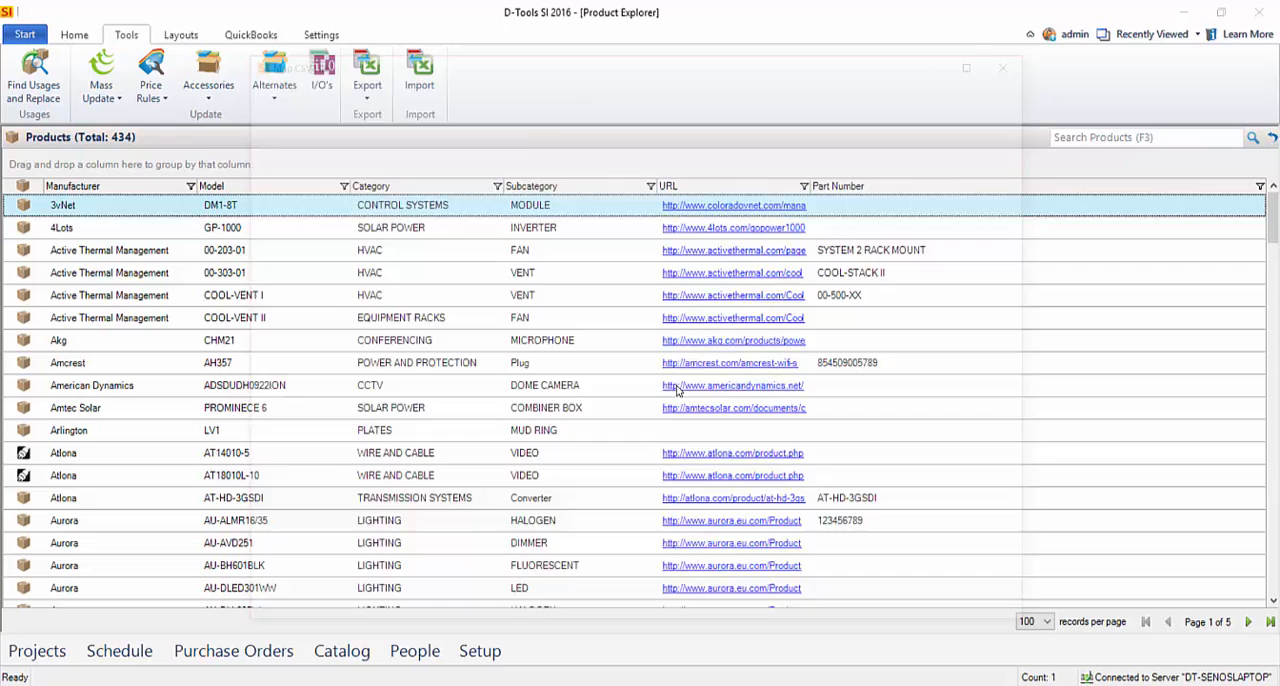
Step: Map the CSV's ID column to the Model field and review the Retail column's mapping
click(420, 76)
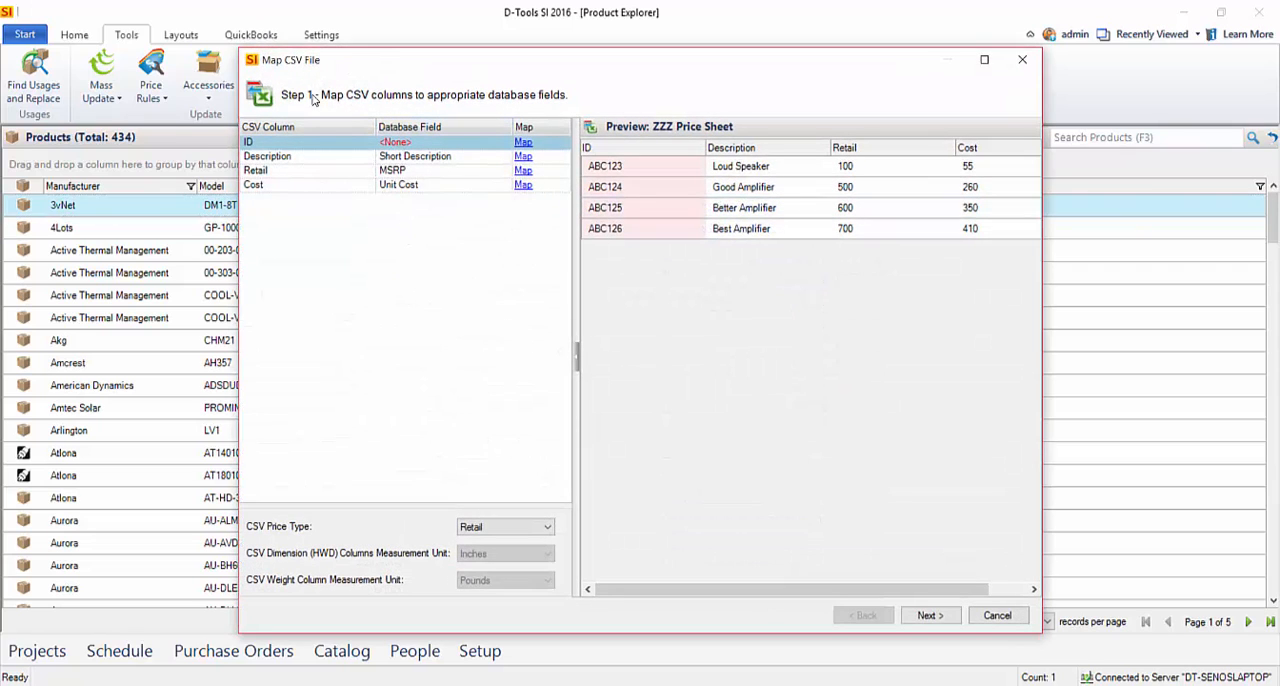
mouse_move(386, 376)
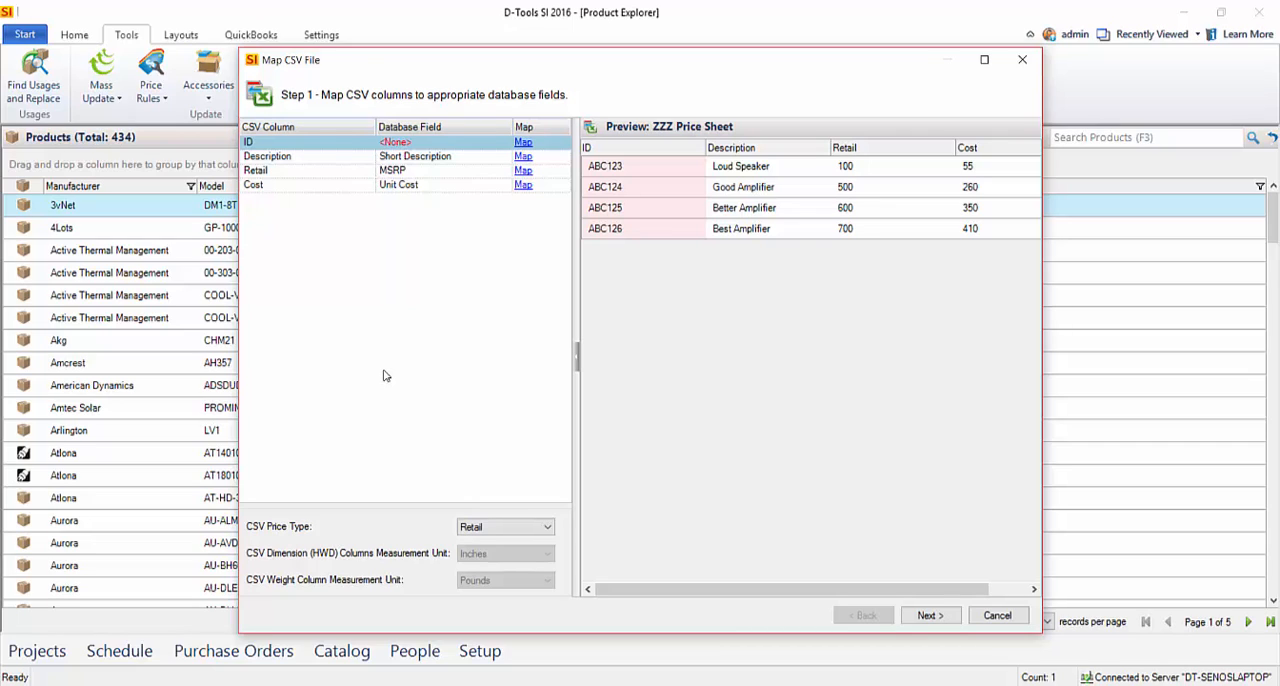
mouse_move(400, 372)
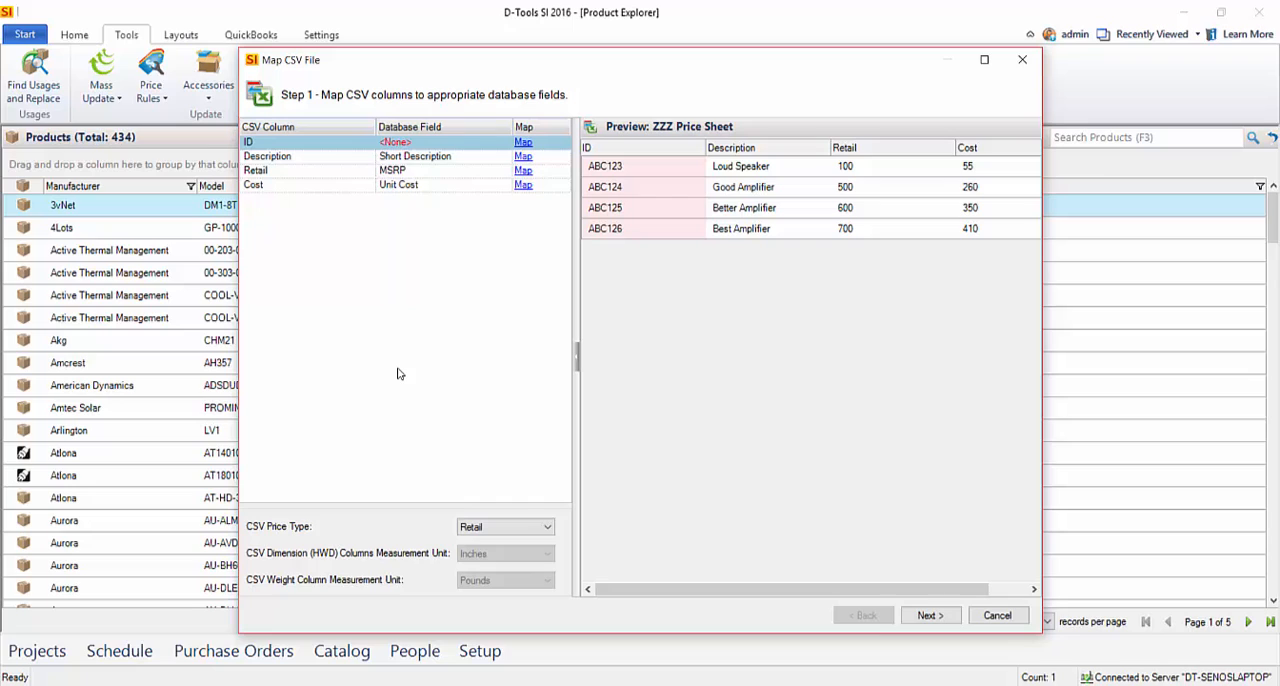
mouse_move(284, 172)
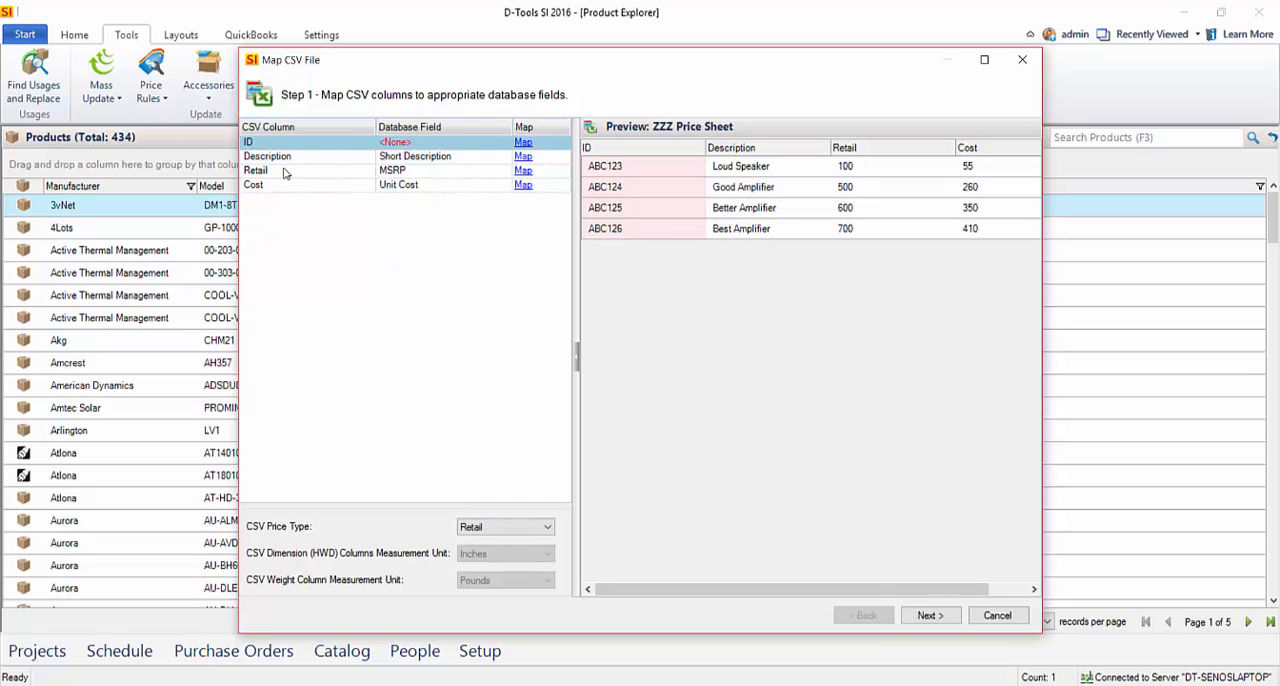
mouse_move(434, 264)
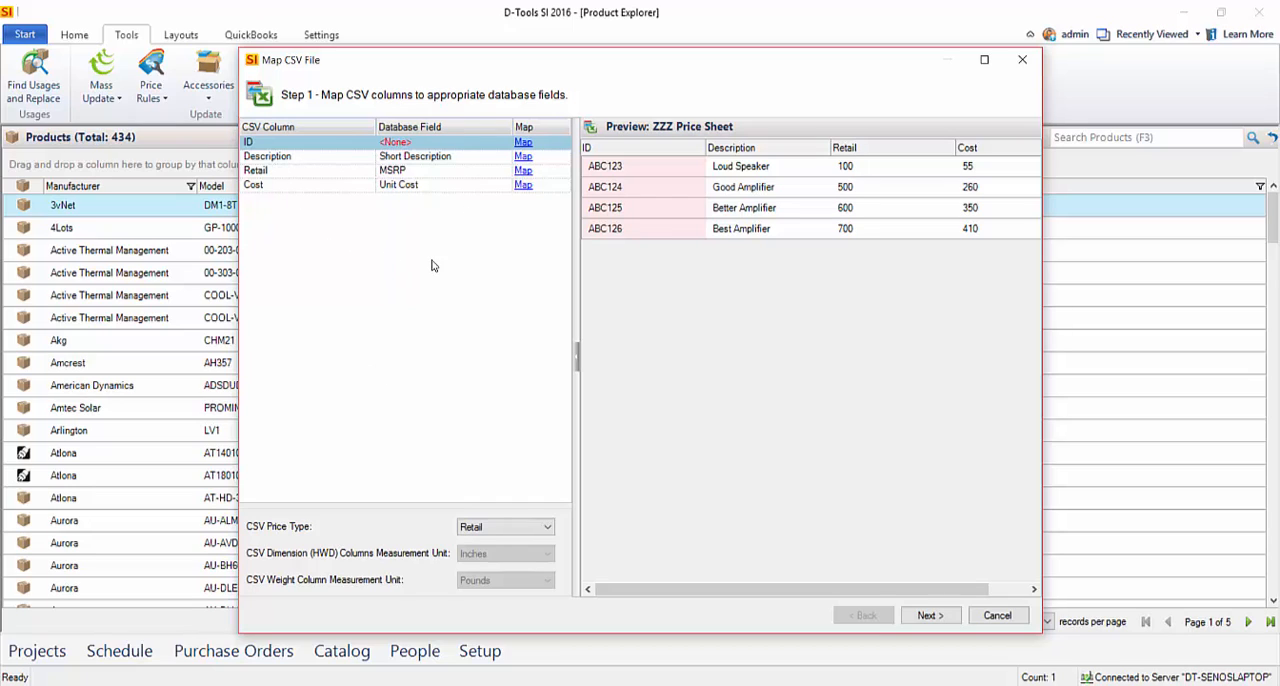
mouse_move(390, 284)
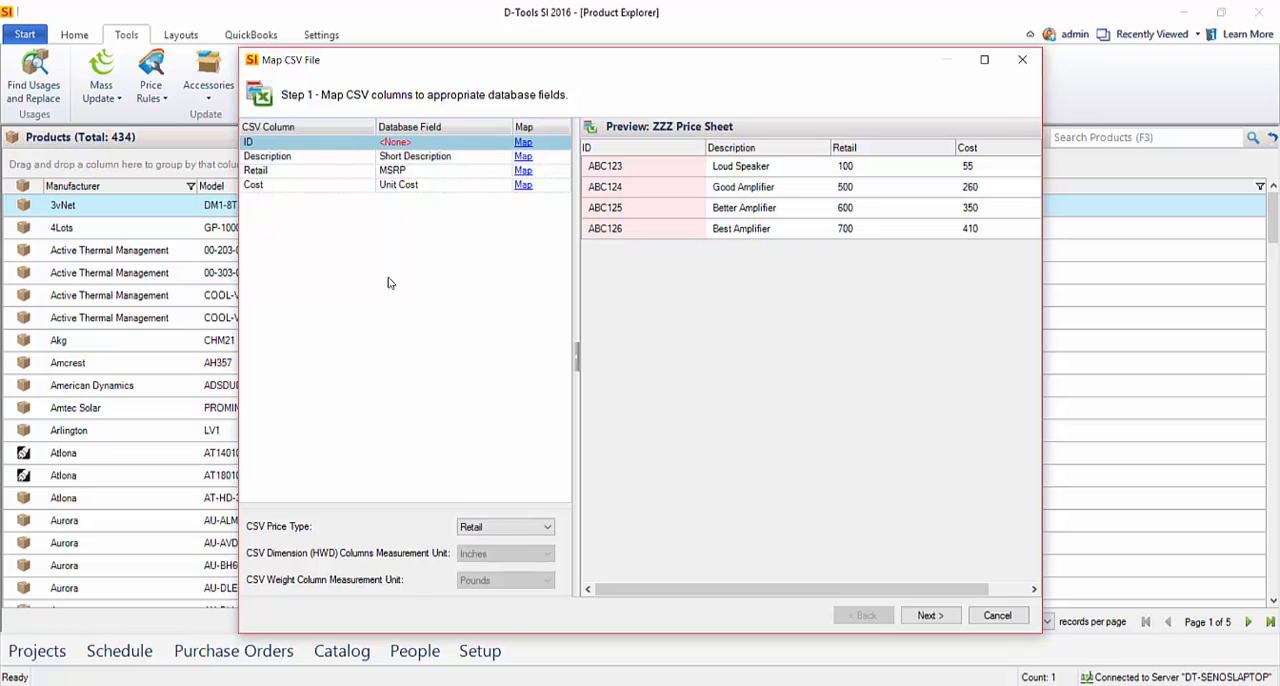
mouse_move(284, 200)
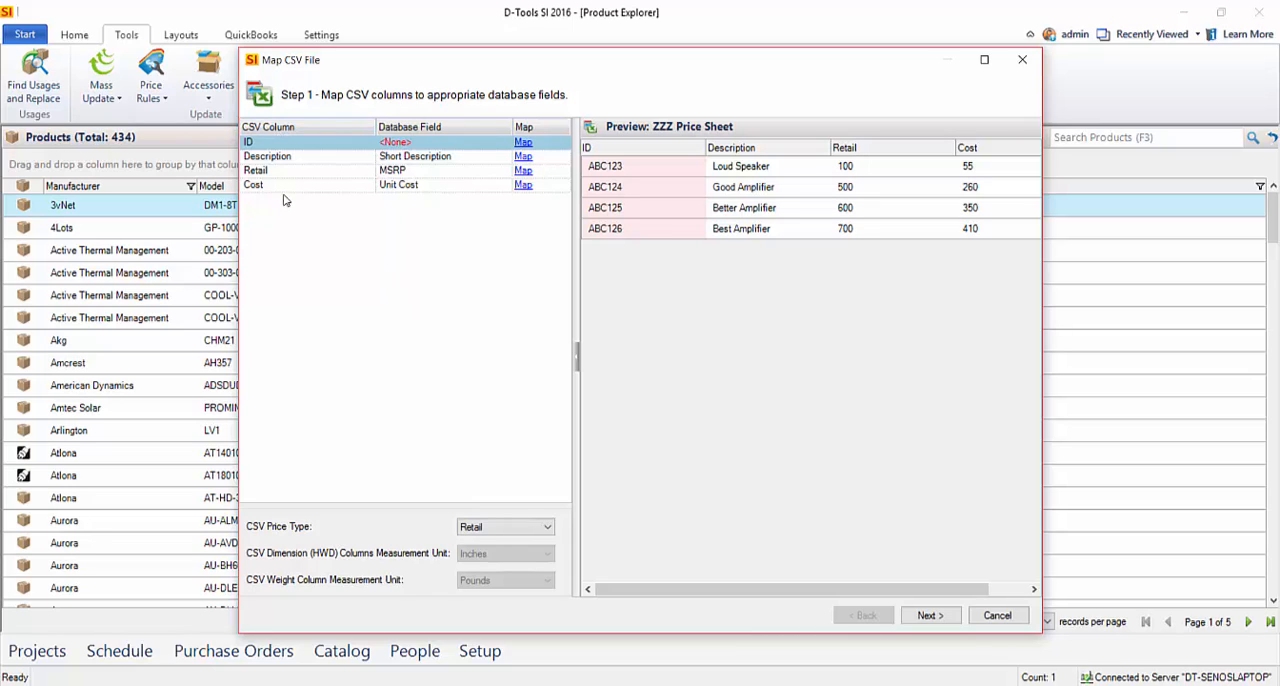
mouse_move(322, 238)
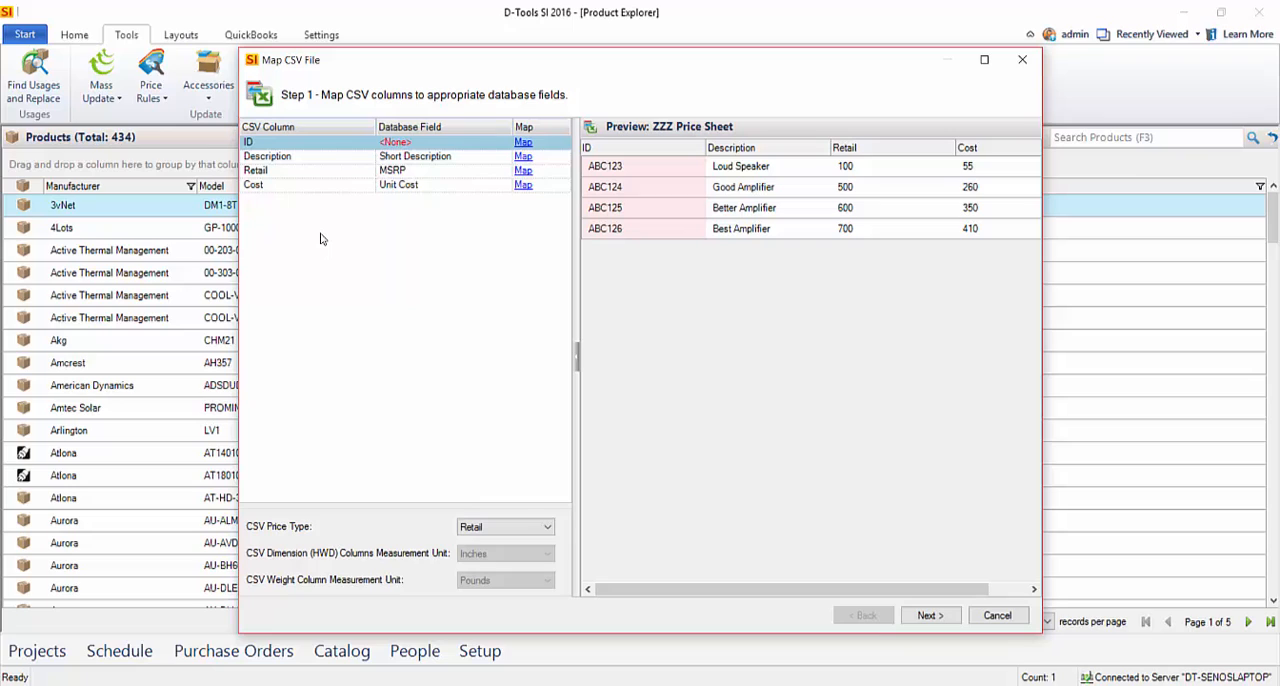
mouse_move(432, 244)
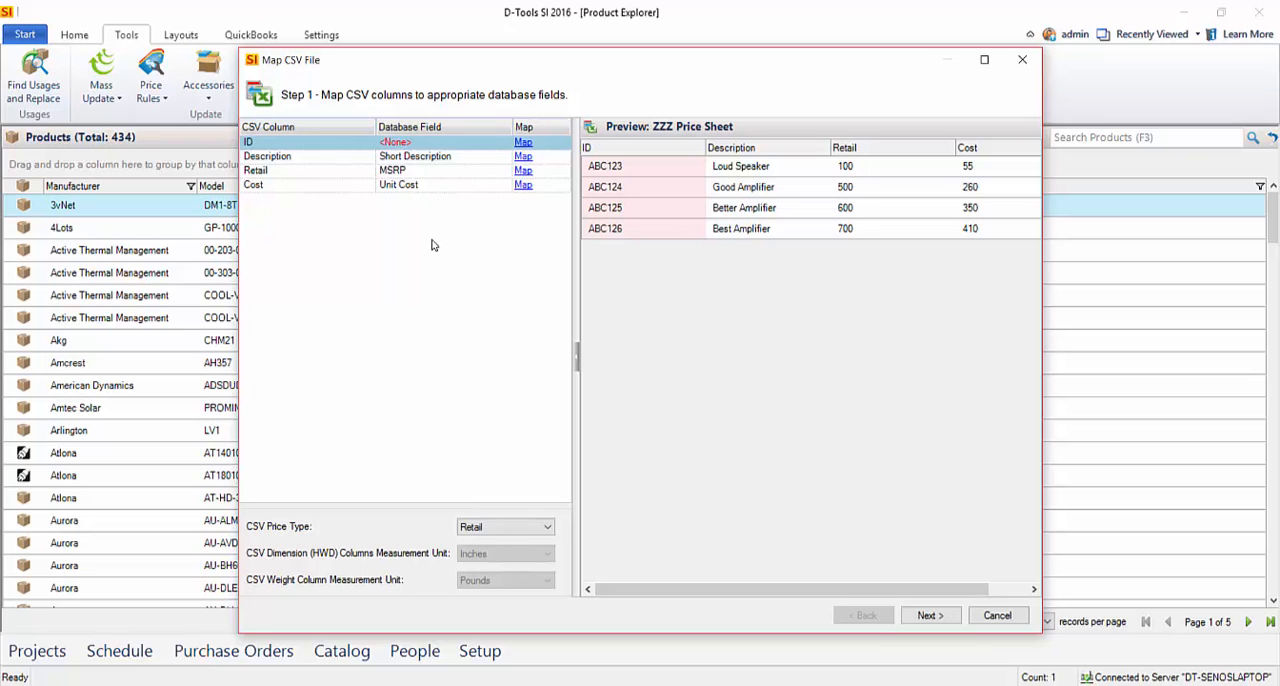
mouse_move(350, 164)
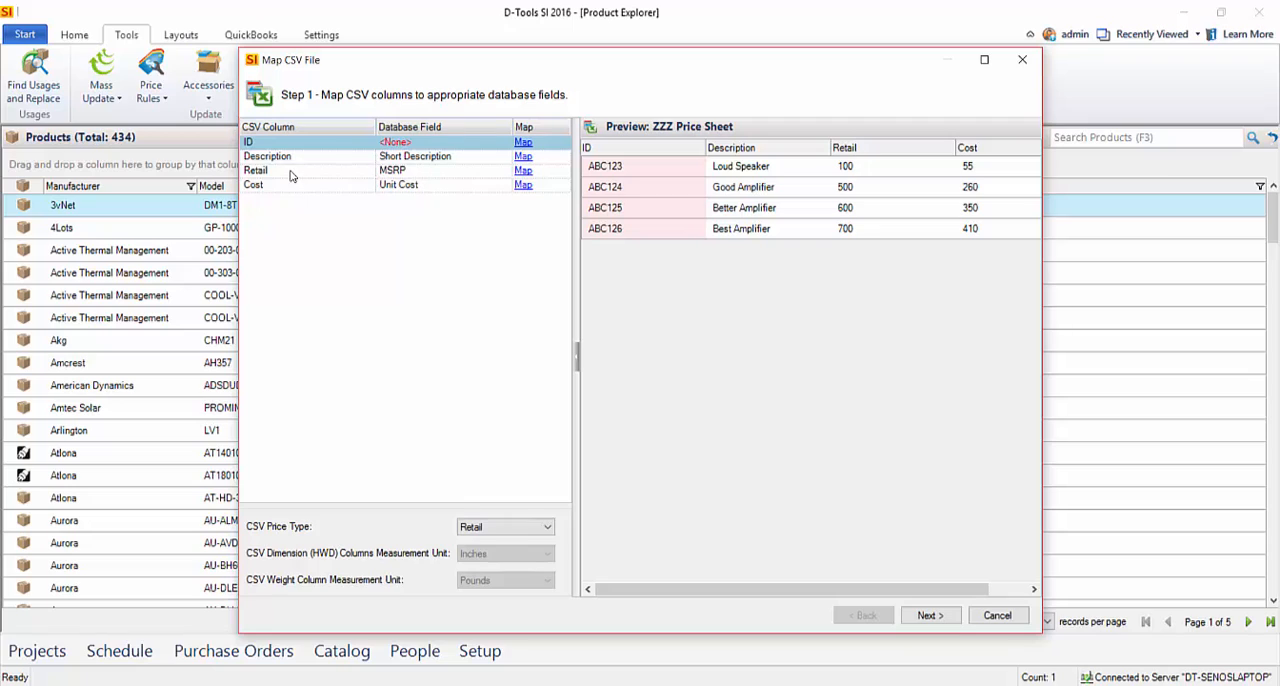
mouse_move(320, 174)
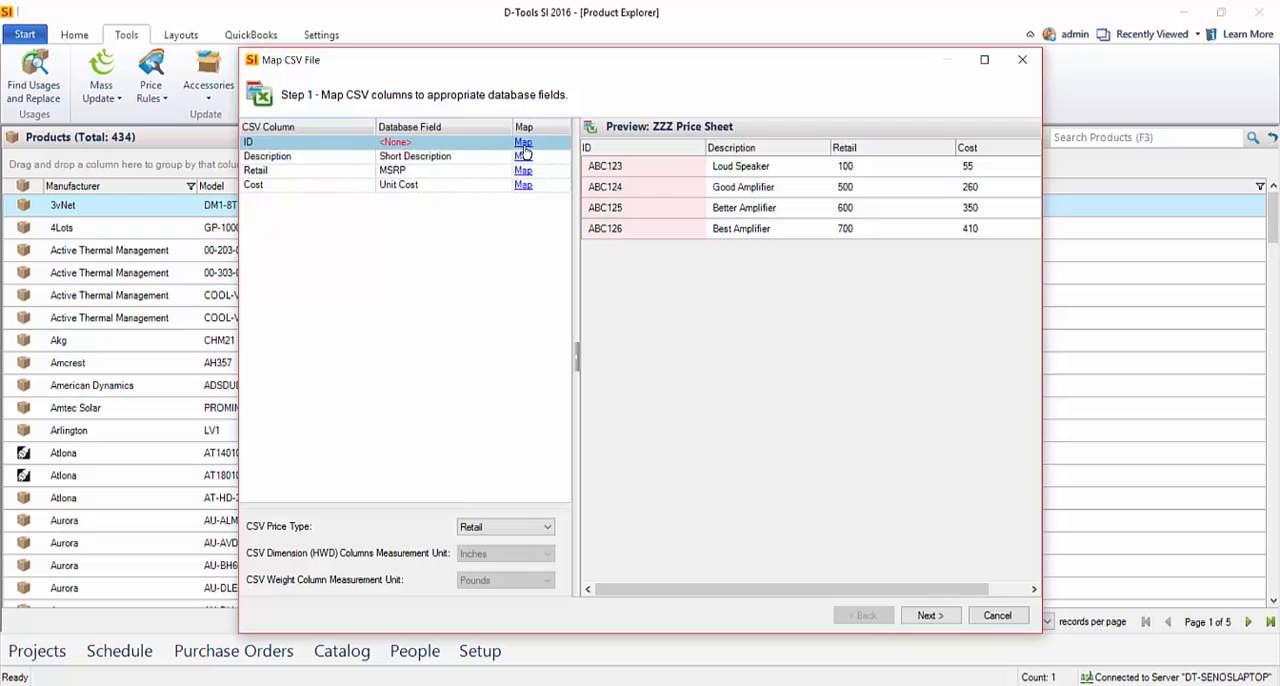
click(524, 142)
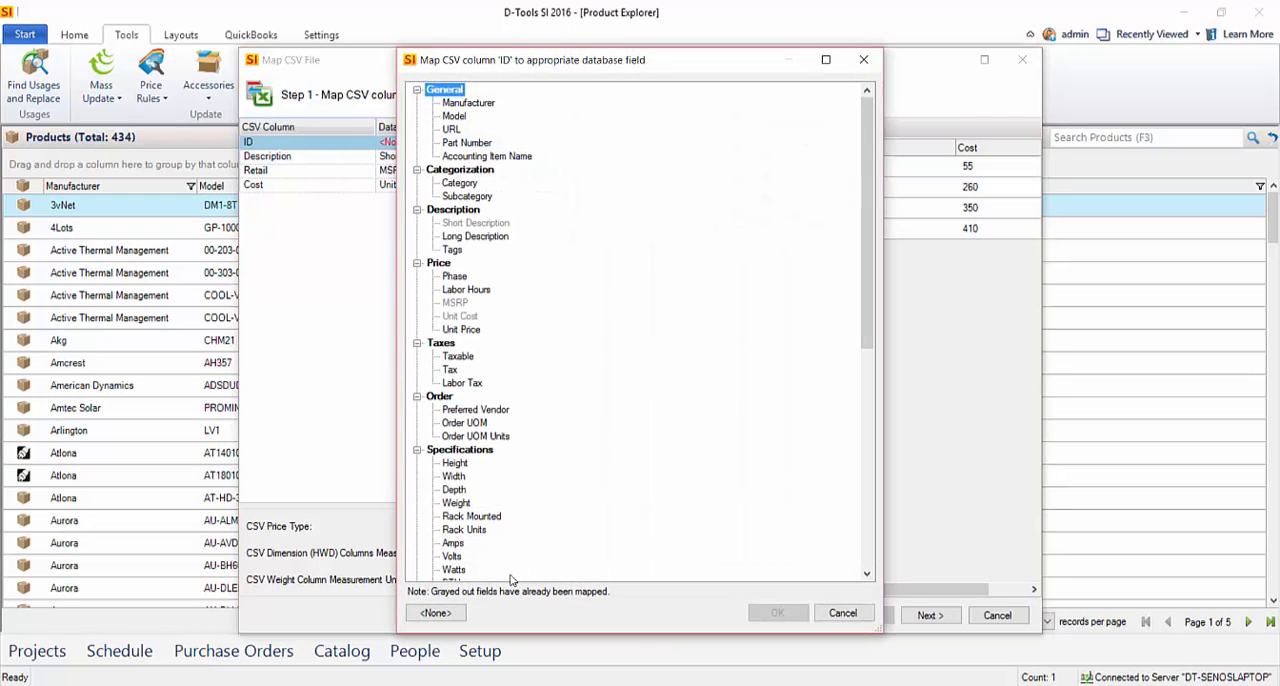
mouse_move(476, 136)
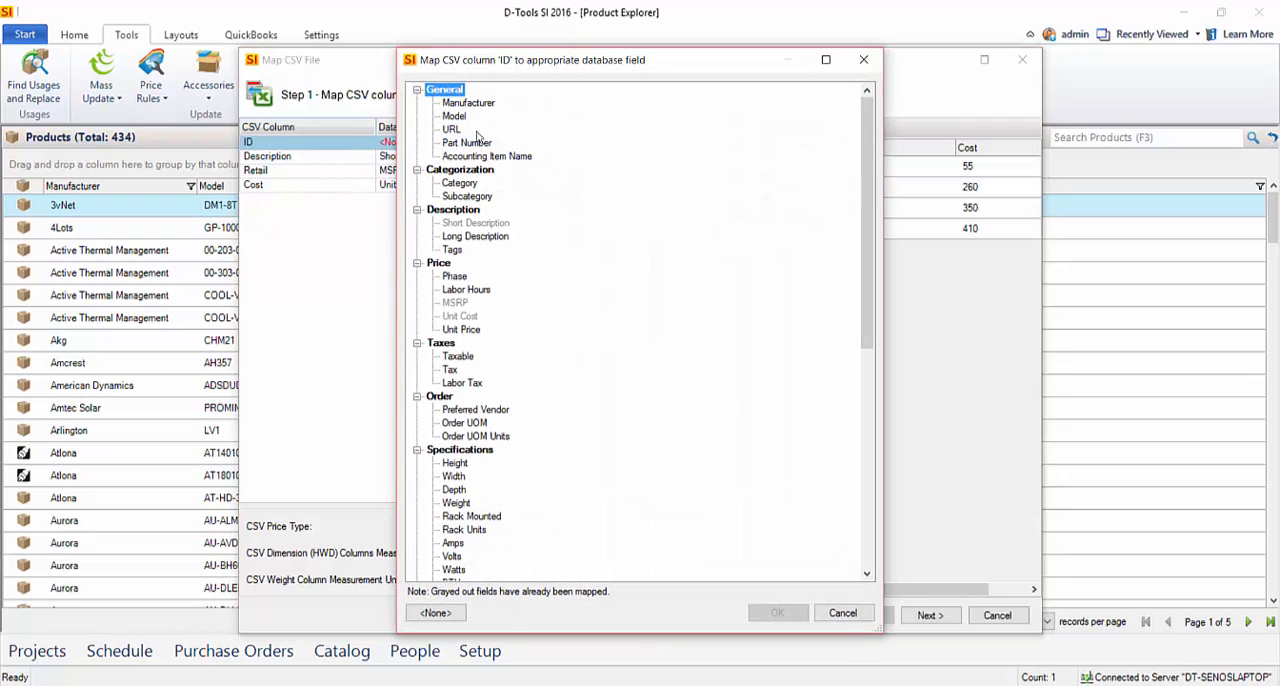
click(454, 116)
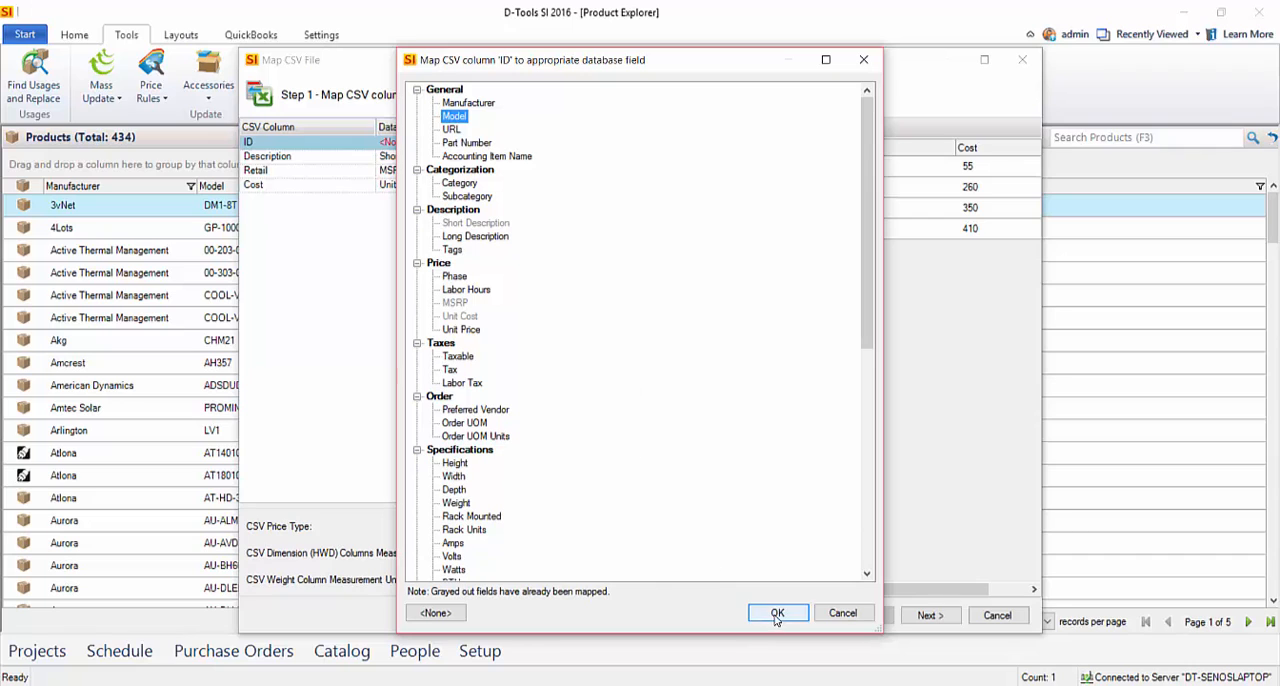
click(776, 612)
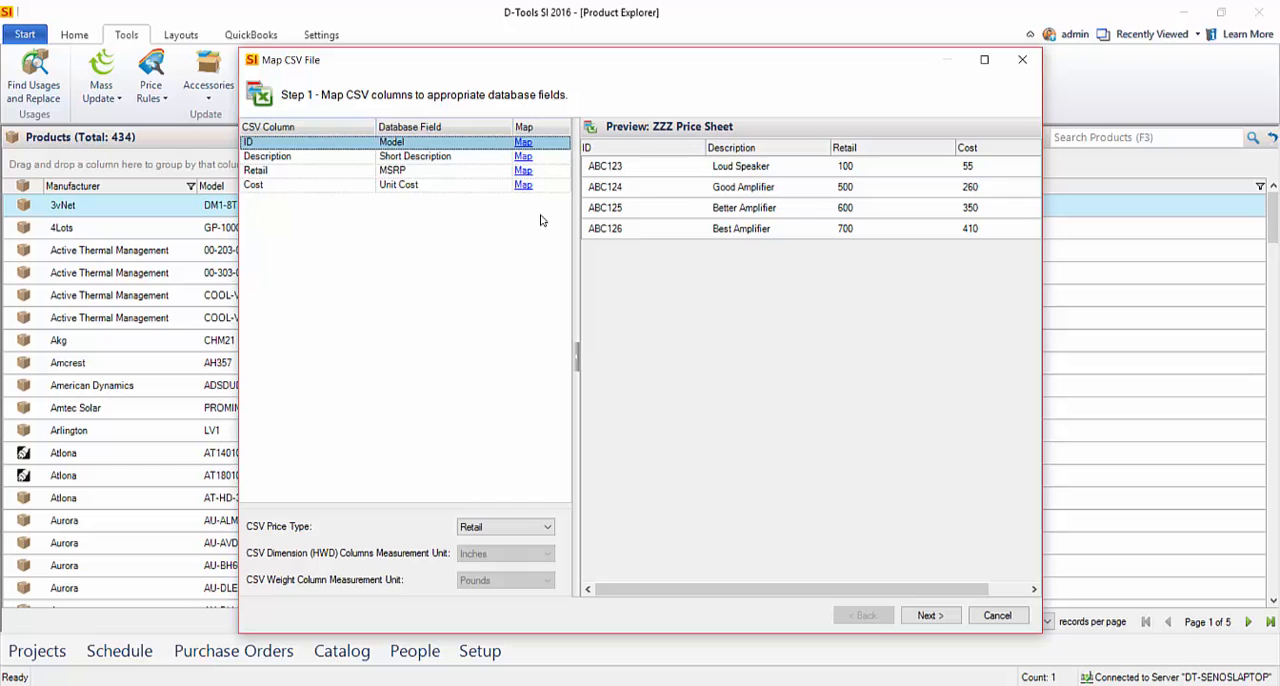
mouse_move(308, 182)
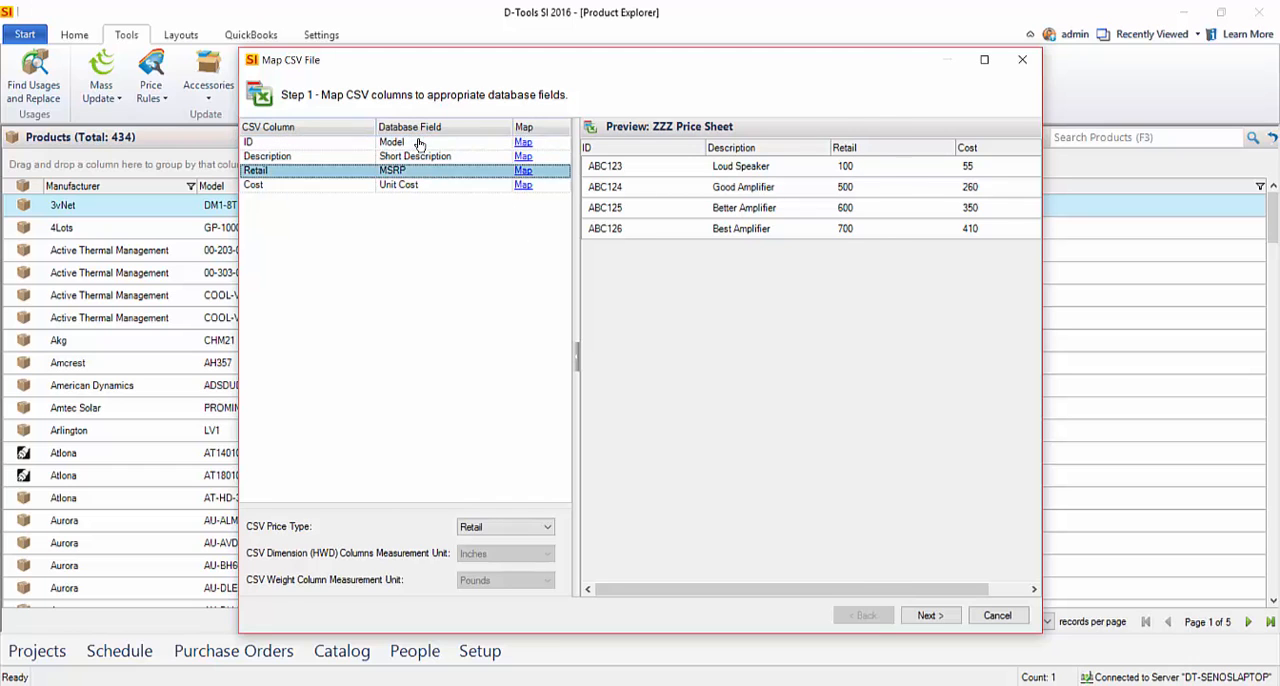
click(524, 170)
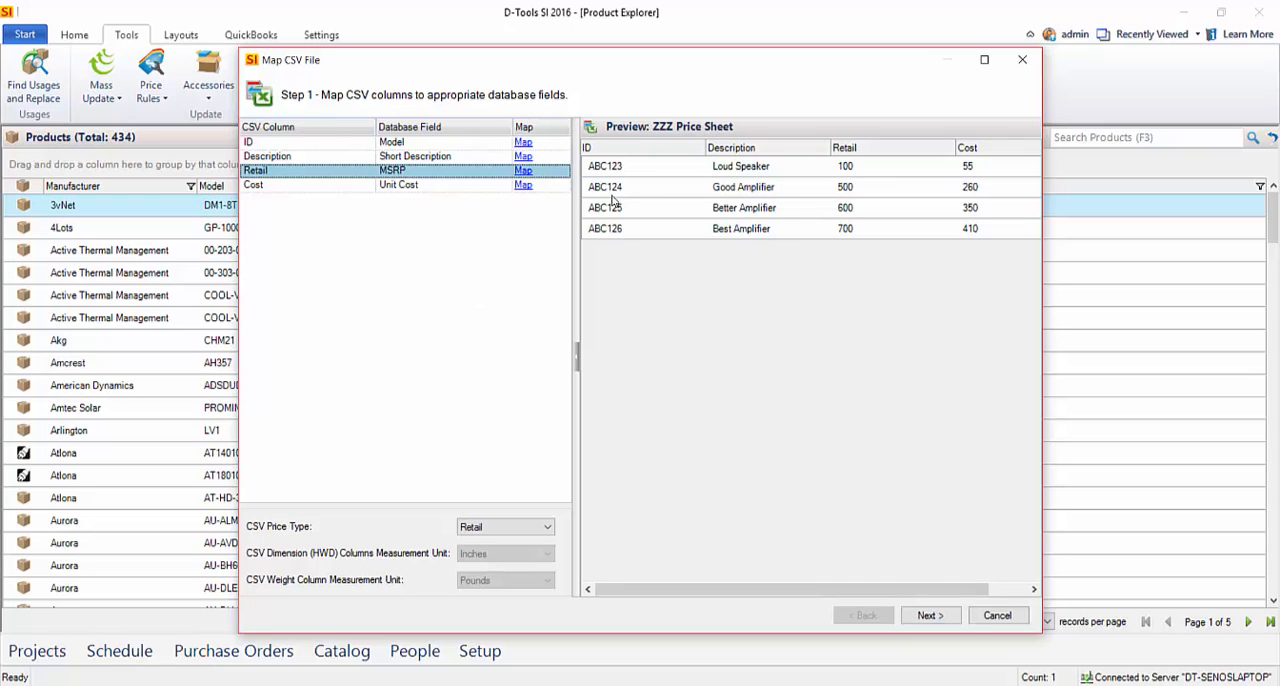
Step: Advance to the verification step showing 4 products with all 4 columns mapped
click(928, 616)
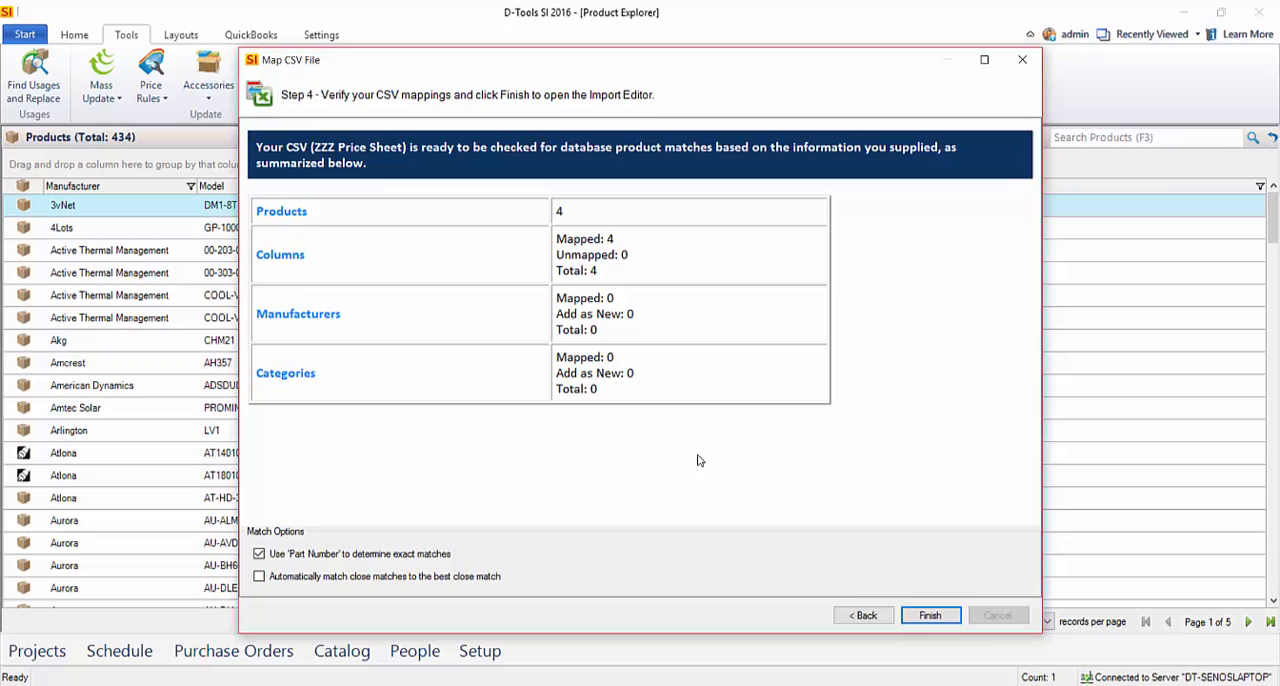
mouse_move(640, 486)
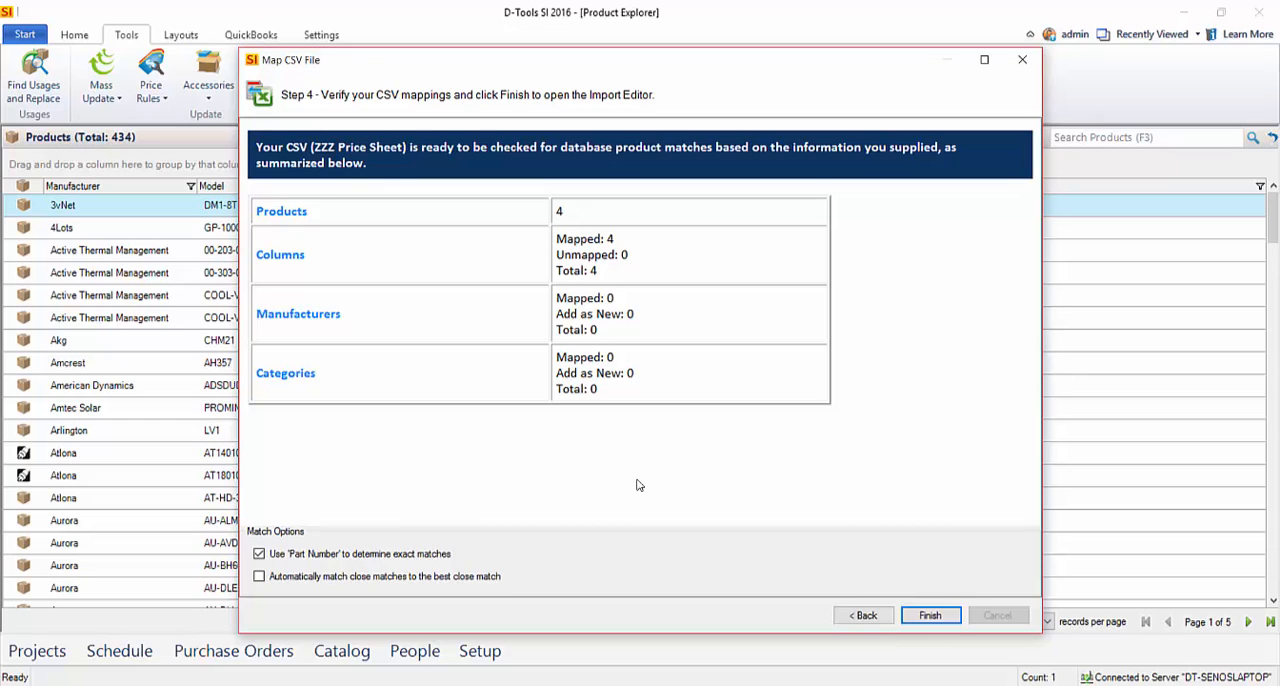
mouse_move(612, 490)
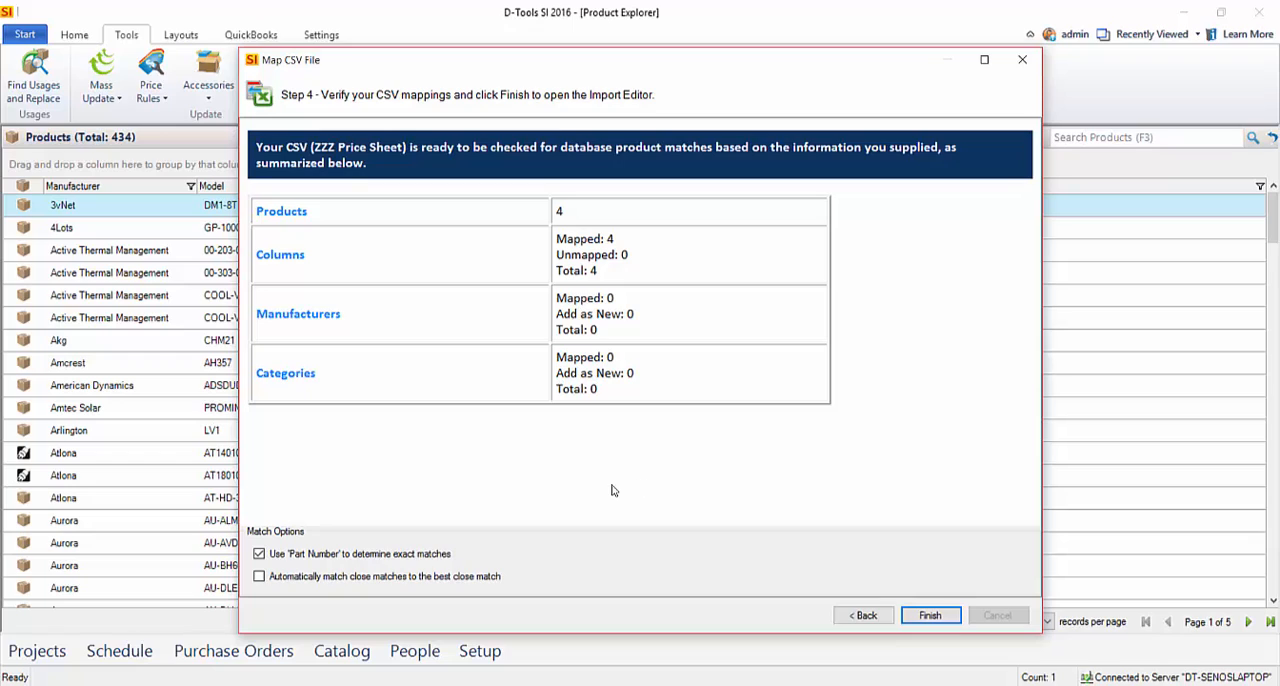
mouse_move(654, 460)
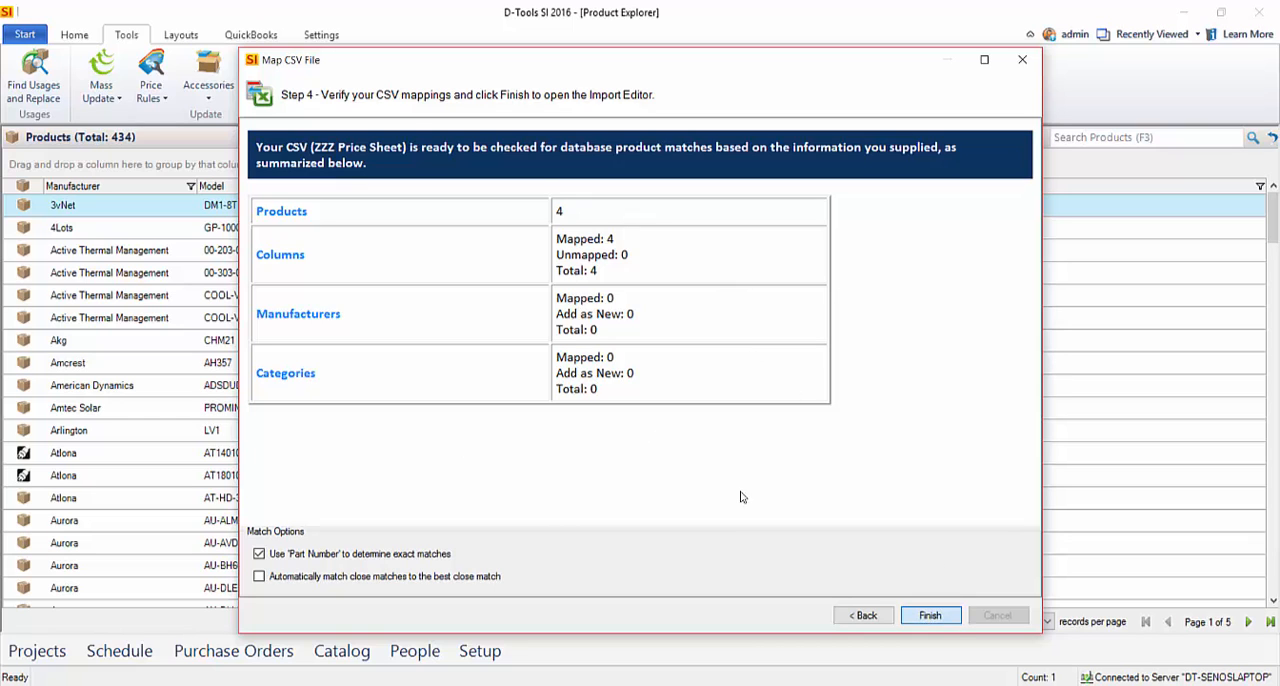
Step: Finish mapping into the Import Editor and select all four imported products
click(928, 616)
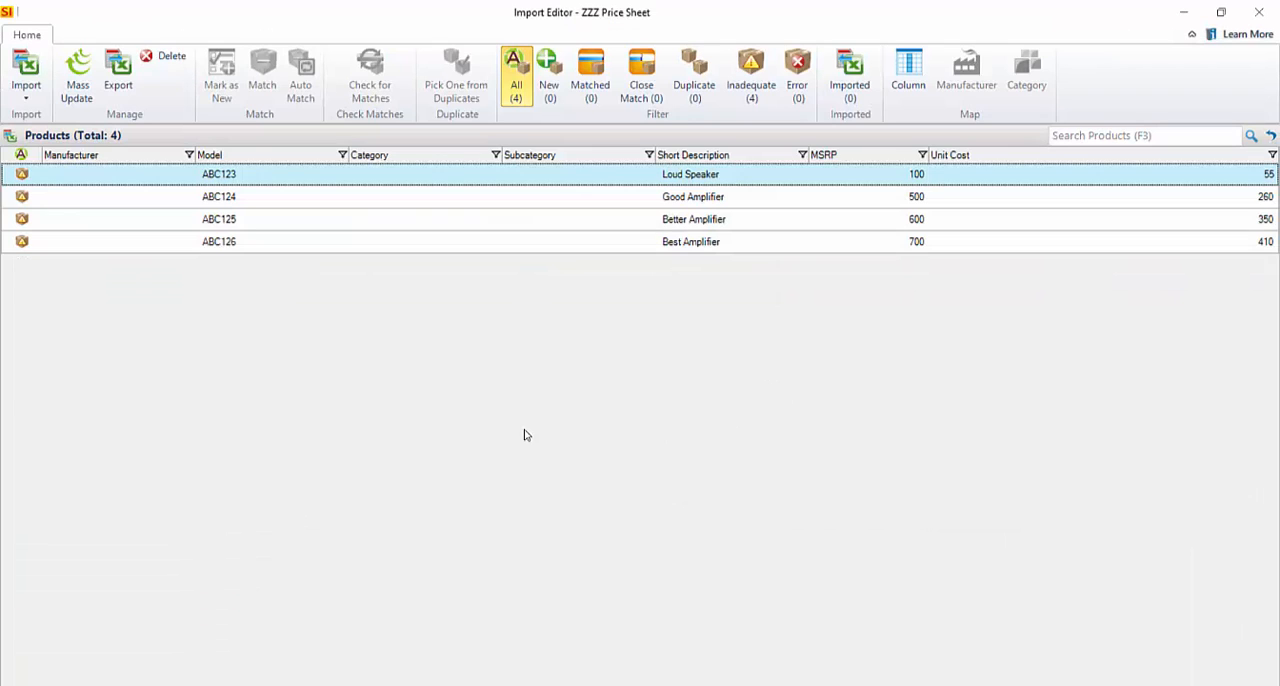
mouse_move(320, 172)
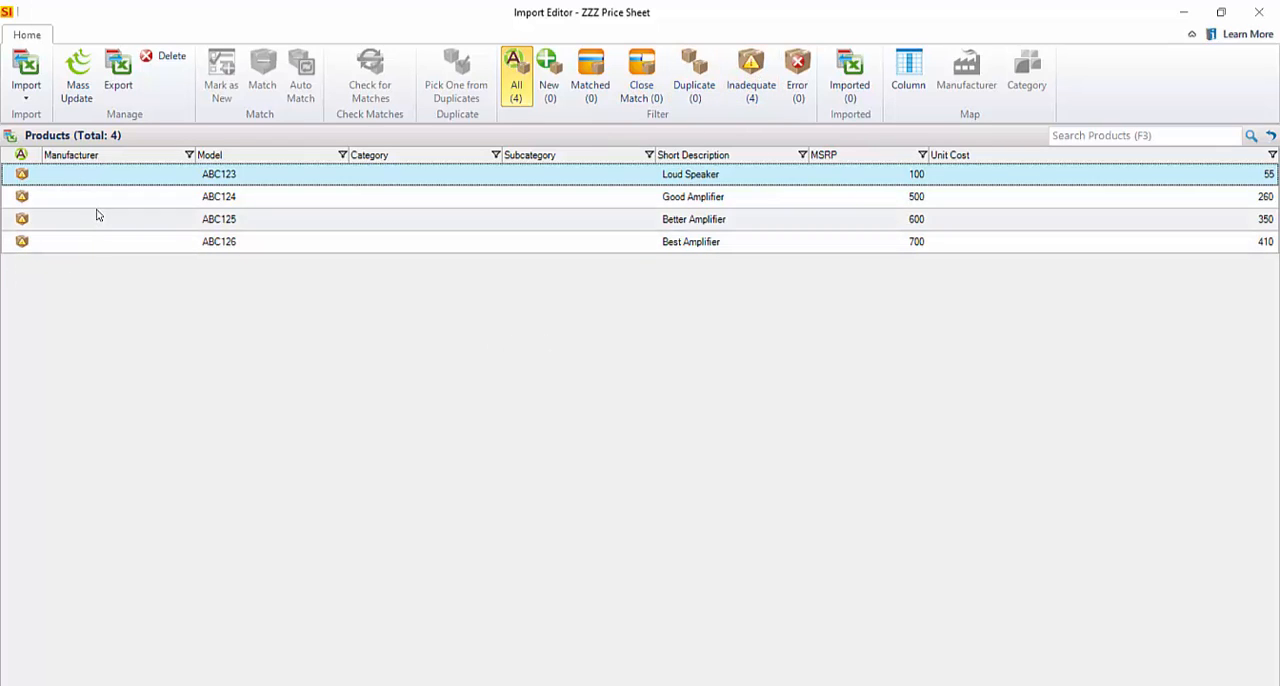
mouse_move(338, 284)
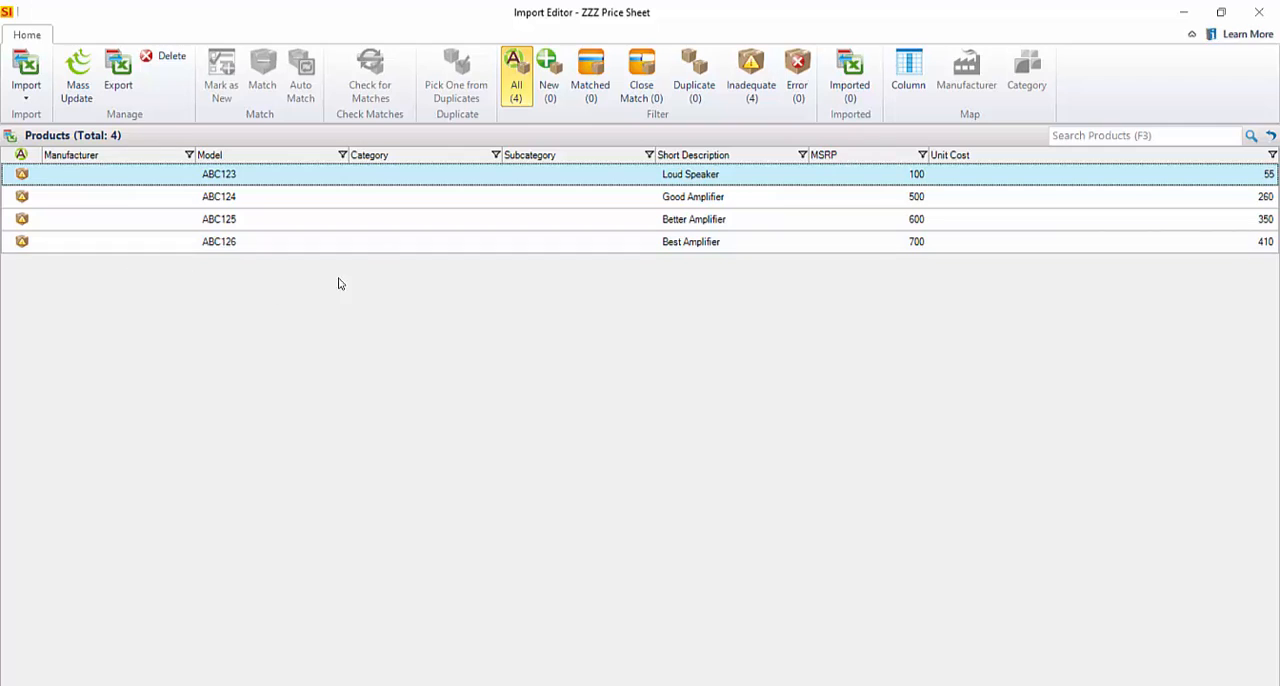
mouse_move(420, 340)
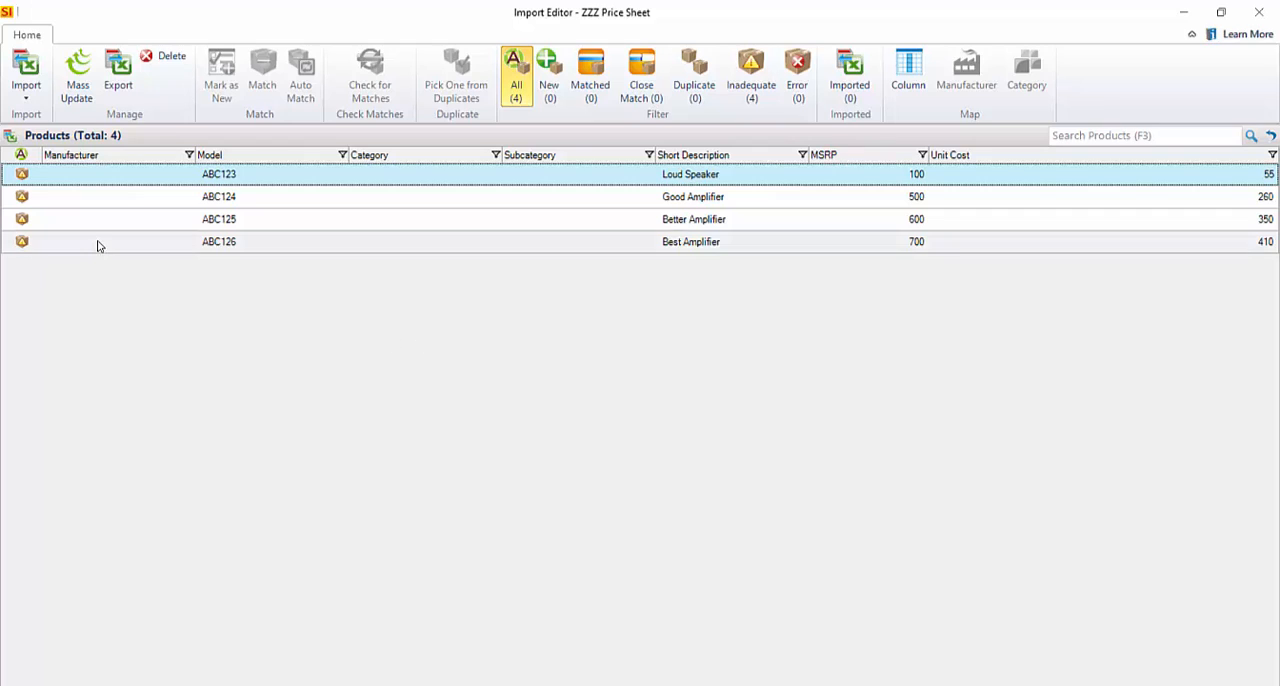
click(218, 240)
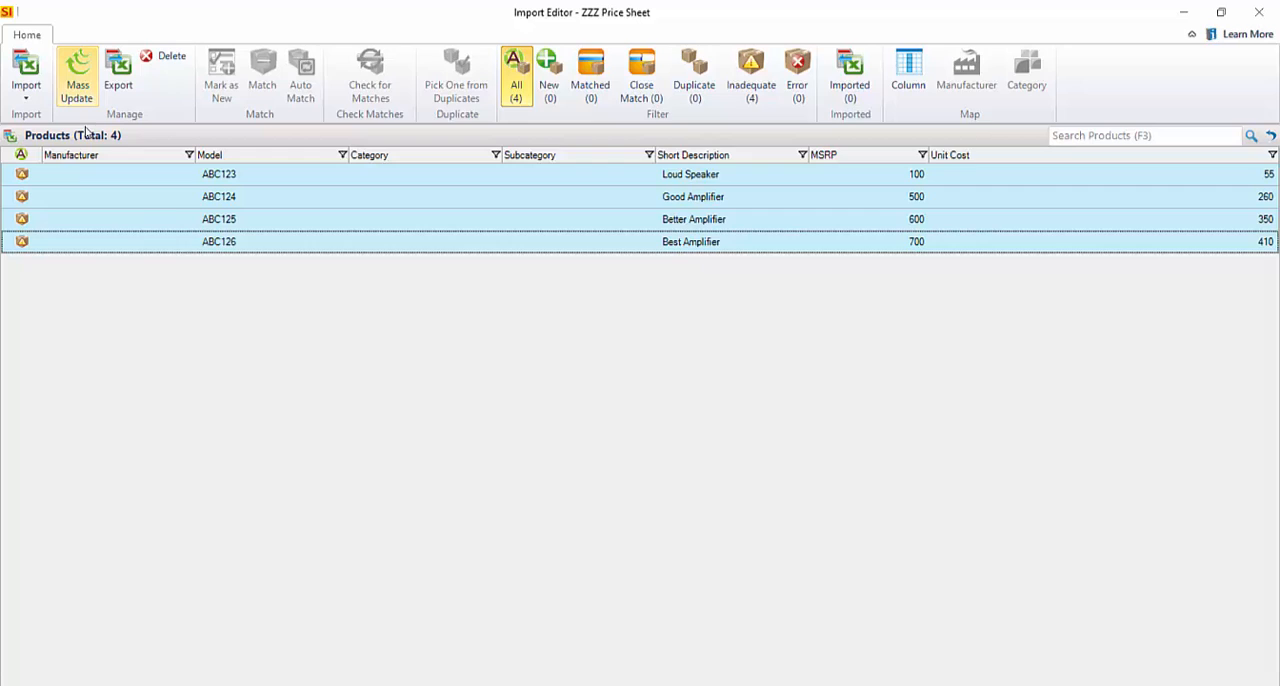
Step: Mass-update the four products with a newly created manufacturer named ZZZ
click(76, 76)
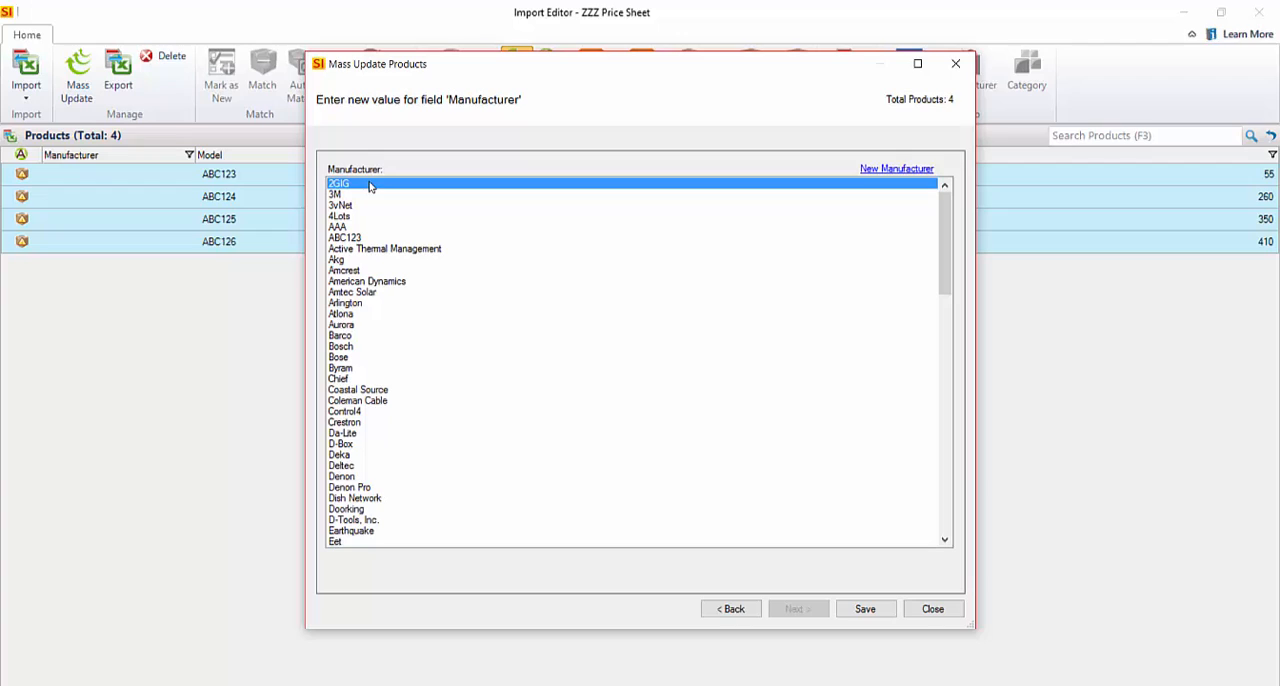
mouse_move(518, 364)
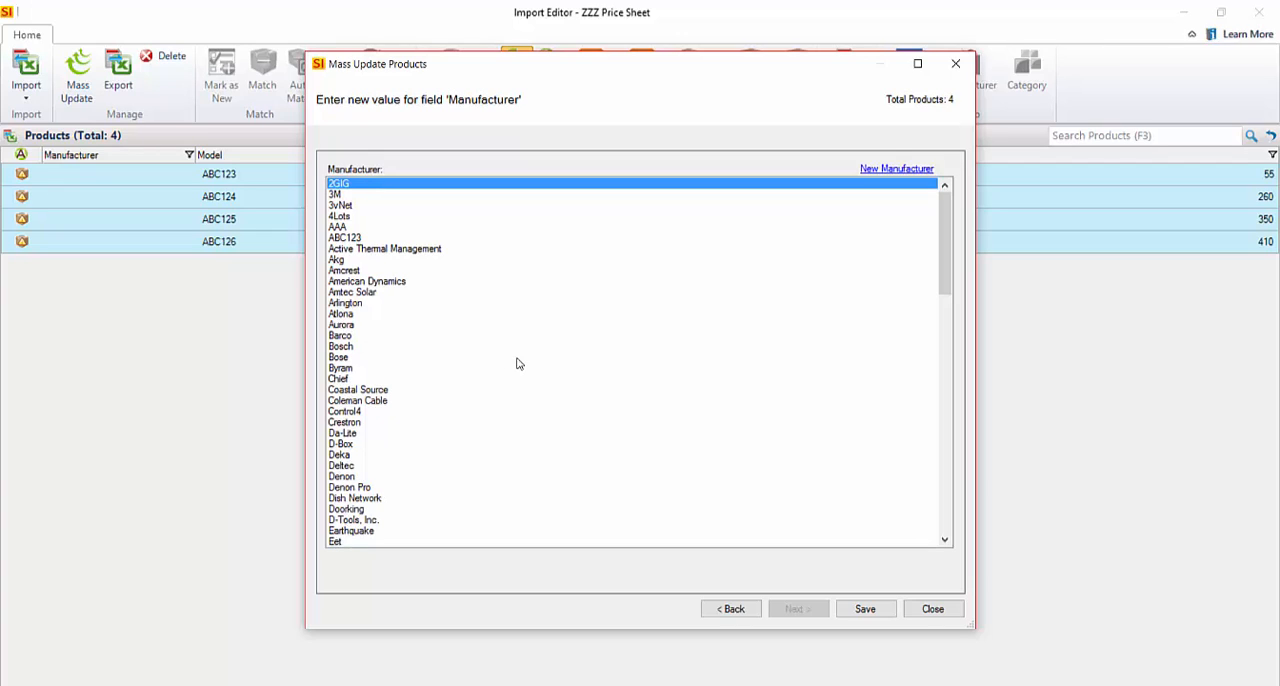
mouse_move(896, 176)
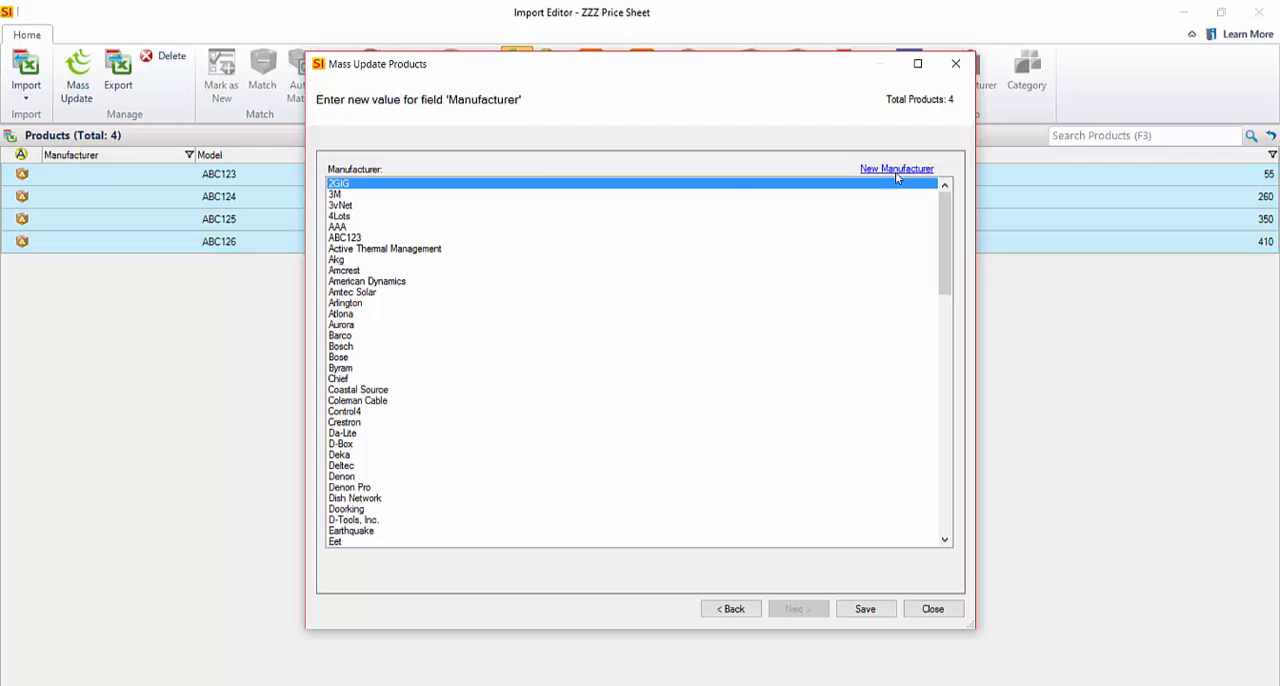
click(896, 168)
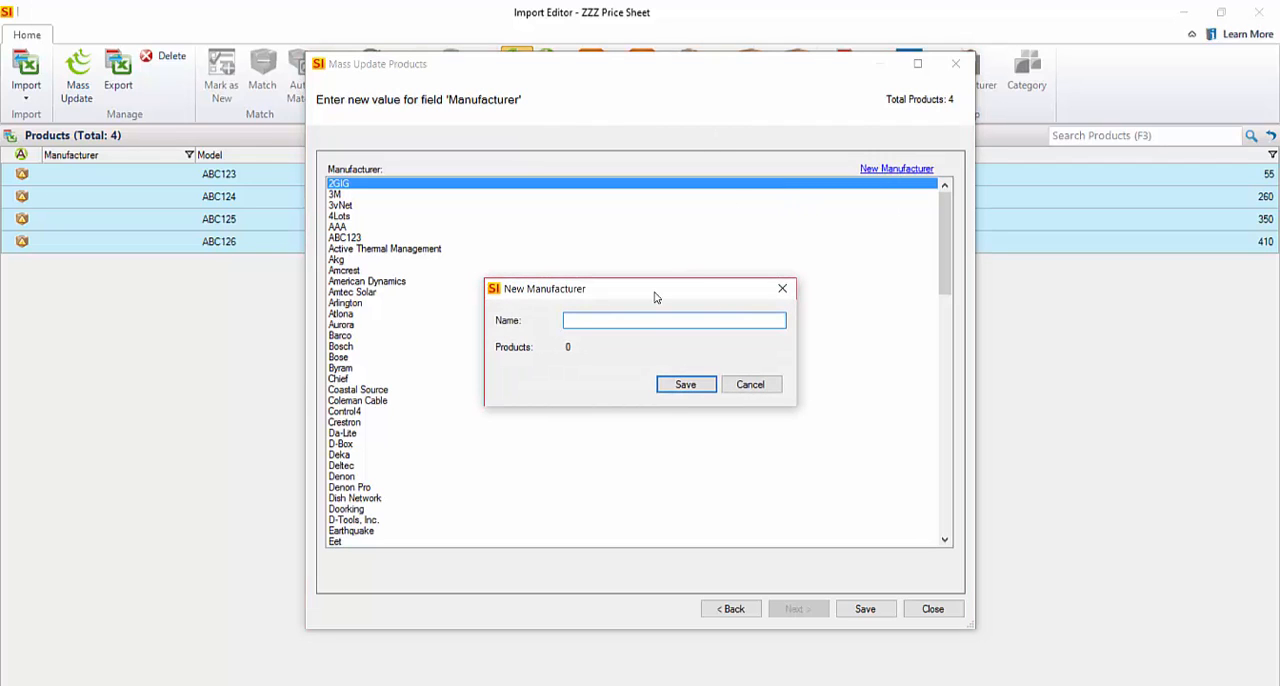
text(ZZZ)
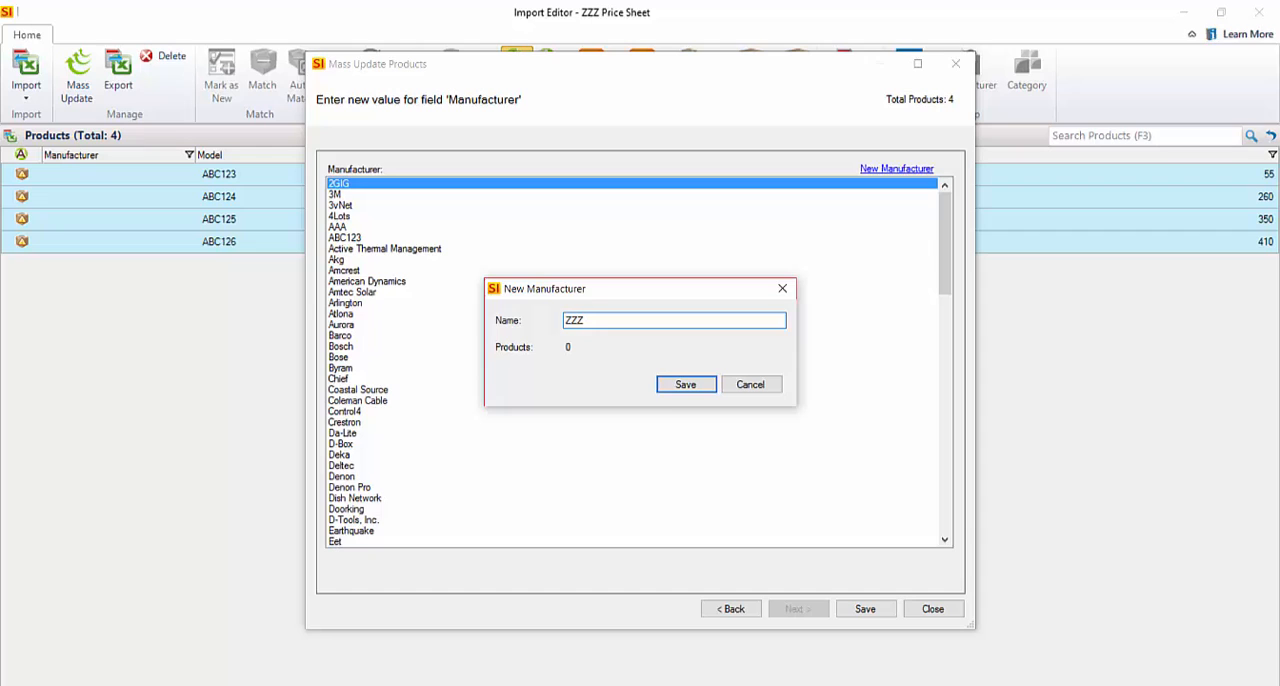
click(684, 384)
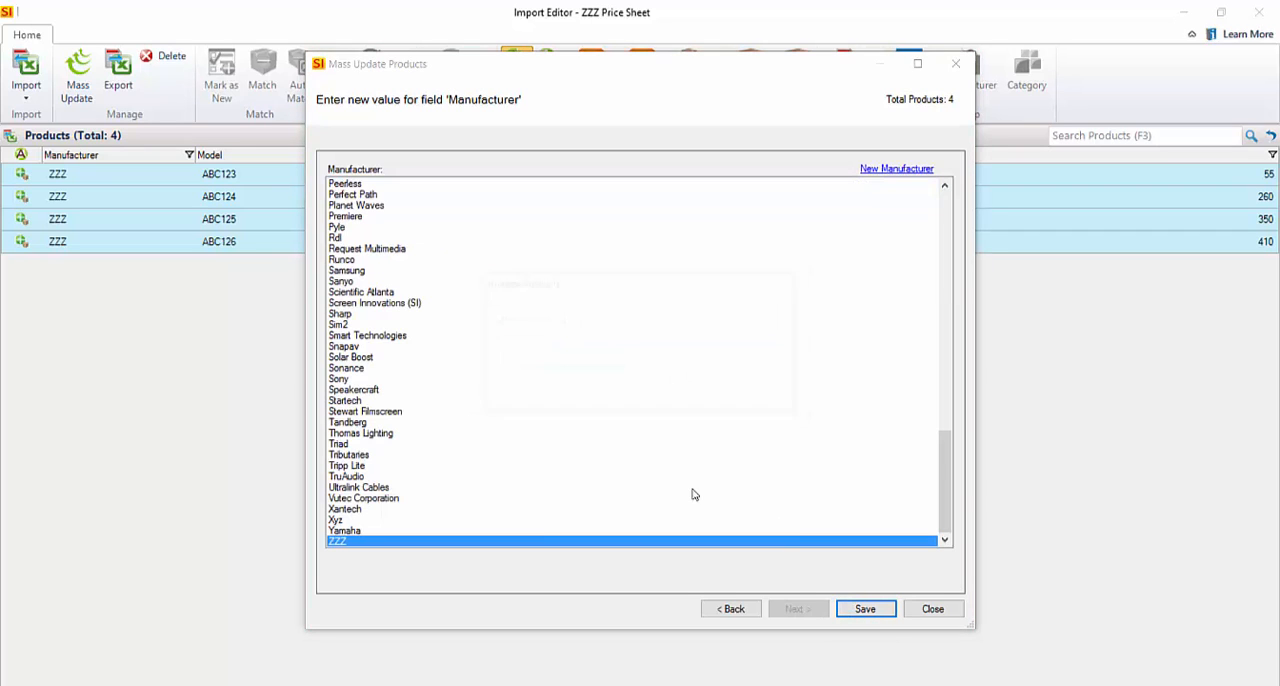
click(864, 608)
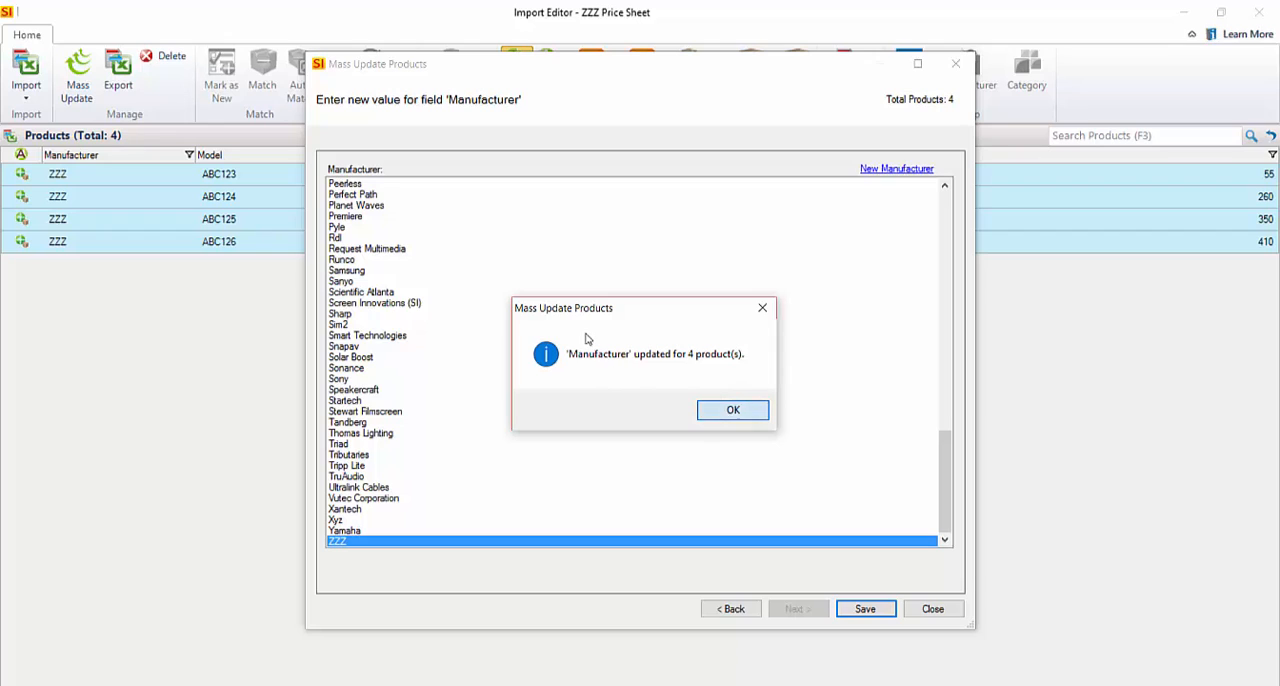
click(732, 408)
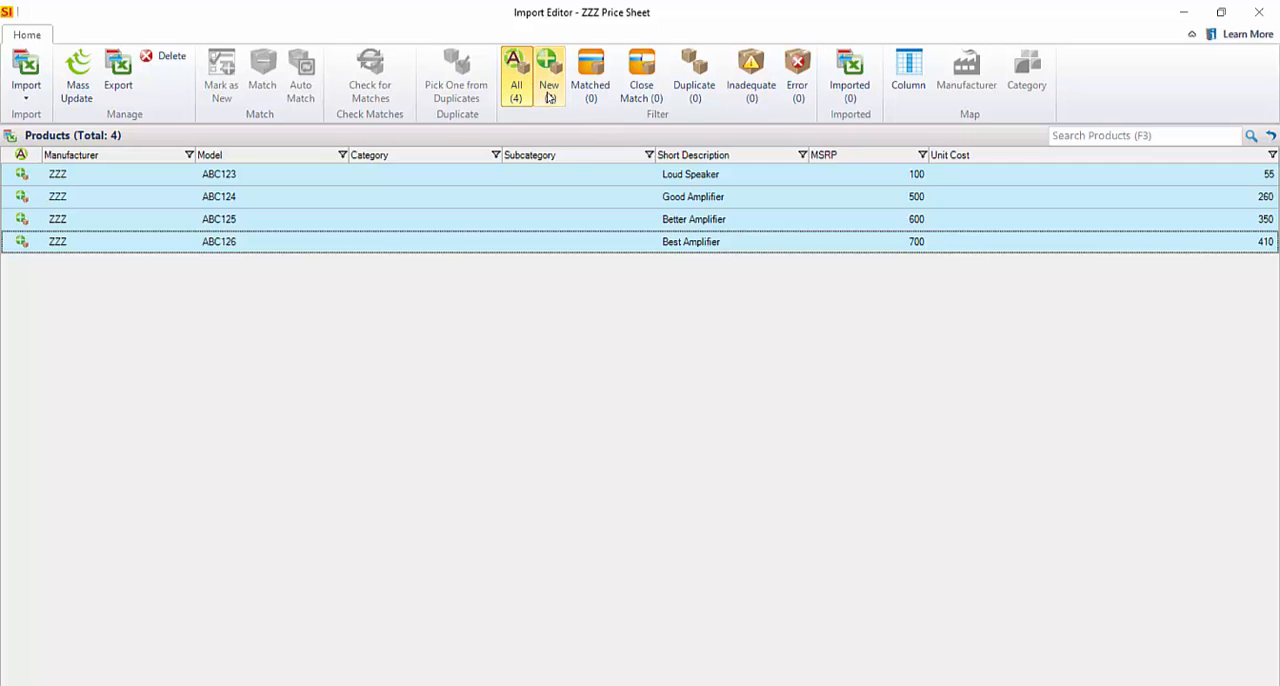
click(548, 76)
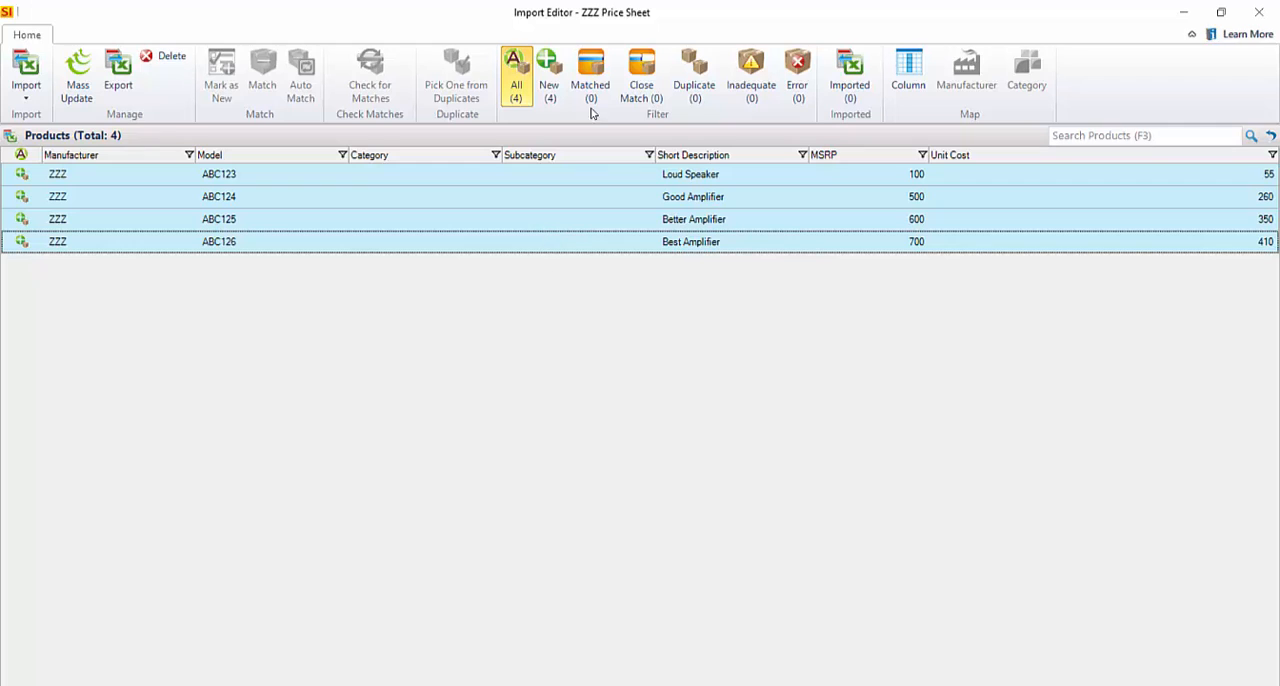
mouse_move(532, 400)
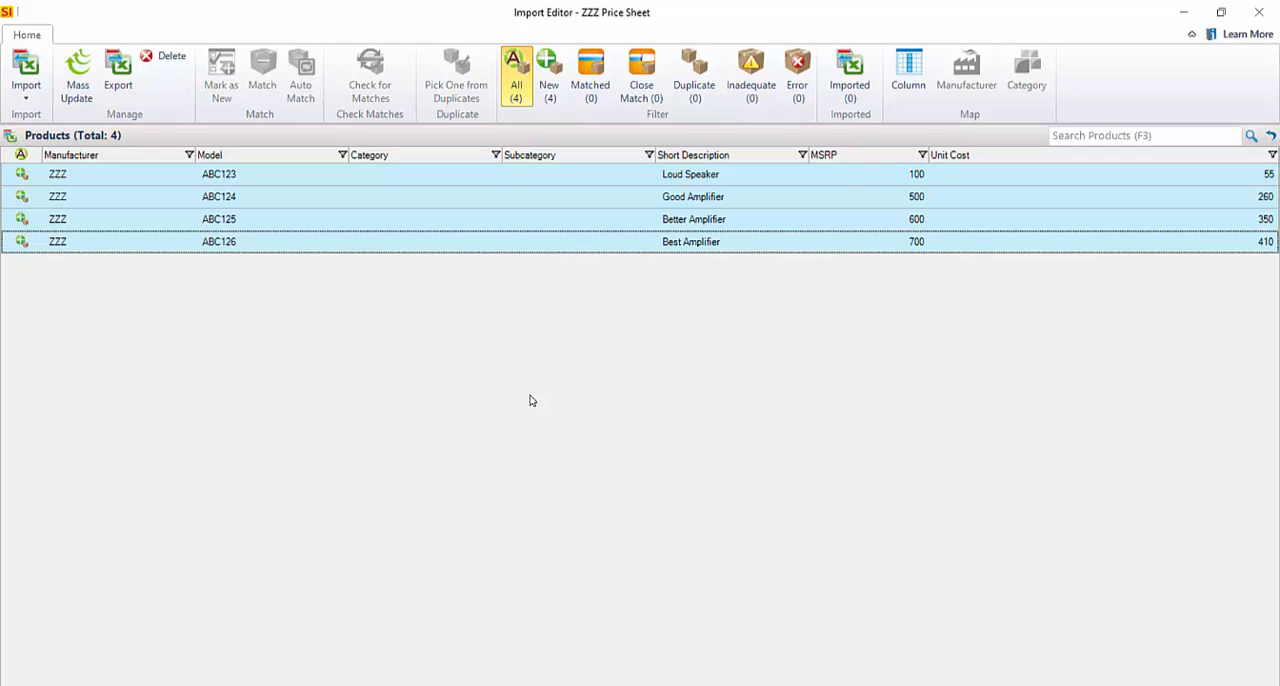
mouse_move(504, 392)
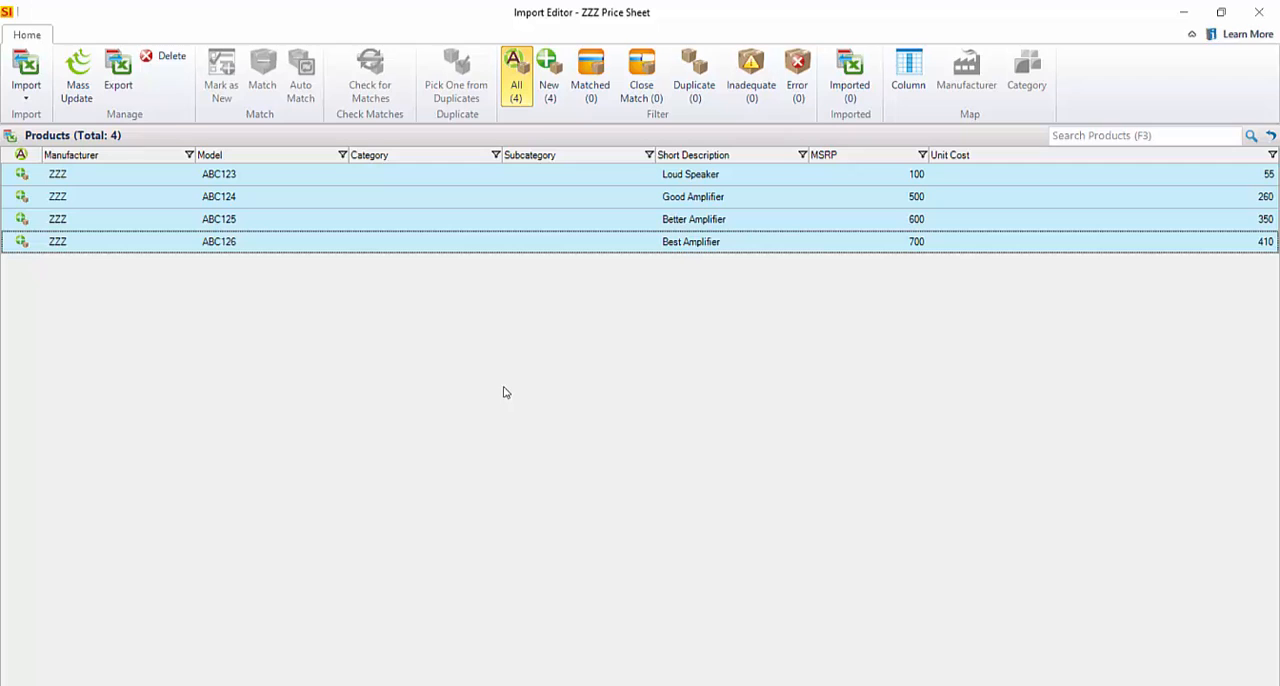
mouse_move(318, 270)
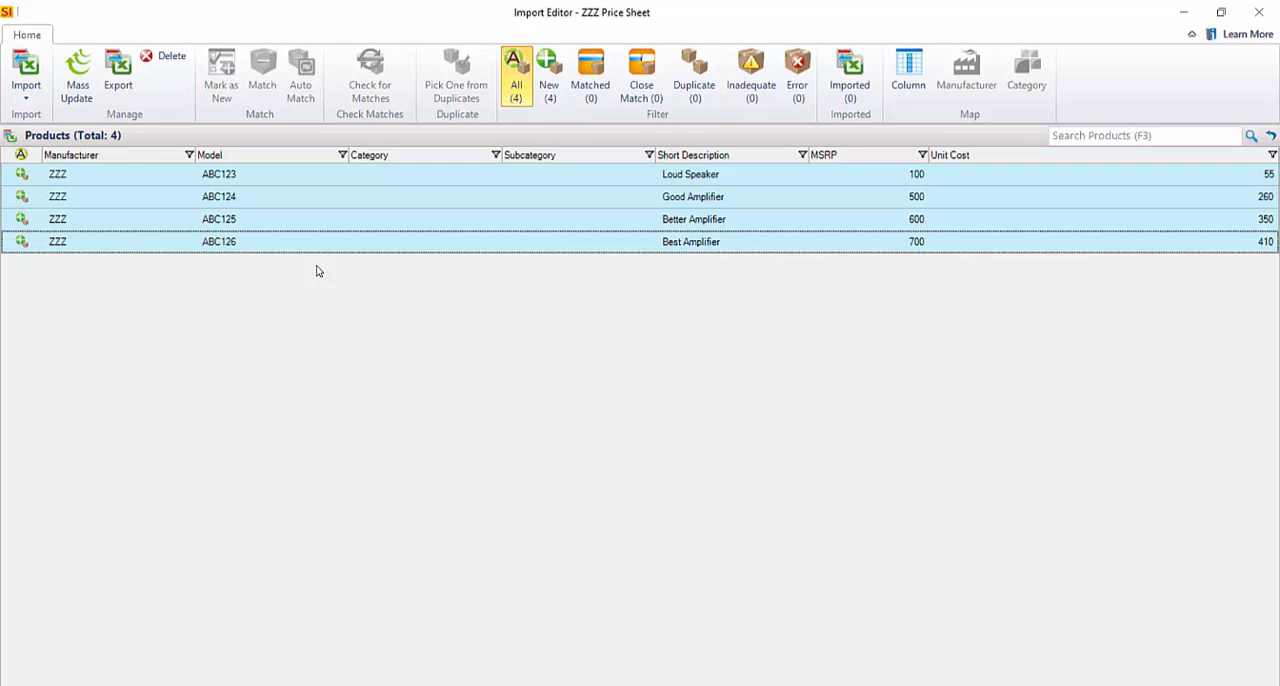
click(26, 76)
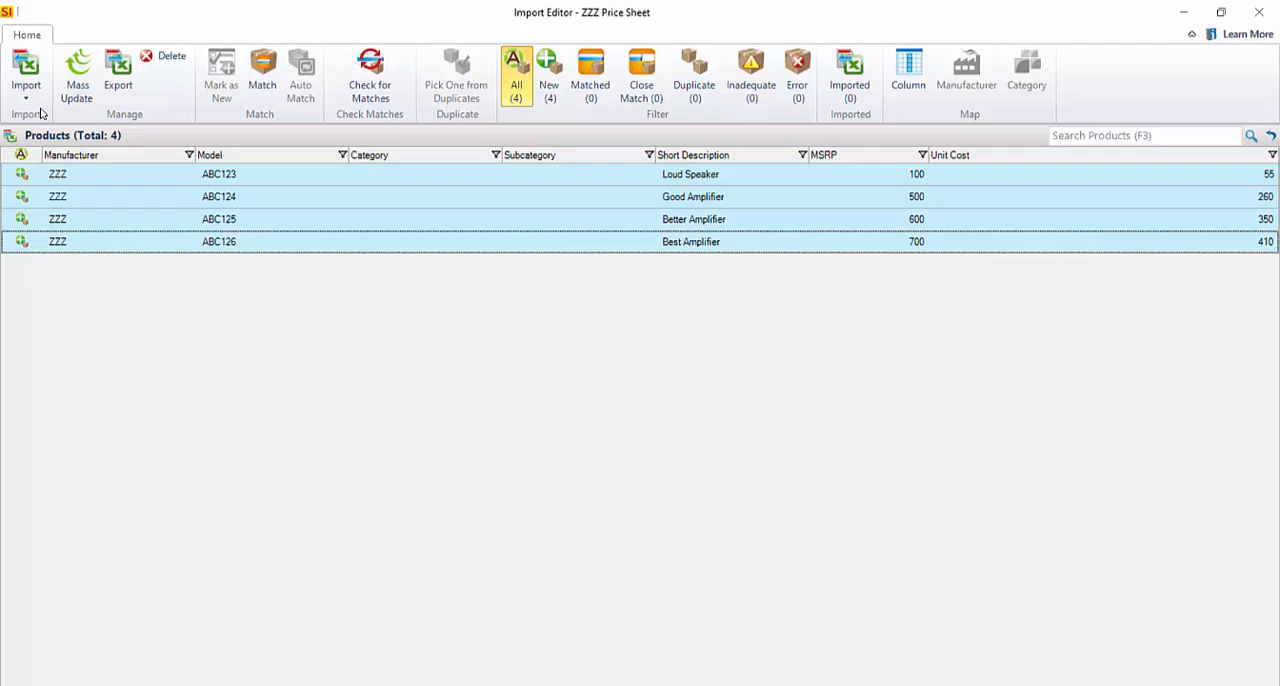
Step: Import only the four new ZZZ products with default field options and dismiss the results summary
click(26, 76)
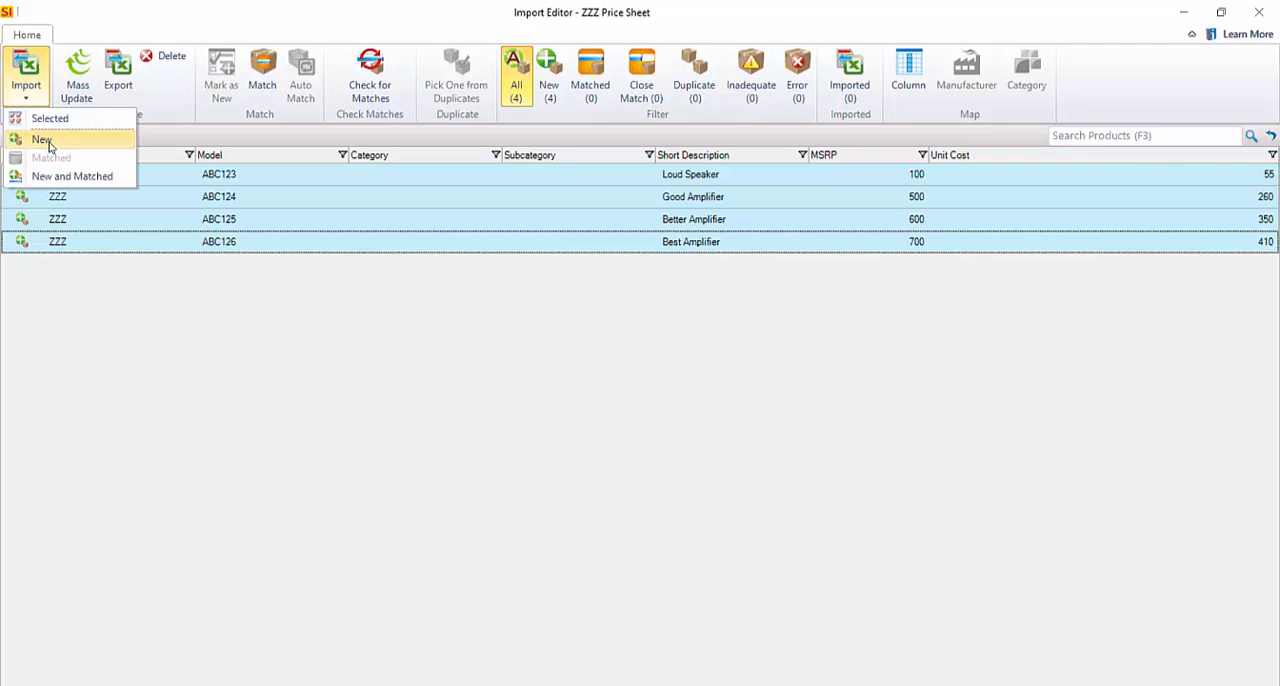
click(42, 140)
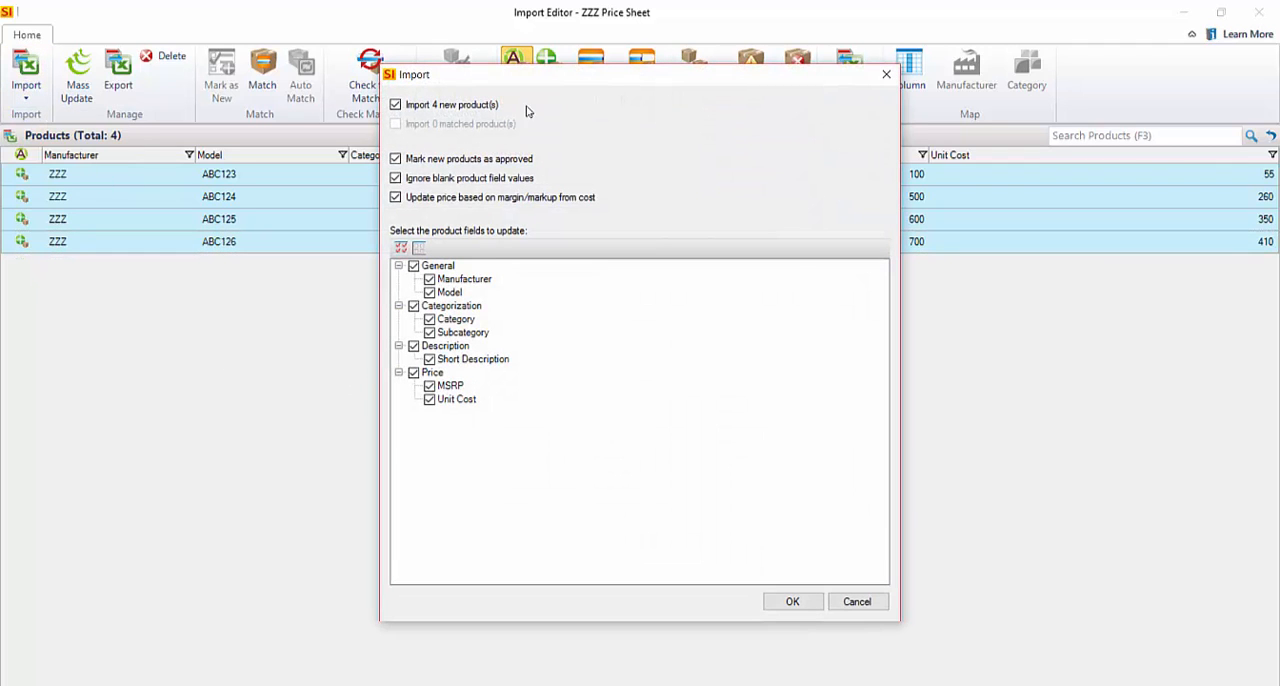
mouse_move(598, 444)
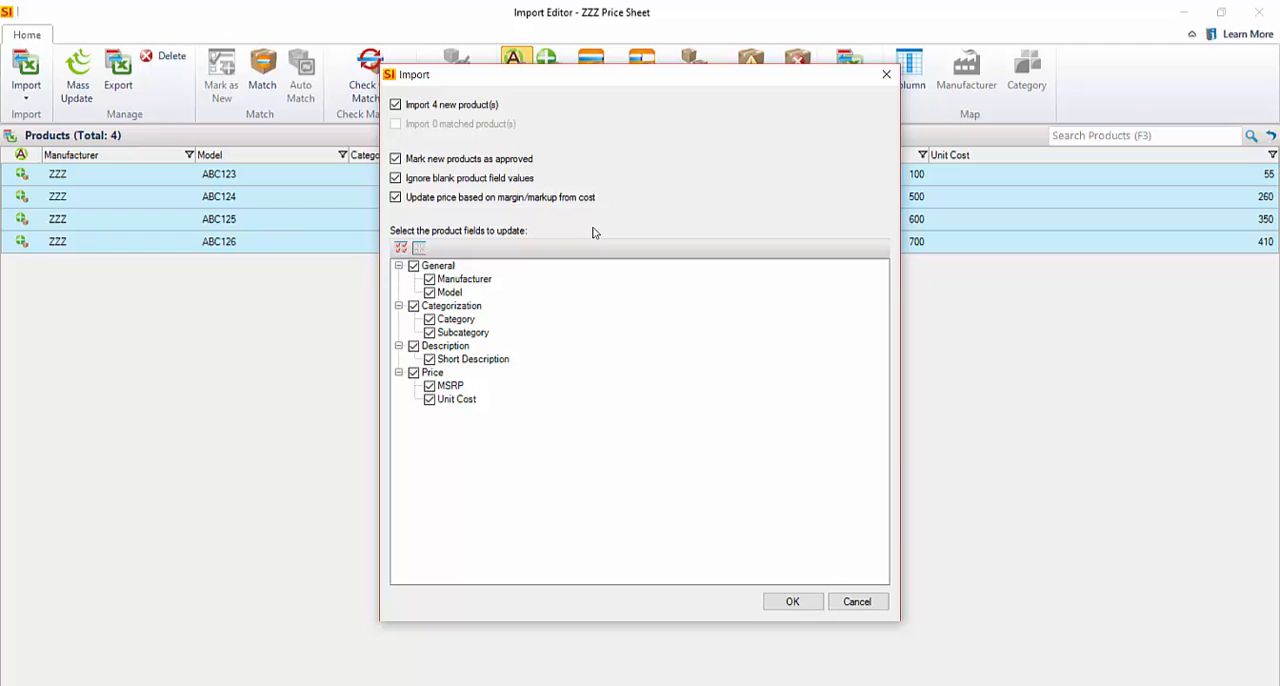
click(792, 600)
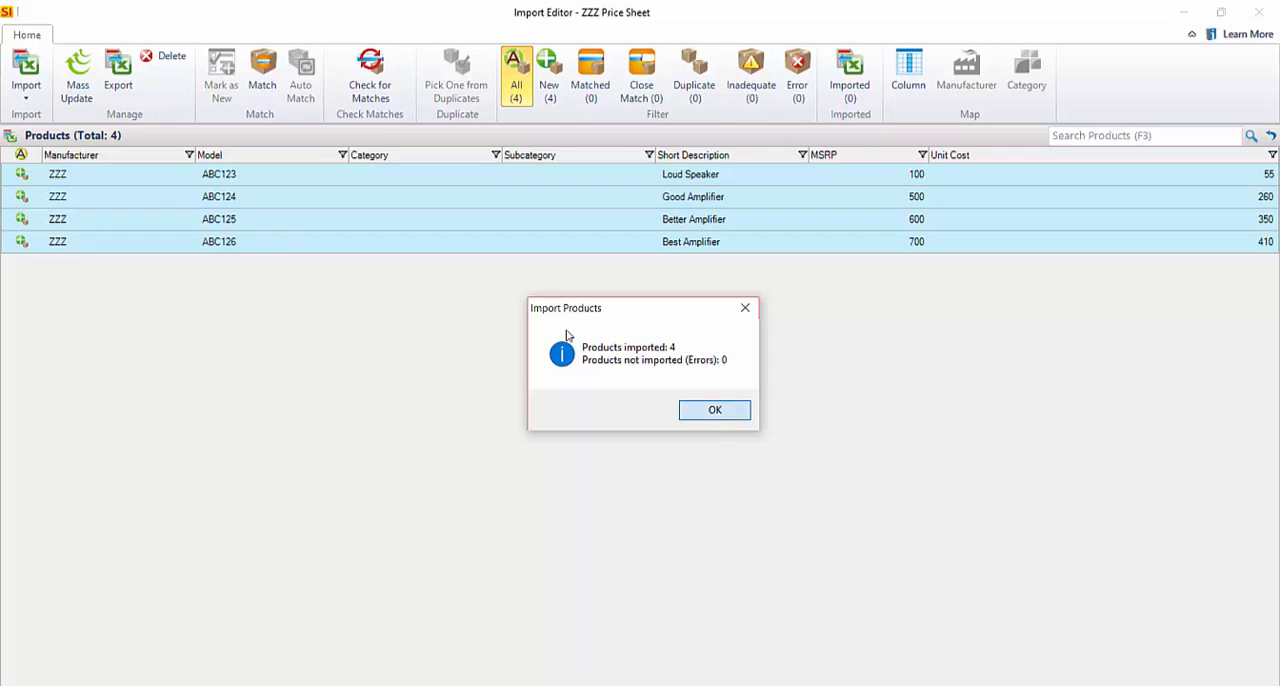
click(714, 410)
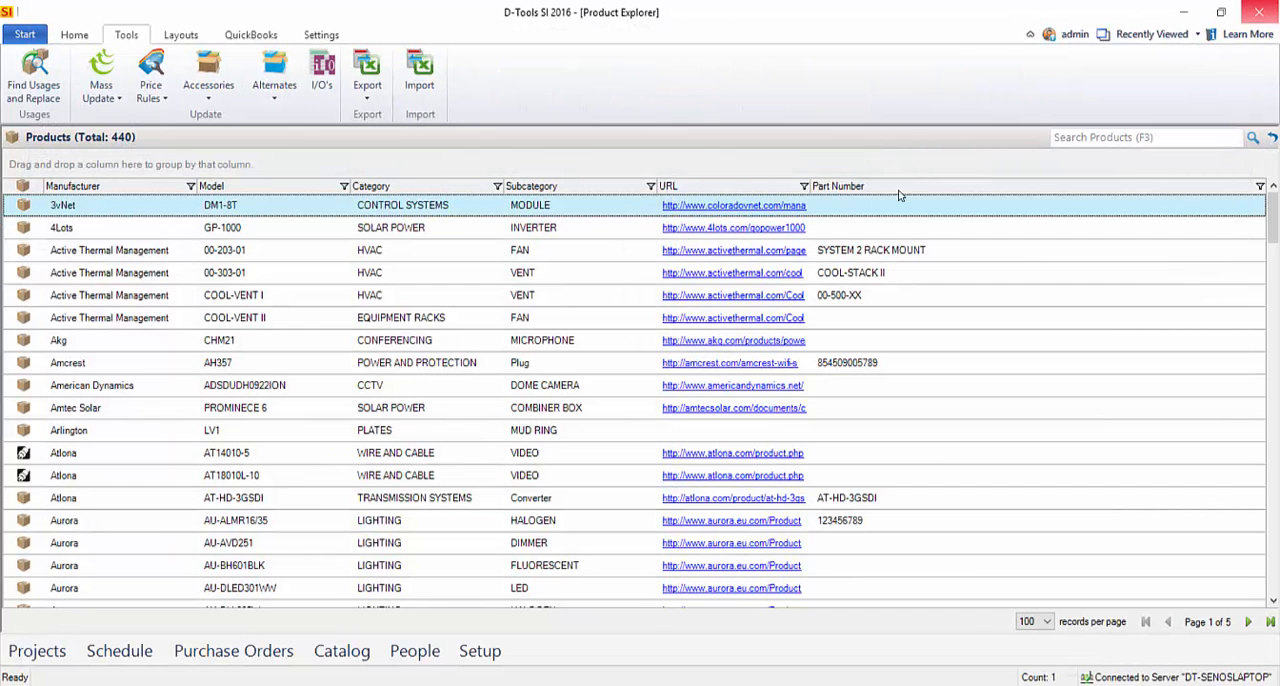
Step: Quick-filter the catalog by manufacturer ZZZ to show only its four products ABC123–ABC126
click(74, 34)
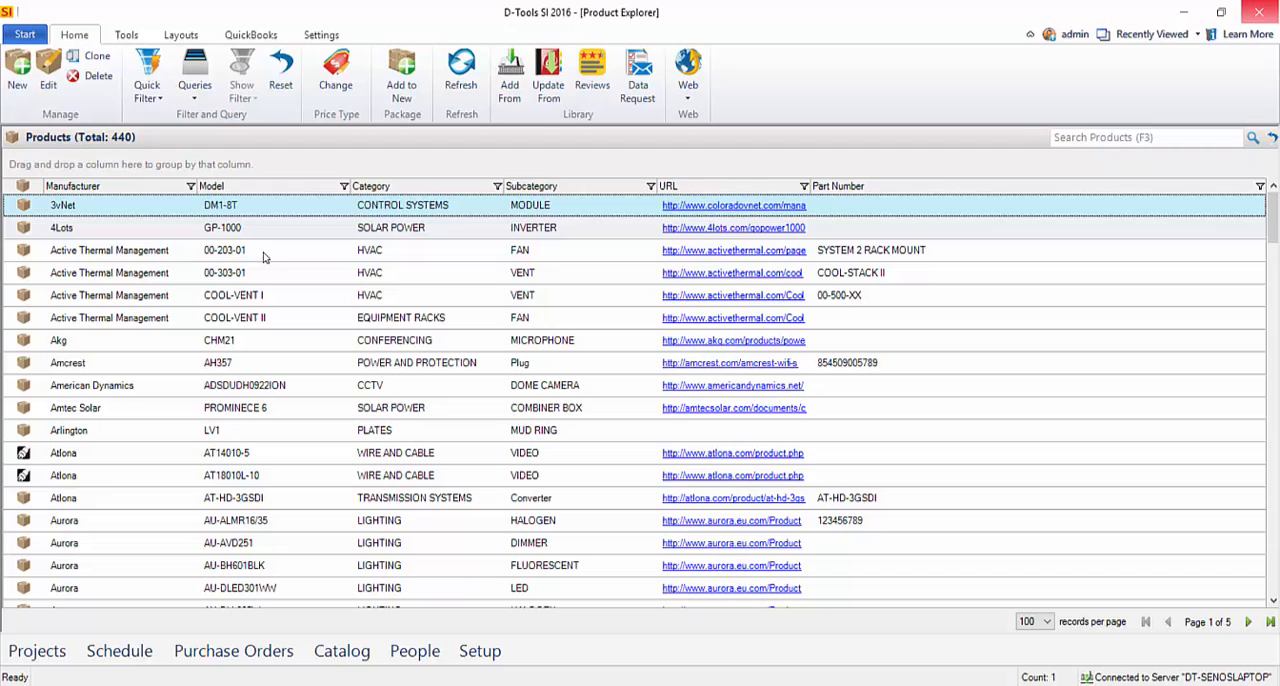
click(148, 70)
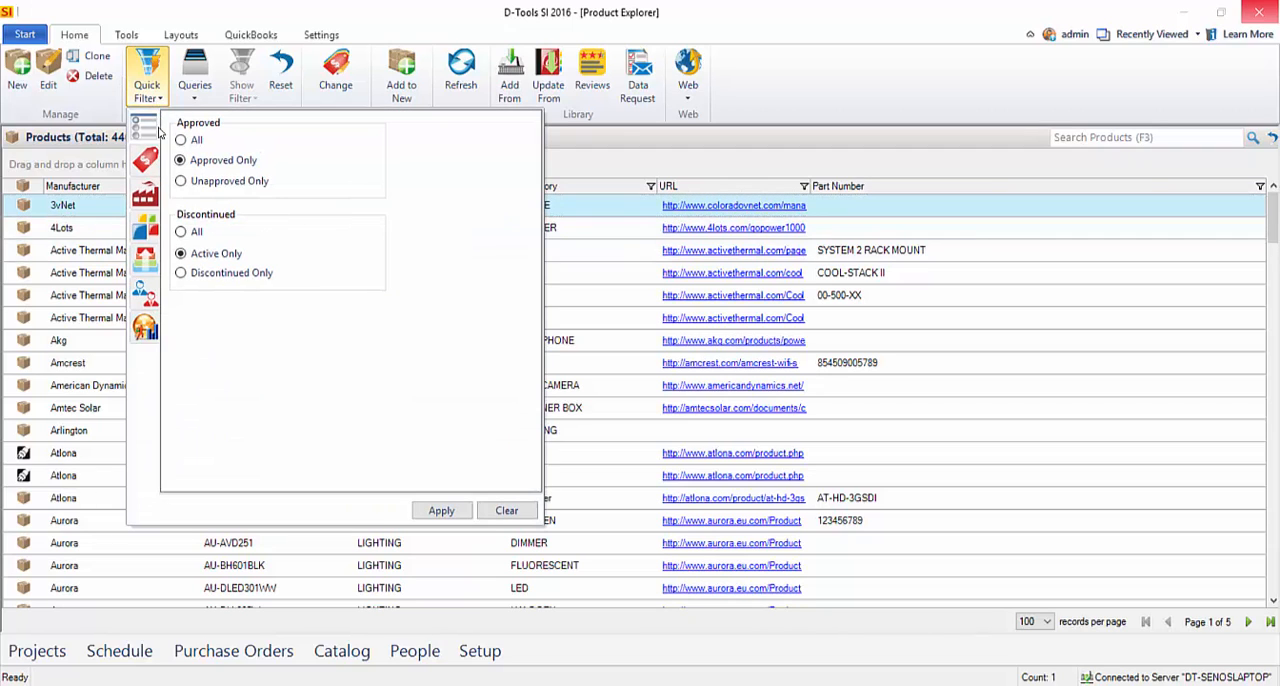
click(144, 142)
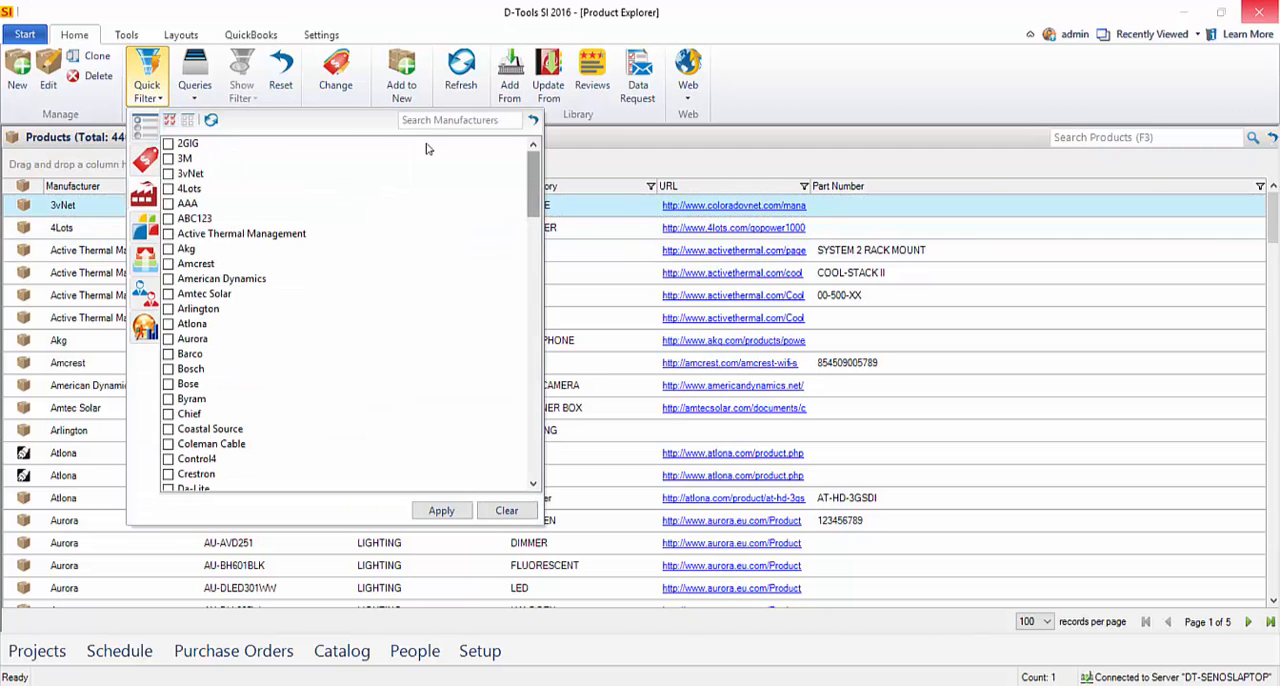
scroll(down, 3)
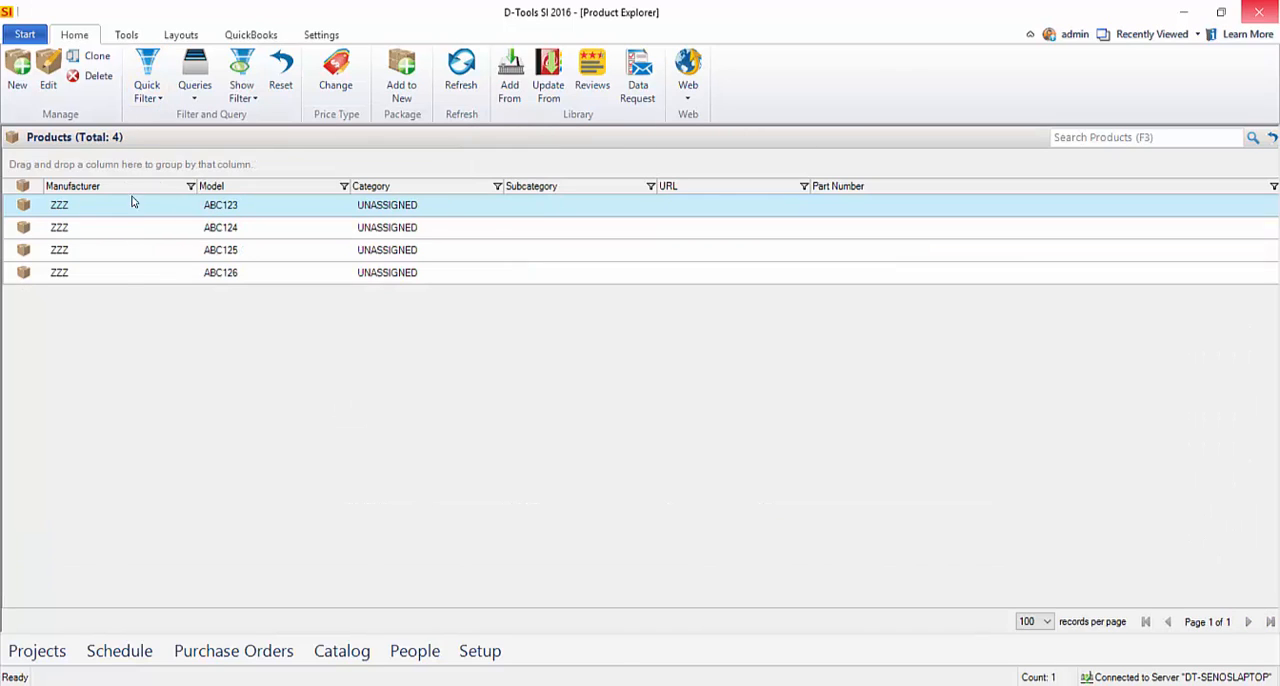
mouse_move(352, 264)
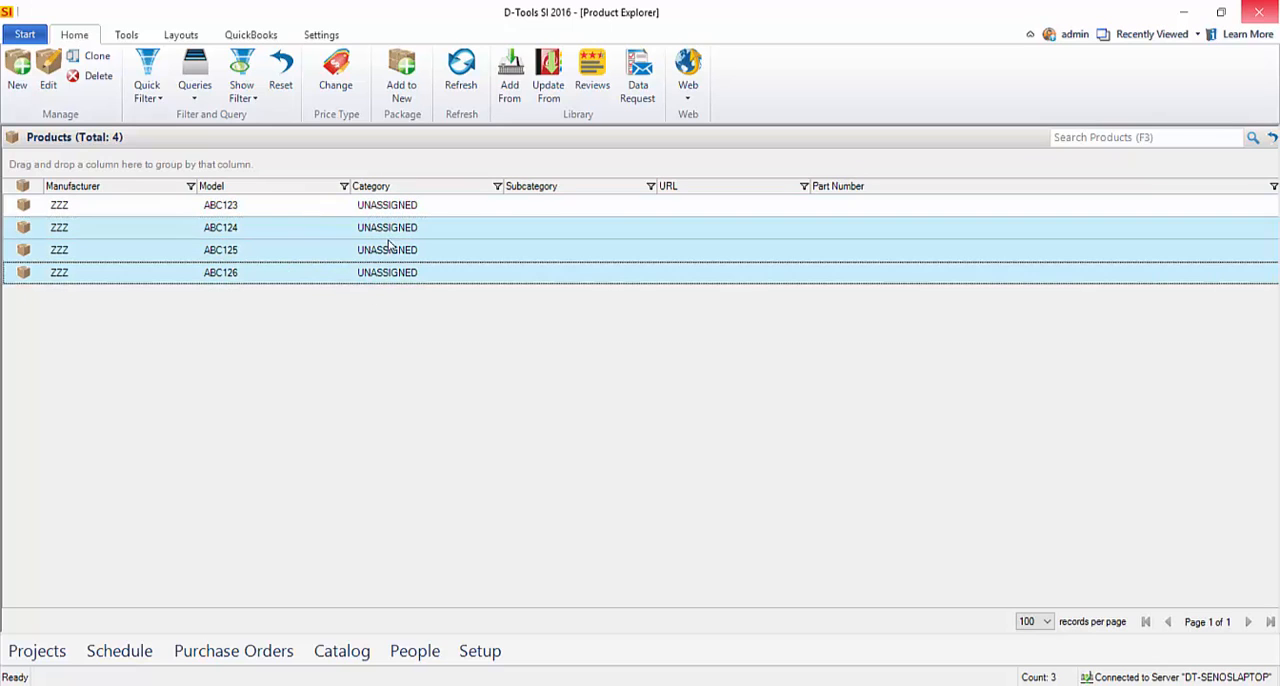
click(220, 248)
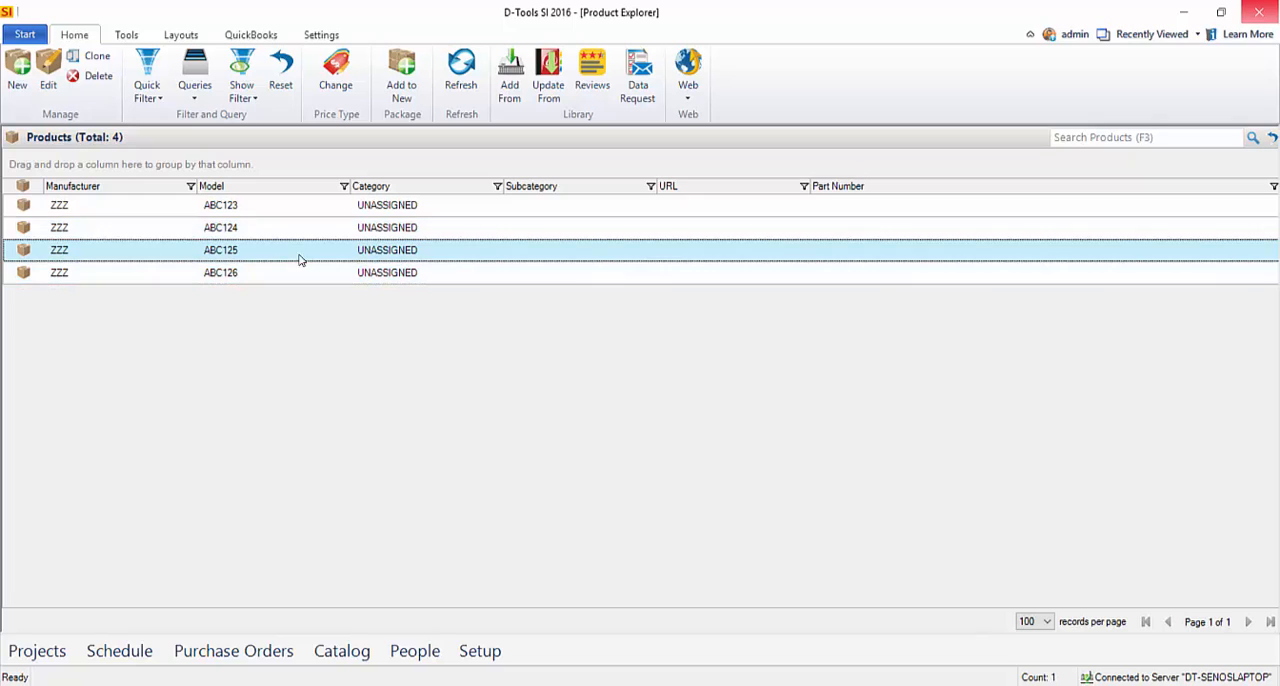
Step: Edit product ABC124 and view its pricing: MSRP 500 and unit cost $260
double_click(220, 228)
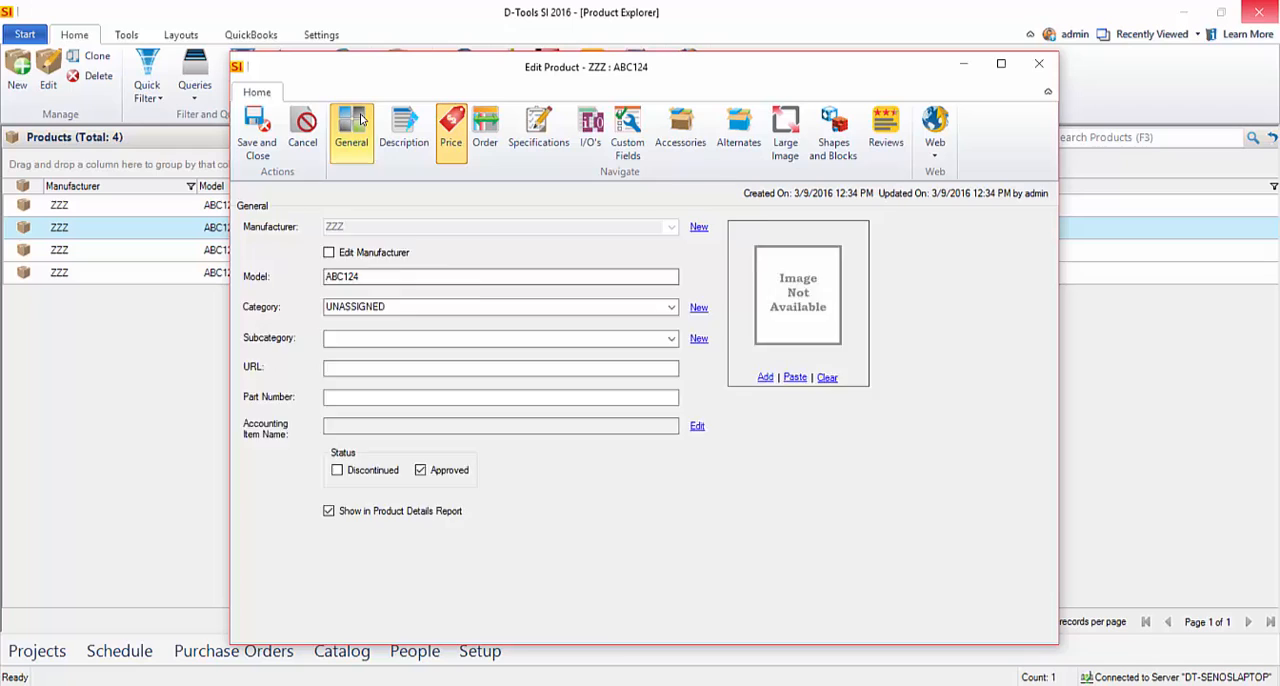
click(450, 130)
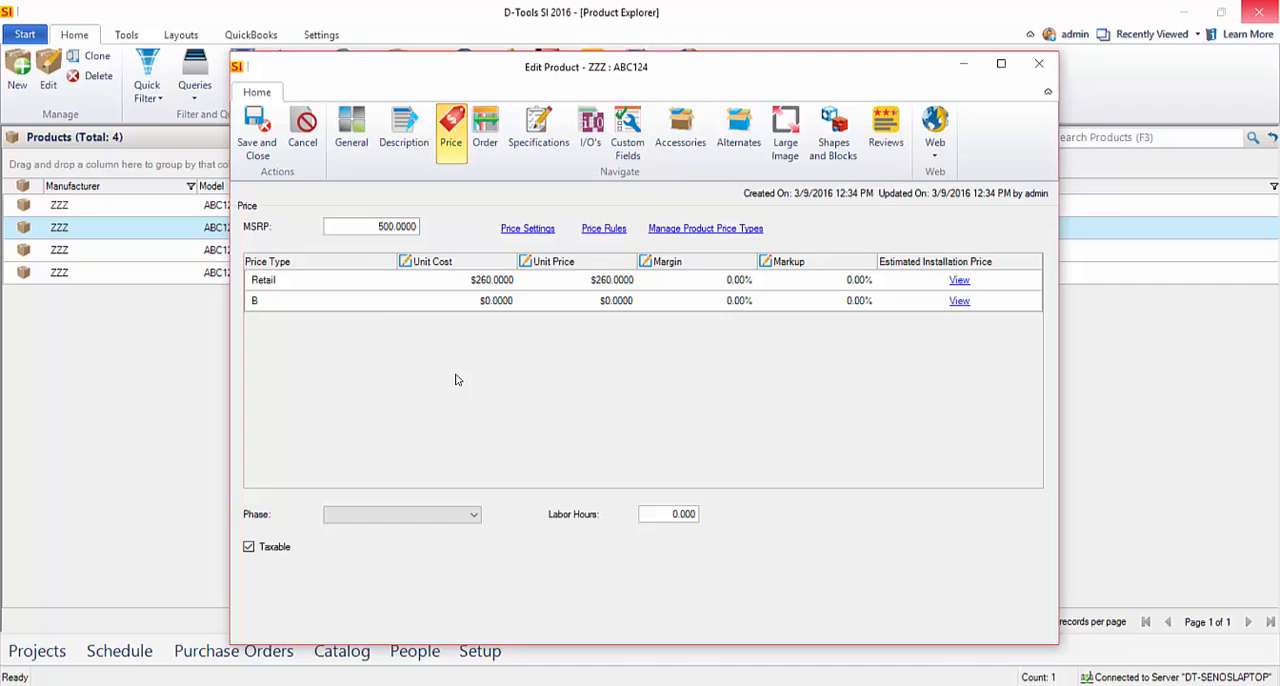
mouse_move(1050, 80)
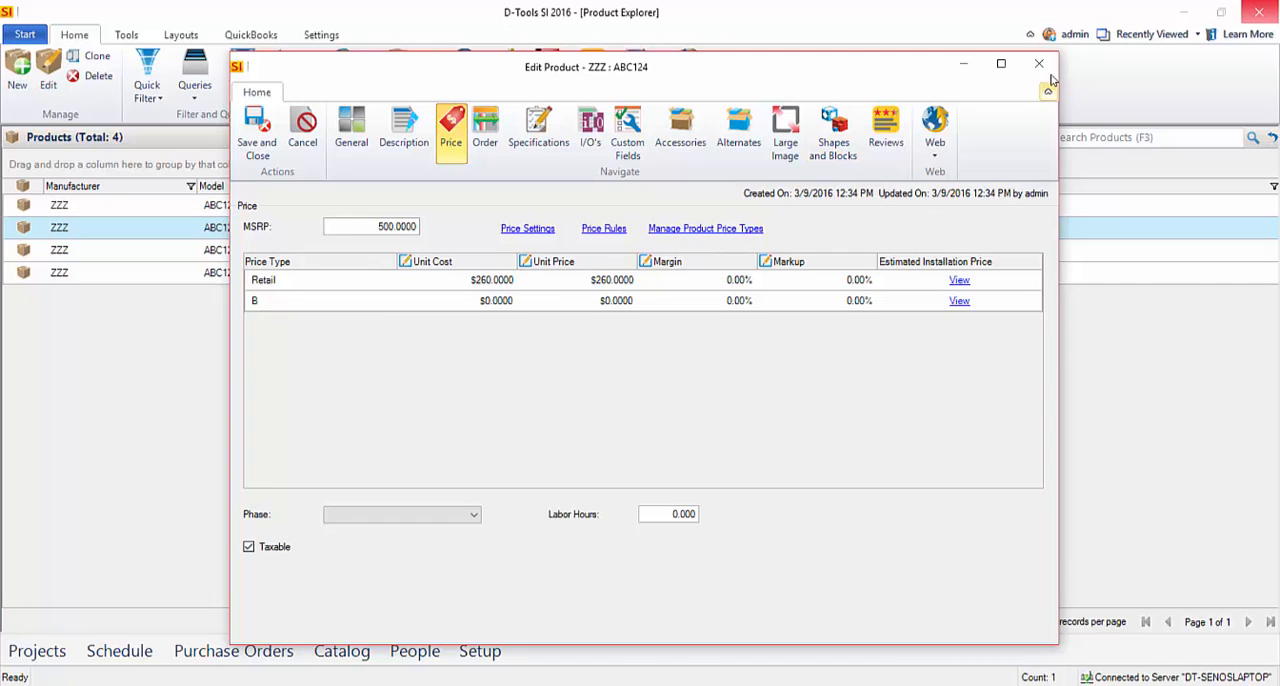